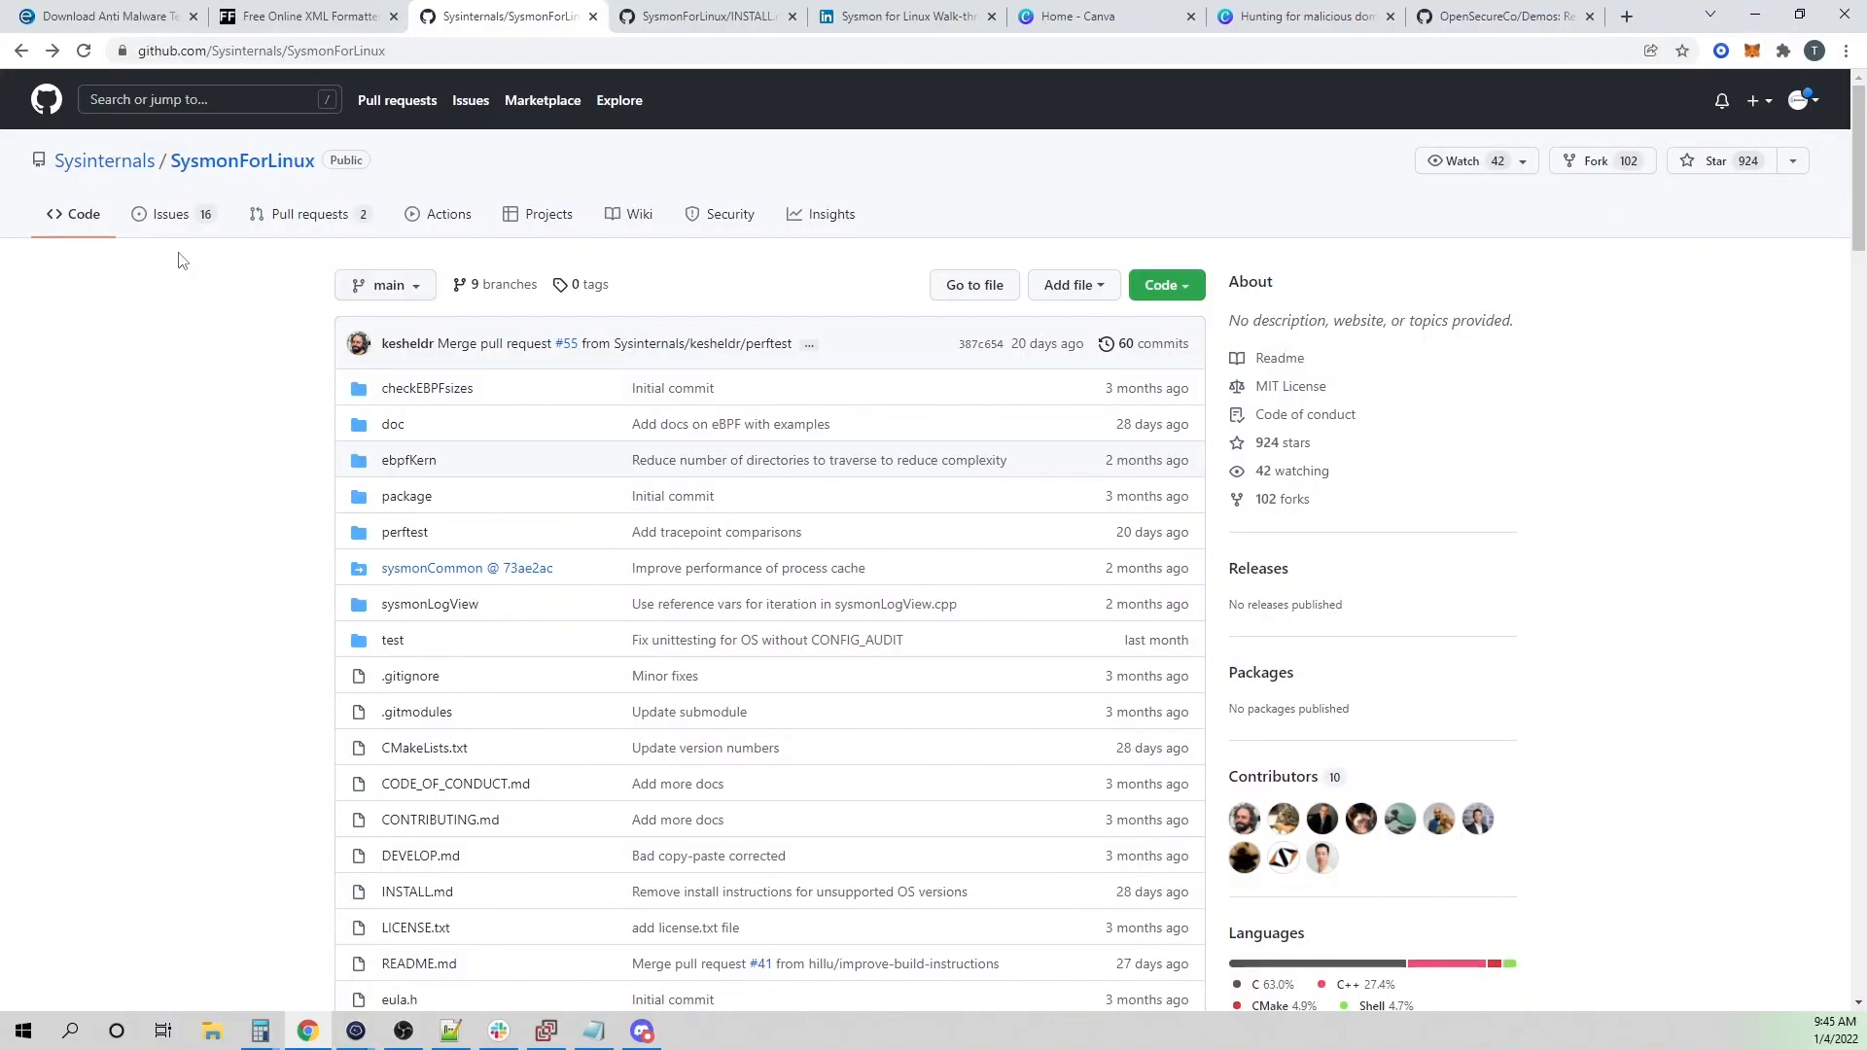
pyautogui.moveTo(204, 527)
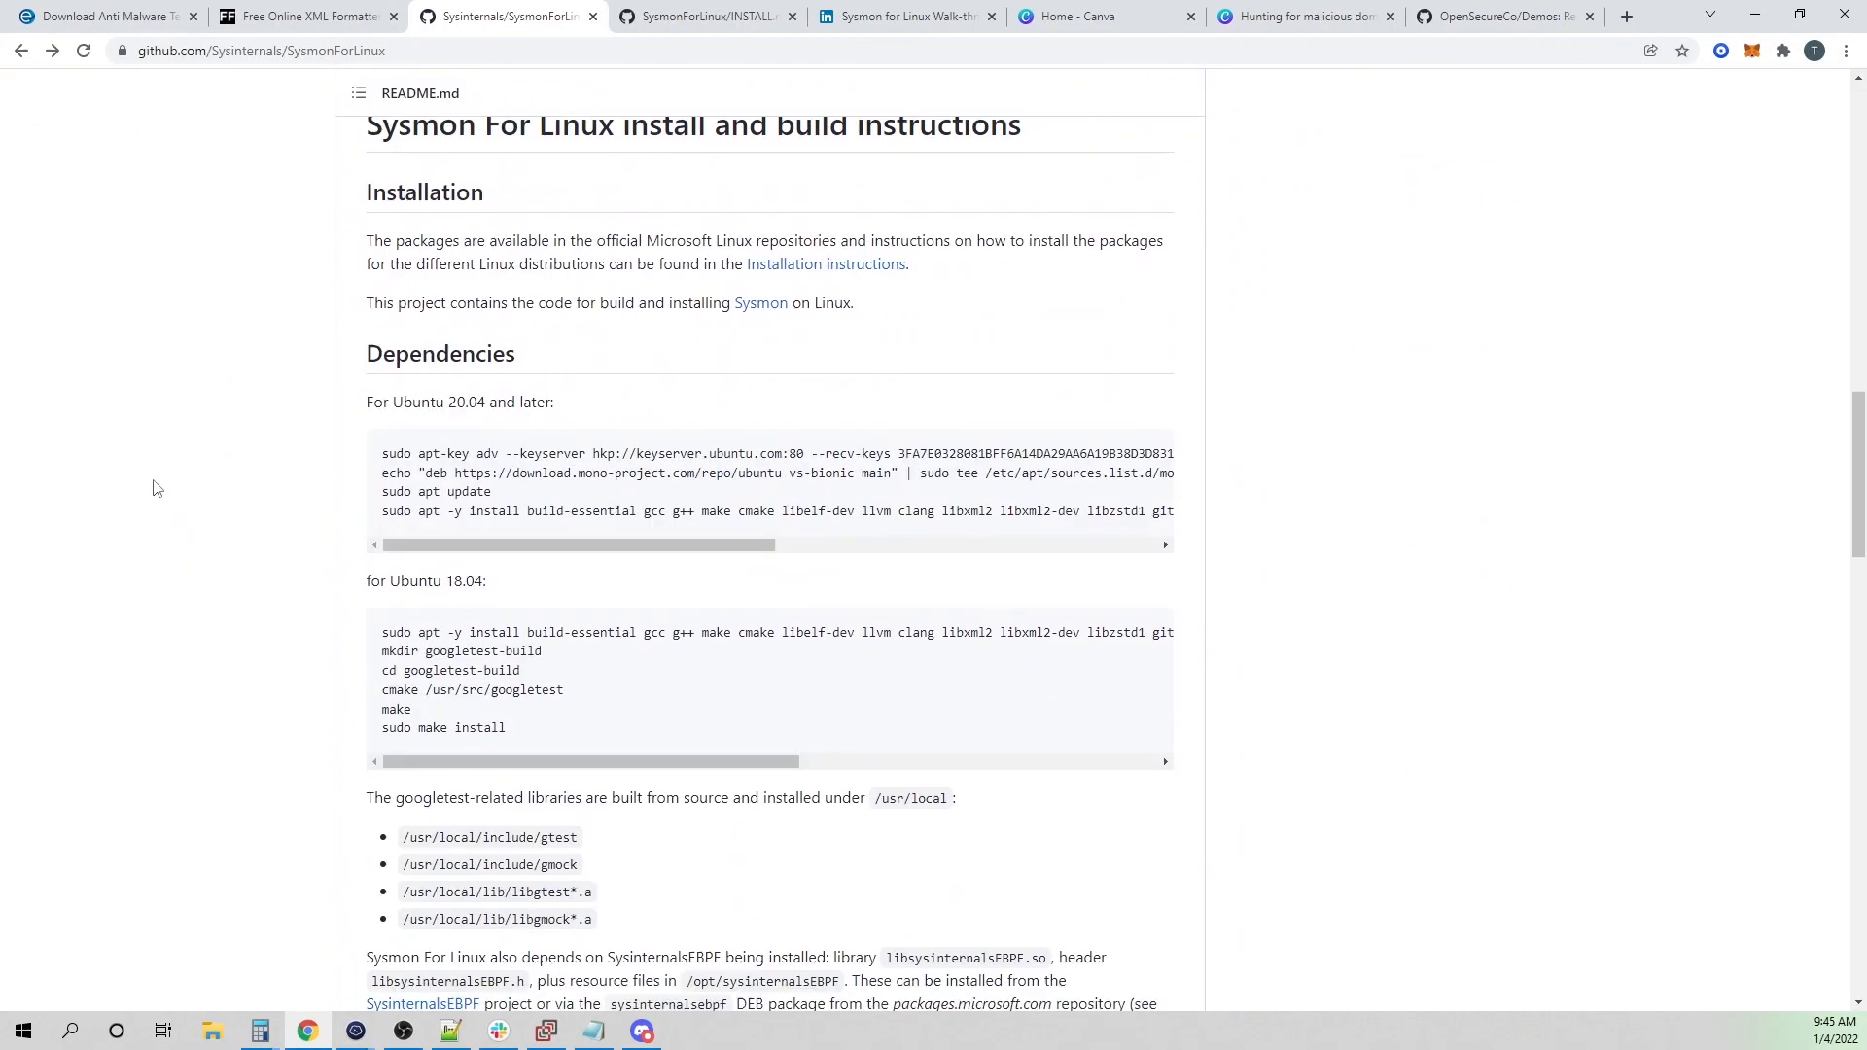
# - Scroll the README through the Dependencies, Build, Test, Run and Install sections
pyautogui.scroll(3)
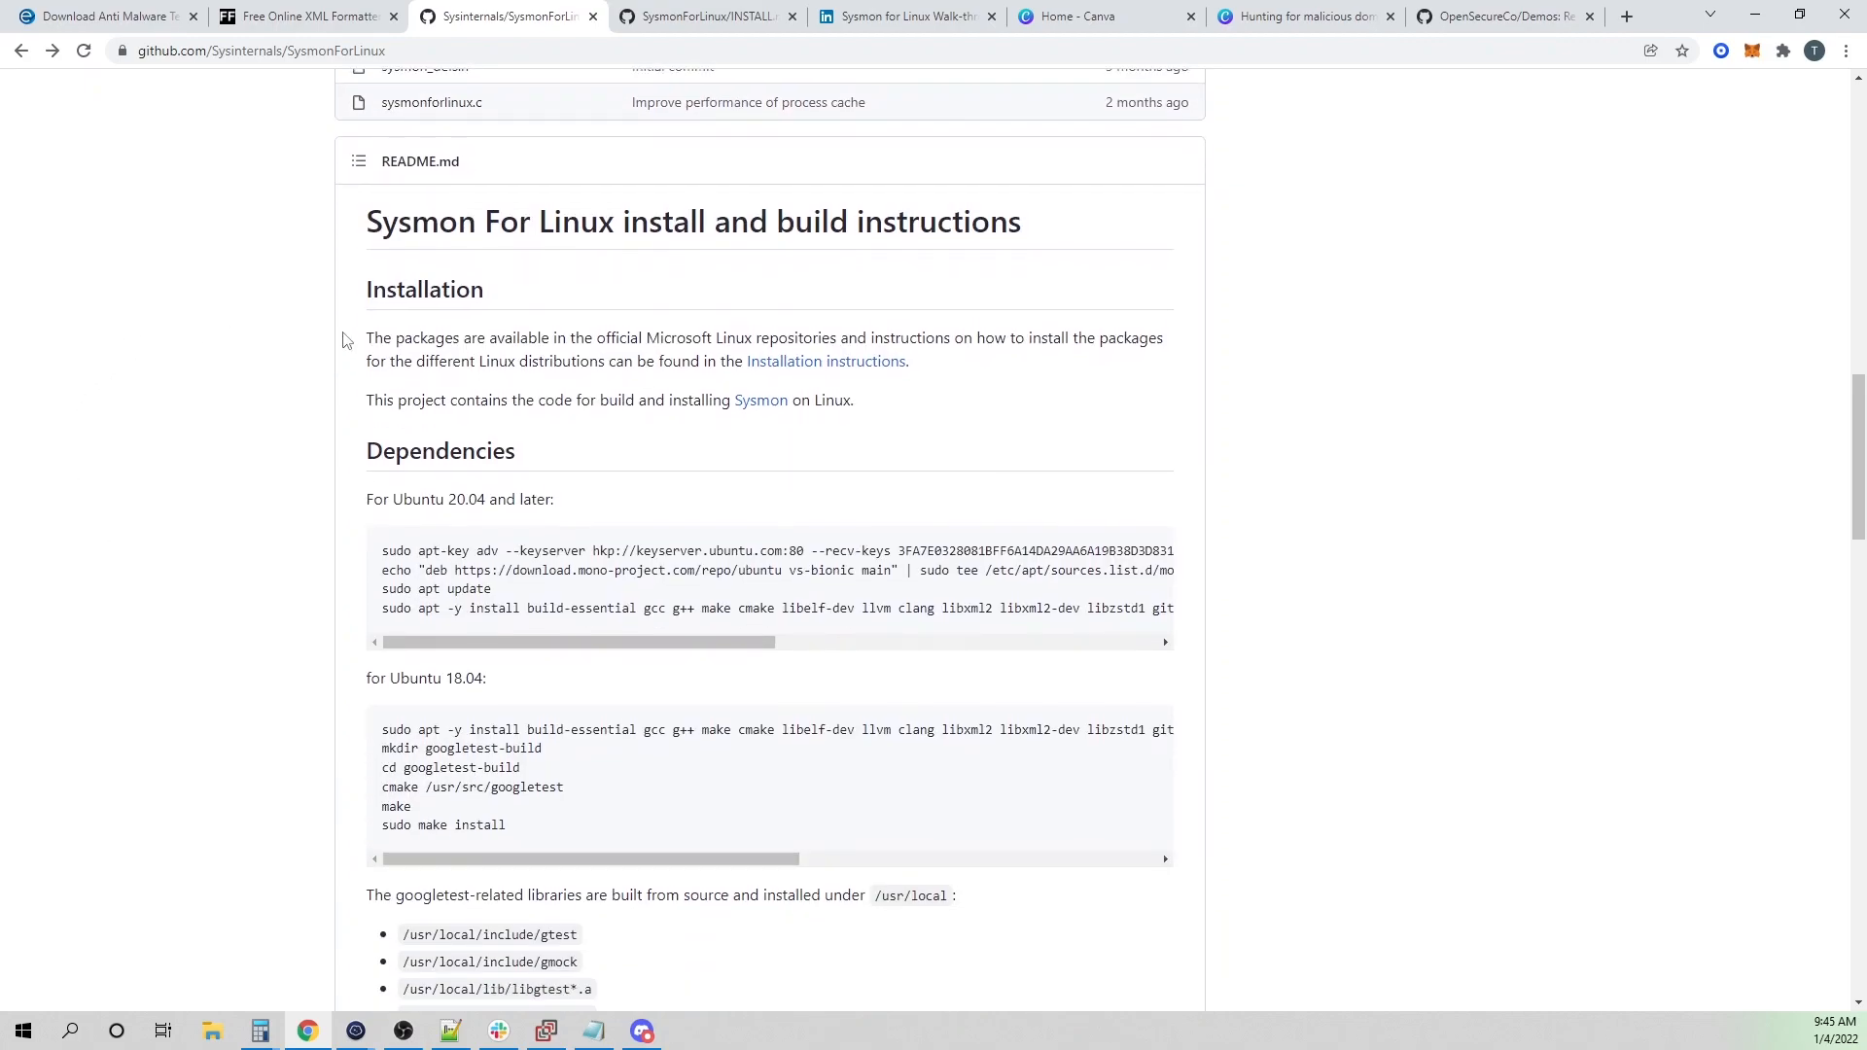
pyautogui.scroll(-3)
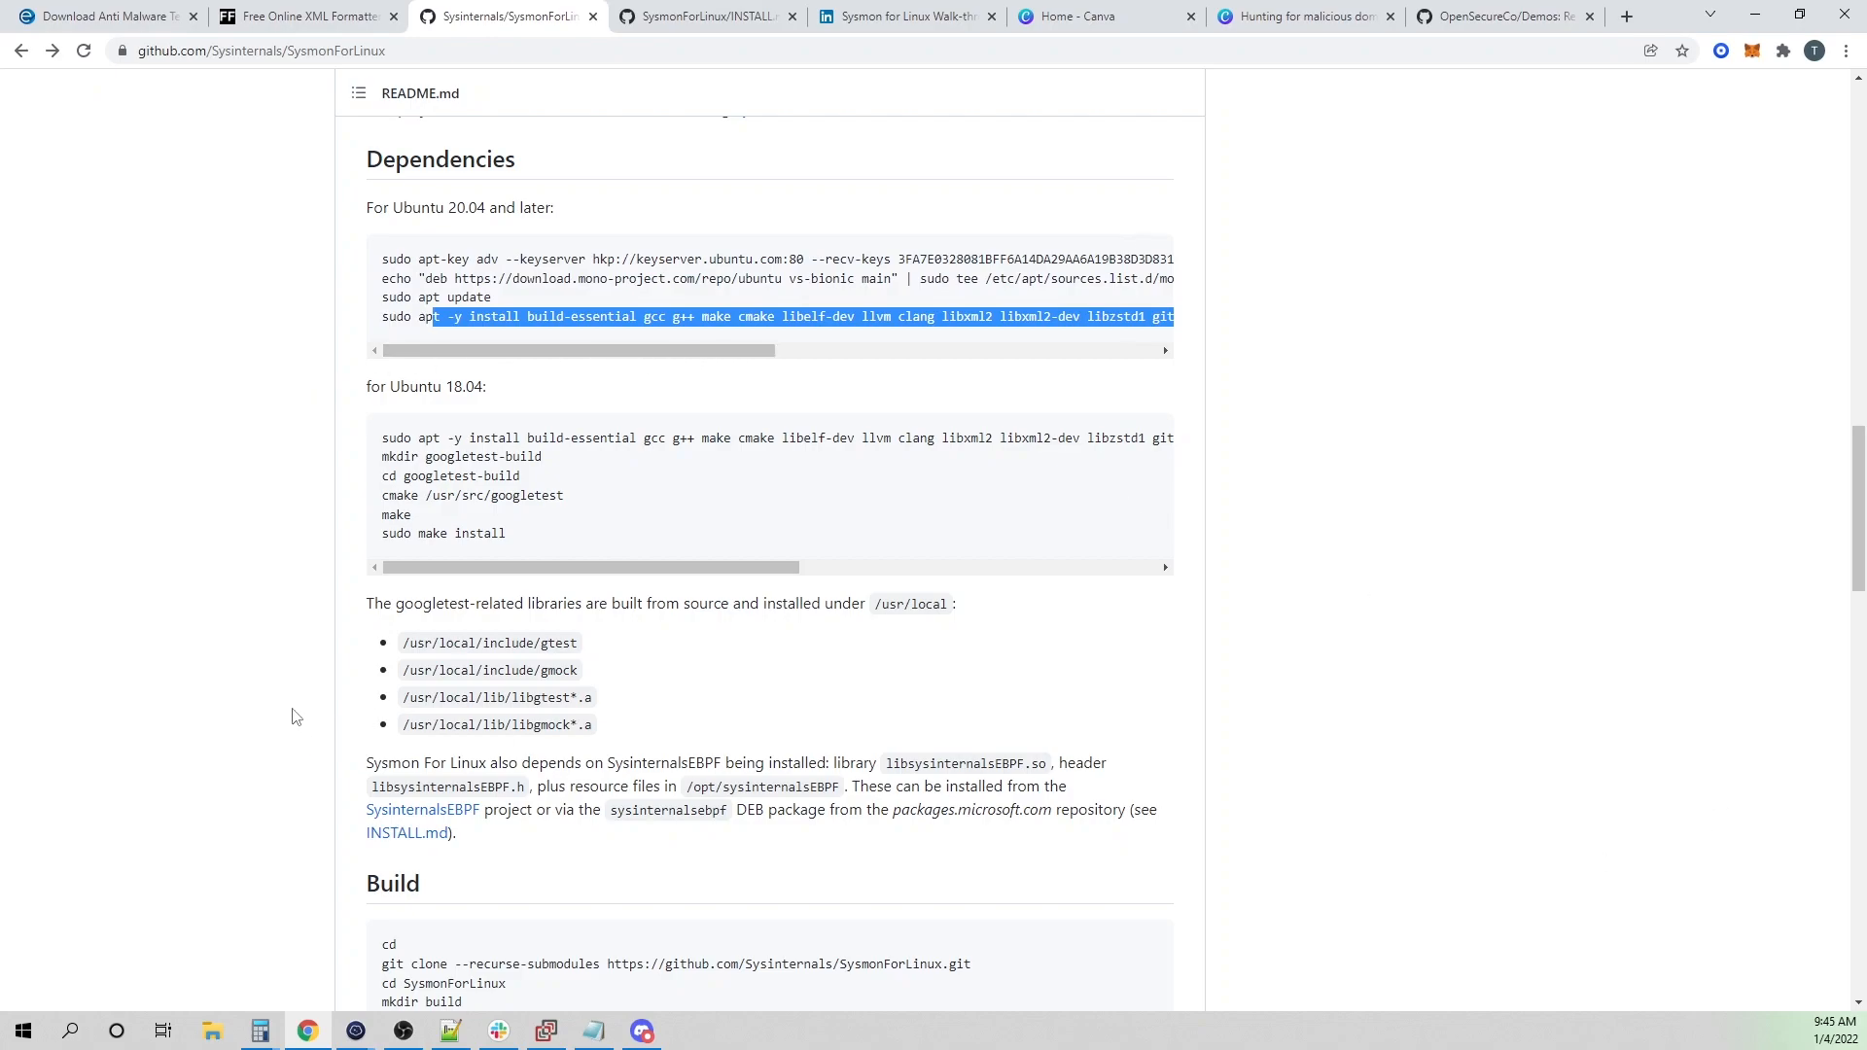
pyautogui.scroll(-3)
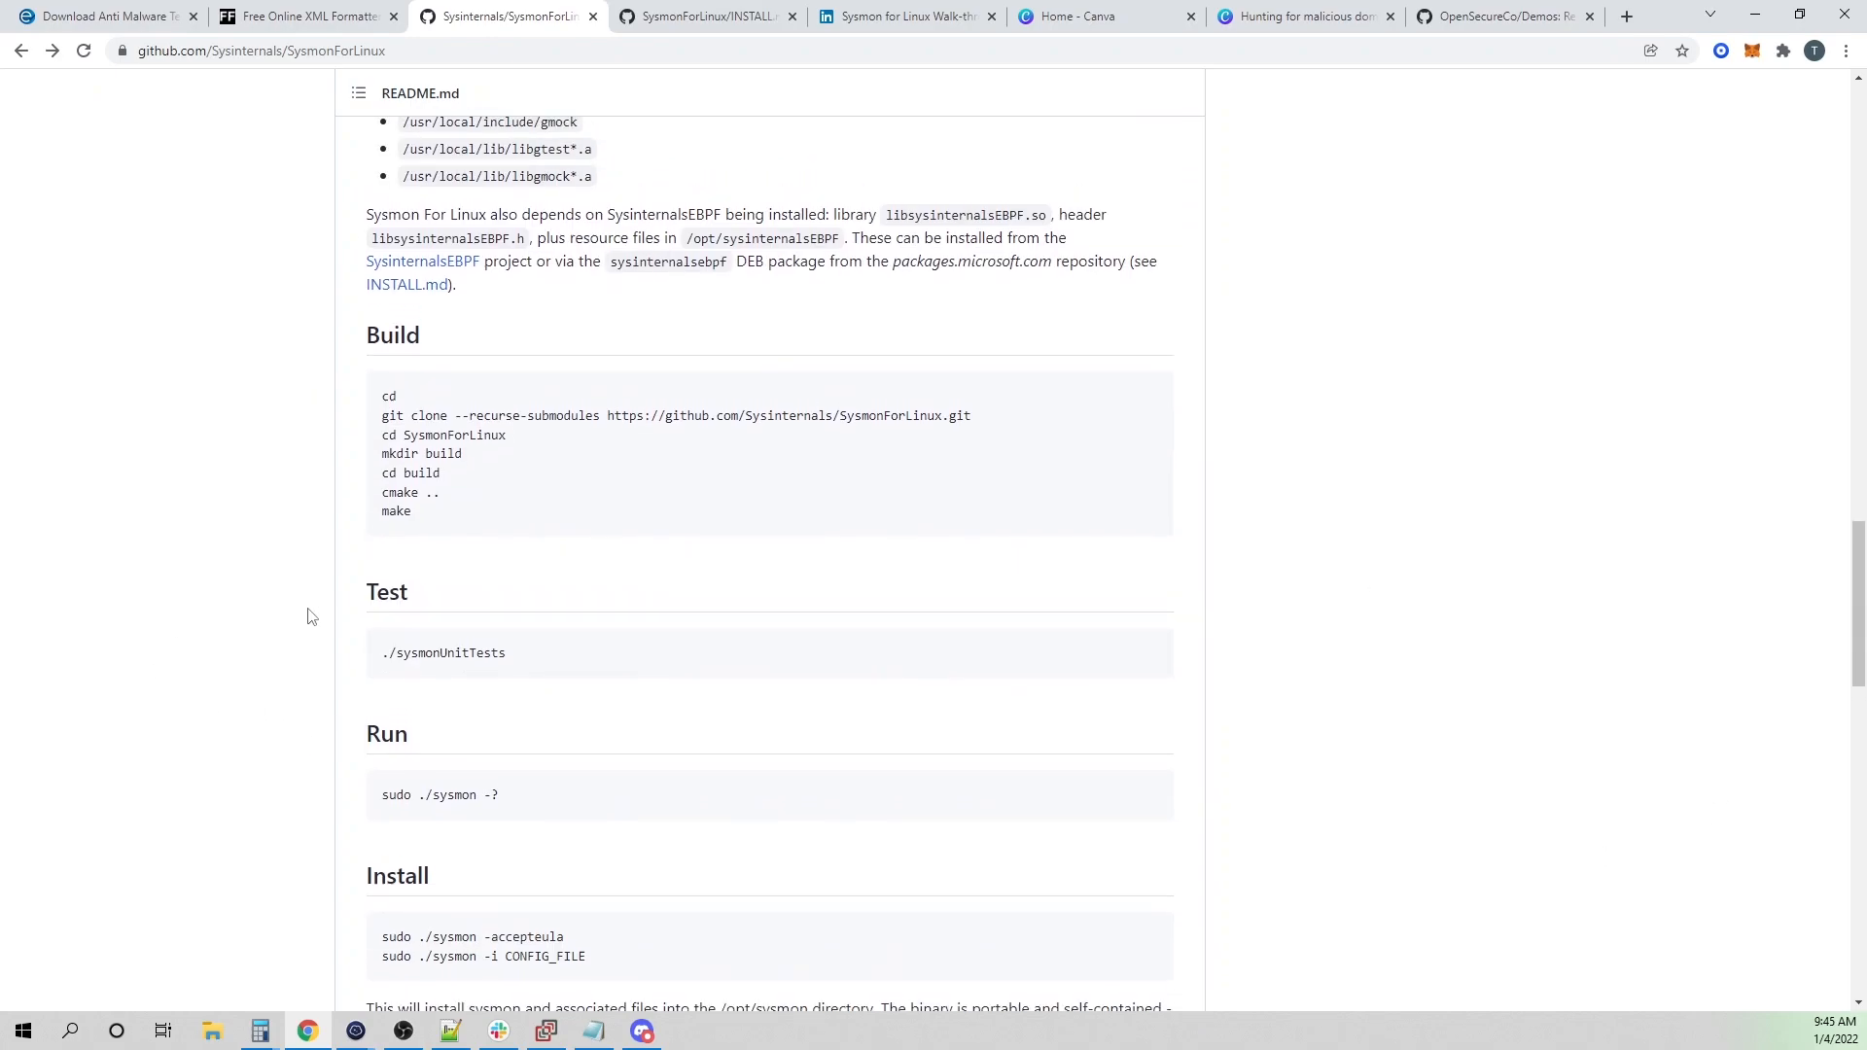
pyautogui.scroll(3)
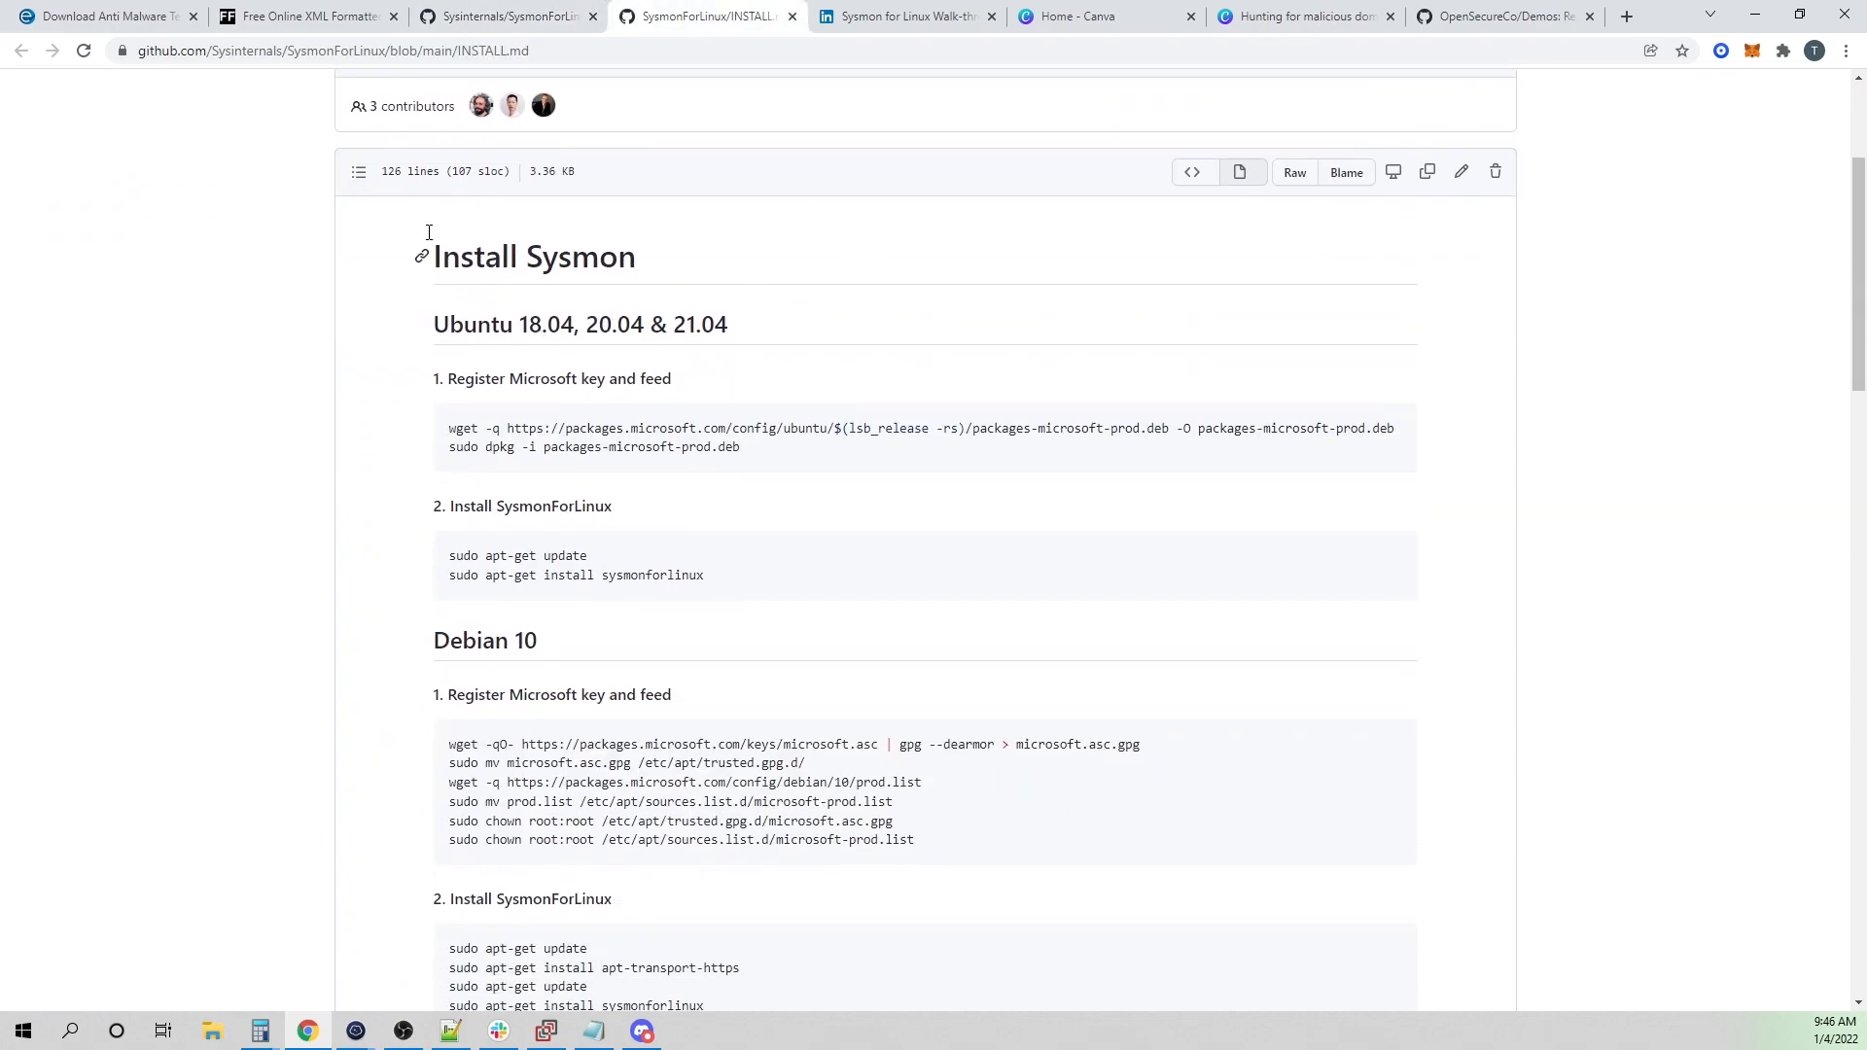
pyautogui.moveTo(639, 366)
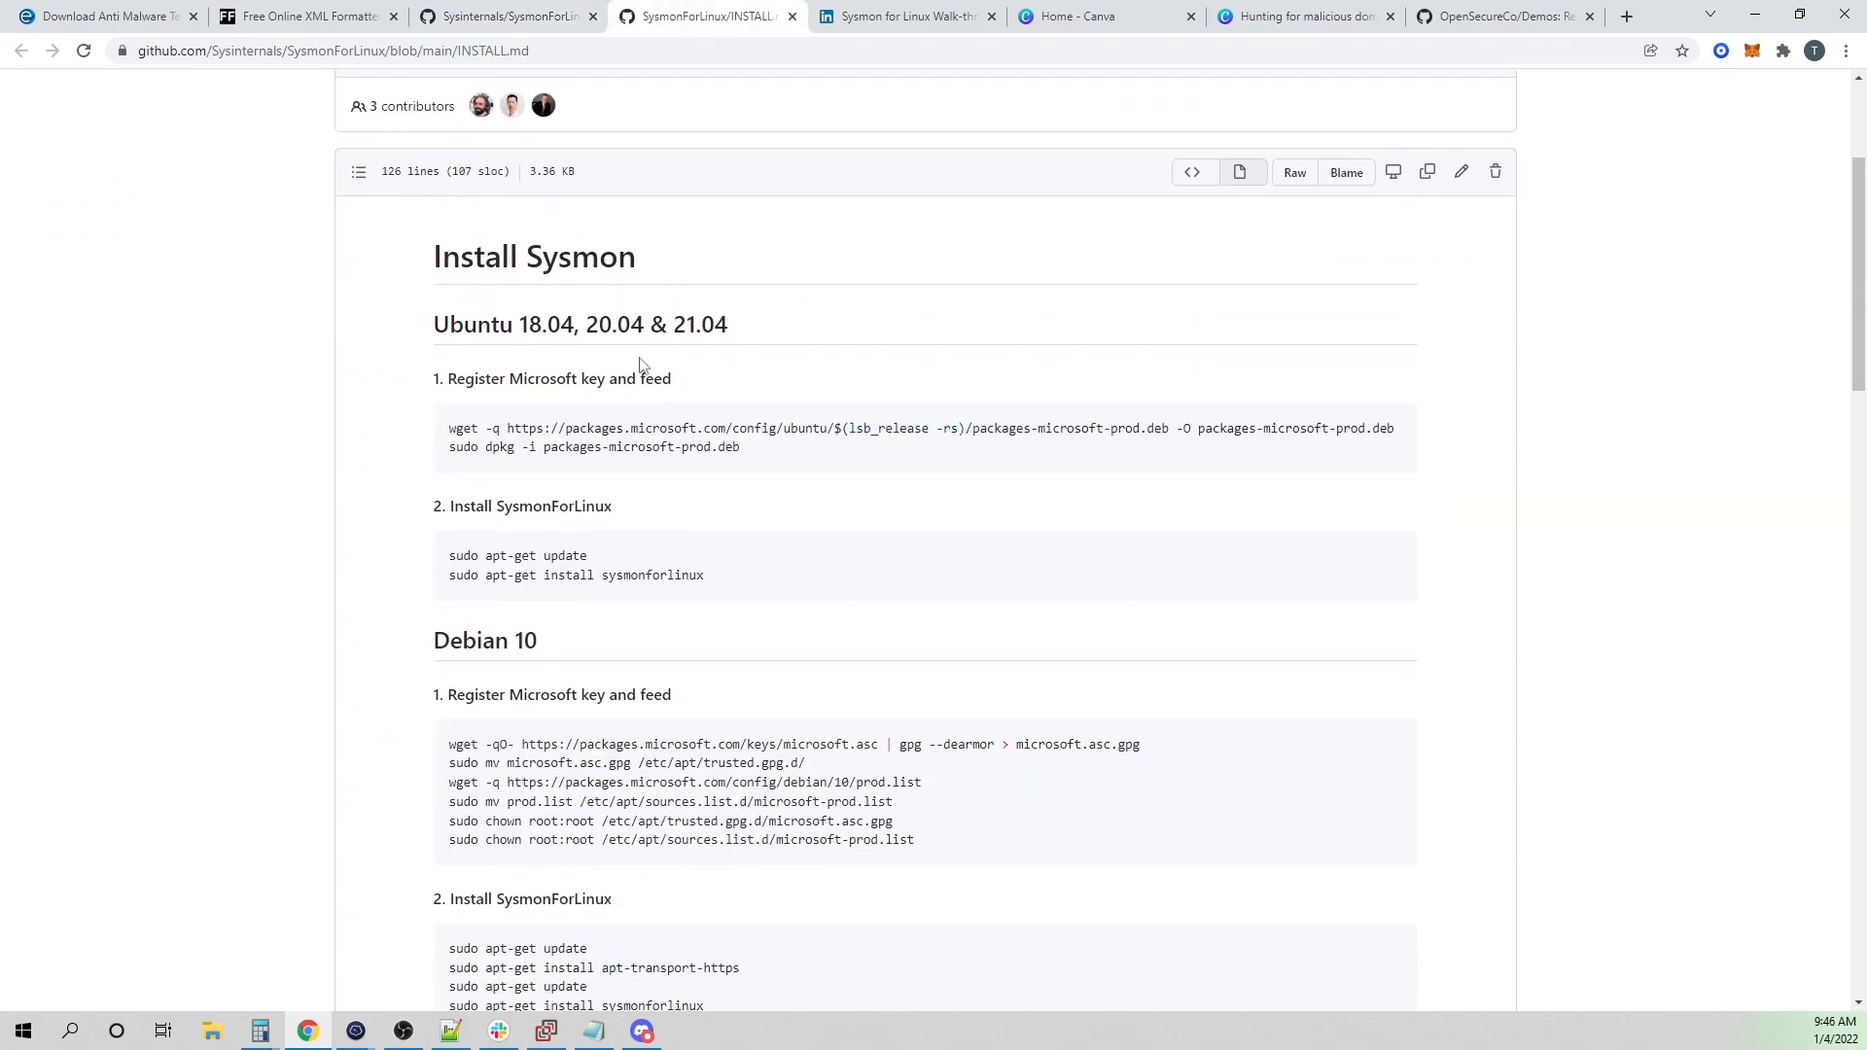
# - Read the Debian, Fedora, RHEL, CentOS and openSUSE sections, then return to the Ubuntu 20.04 heading
pyautogui.scroll(-3)
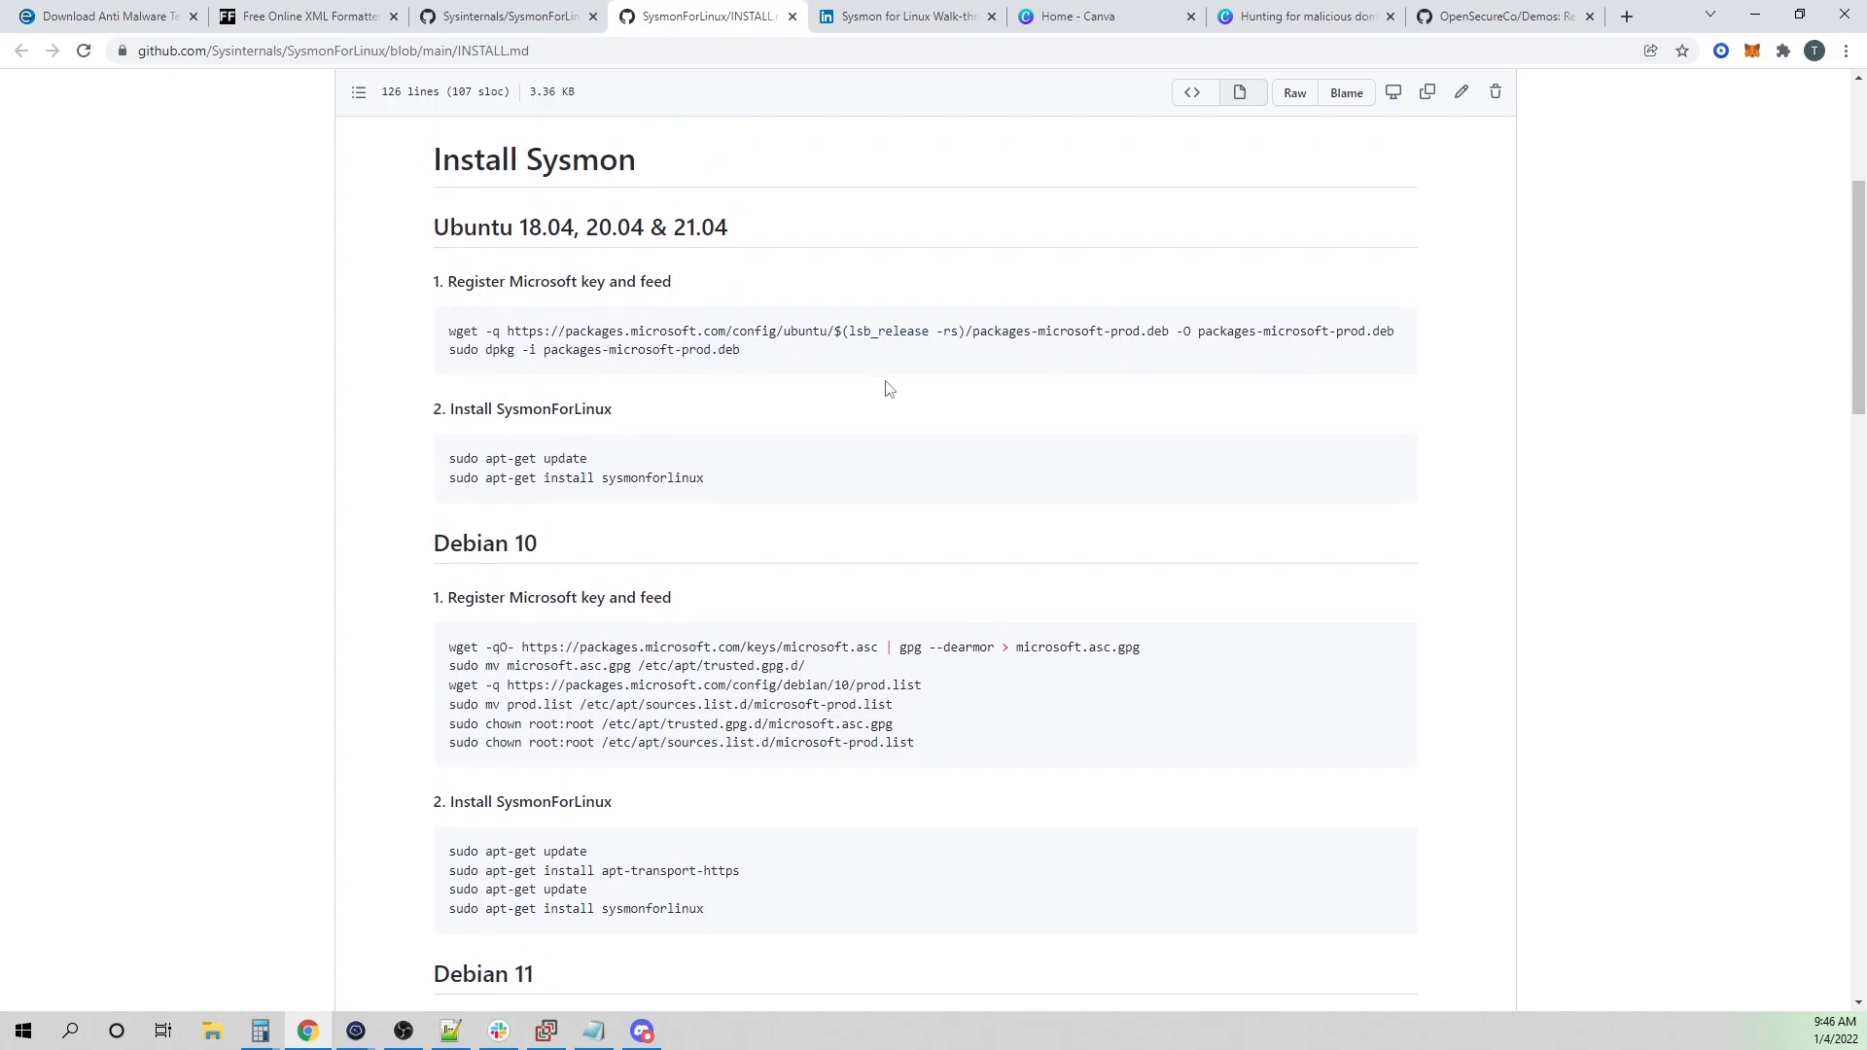
pyautogui.scroll(-3)
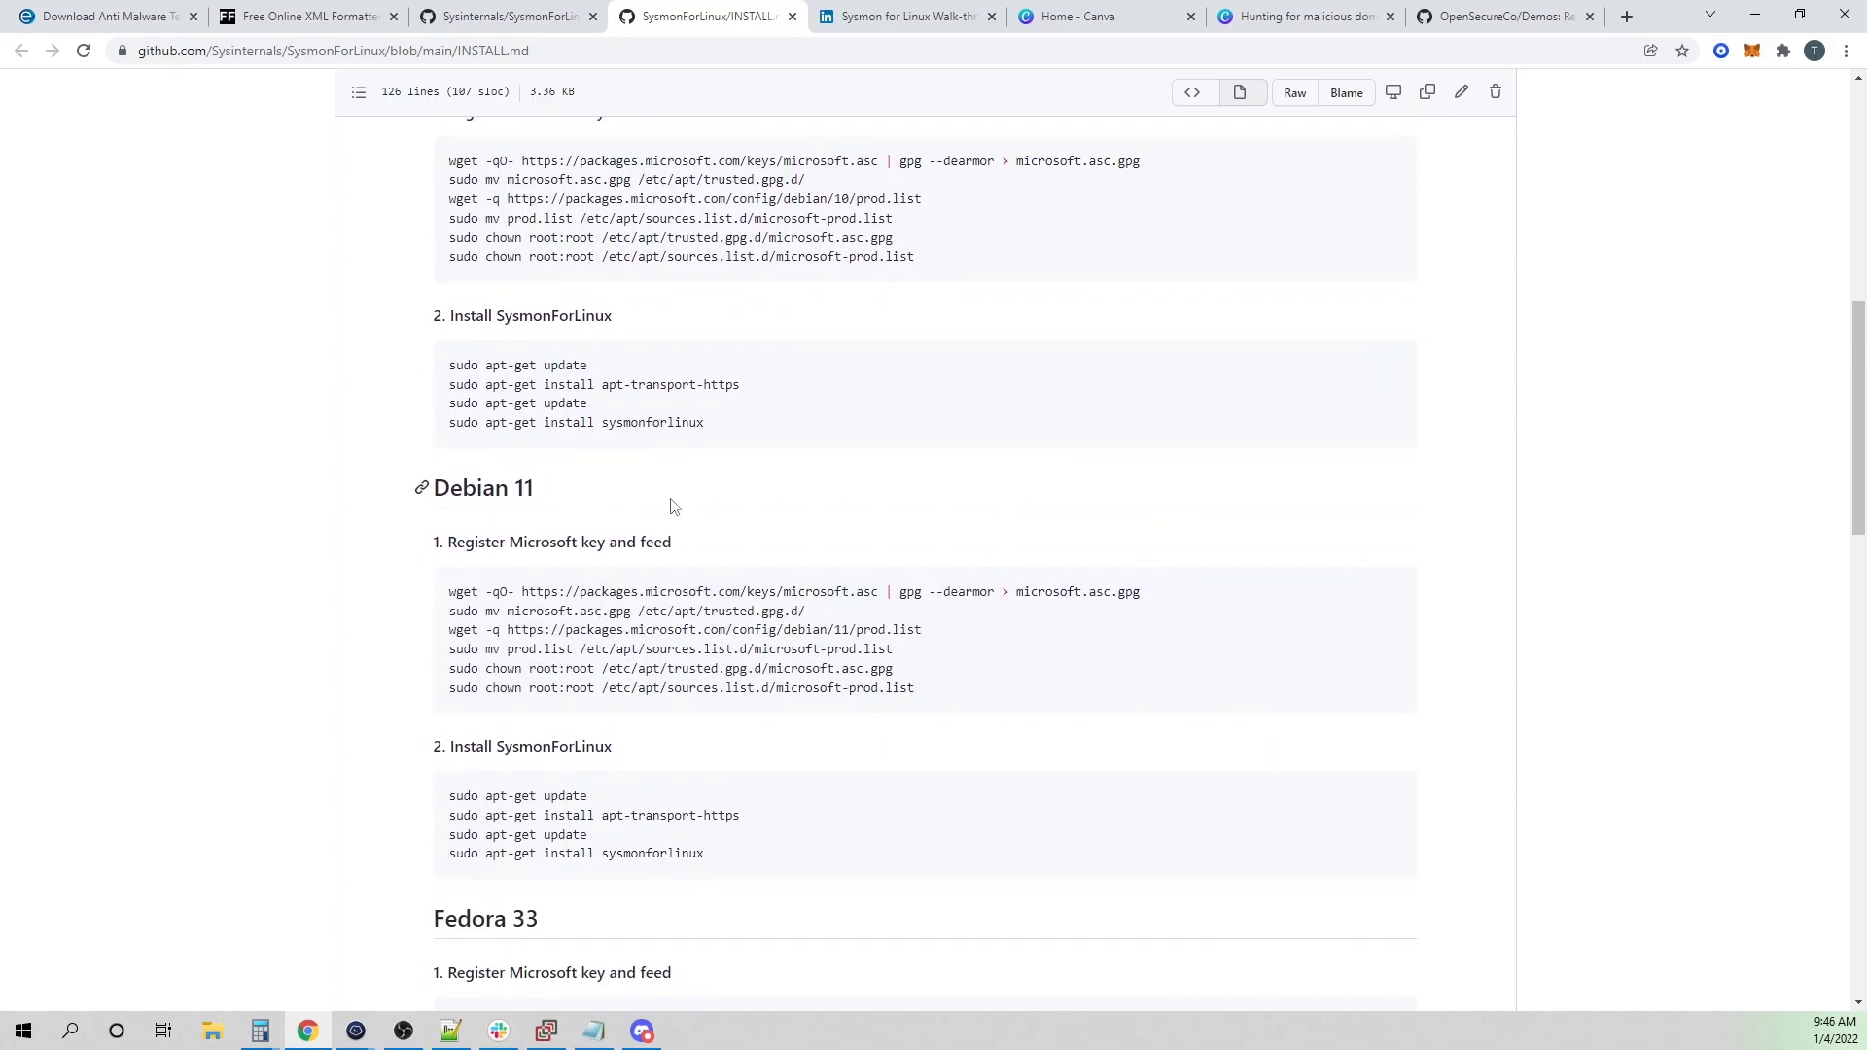
pyautogui.scroll(-3)
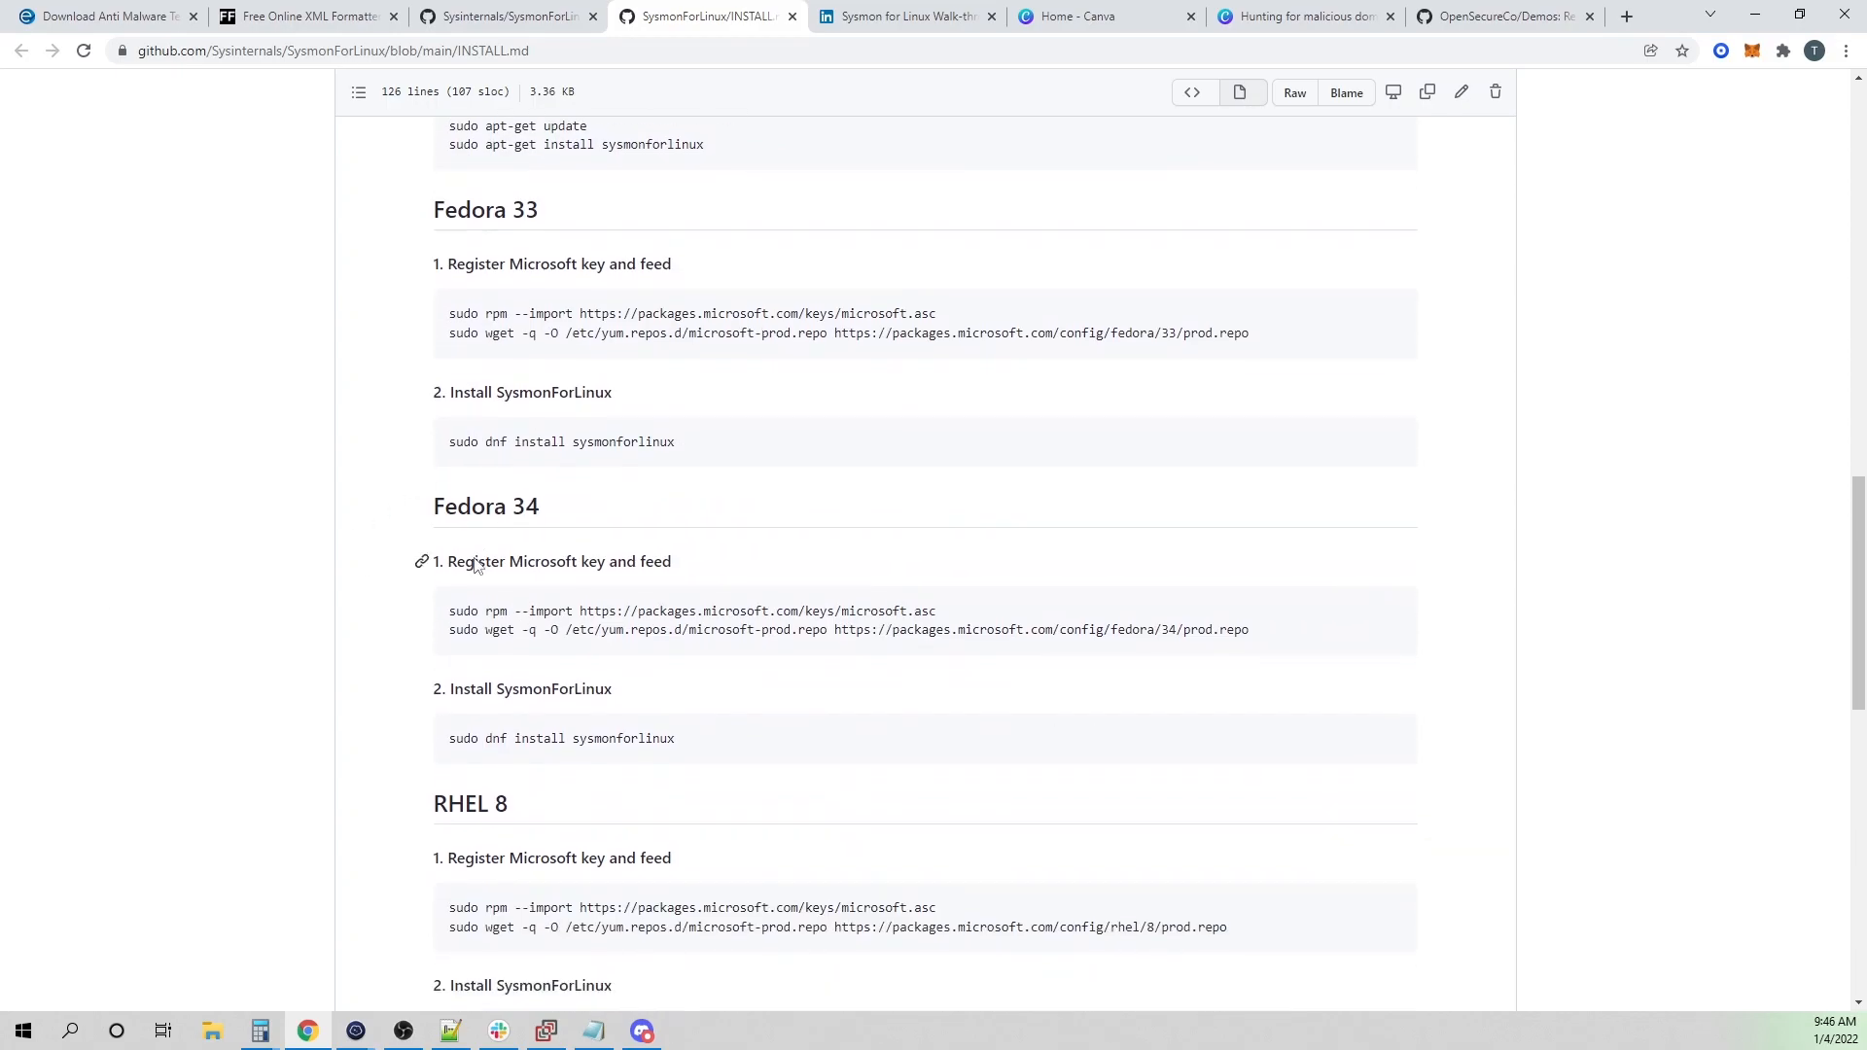
pyautogui.scroll(-3)
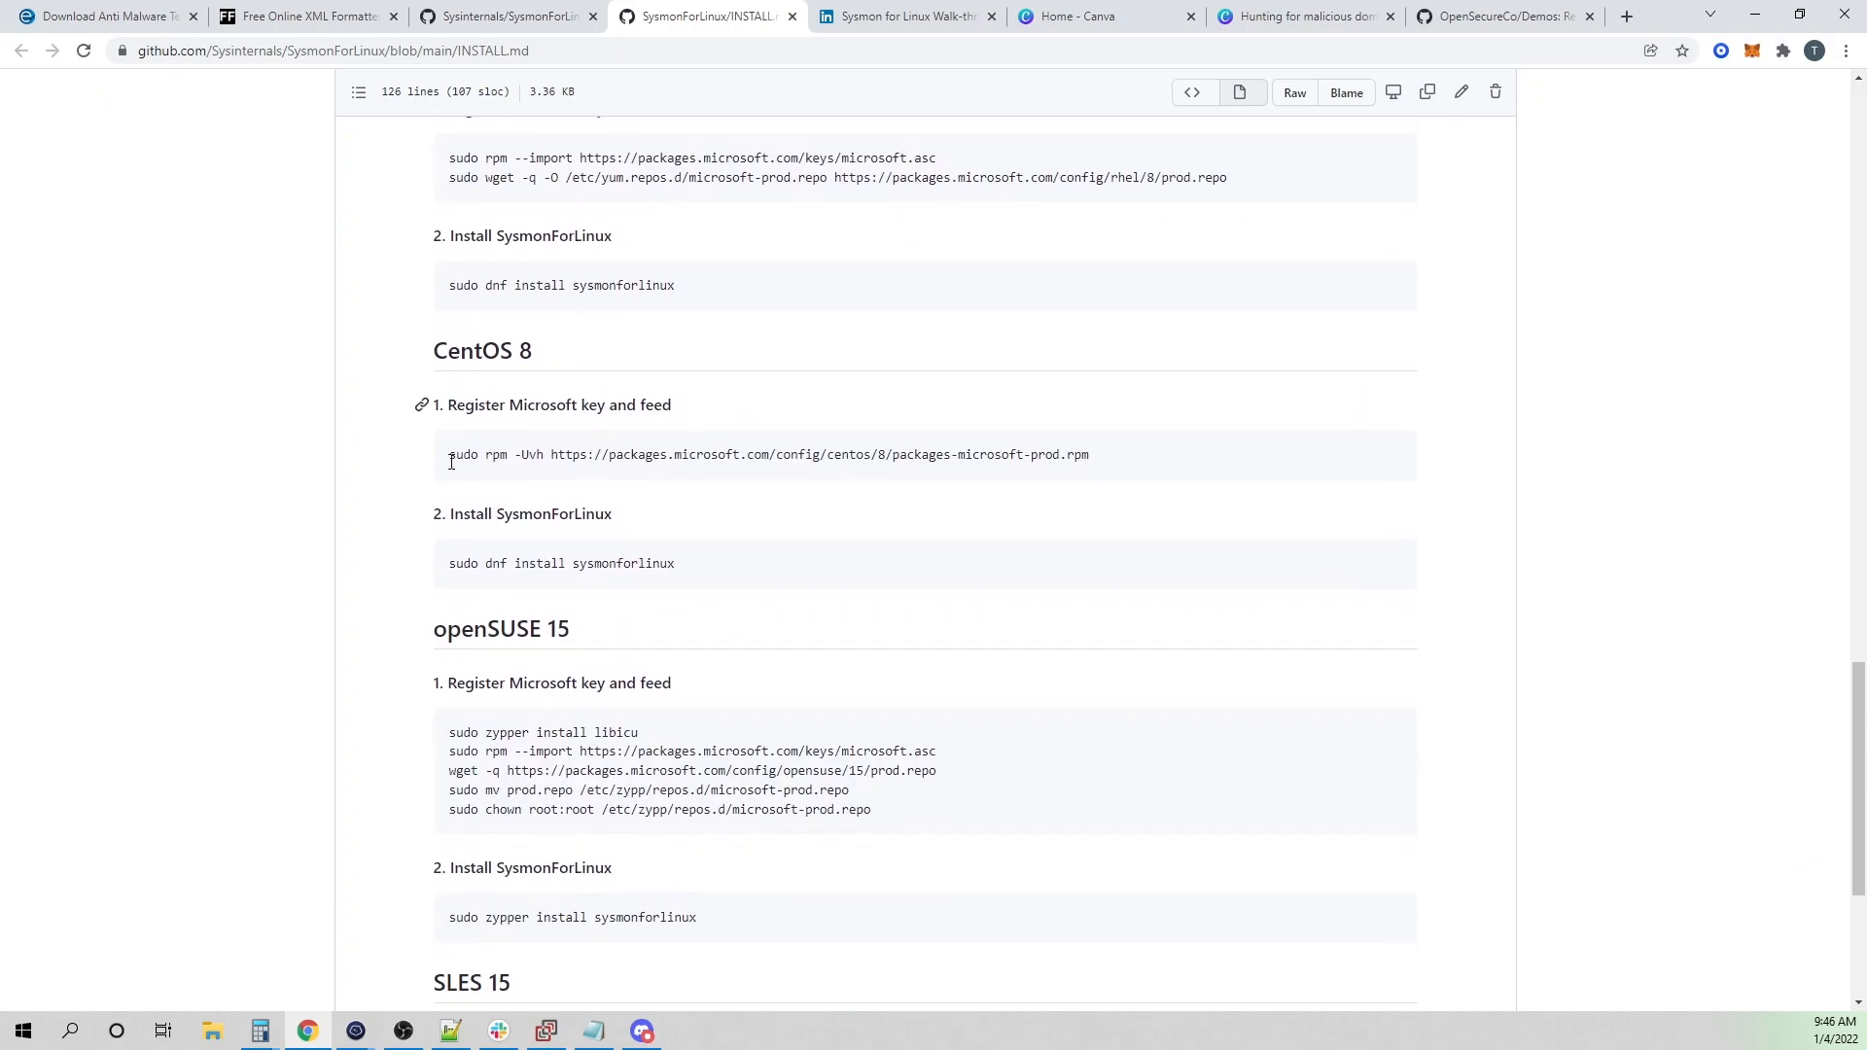
pyautogui.moveTo(1279, 453)
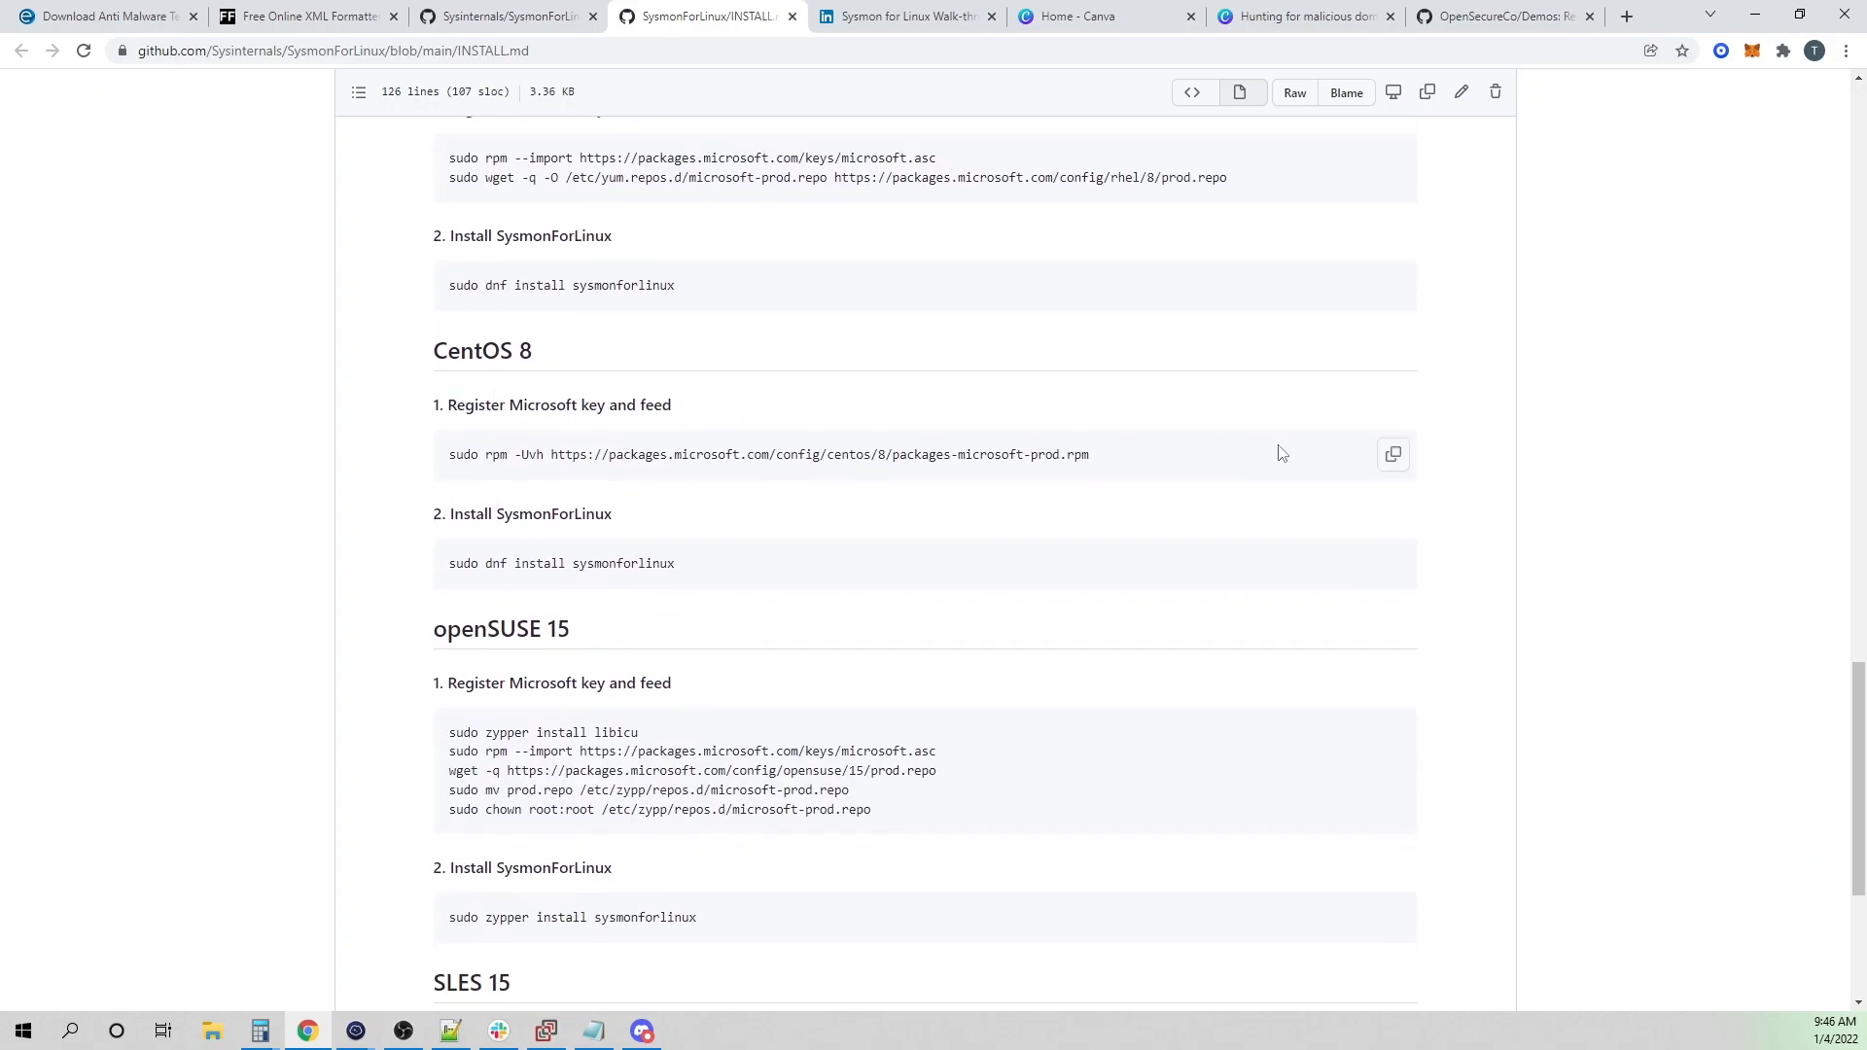
pyautogui.scroll(3)
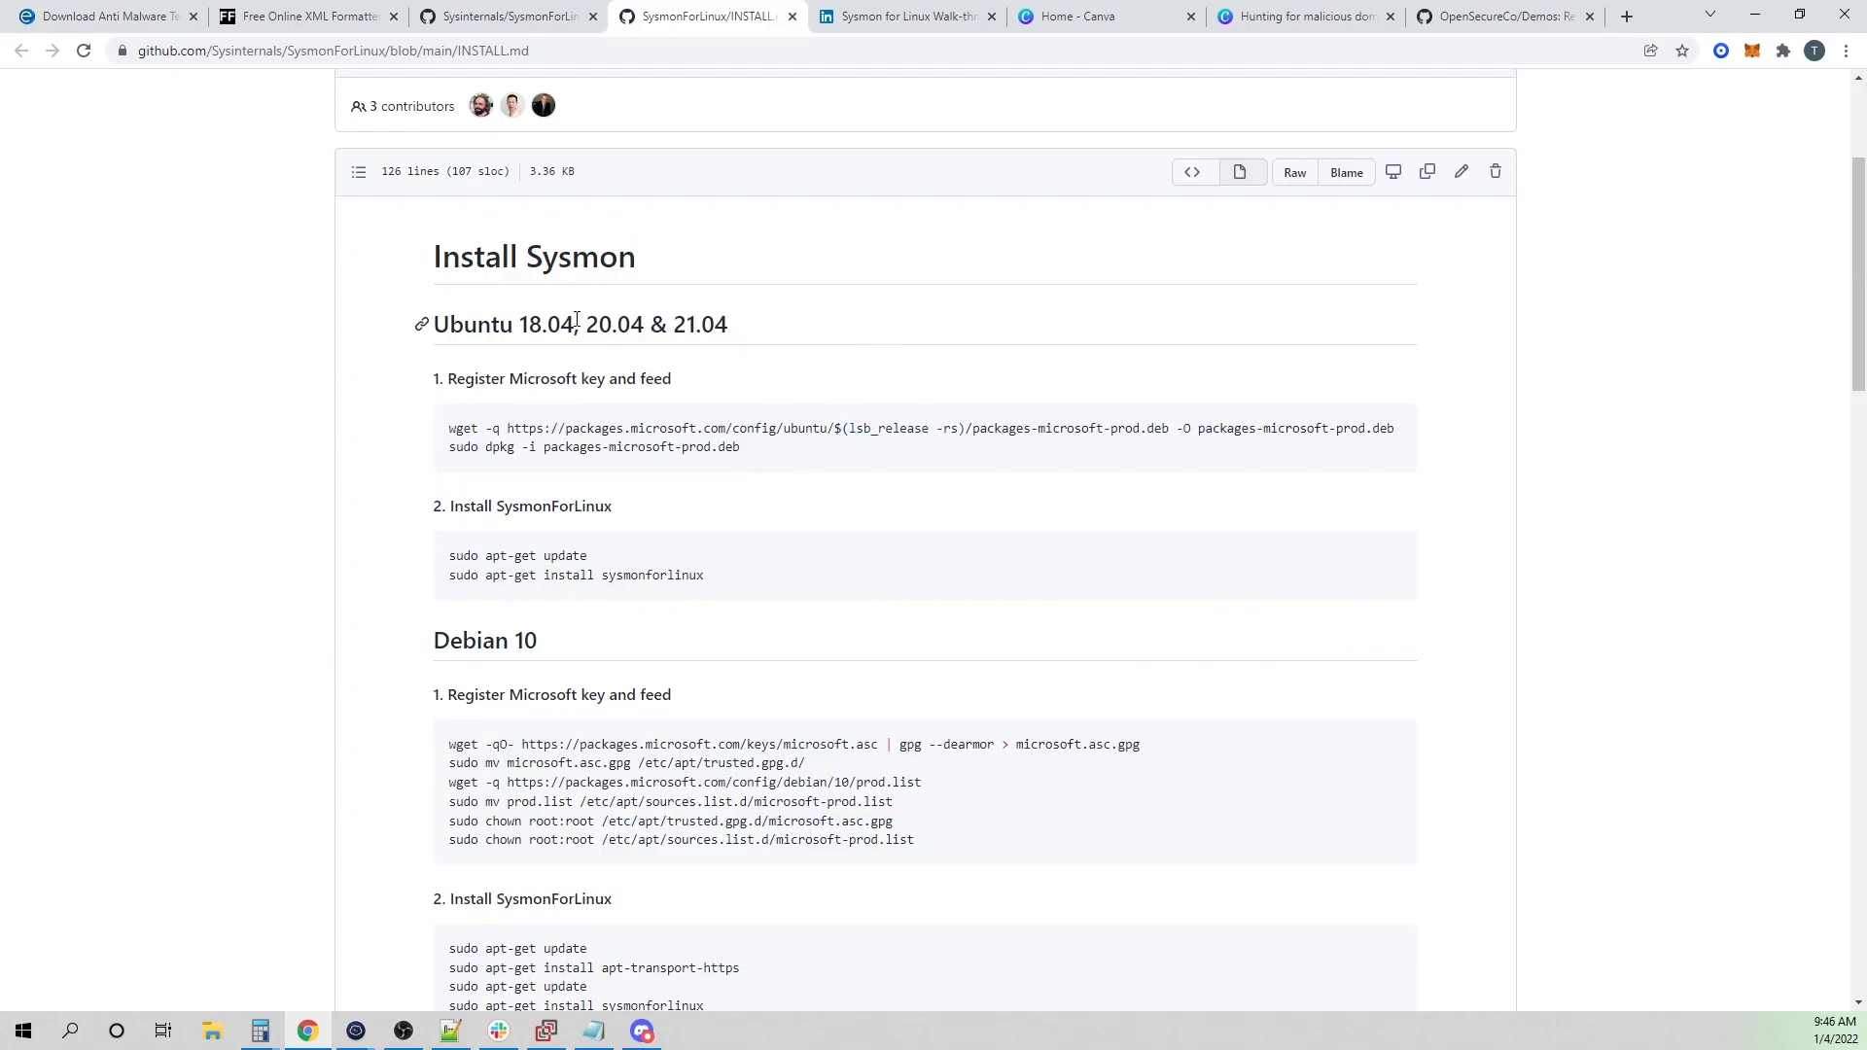
pyautogui.doubleClick(613, 325)
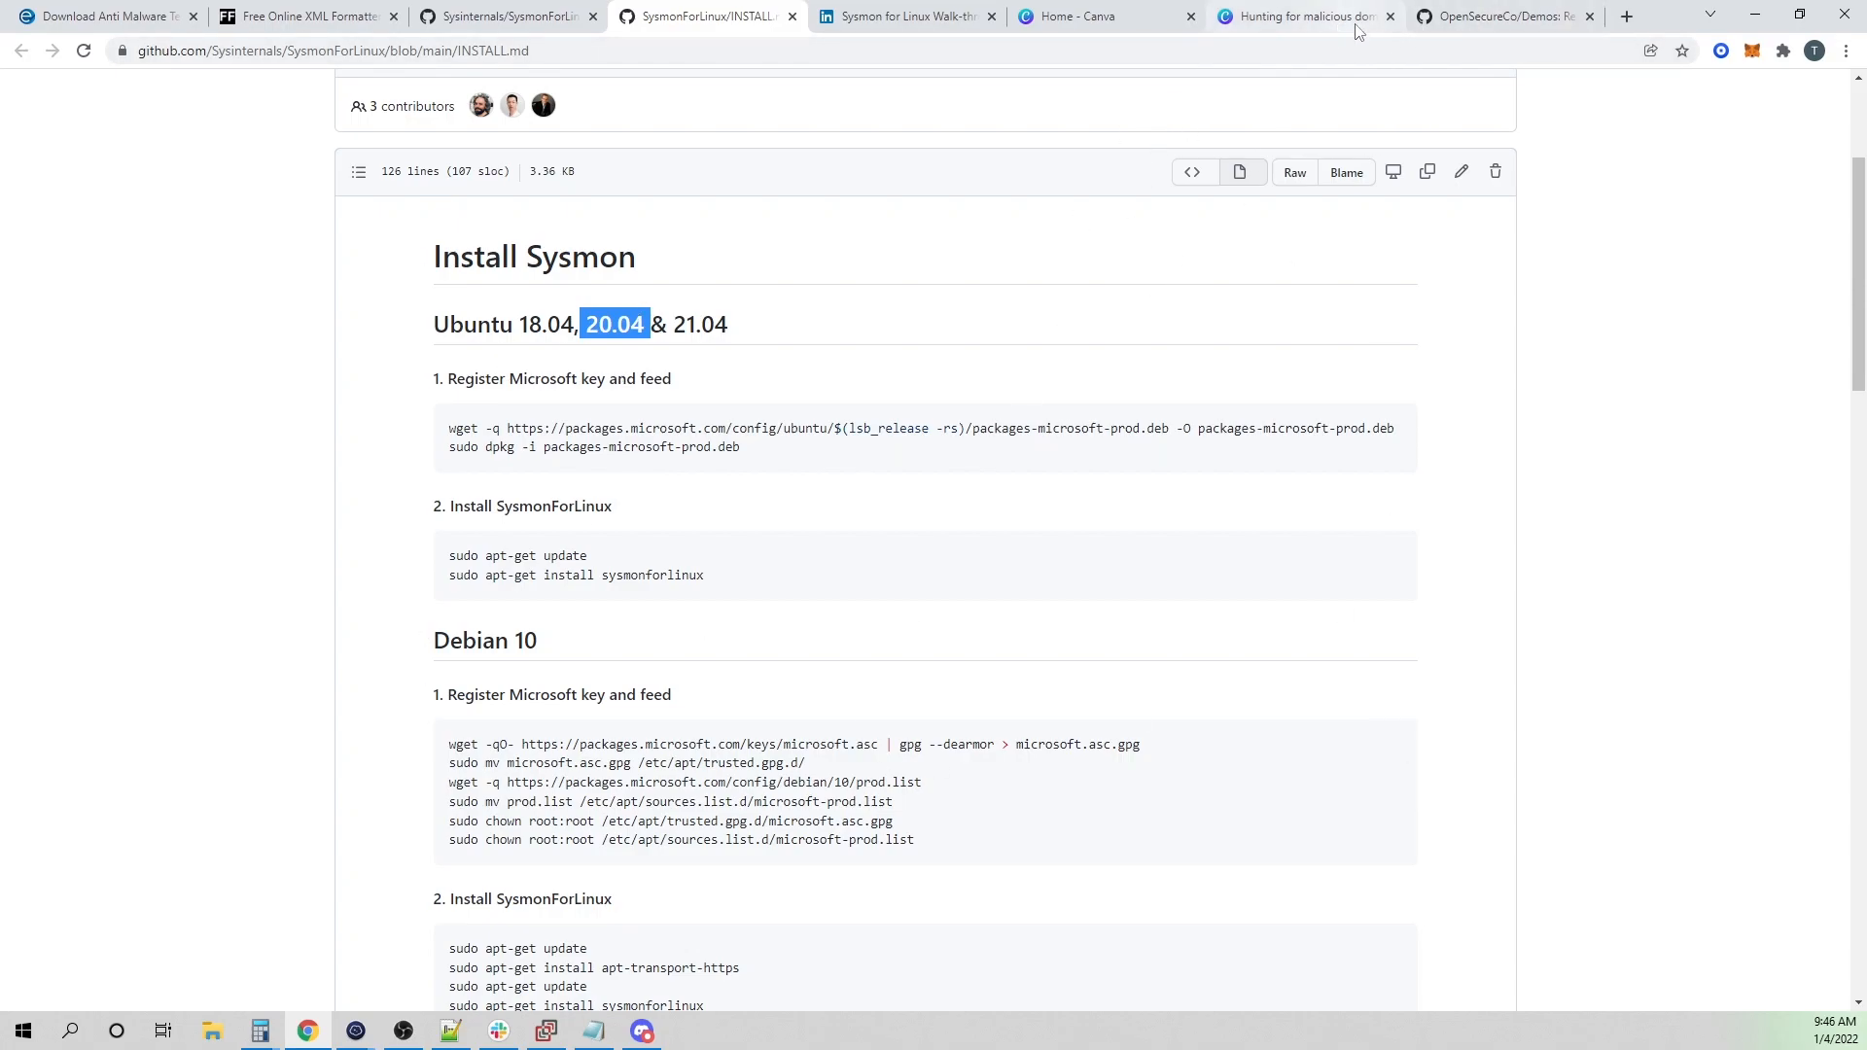
# - In the Demos repo's sysmonforlinux guide, highlight the <Sysmon> config.xml event-filtering block
pyautogui.click(1503, 16)
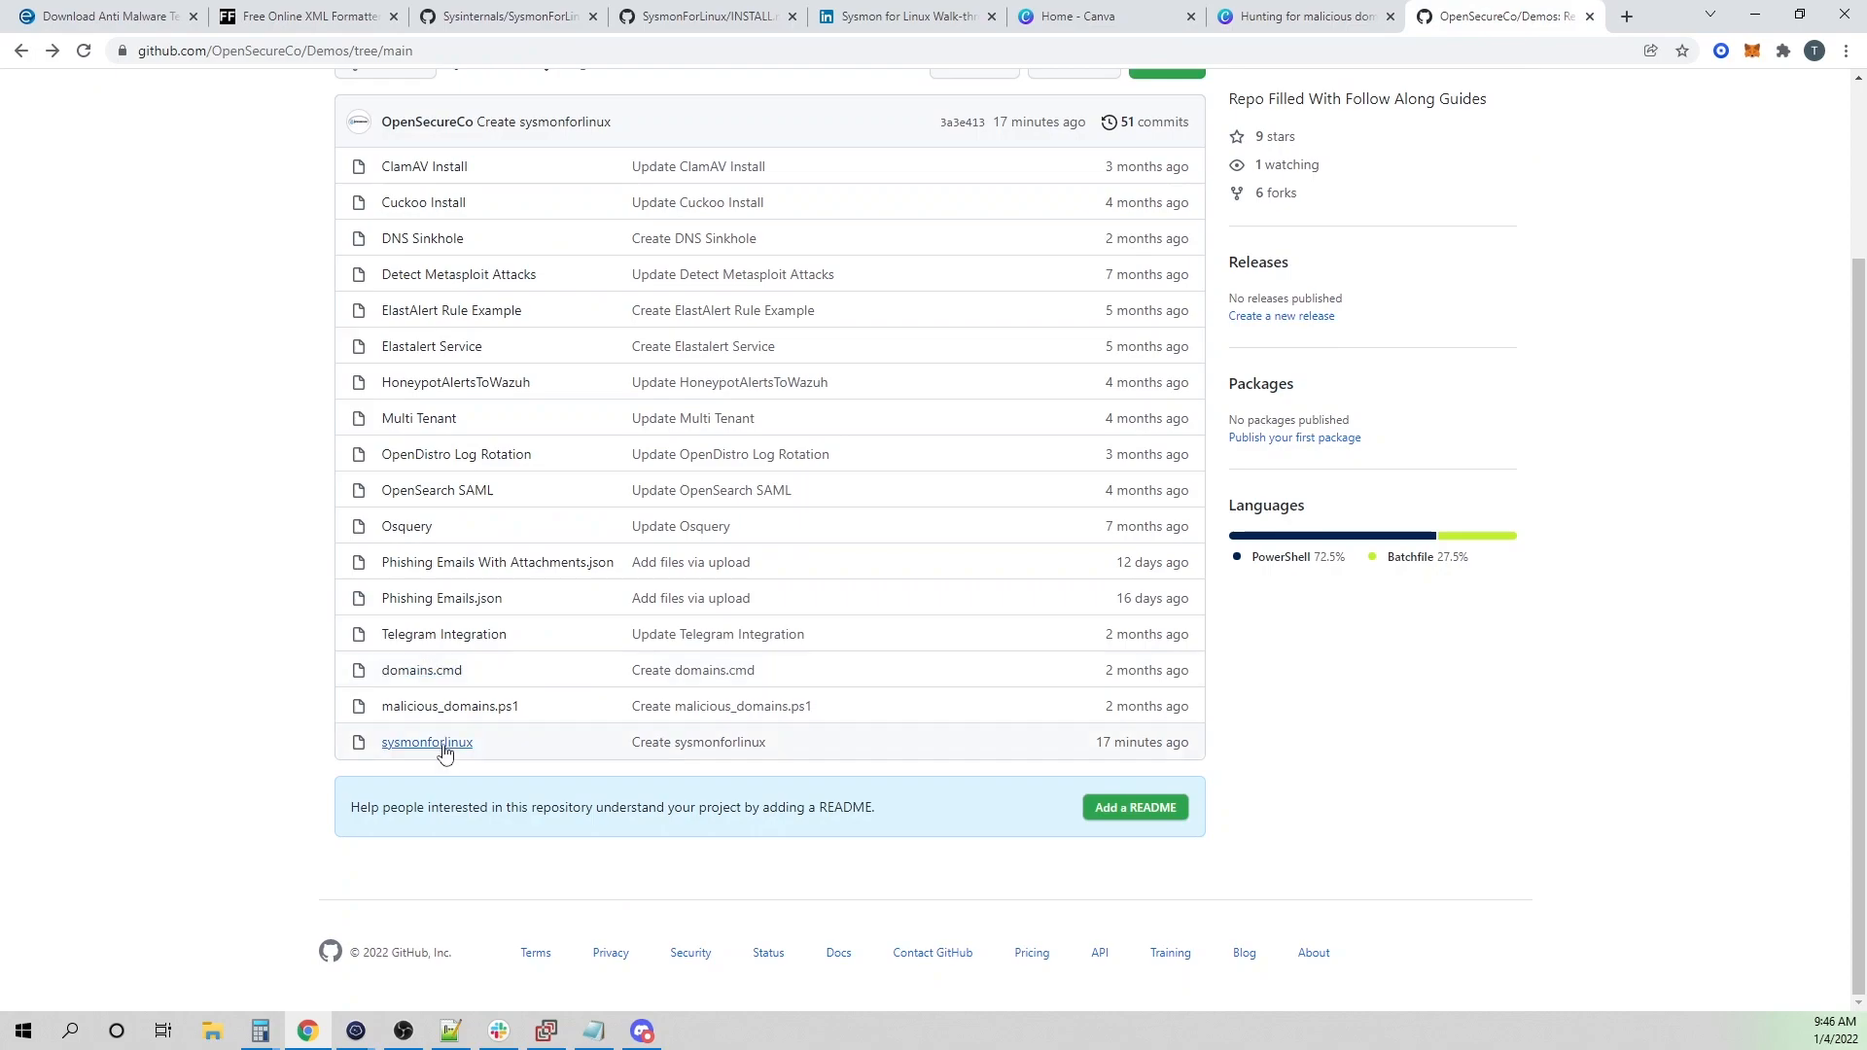
pyautogui.click(426, 741)
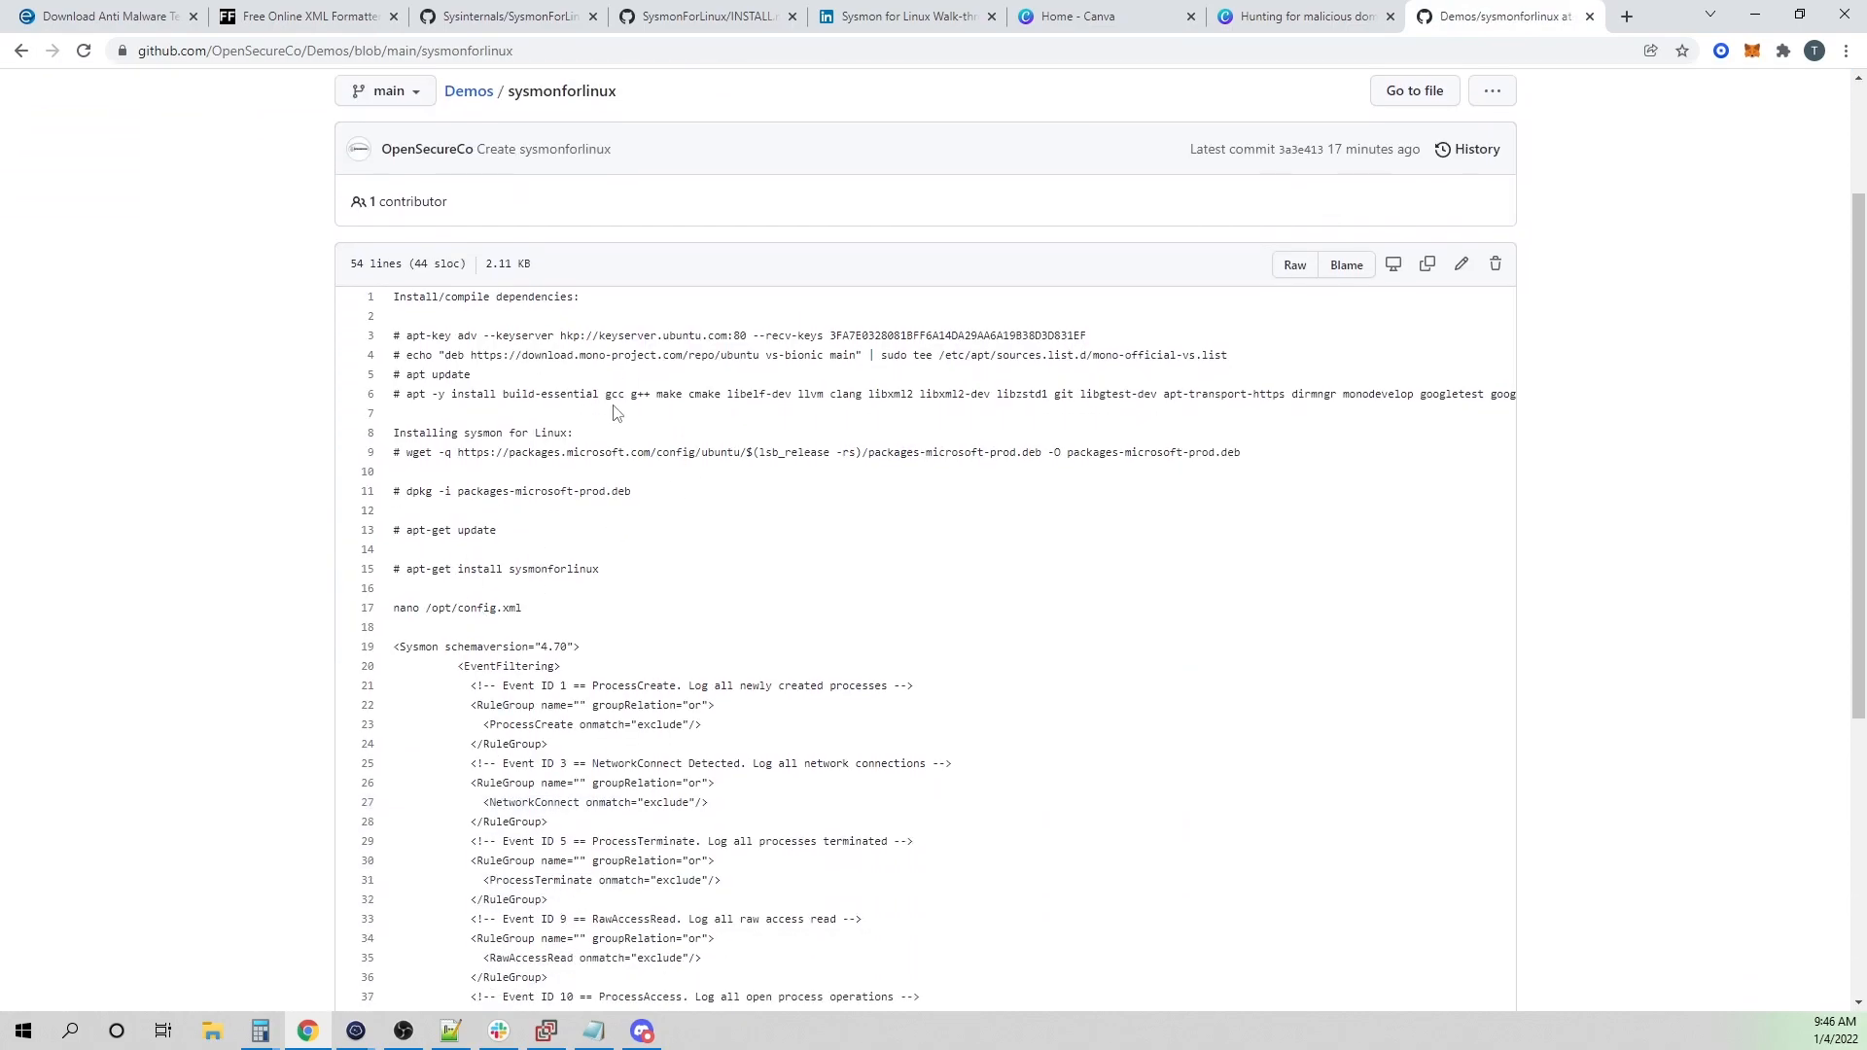
pyautogui.scroll(-3)
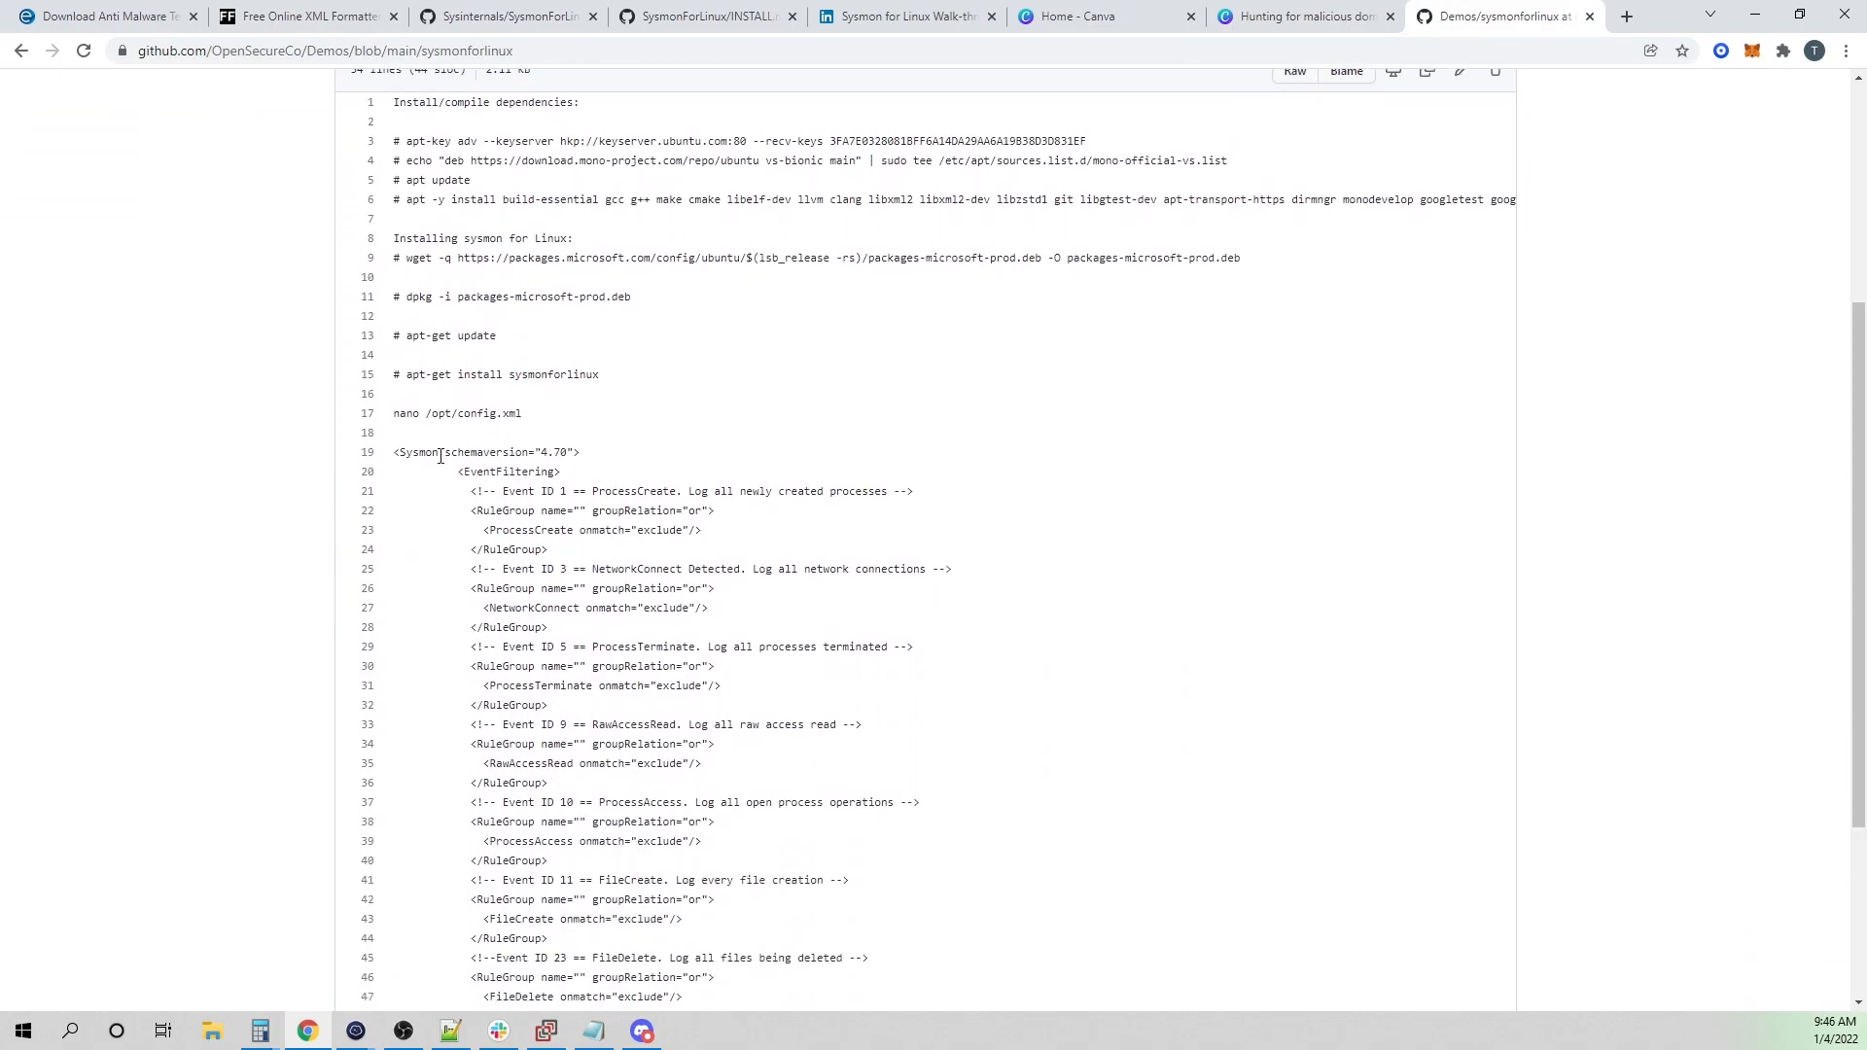
pyautogui.moveTo(395, 451); pyautogui.dragTo(549, 703)
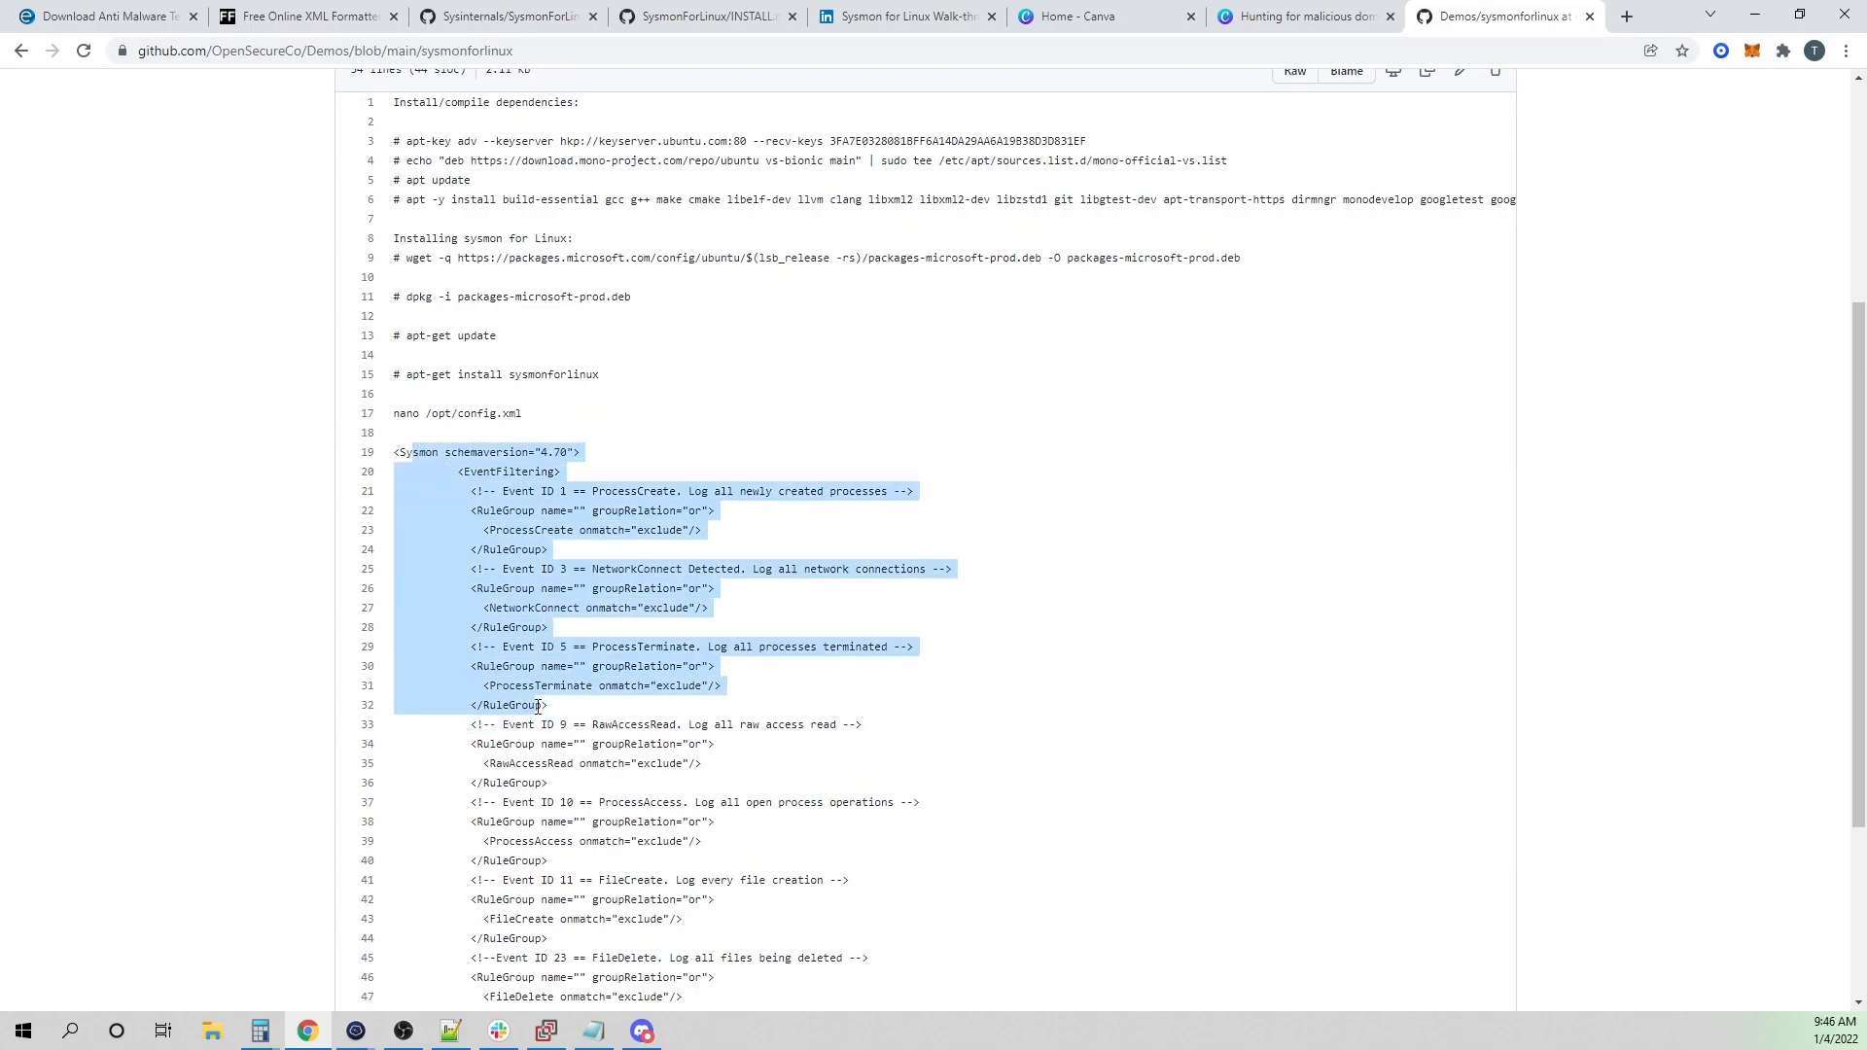
pyautogui.scroll(-3)
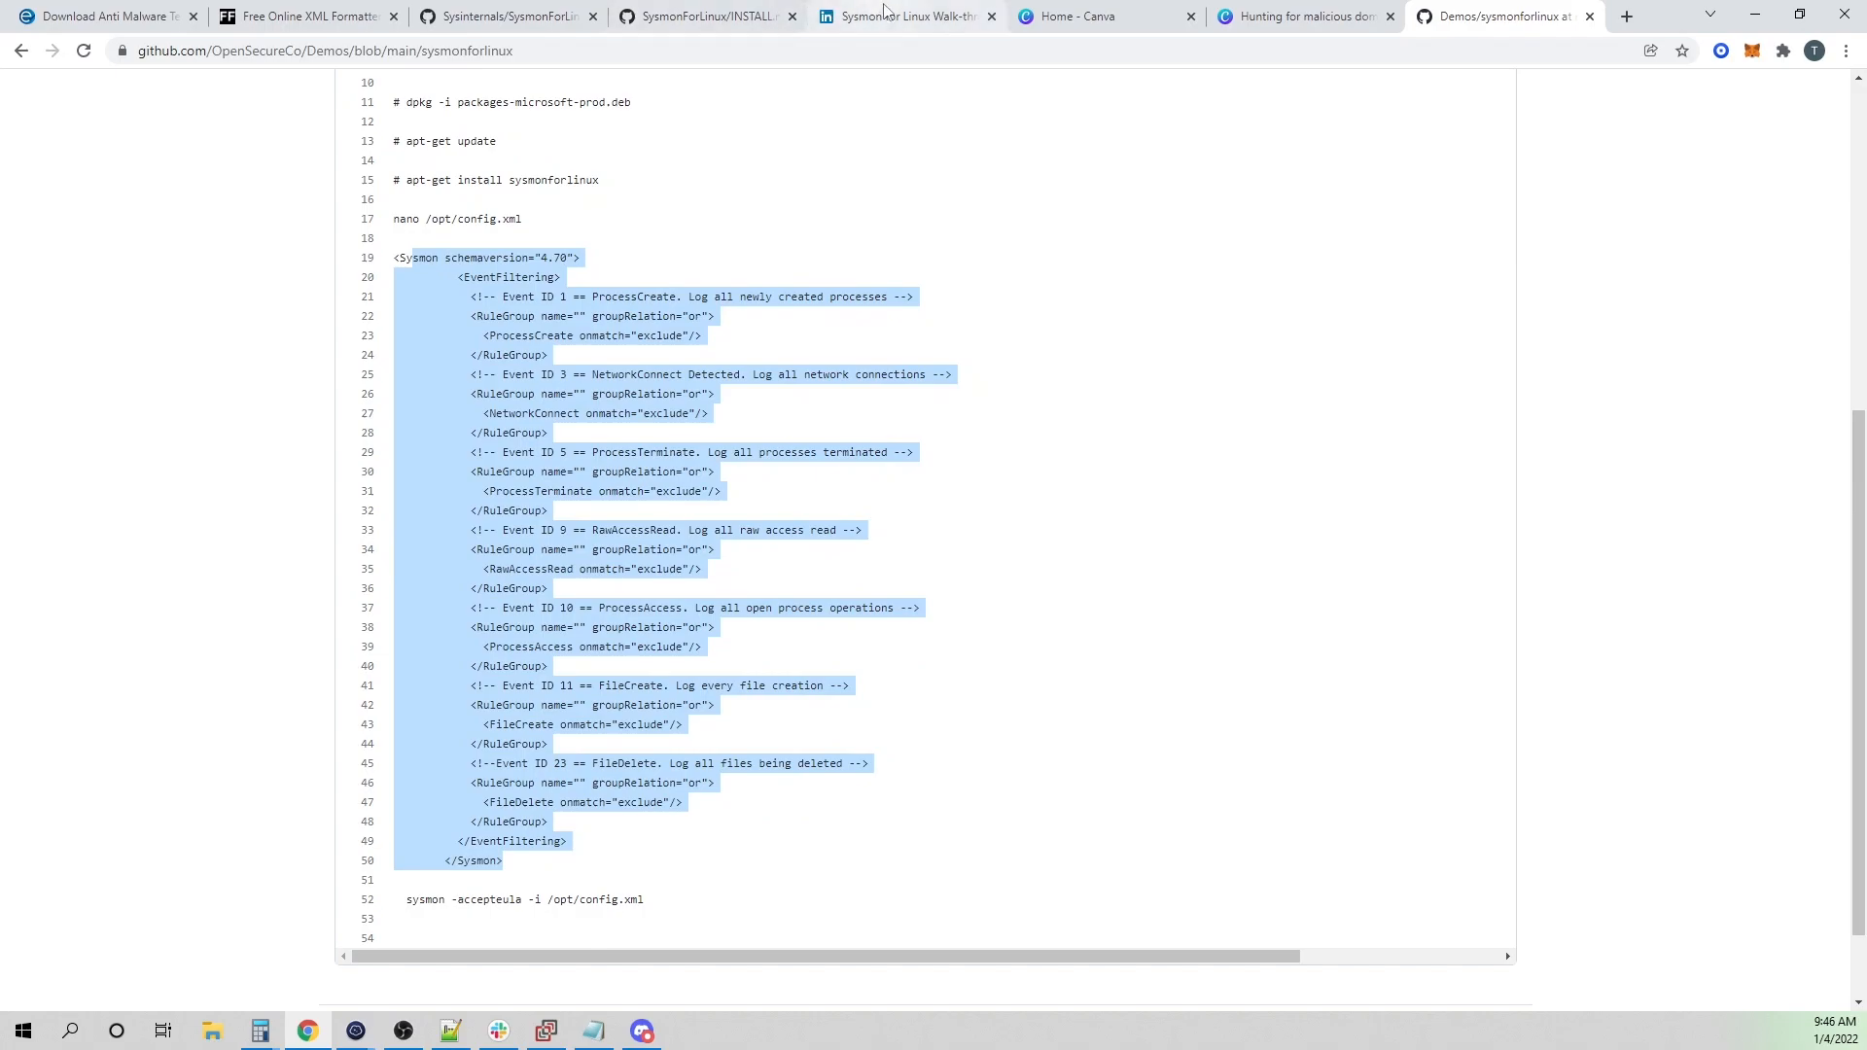
# - In the walk-through article, review the all-in-one.xml block and highlight the NetworkConnect event name
pyautogui.click(900, 16)
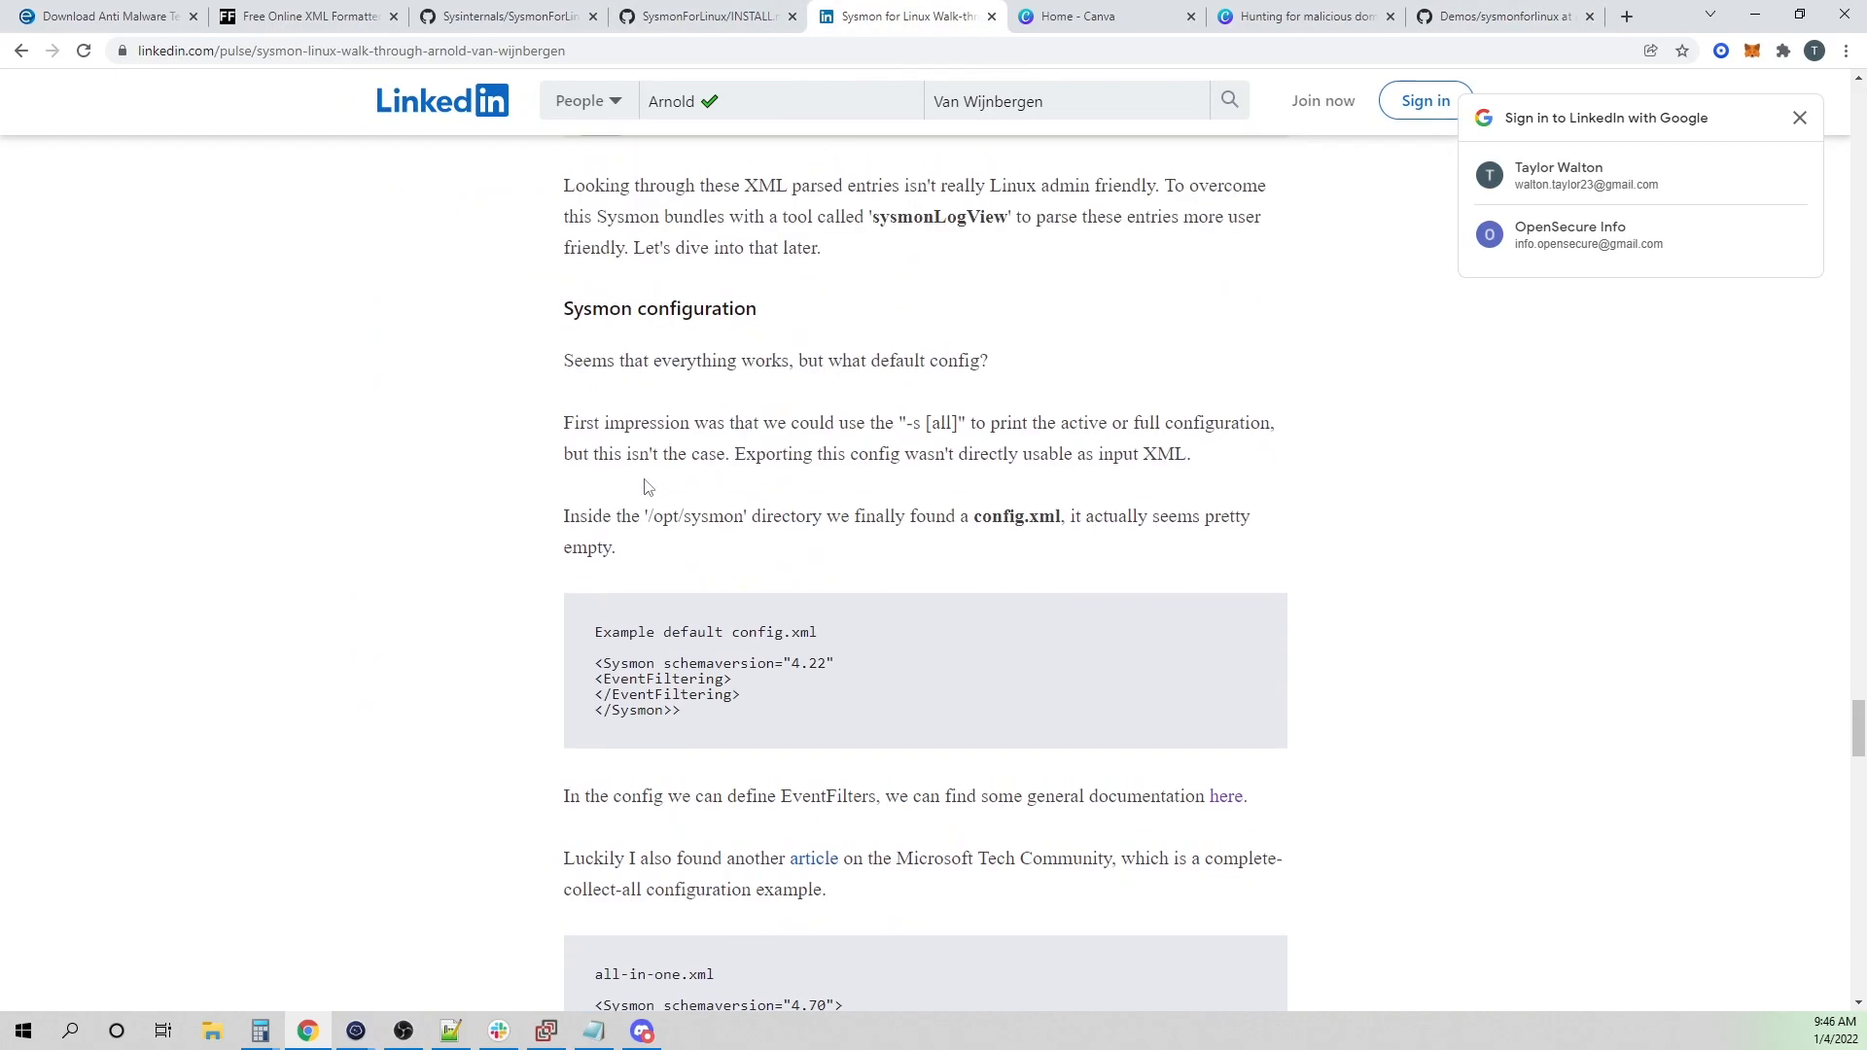
pyautogui.scroll(-3)
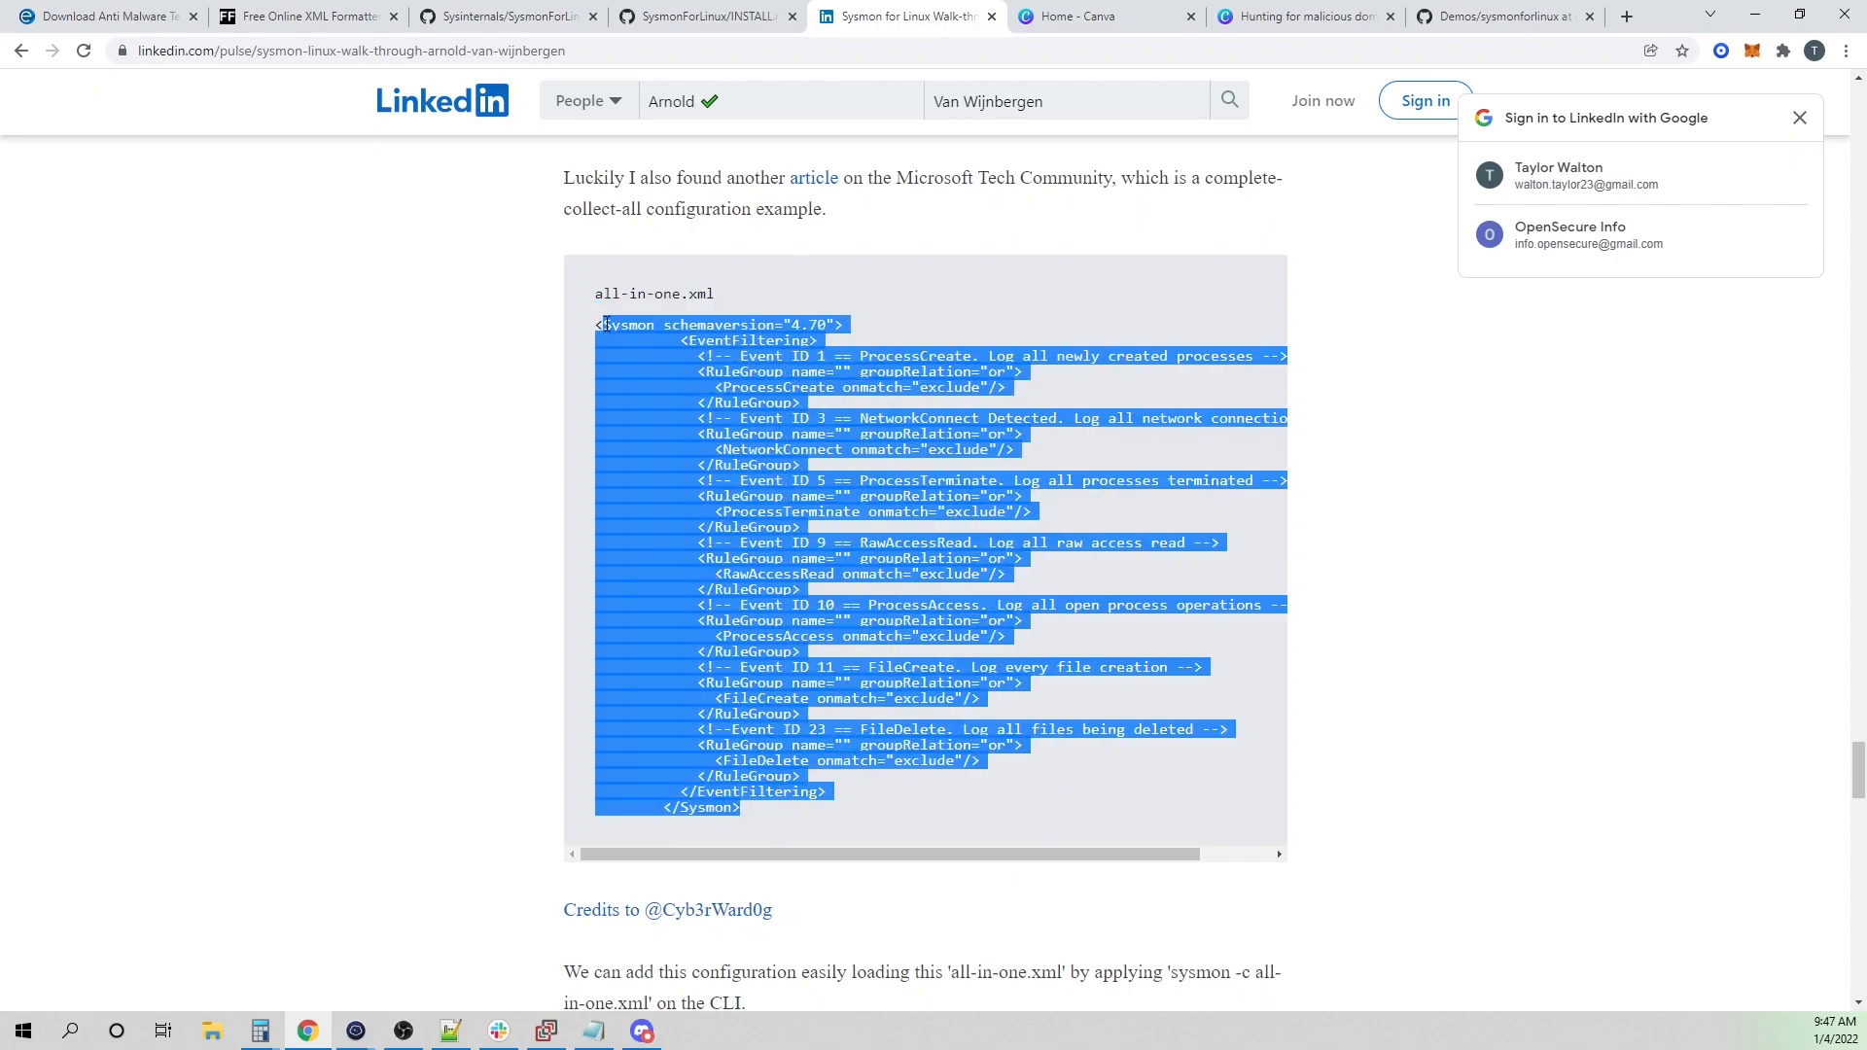
pyautogui.click(1052, 550)
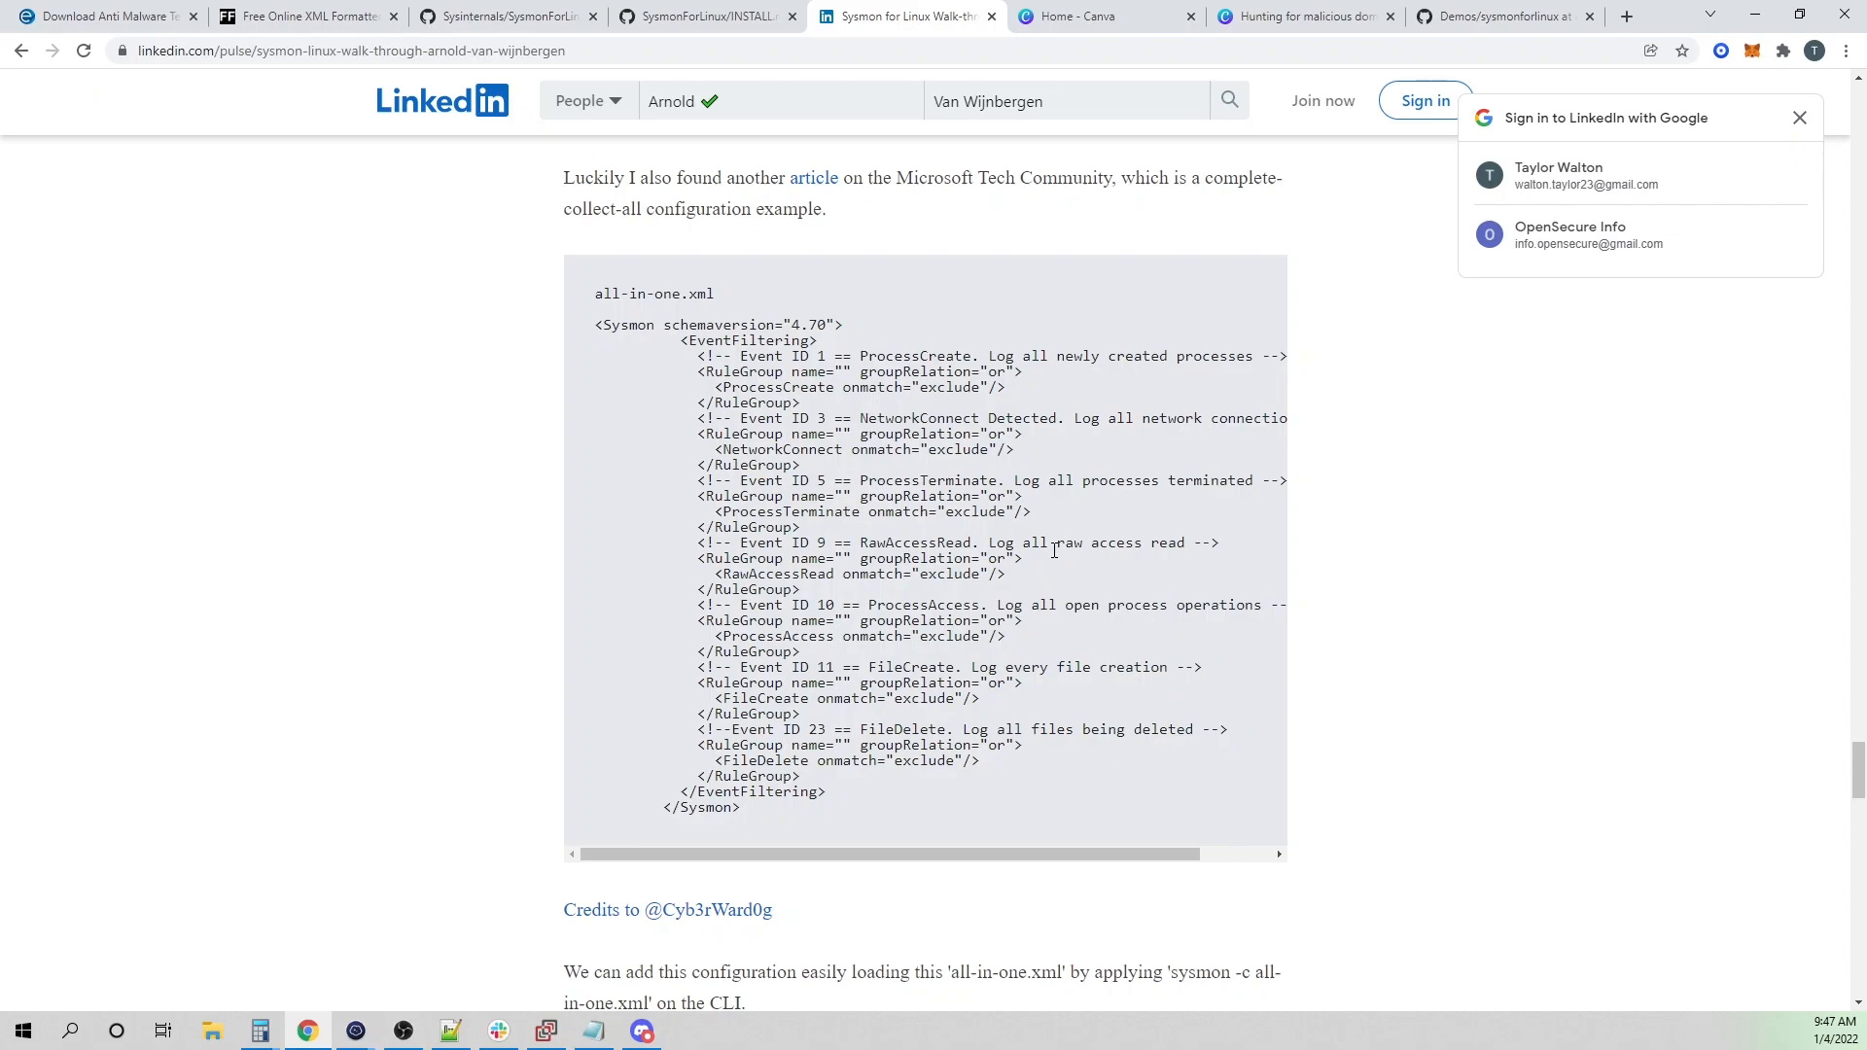
pyautogui.doubleClick(873, 418)
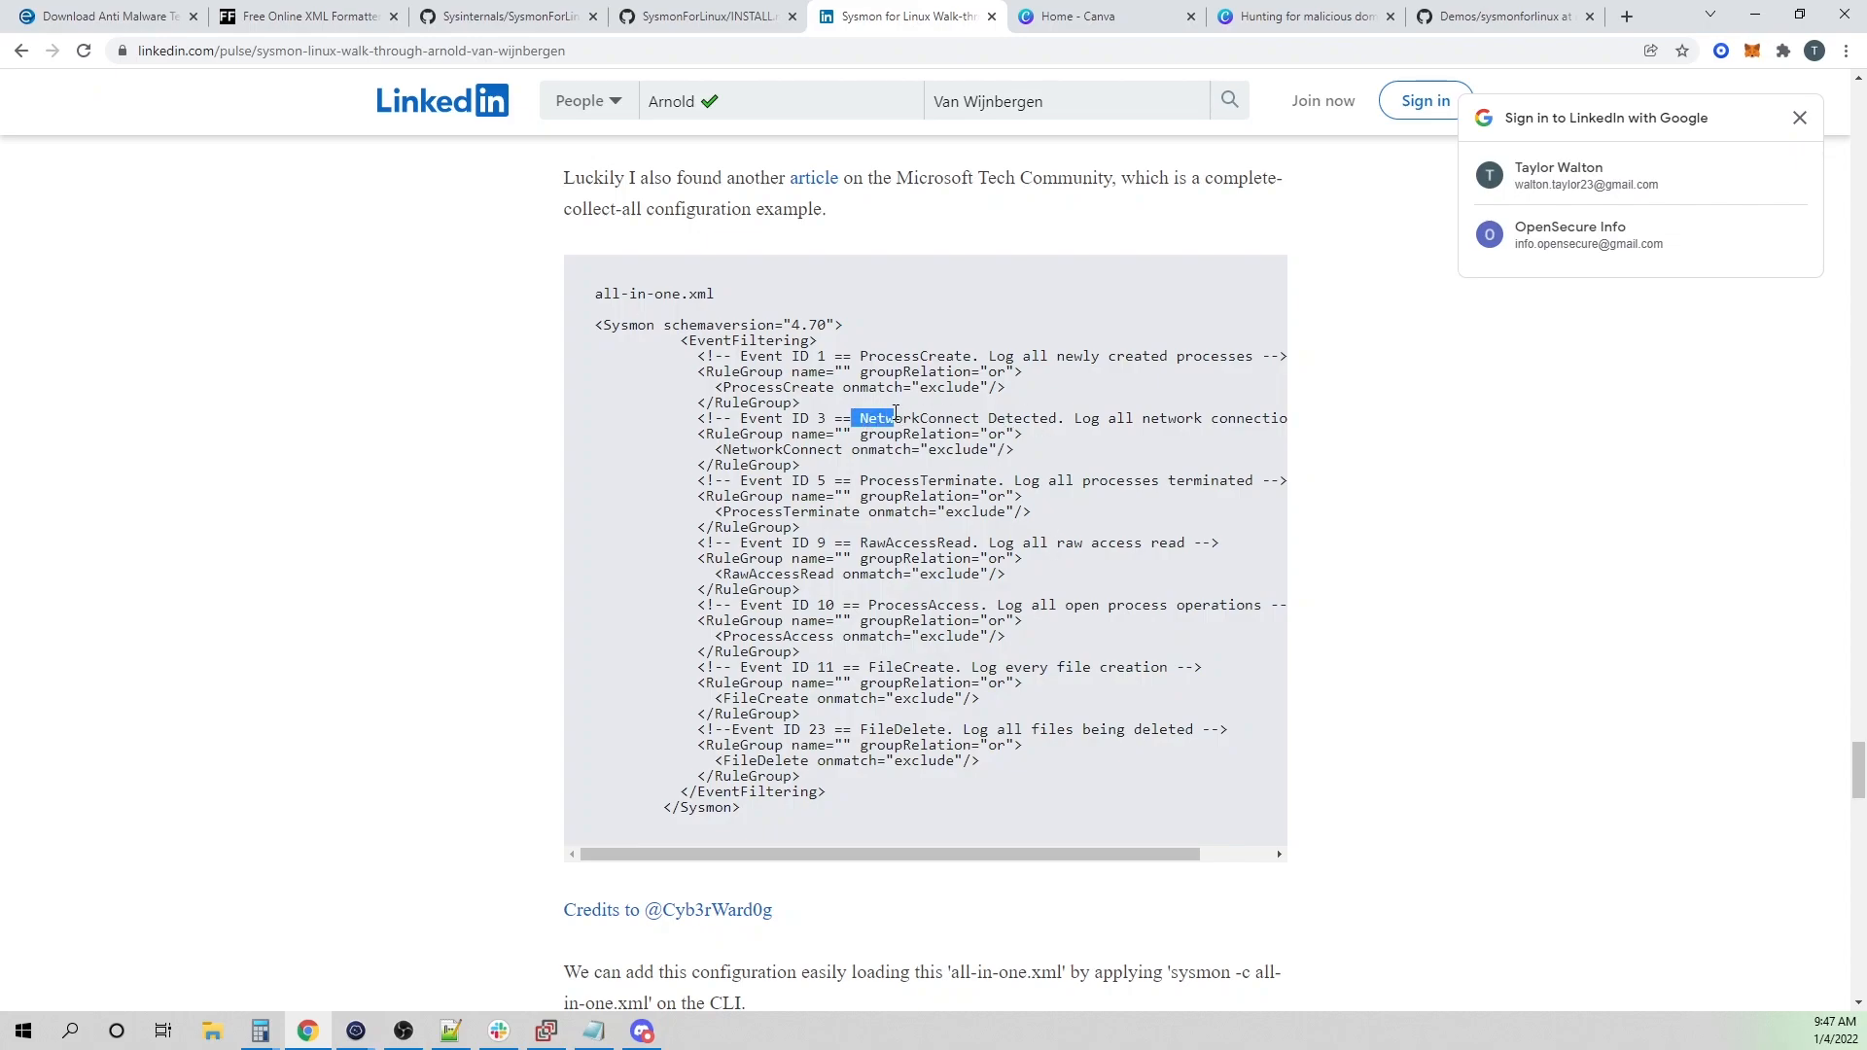
pyautogui.moveTo(856, 418); pyautogui.dragTo(1009, 418)
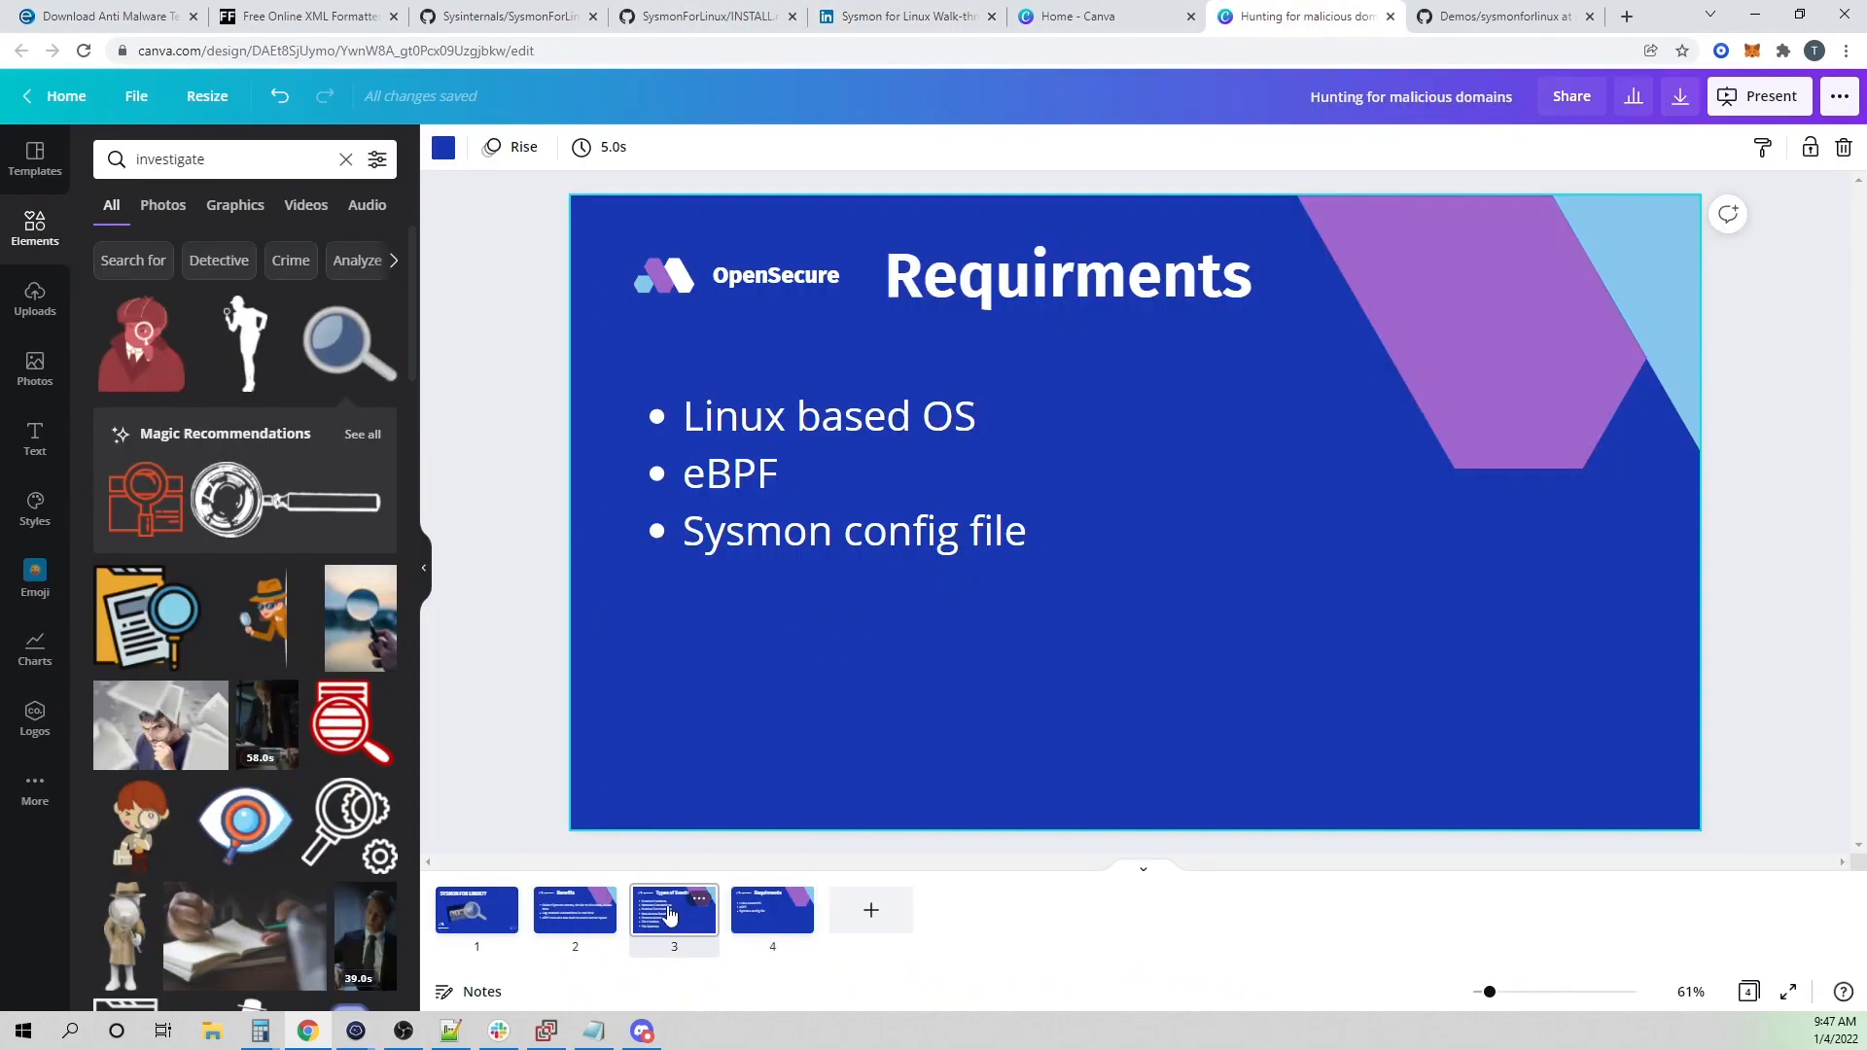
# - View the Types of Events slide, then move on to the install guide tab
pyautogui.click(672, 910)
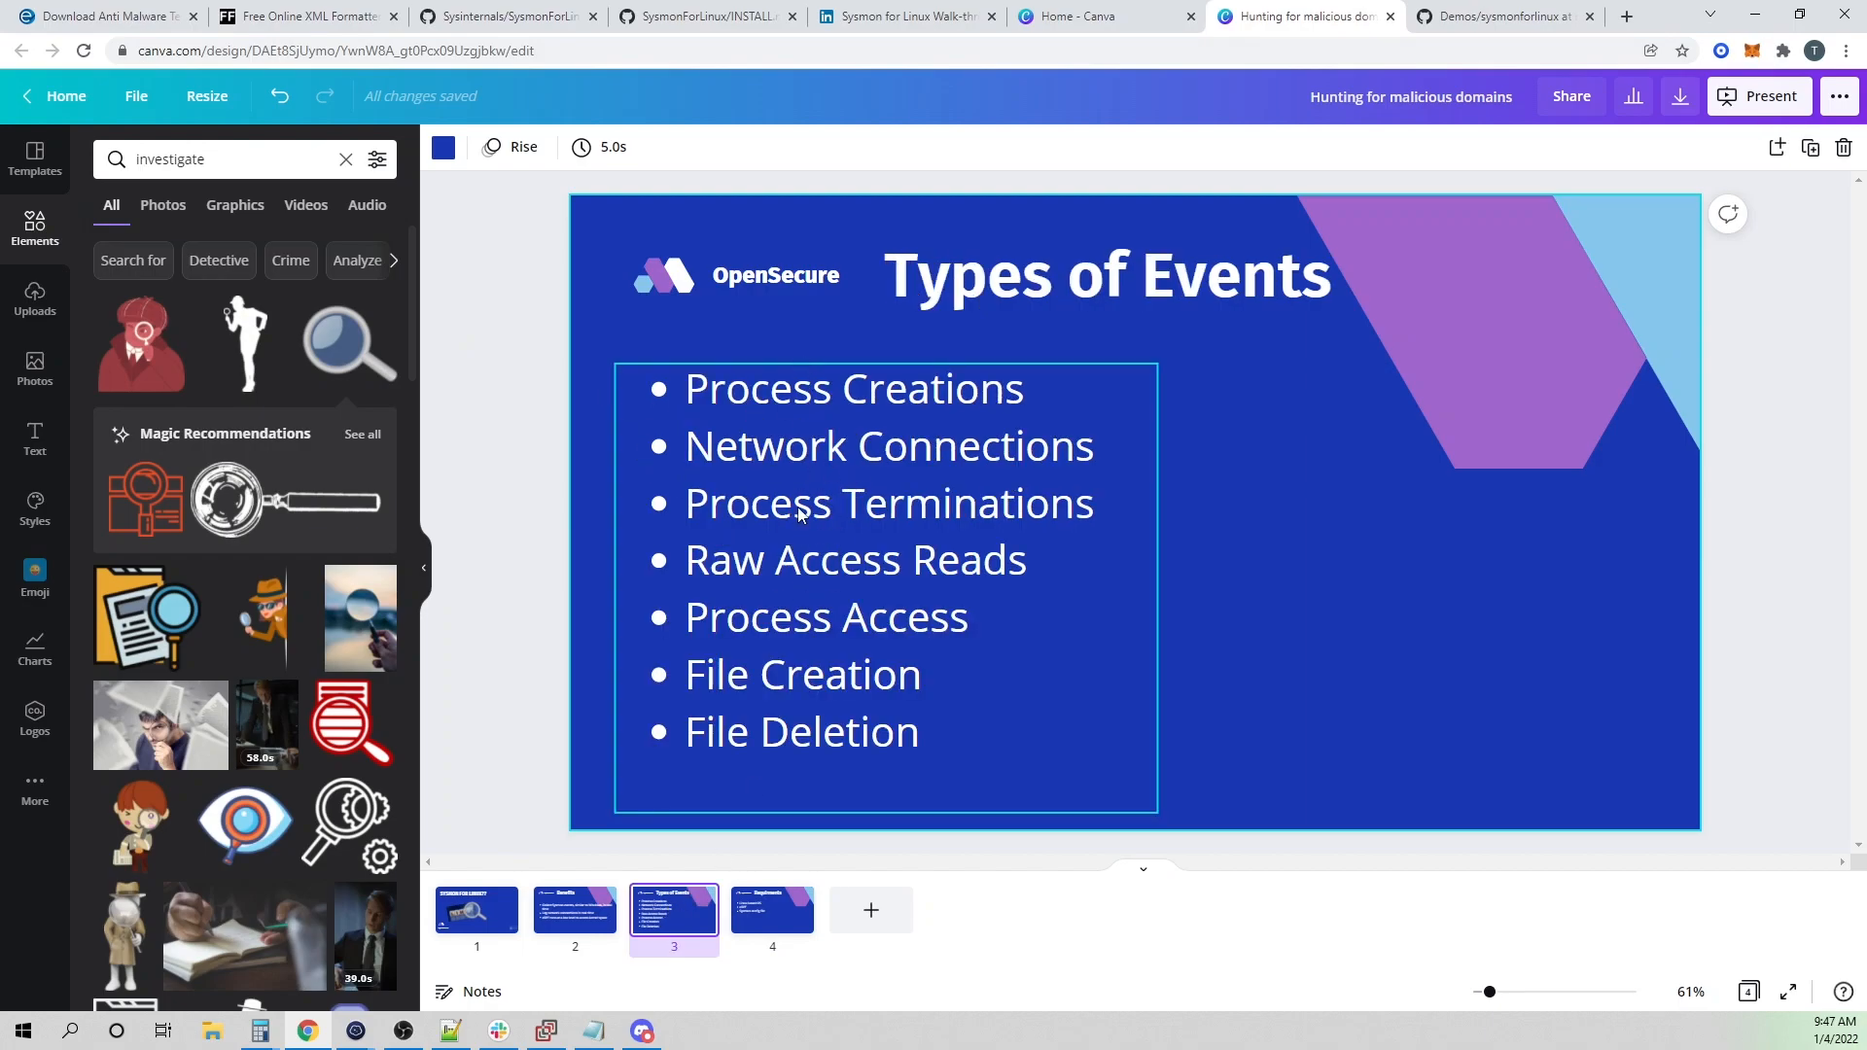
pyautogui.click(904, 16)
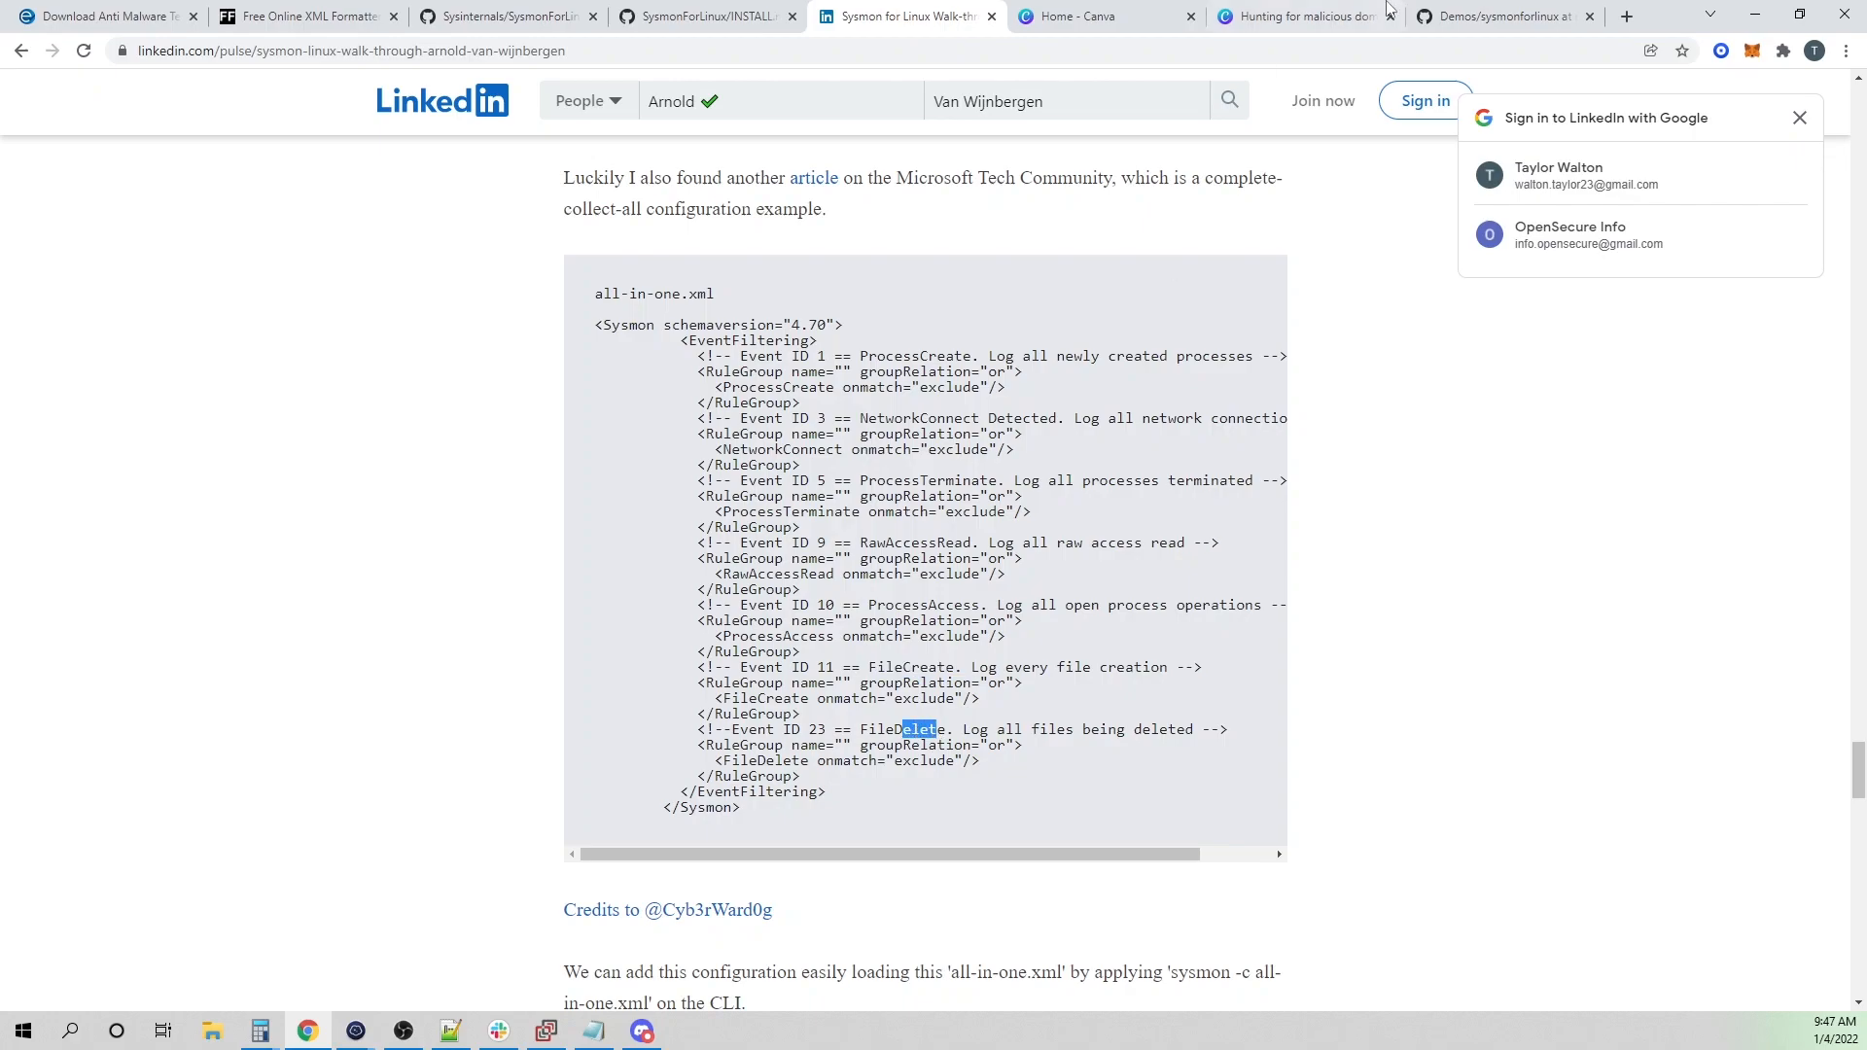
pyautogui.click(1491, 16)
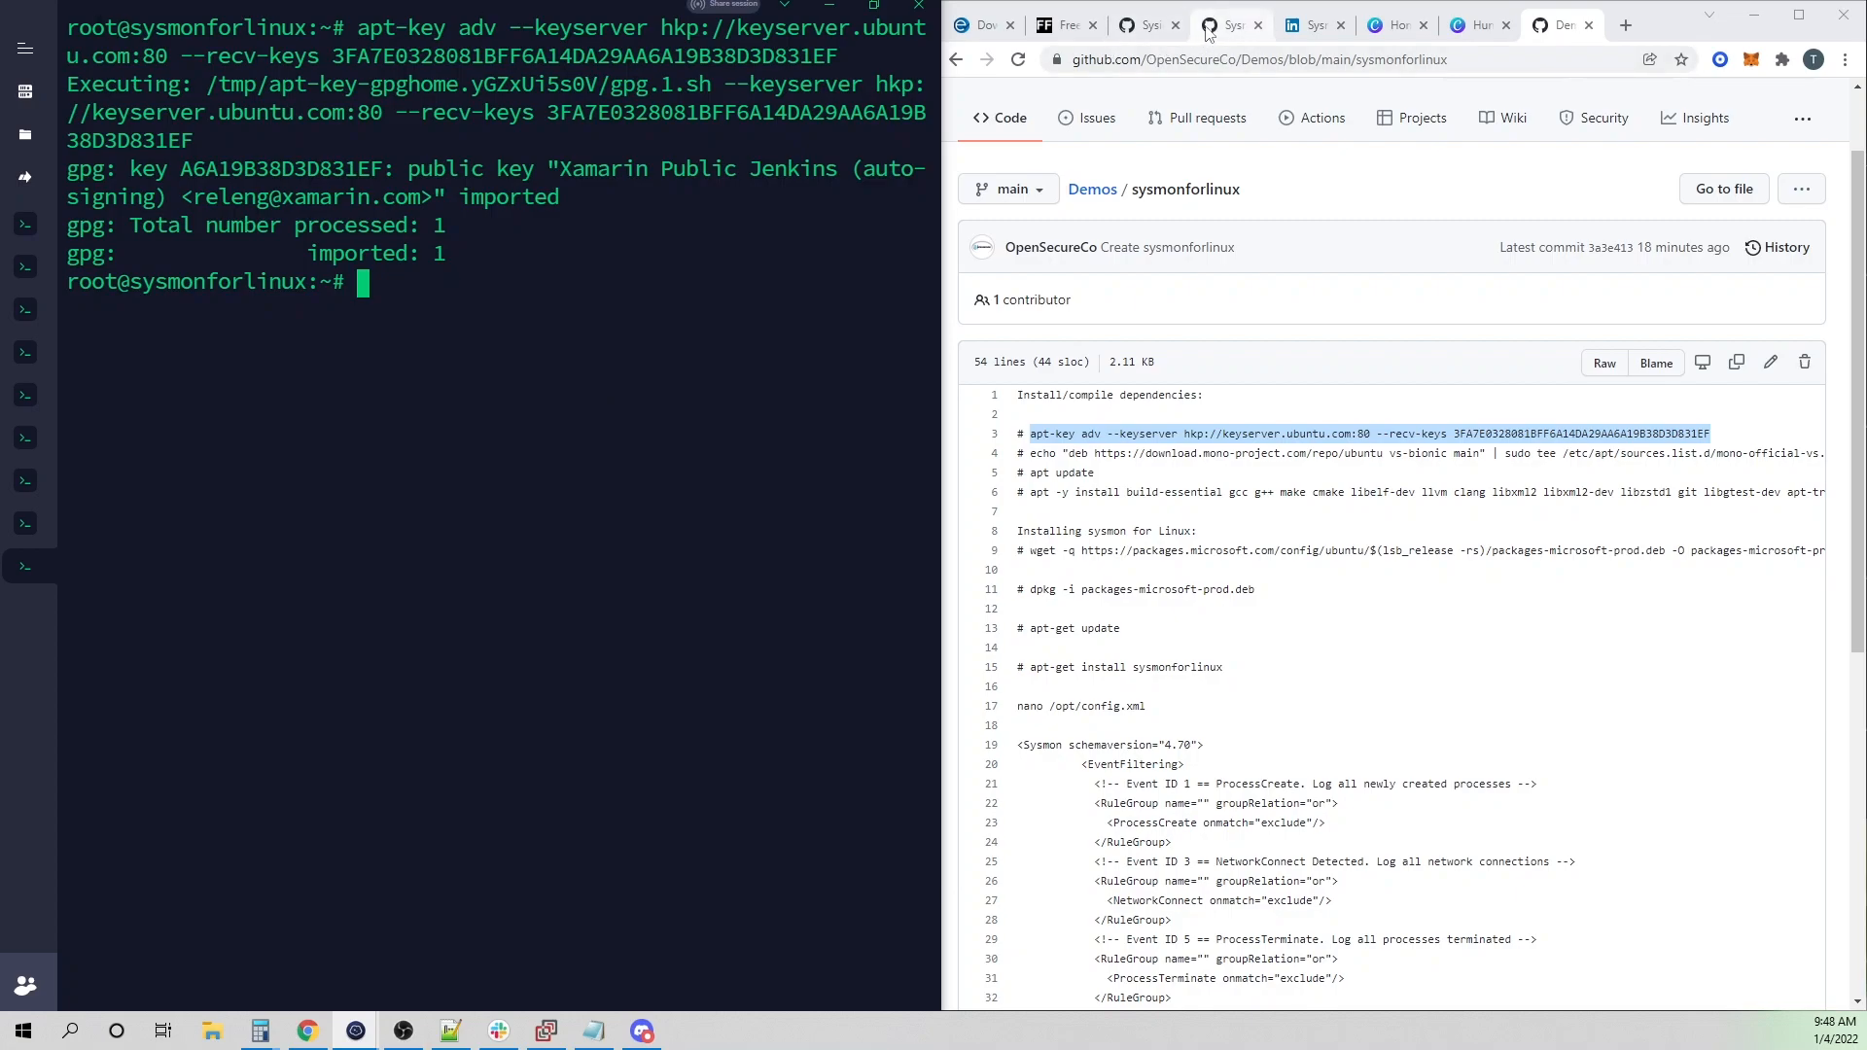
# - After the apt-key import, review the next repository setup commands in INSTALL.md
pyautogui.click(1232, 23)
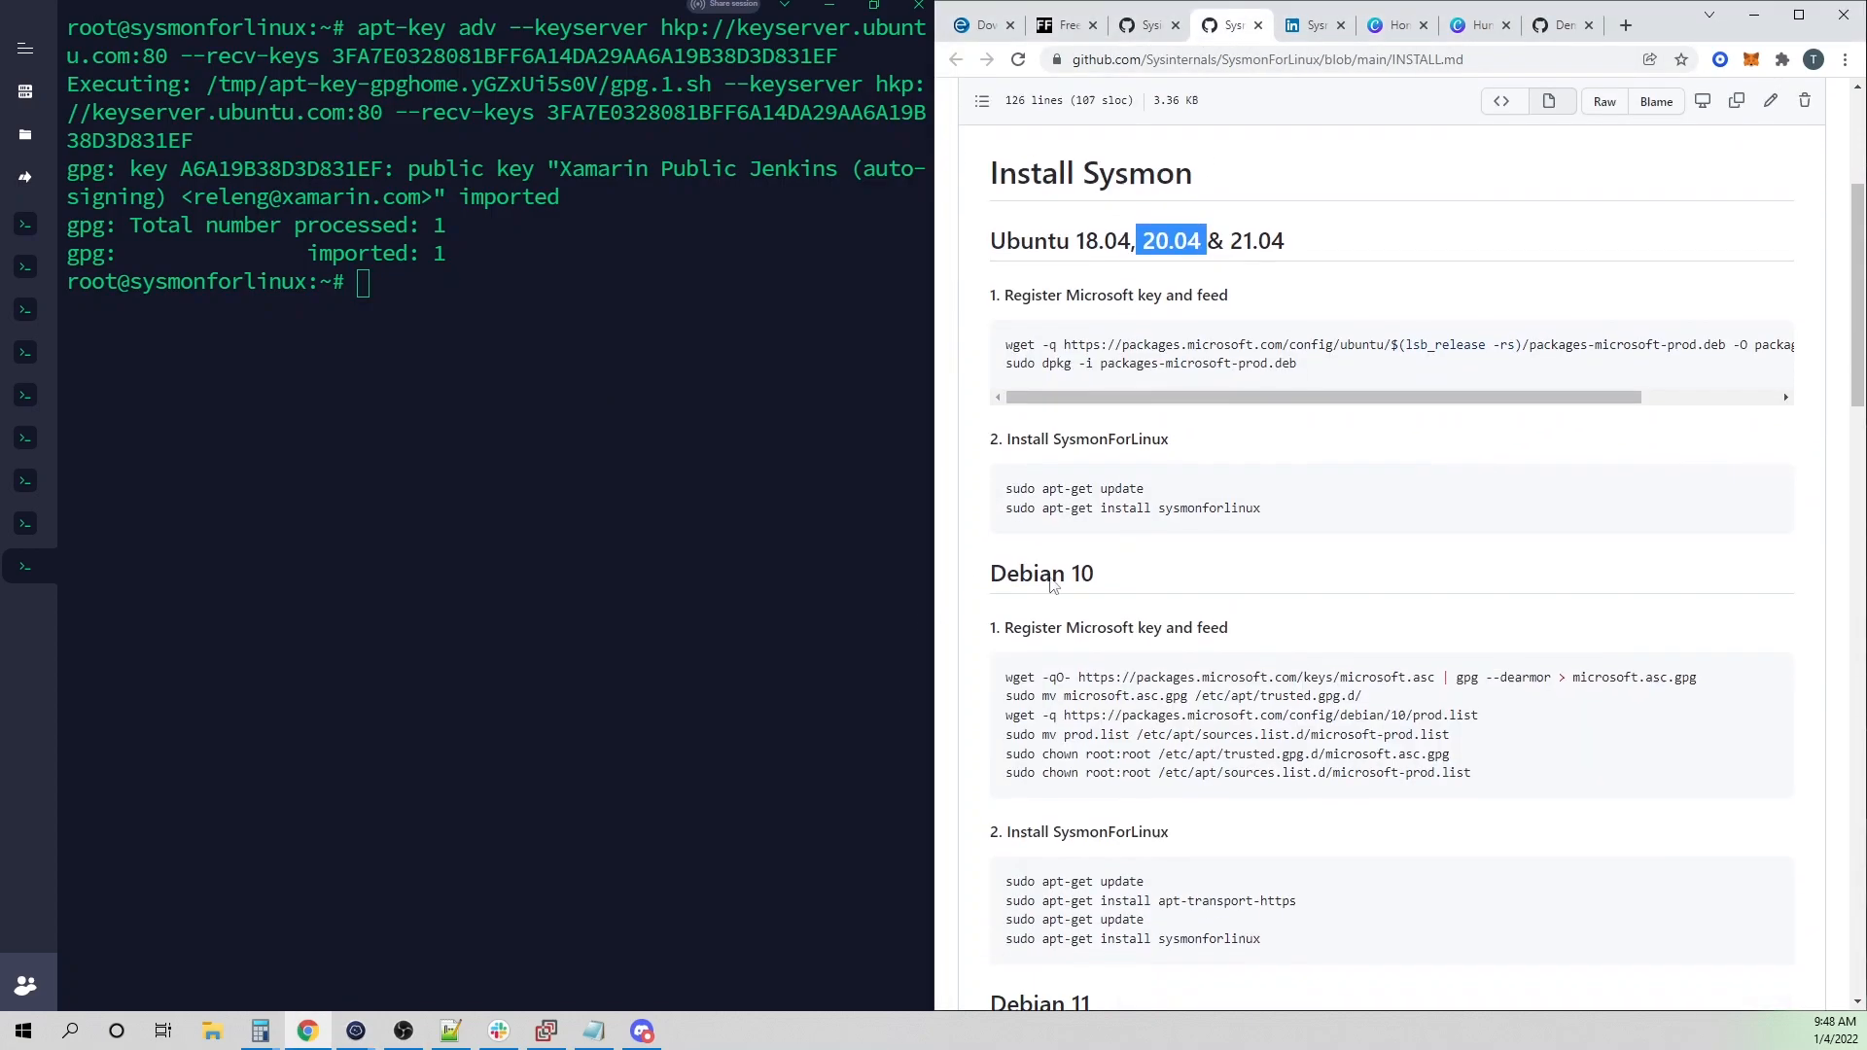
pyautogui.scroll(-3)
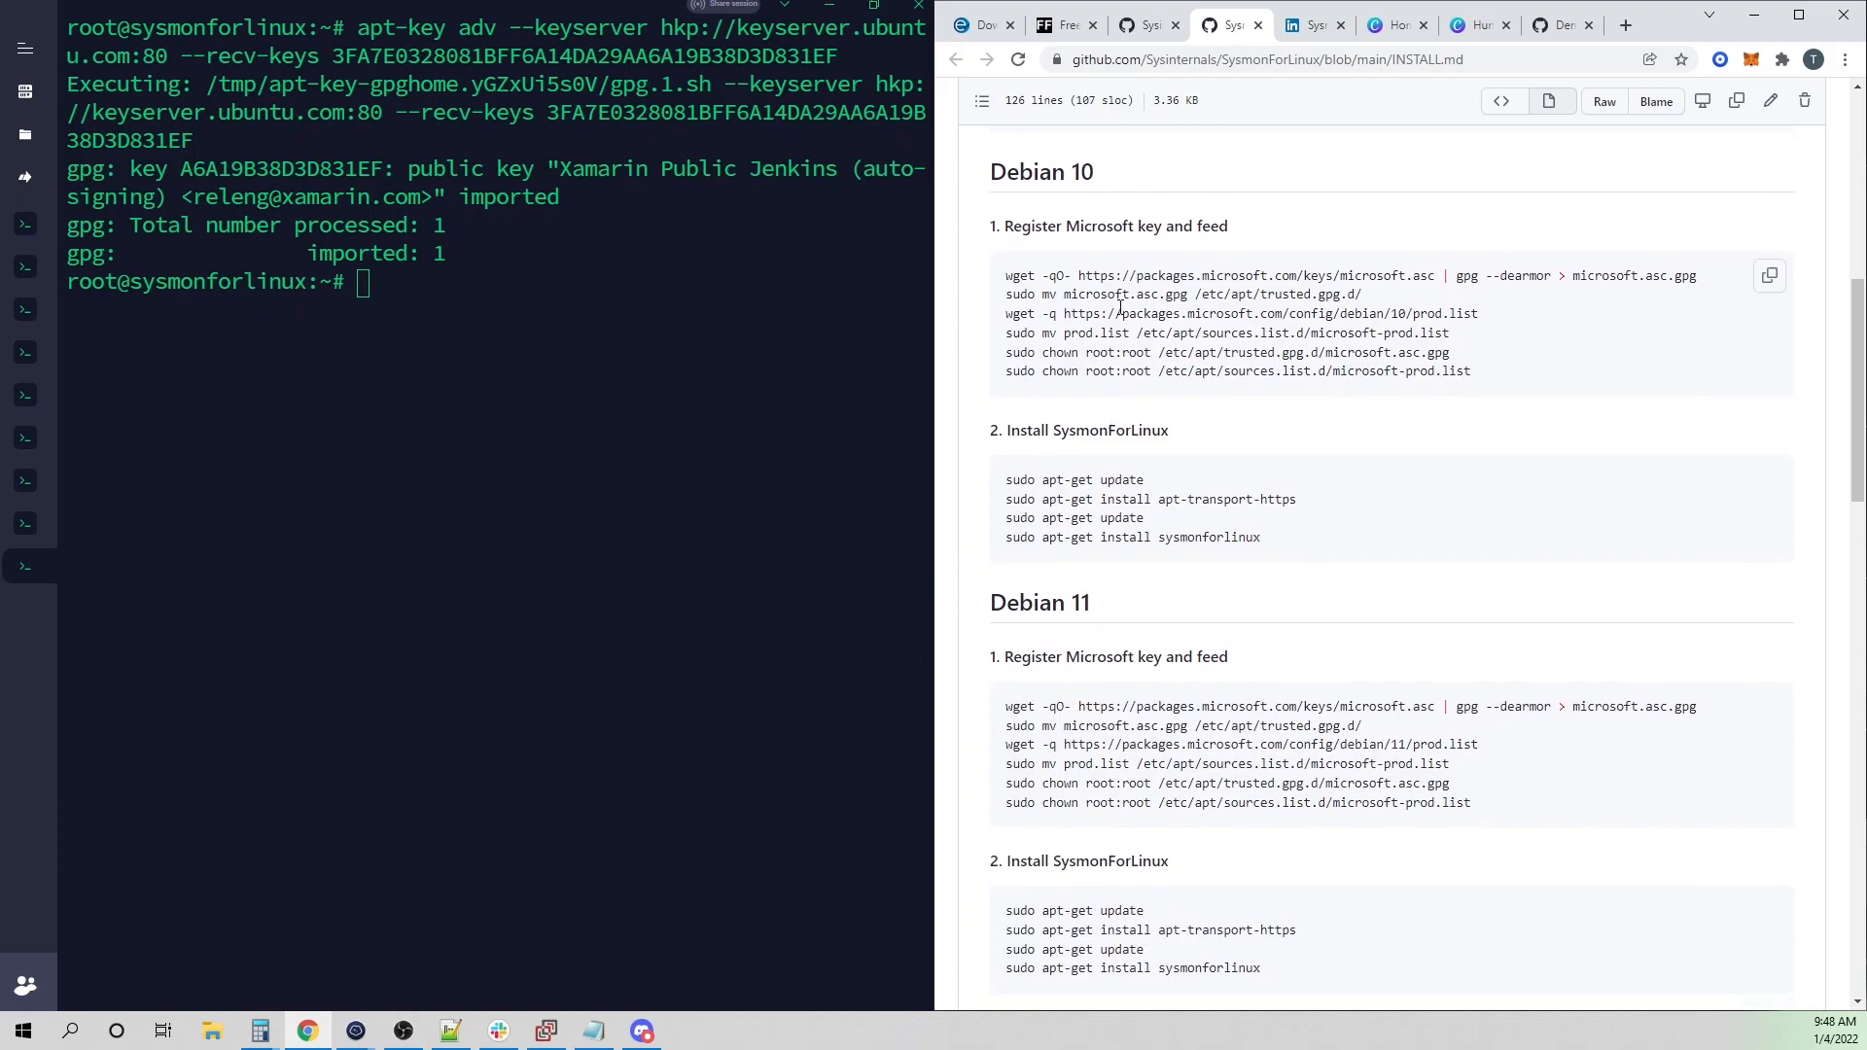
pyautogui.scroll(-3)
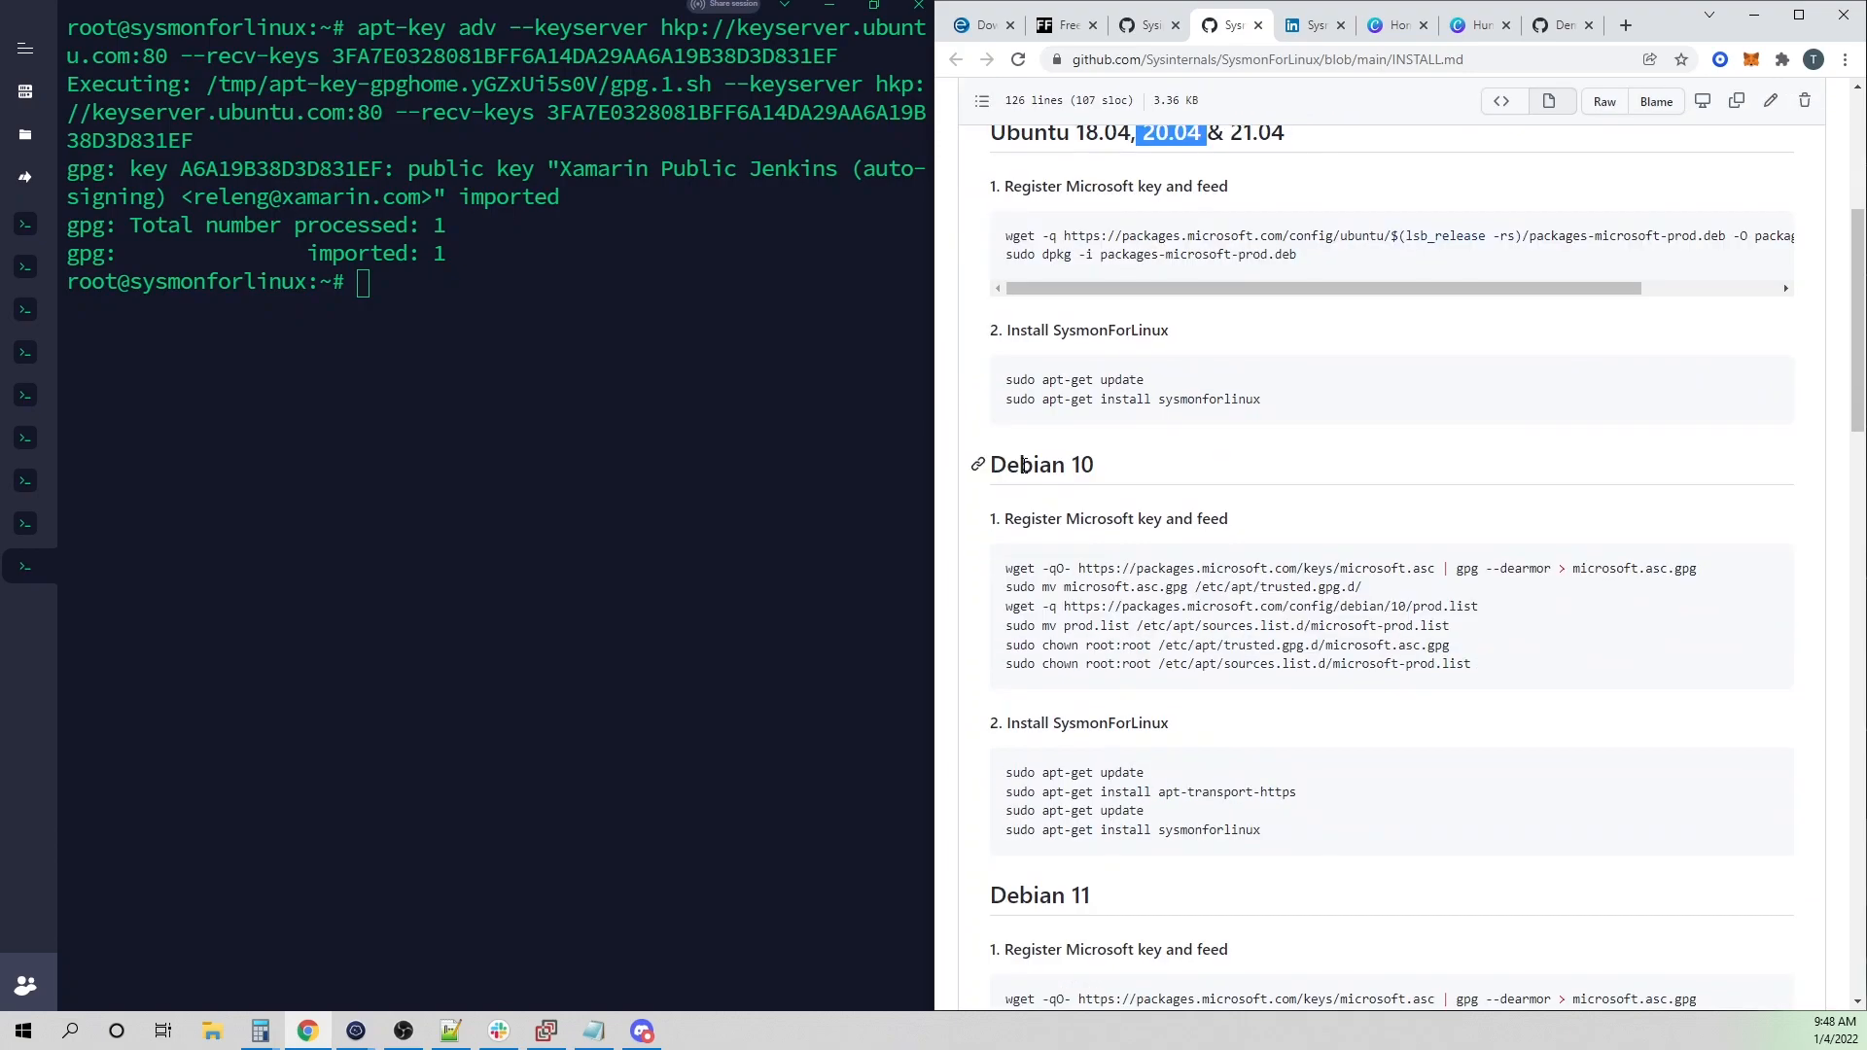
pyautogui.scroll(-3)
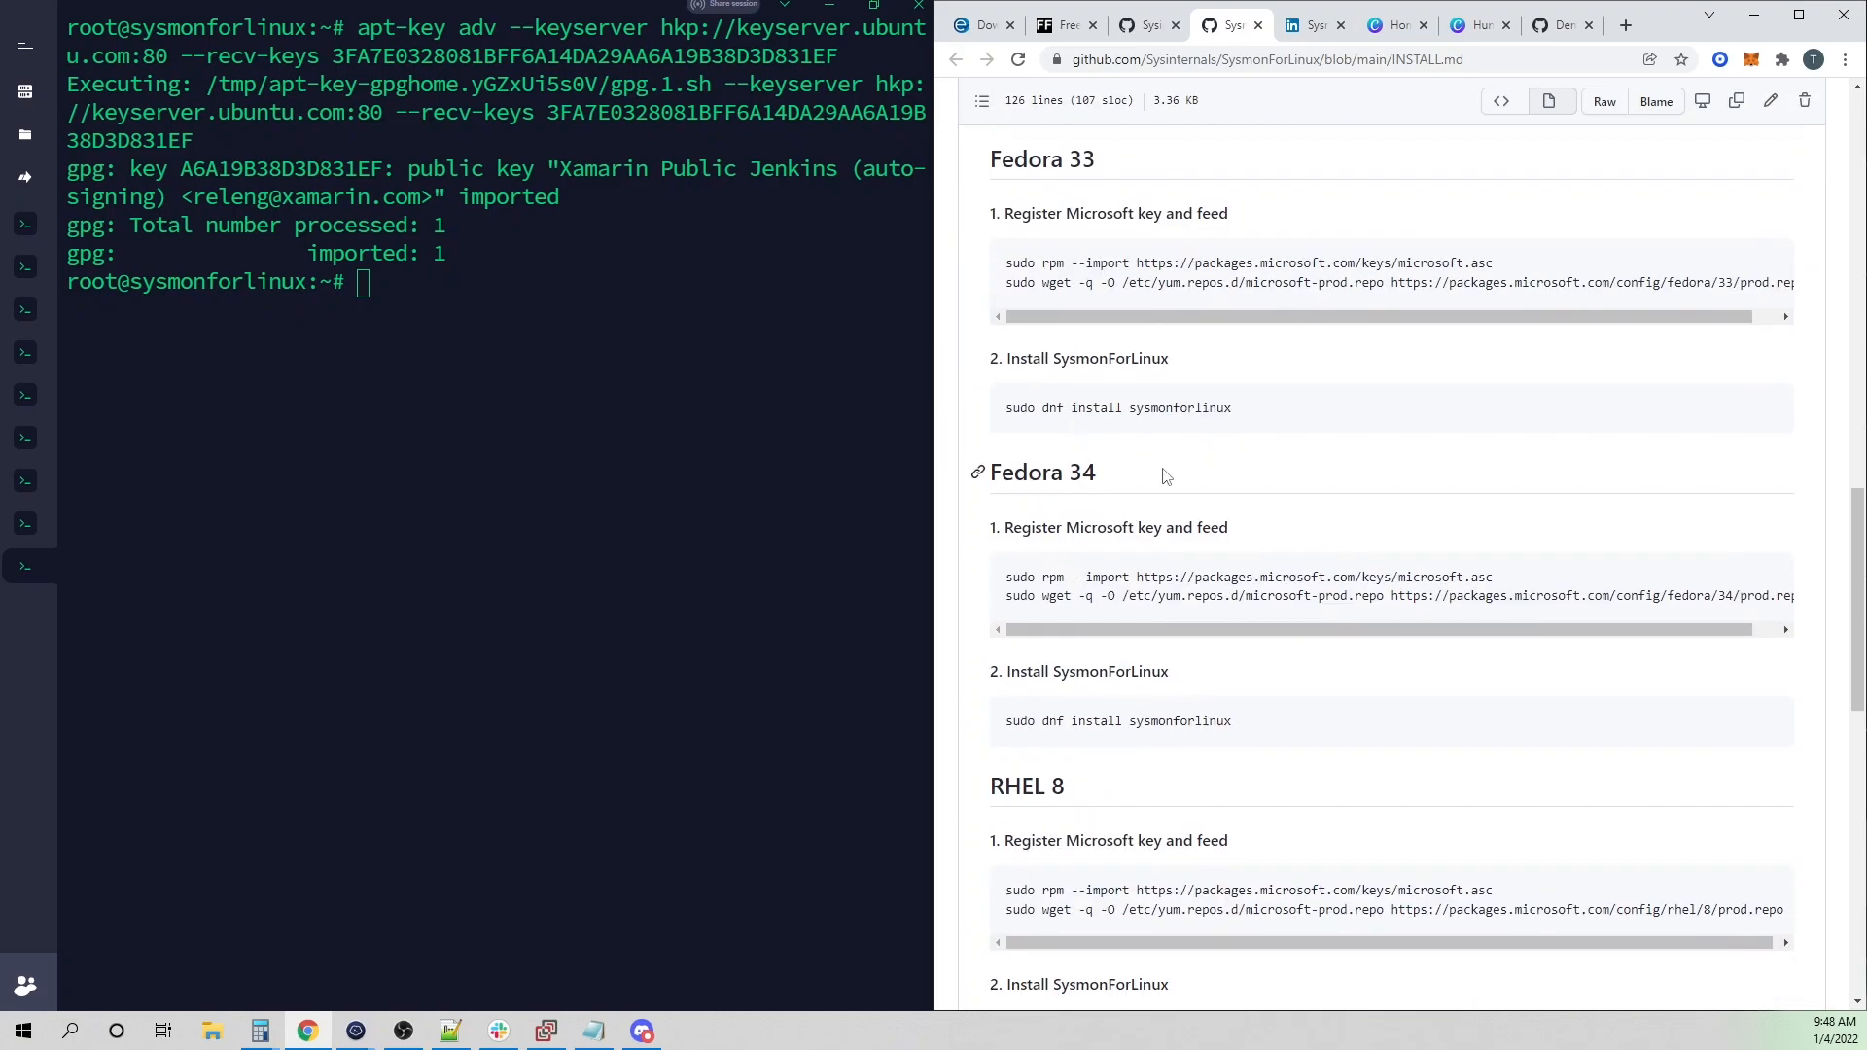
pyautogui.scroll(-3)
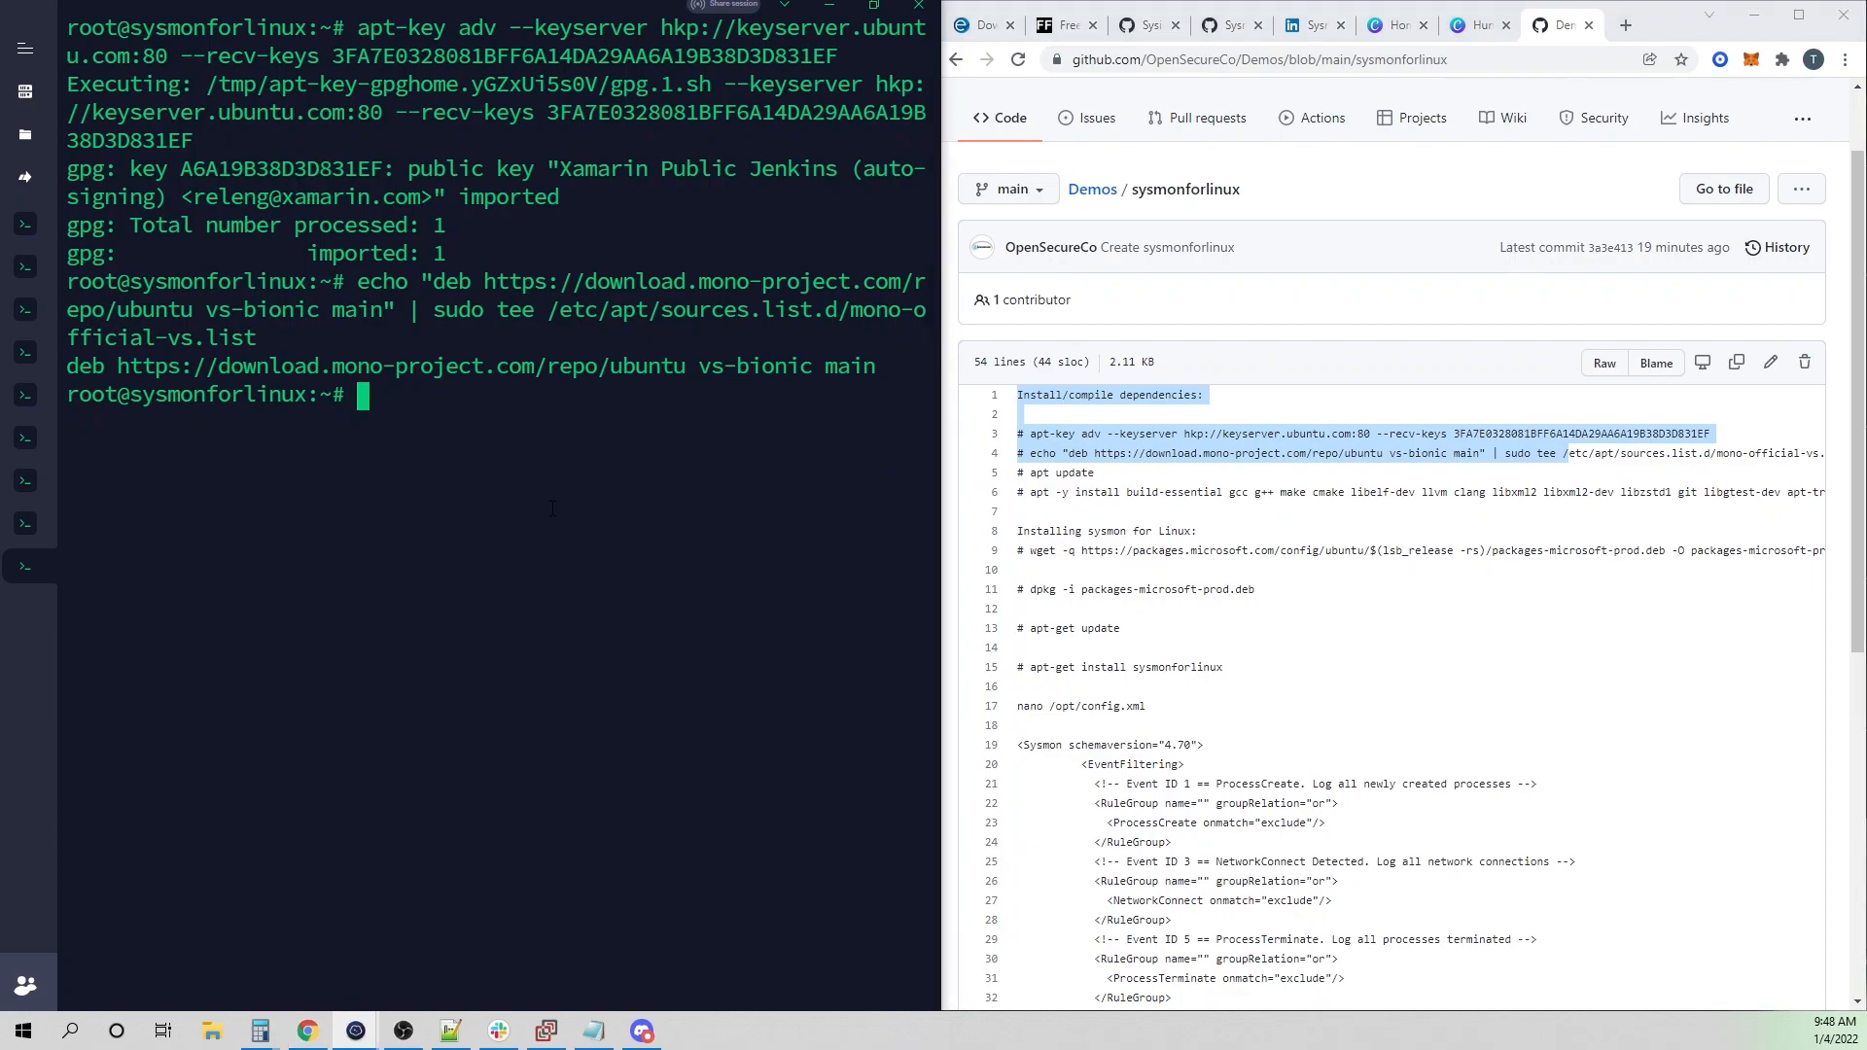
# - Run apt update after adding the Mono repository, install the mono build dependencies and change directory
pyautogui.write('apt update')
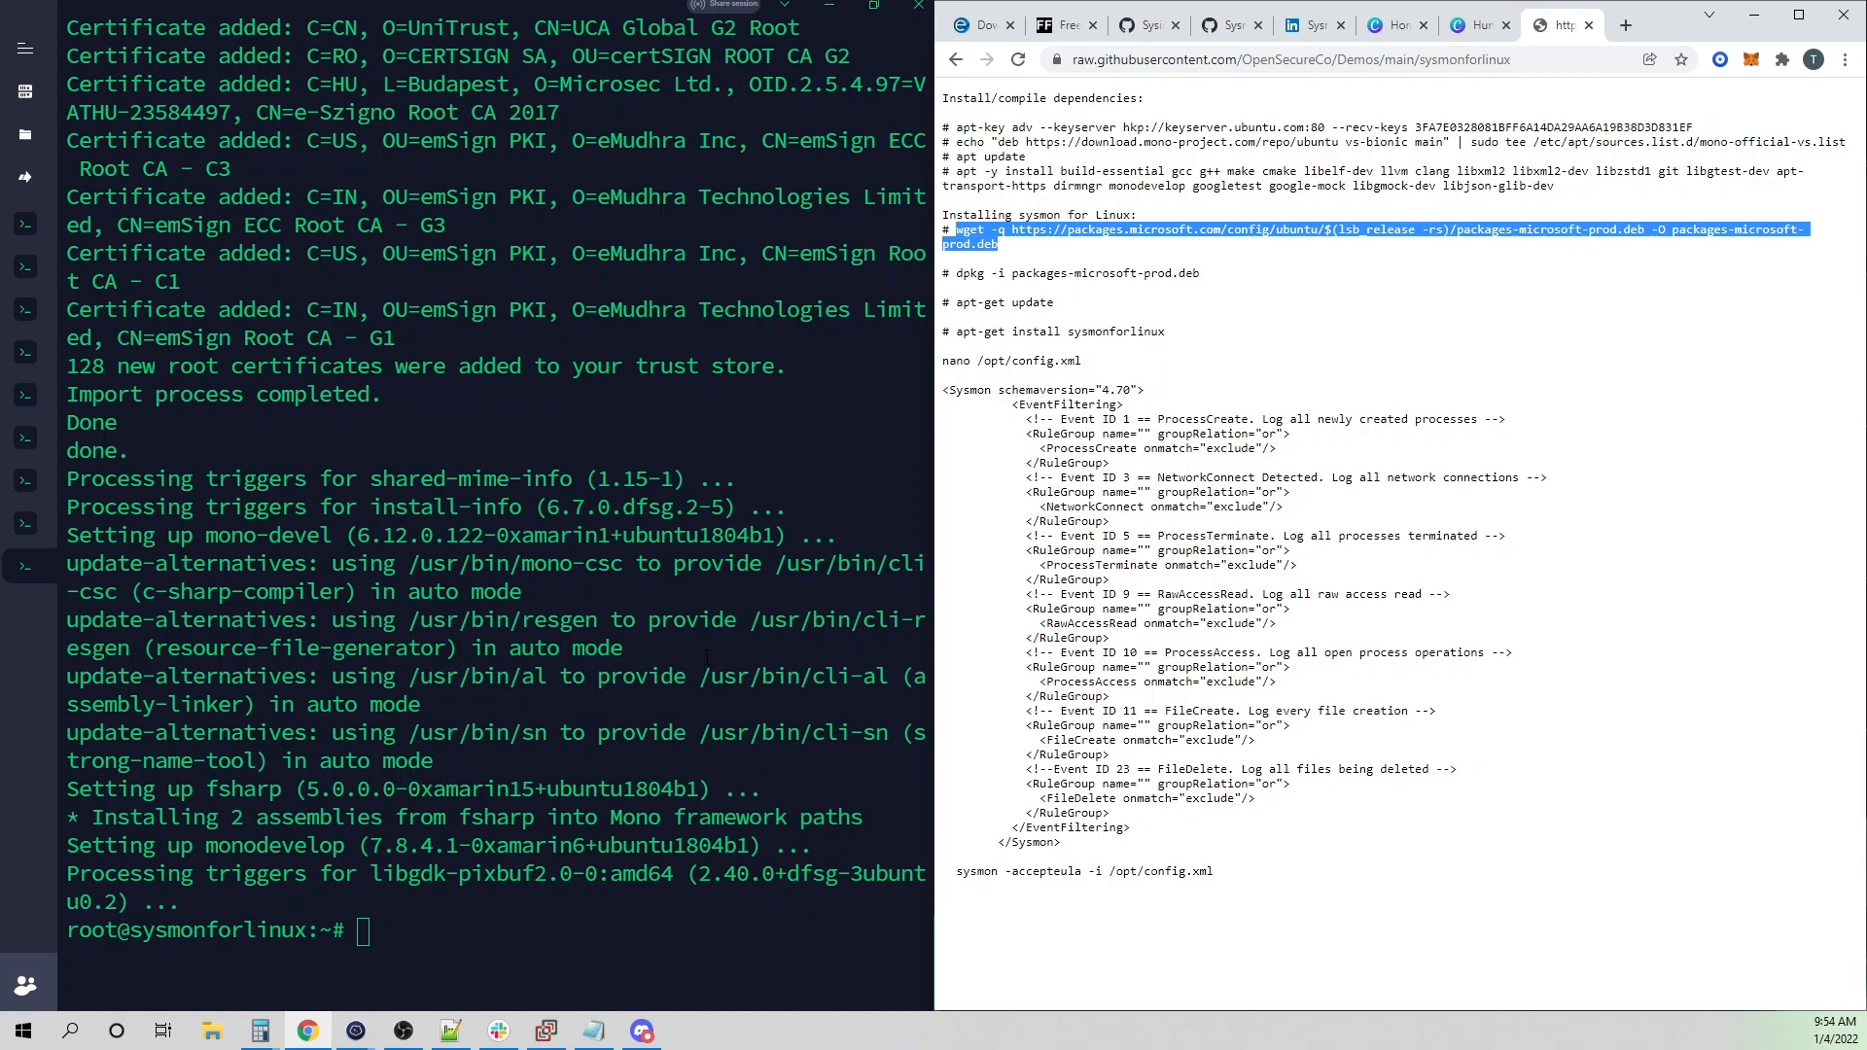
pyautogui.write('cd /opt')
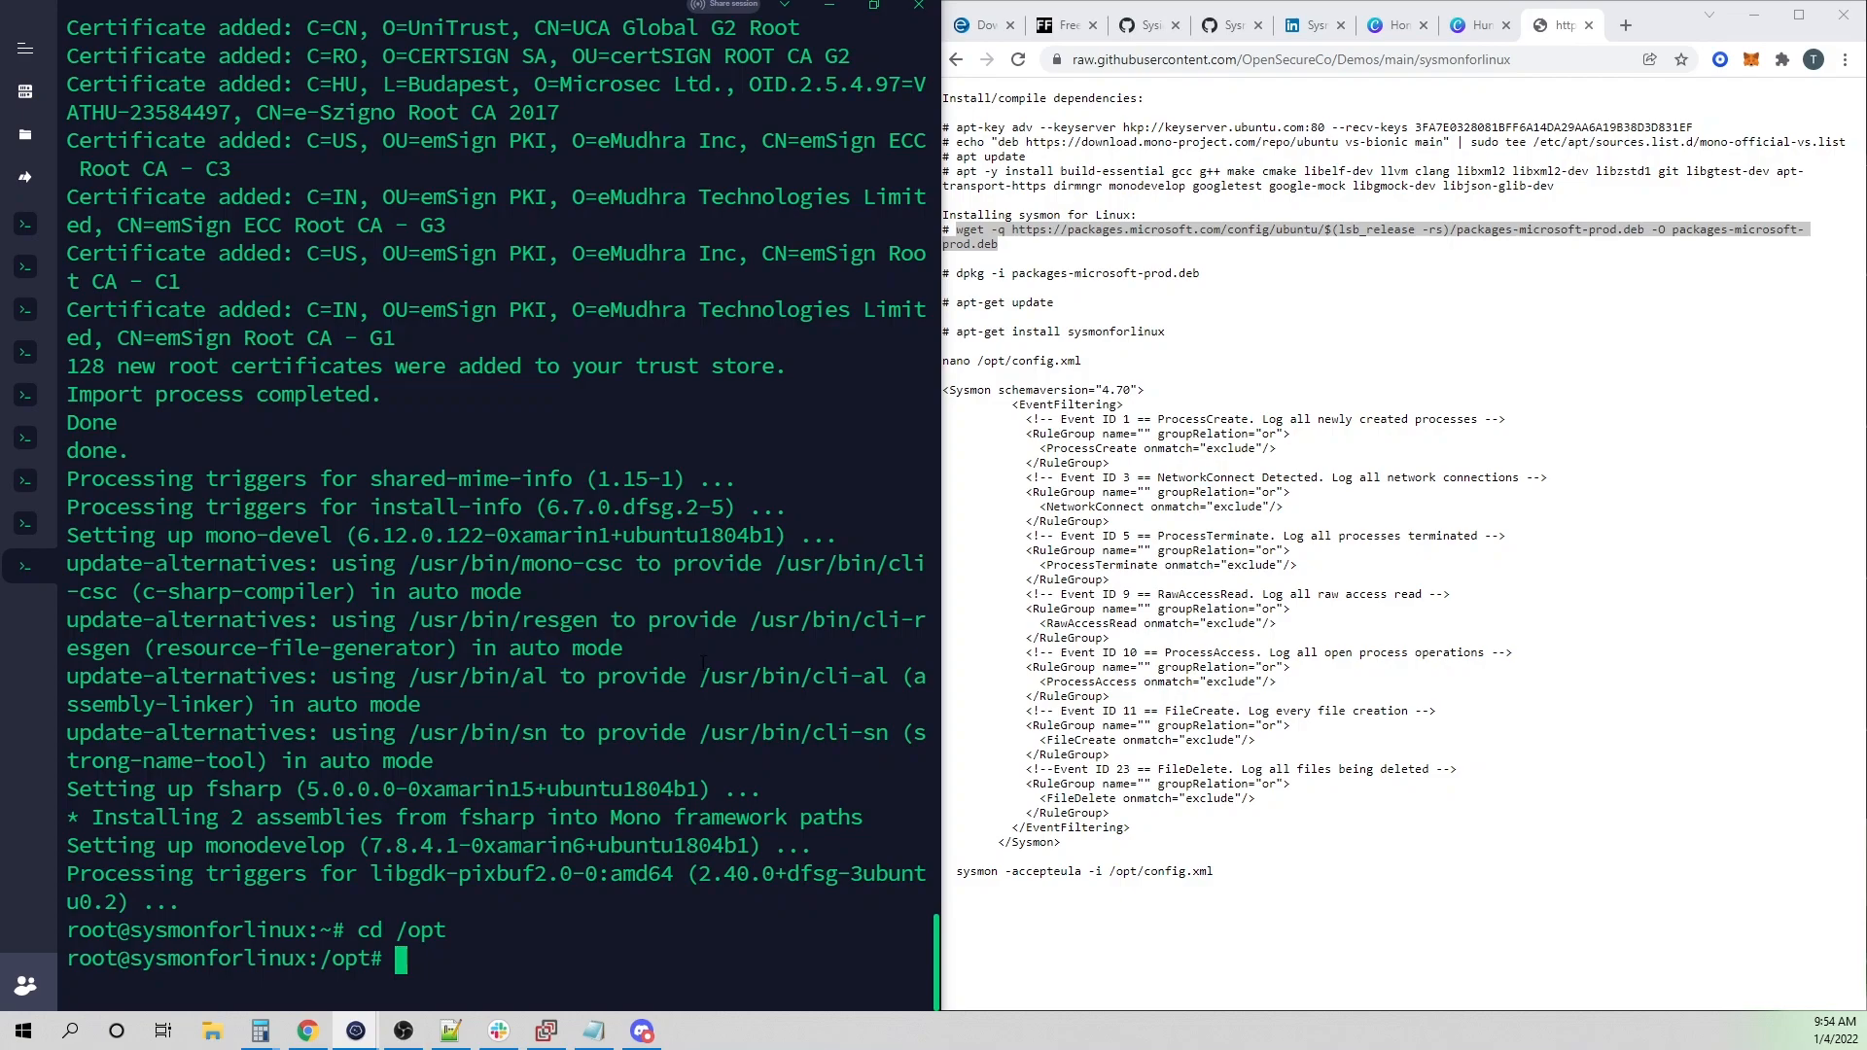
pyautogui.moveTo(995, 259)
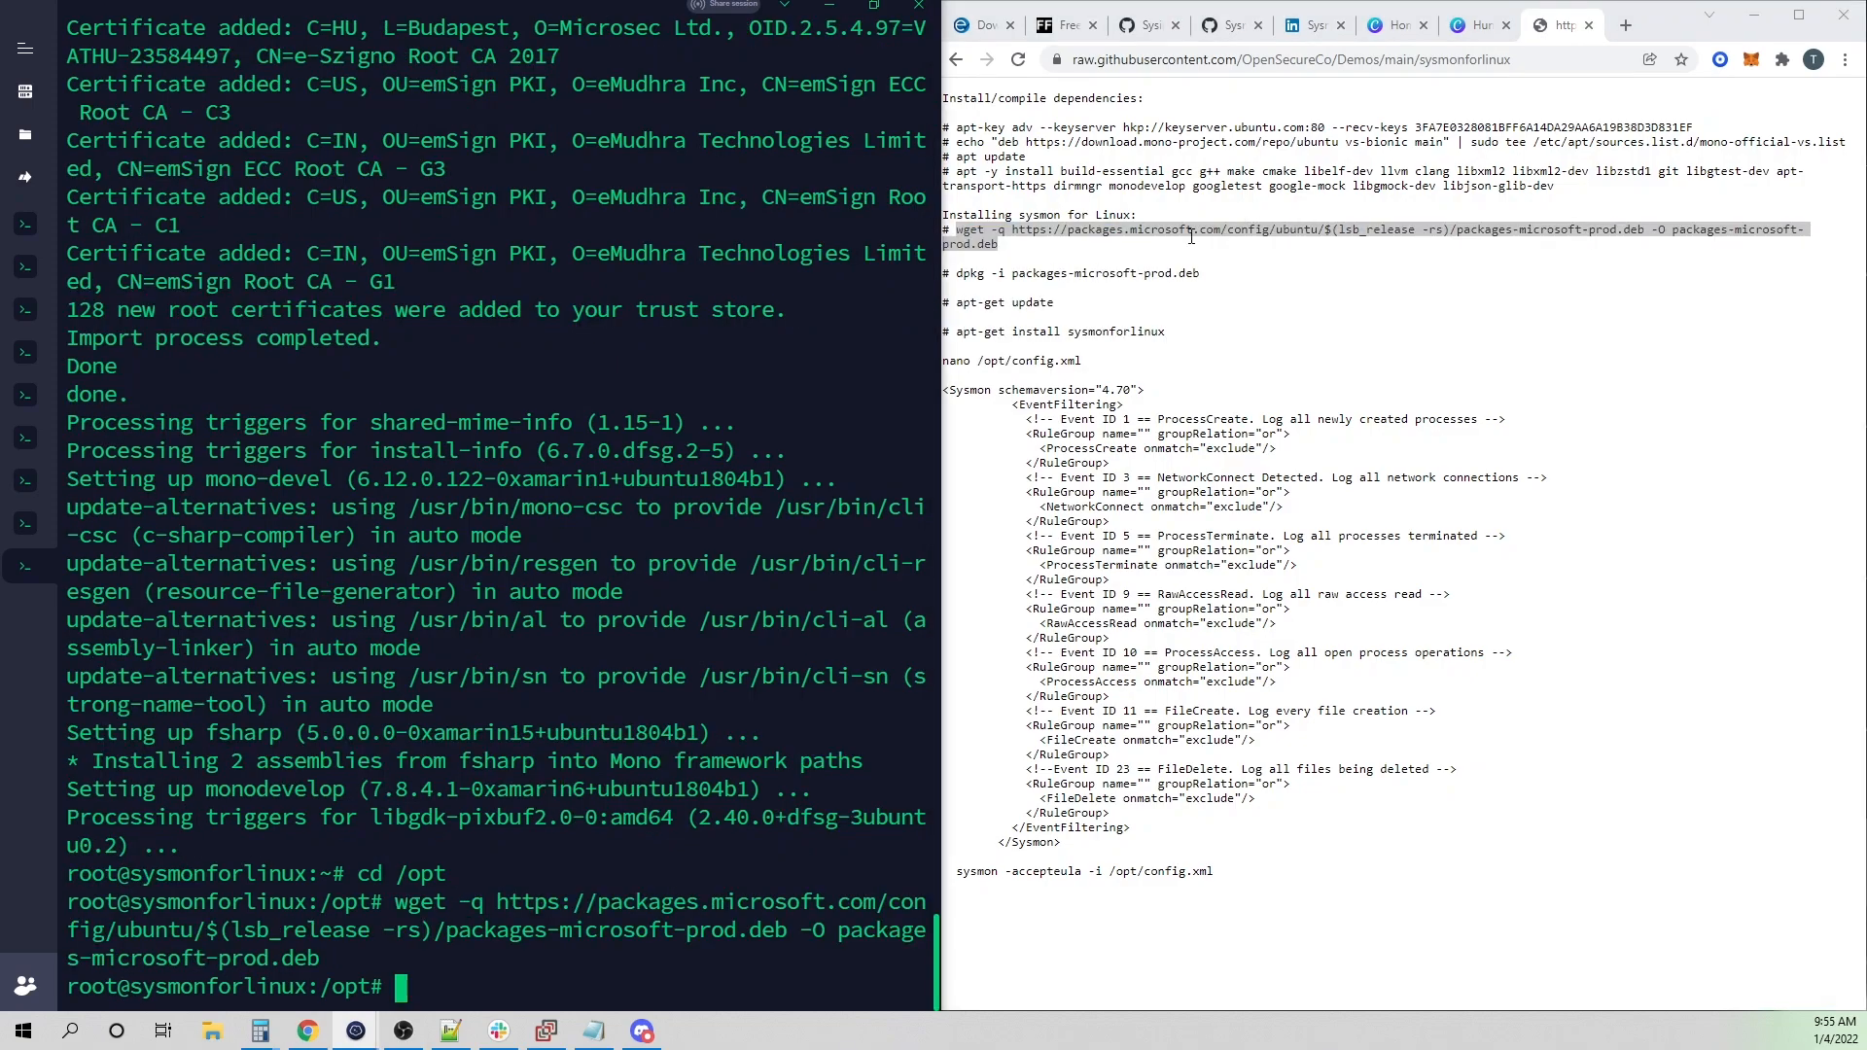
# - Copy the dpkg -i, apt-get update and sysmonforlinux install commands from the guide for the /opt setup
pyautogui.doubleClick(1072, 272)
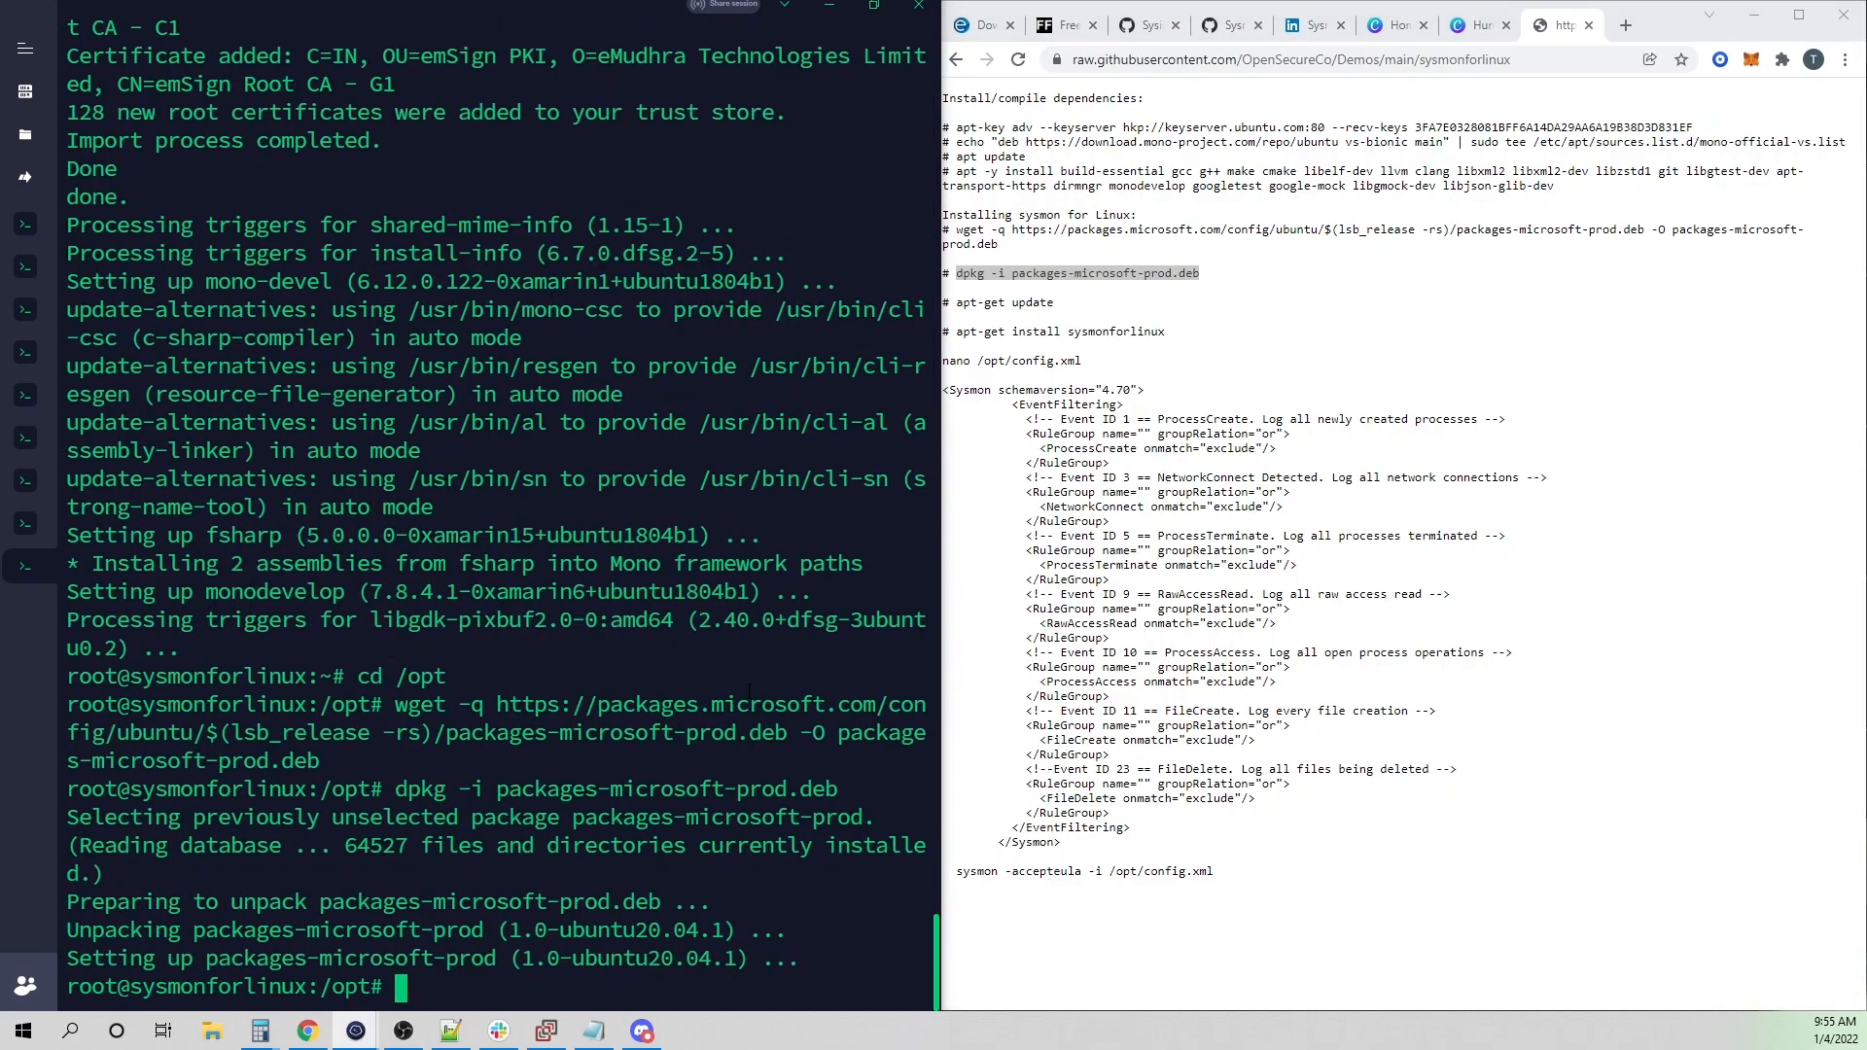
pyautogui.moveTo(1066, 313)
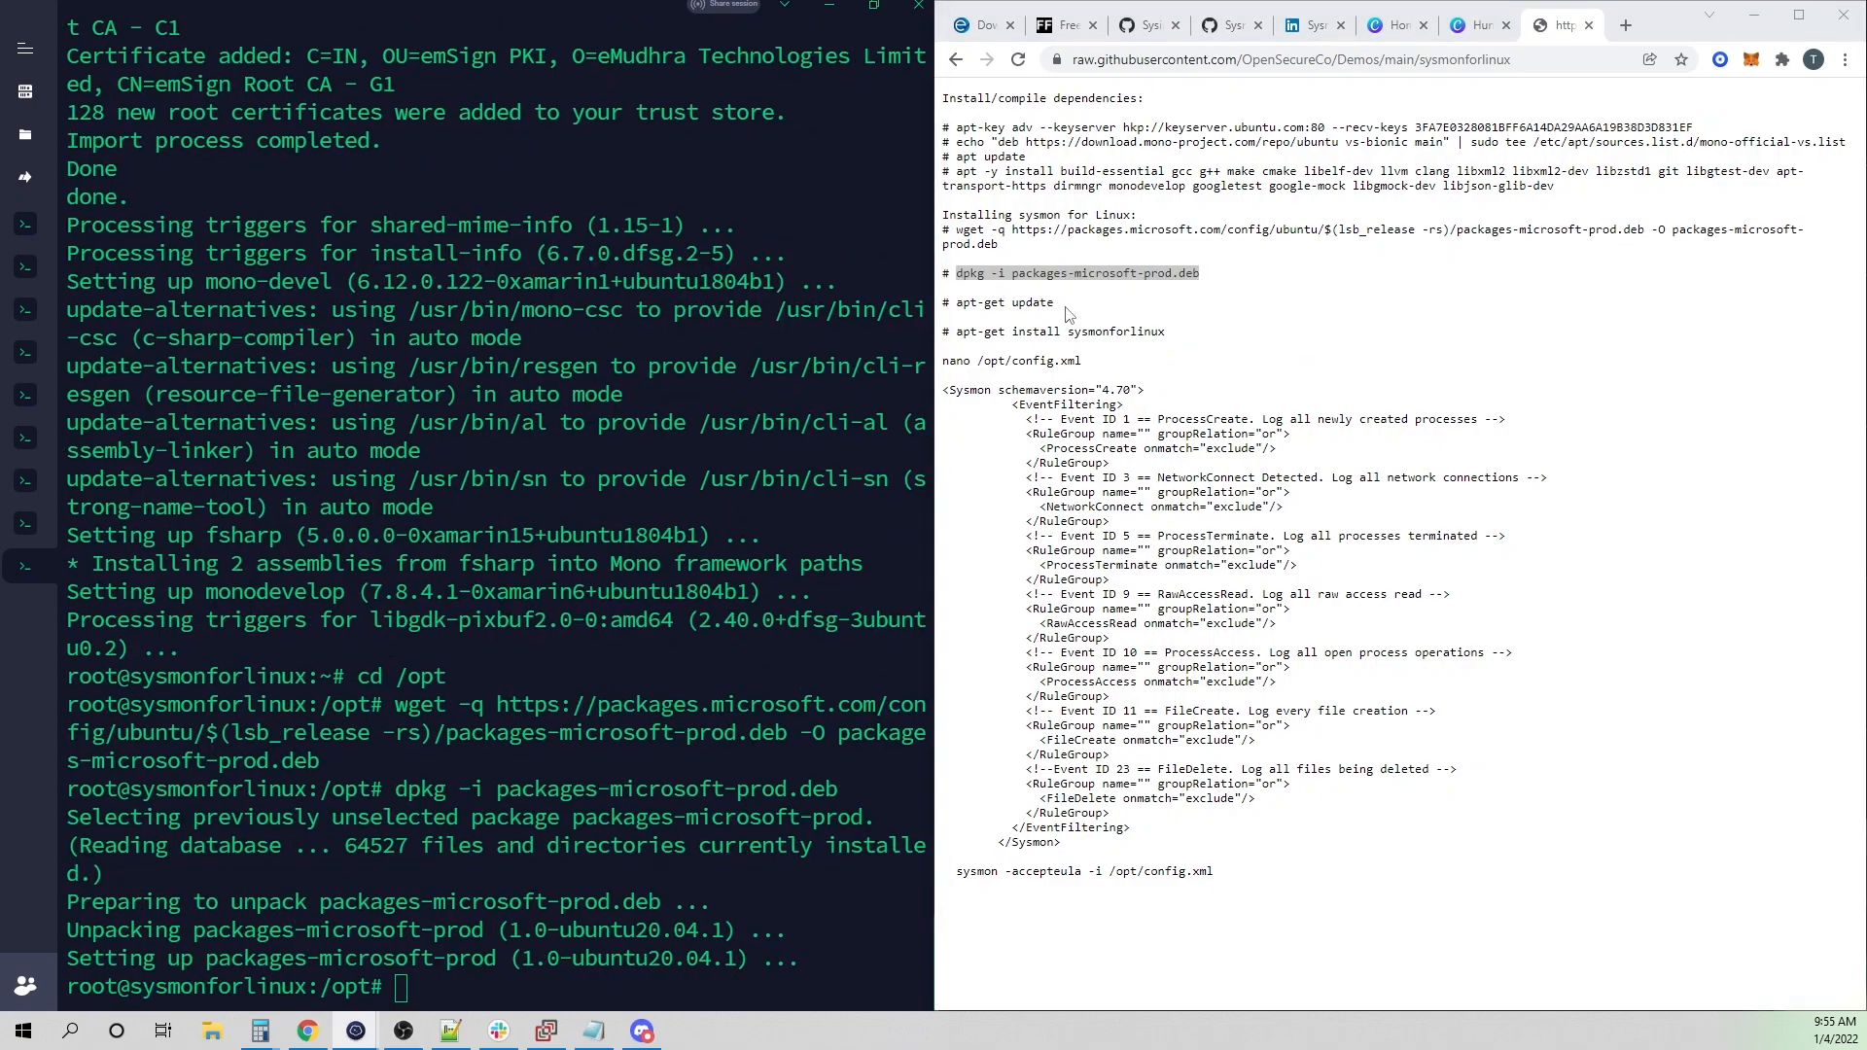
pyautogui.rightClick(999, 301)
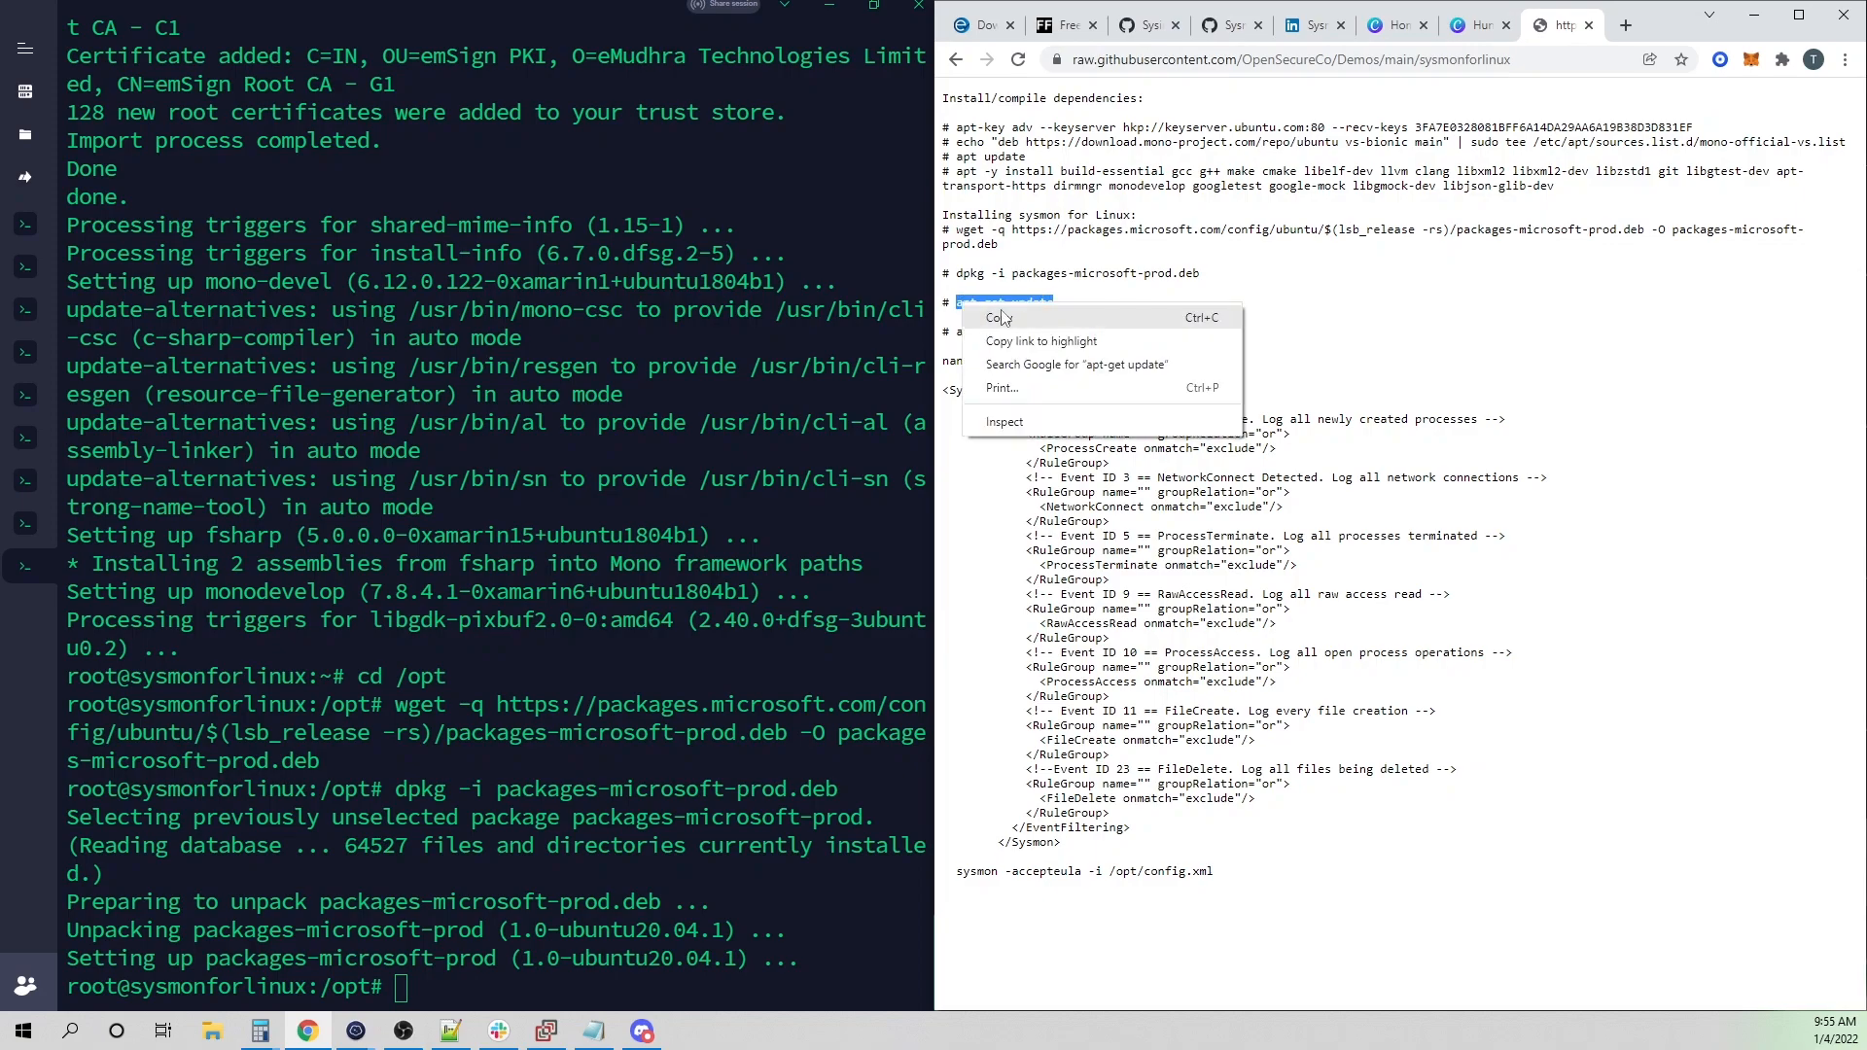
pyautogui.press('Enter')
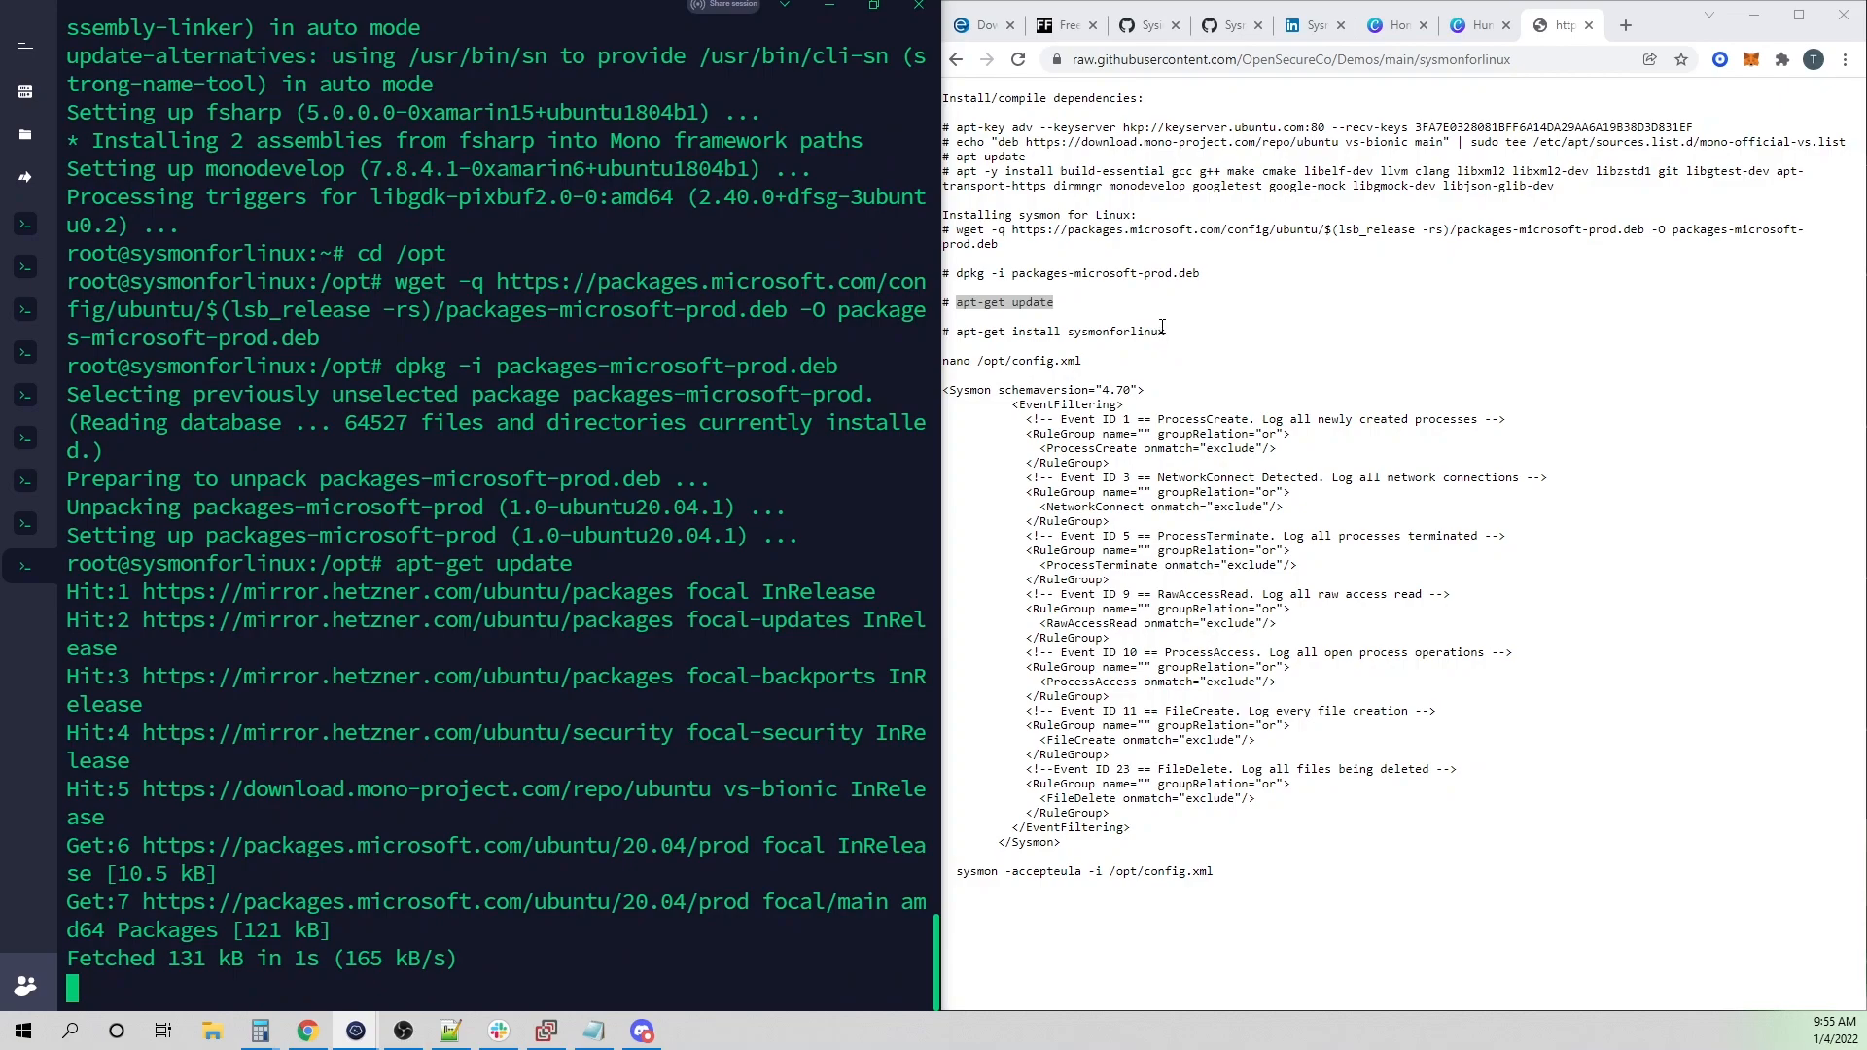
pyautogui.rightClick(1060, 331)
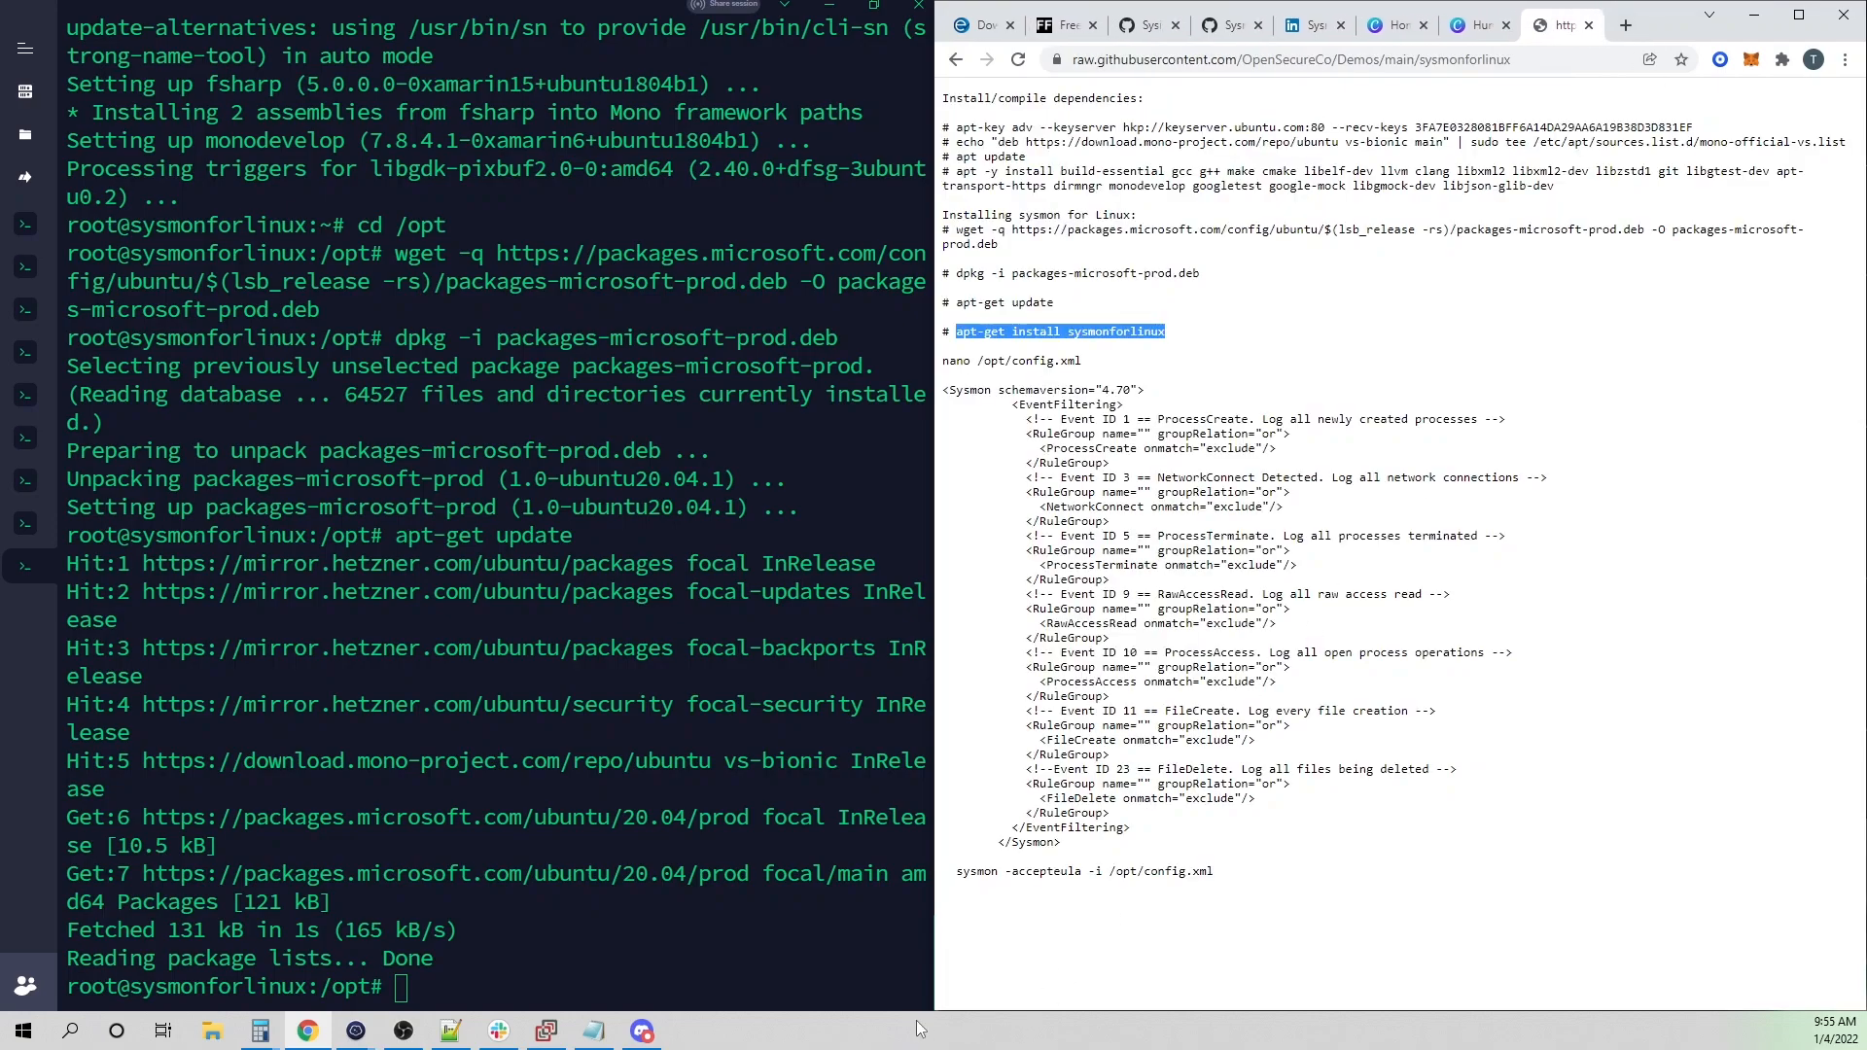
# - Install sysmonforlinux with sysinternalsebpf via apt-get, answering y, and select the sysmon -accepteula line
pyautogui.write('apt-get install sysmonforlinux')
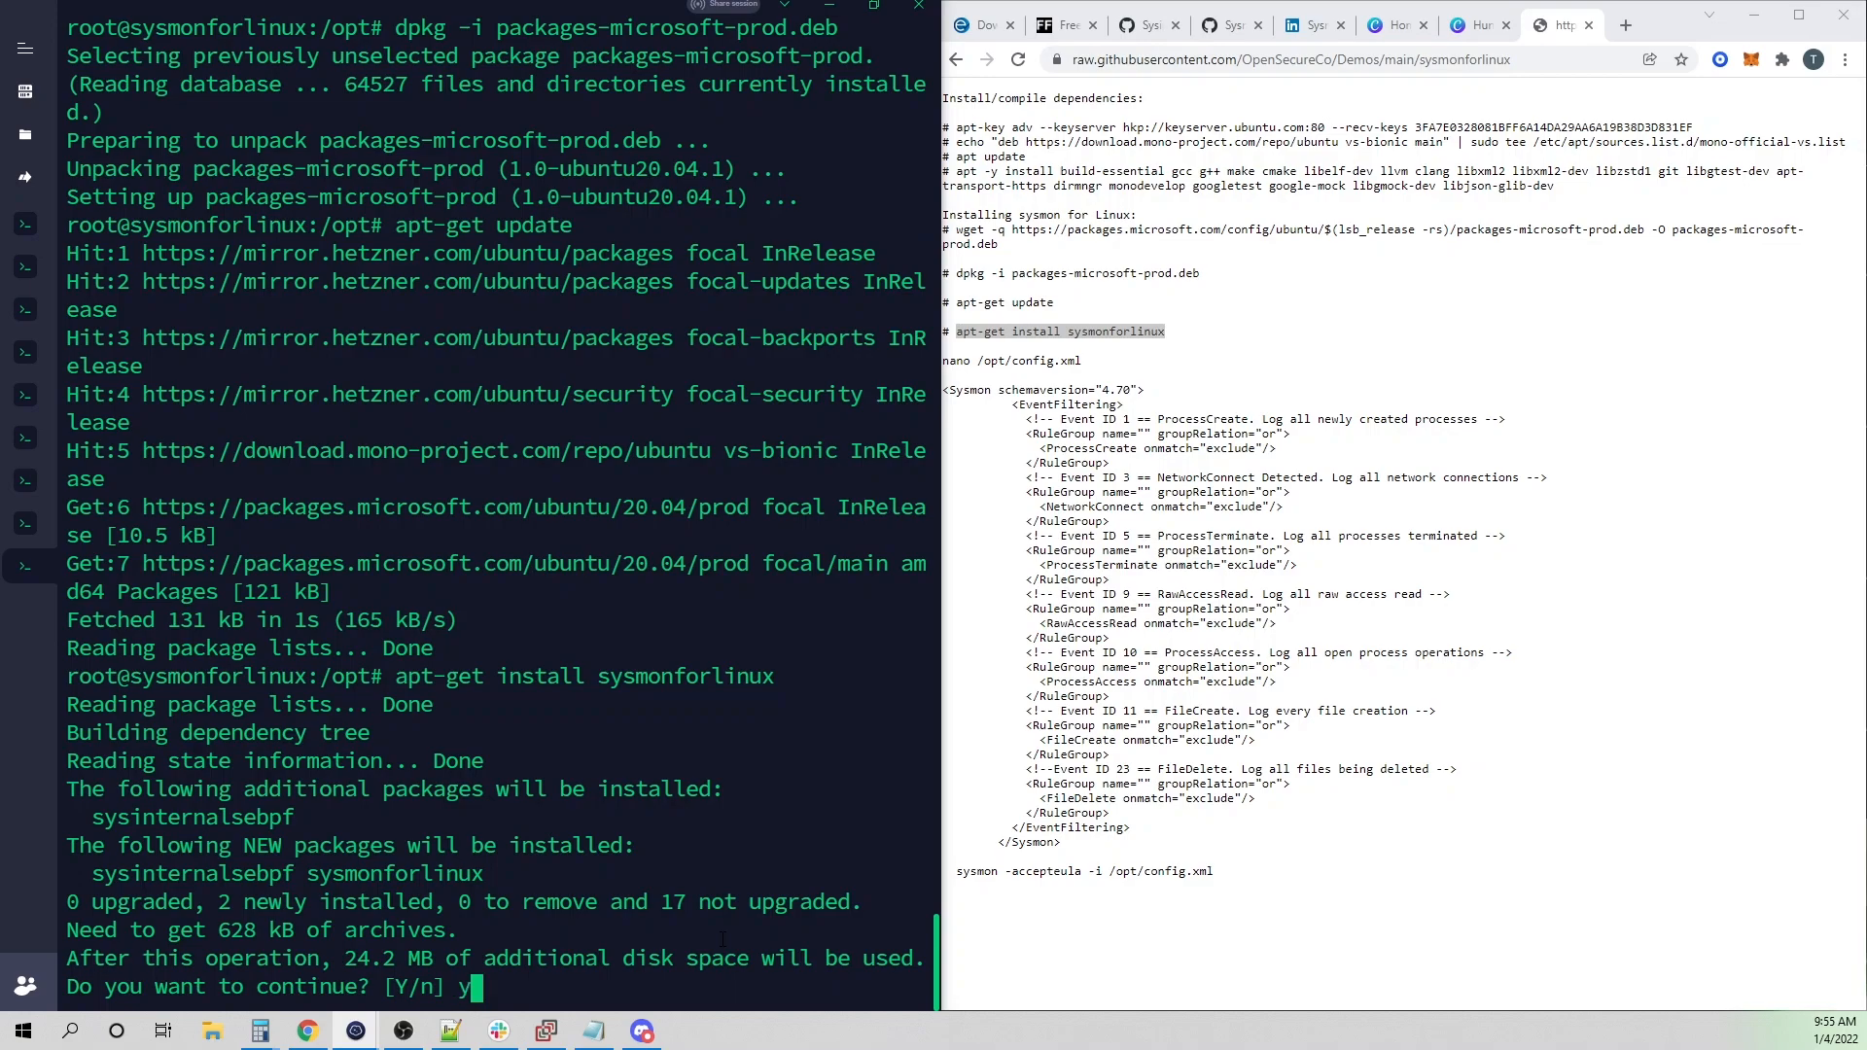
pyautogui.press('Return')
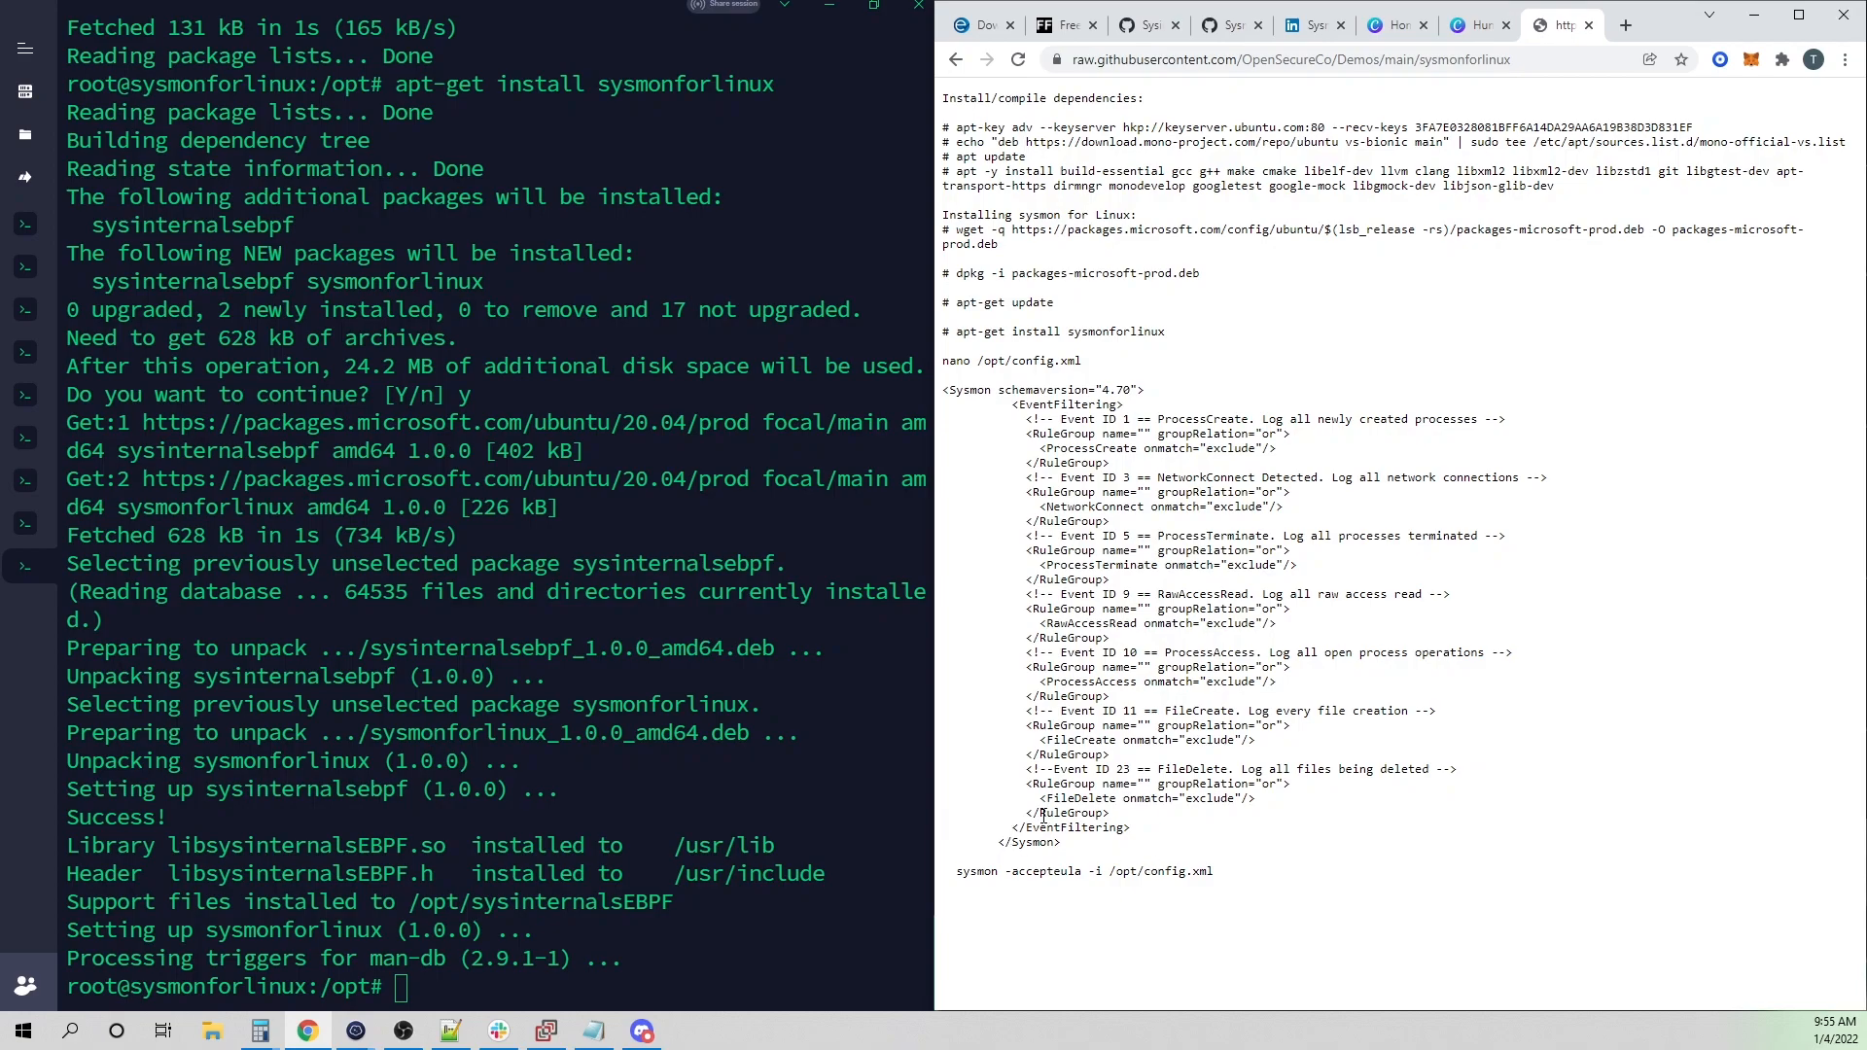
pyautogui.moveTo(978, 871); pyautogui.dragTo(1221, 871)
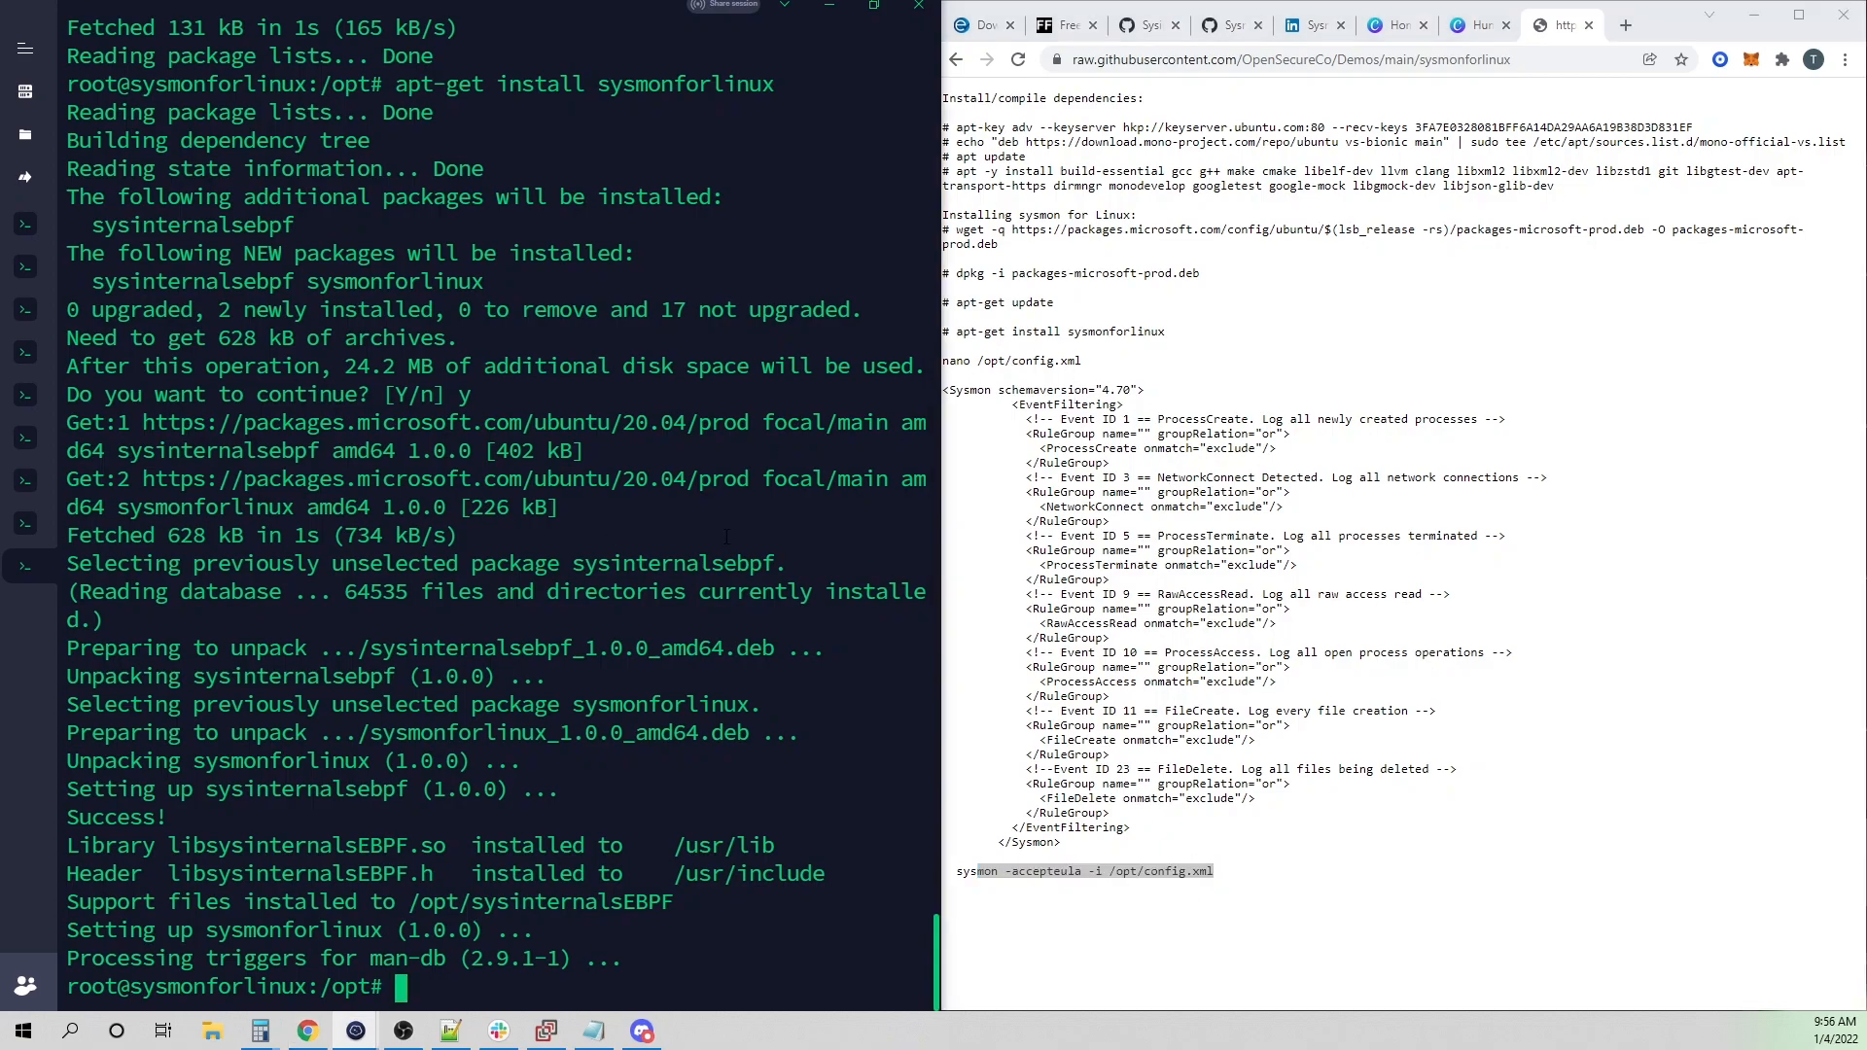
# - Write the copied Sysmon event-filtering XML into /opt/config.xml with nano and save it
pyautogui.write('nano /o')
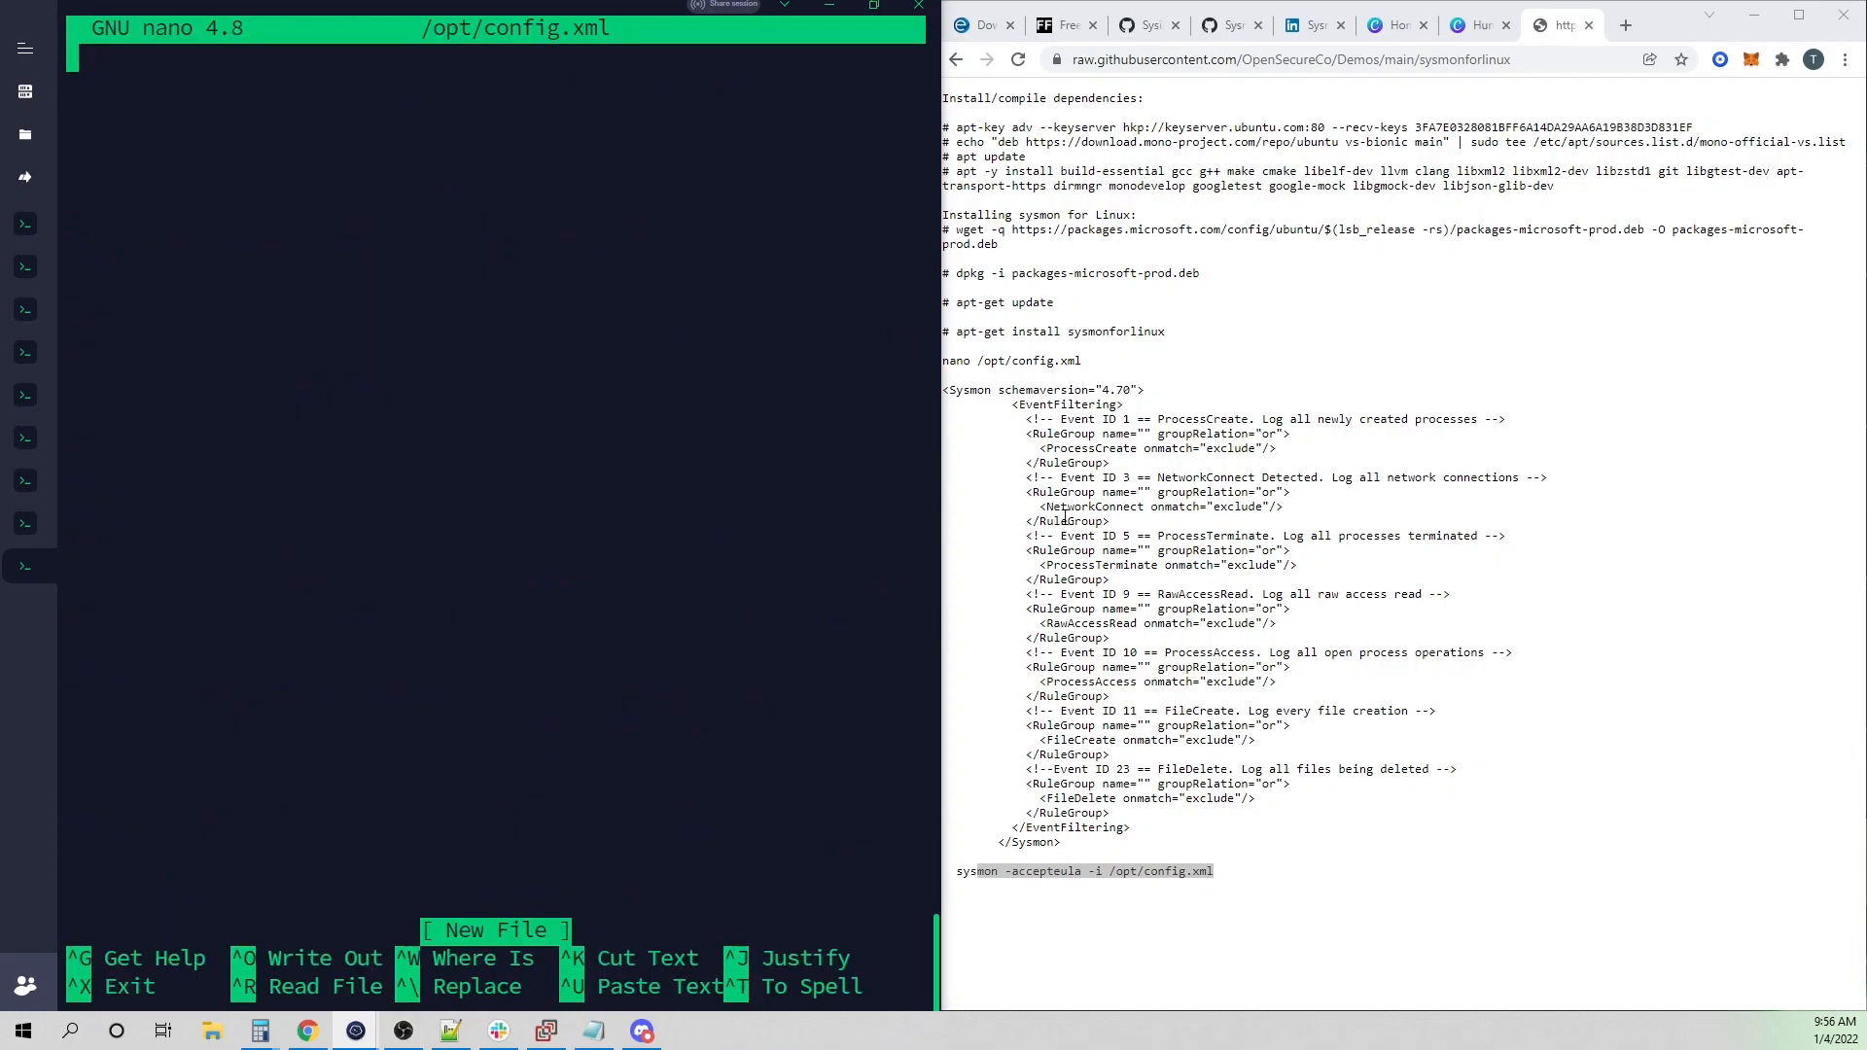
pyautogui.moveTo(945, 388); pyautogui.dragTo(1083, 593)
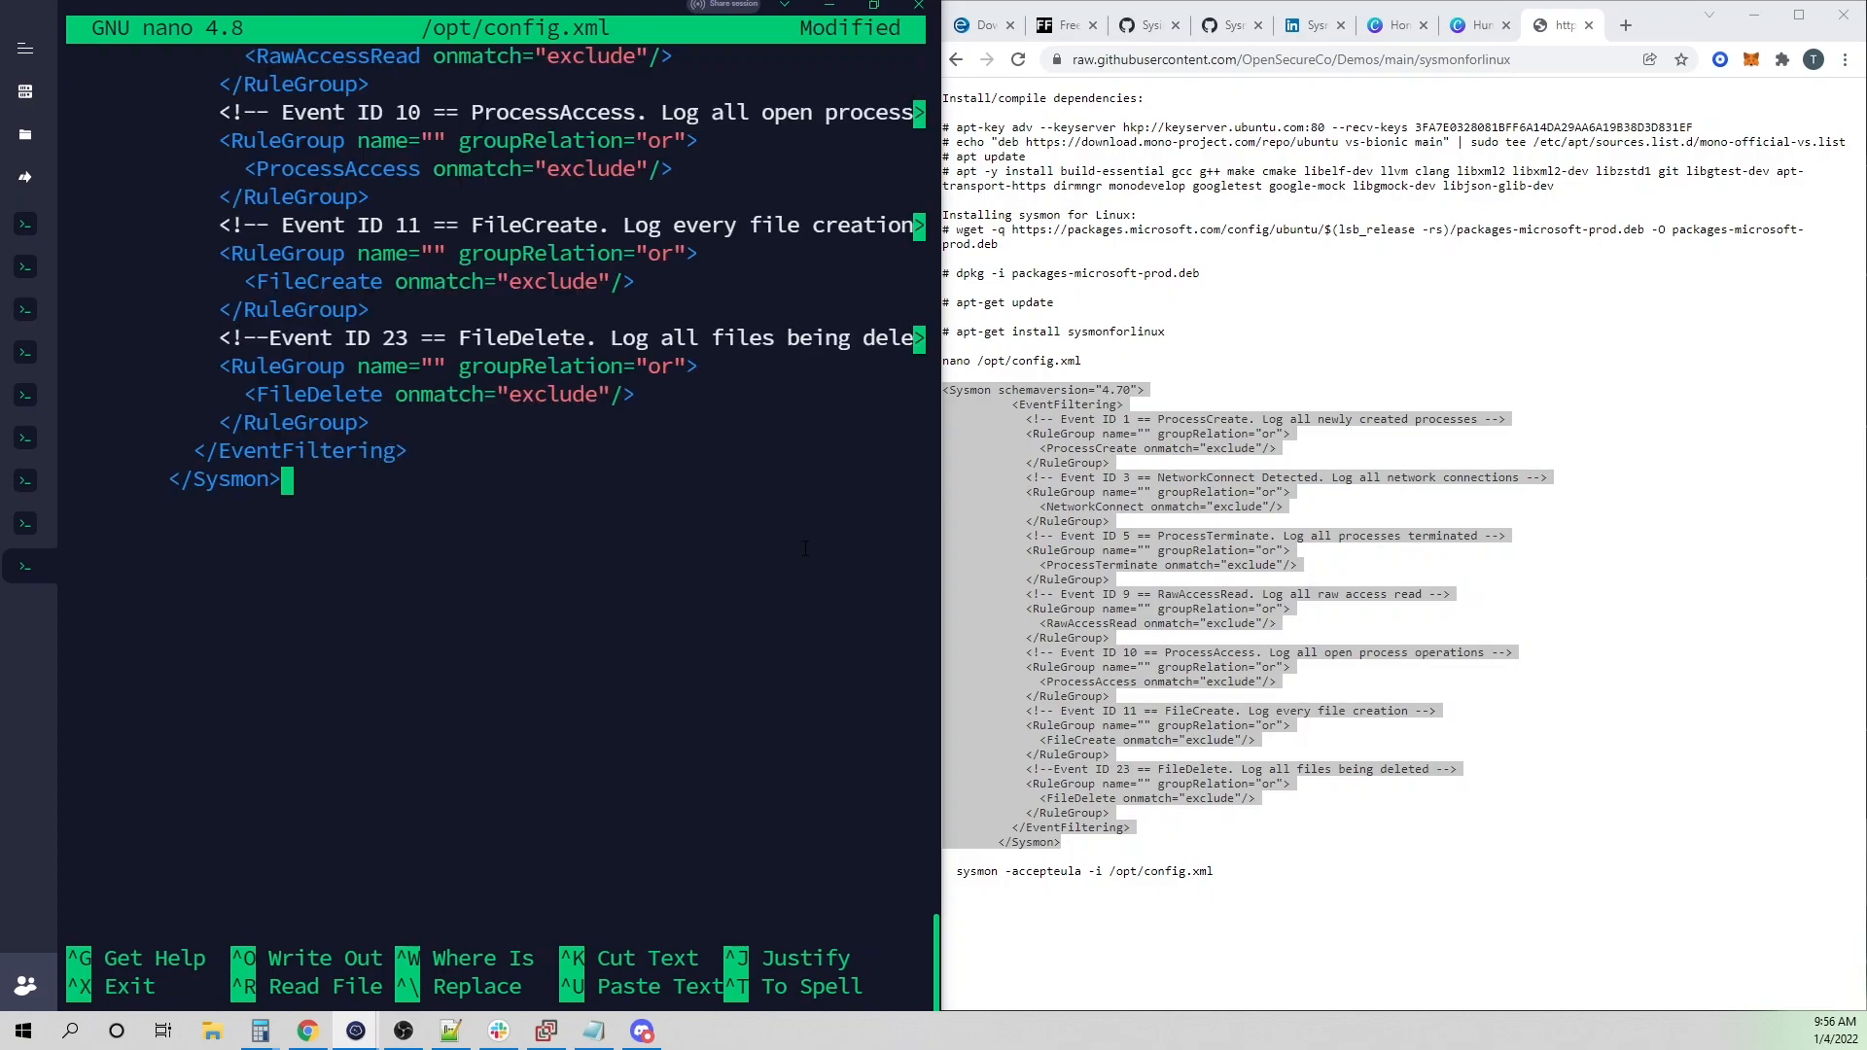
pyautogui.press('ctrl+o')
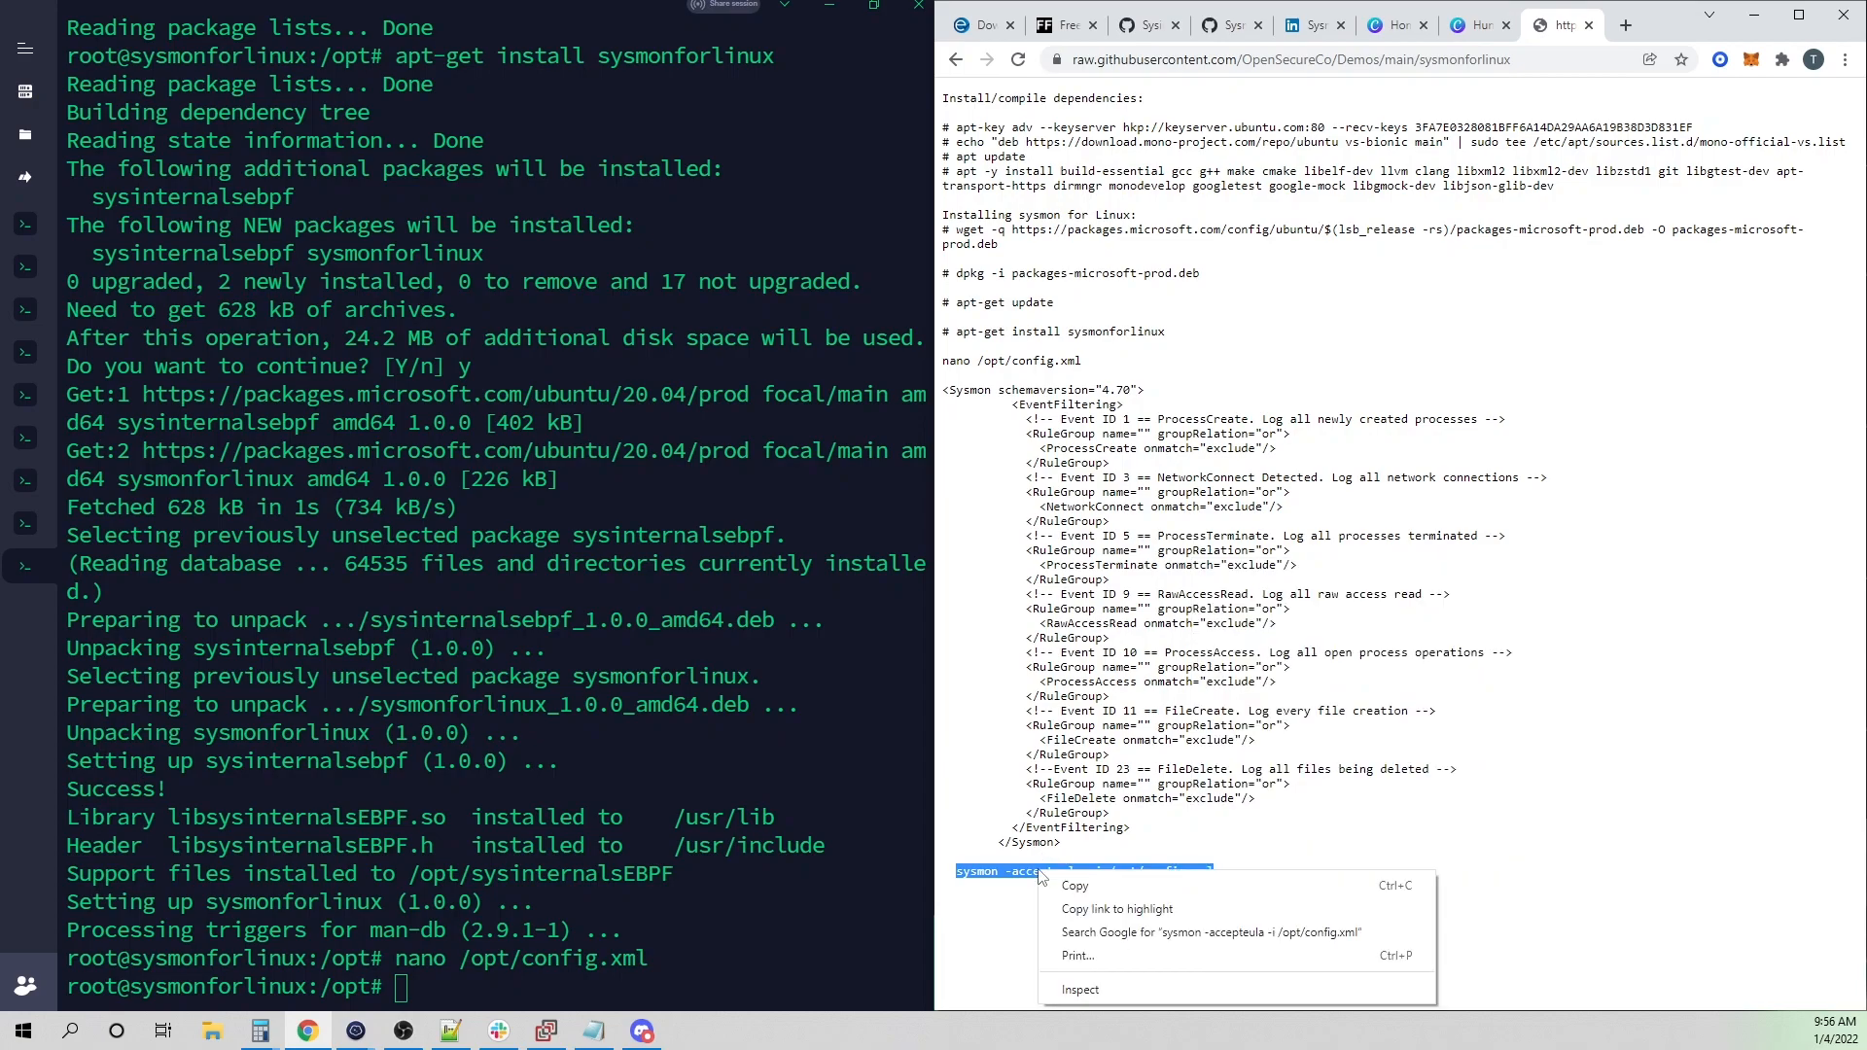
# - Install Sysmon with 'sysmon -accepteula -i /opt/config.xml'
pyautogui.click(1116, 824)
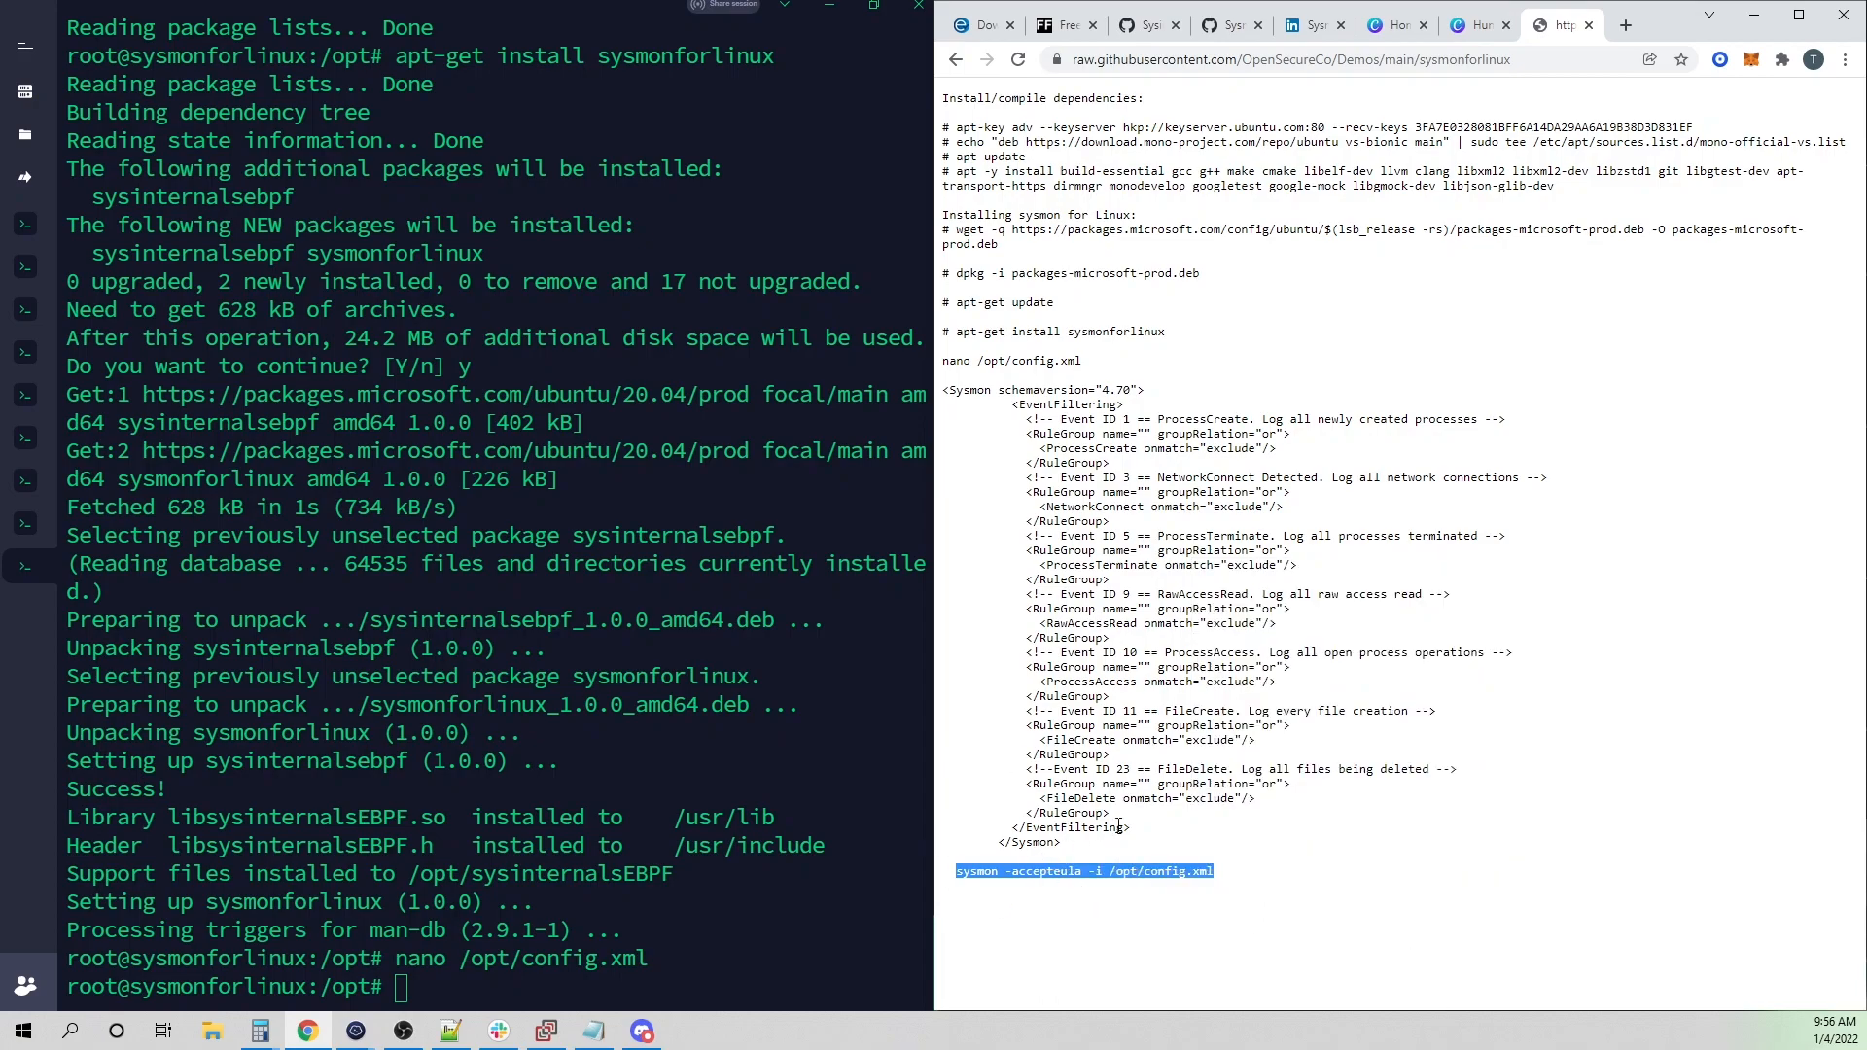
pyautogui.write('sysmon -accepteula -i /opt/config.xml')
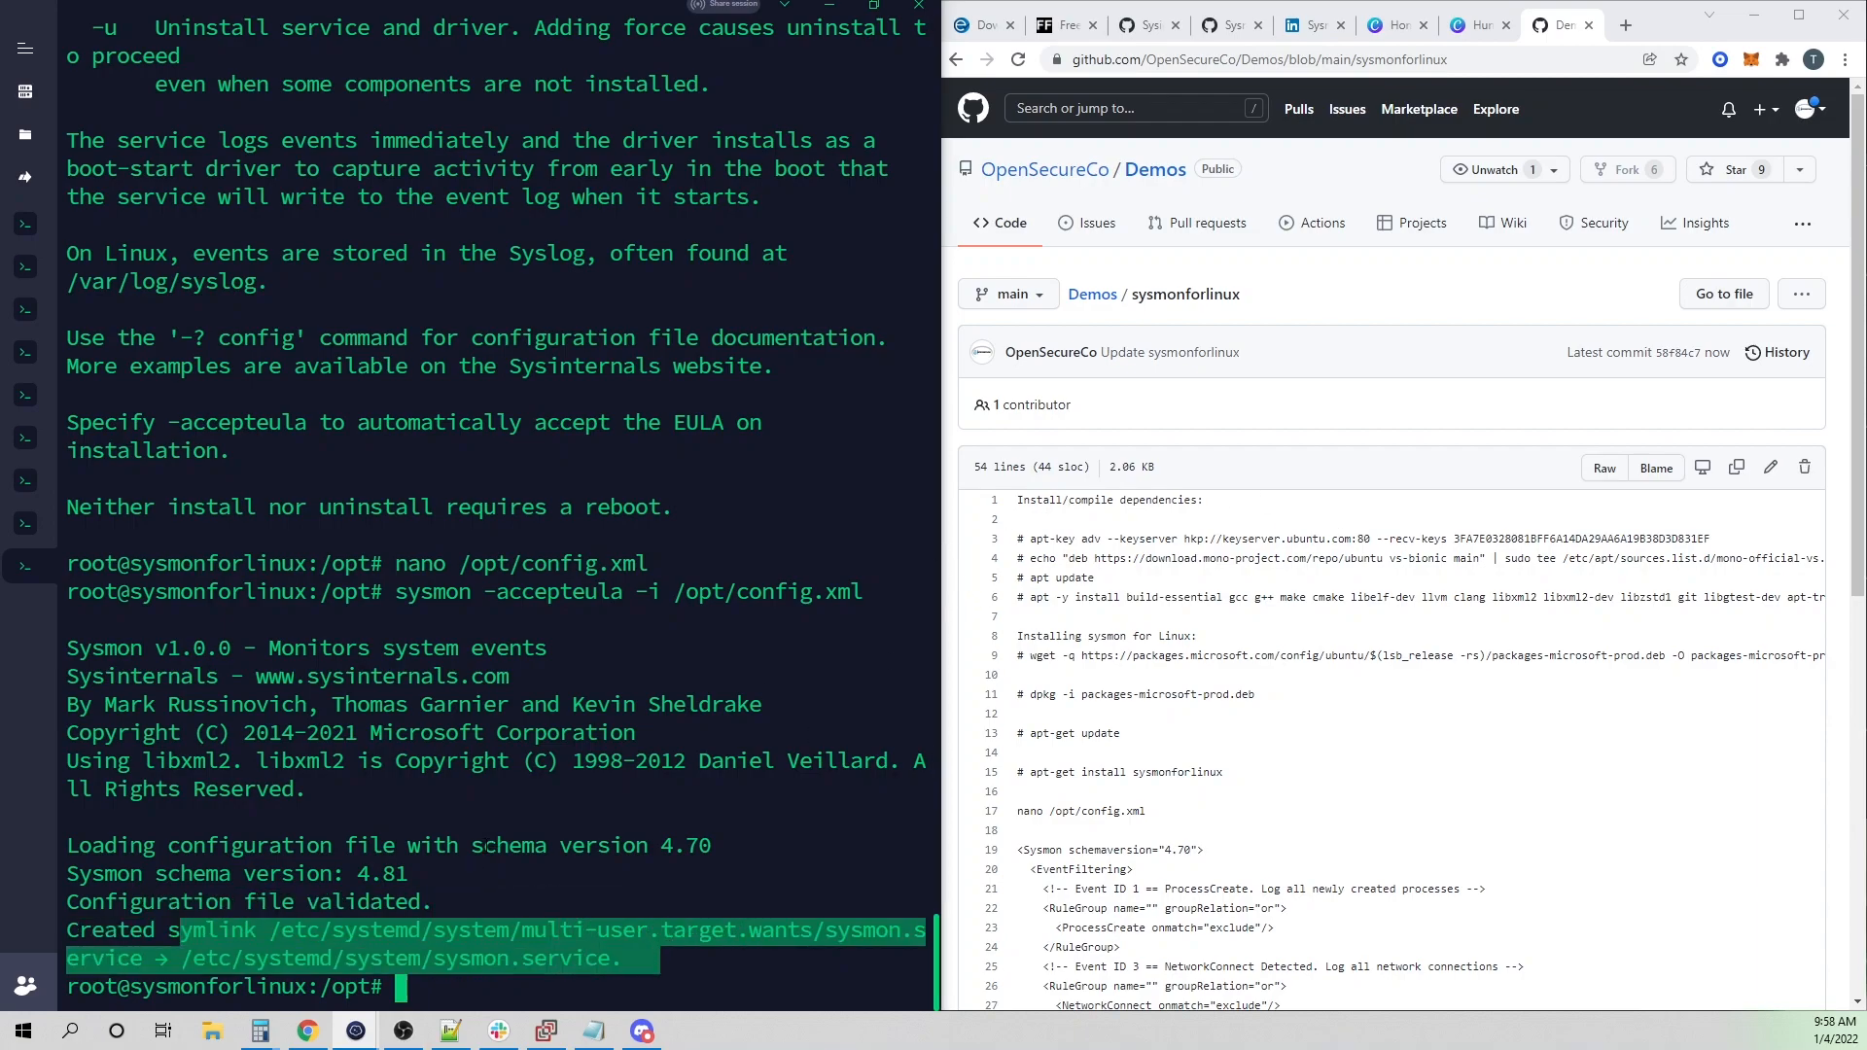
# - Run systemctl status sysmon and confirm sysmon.service is active and logging events
pyautogui.write('syste')
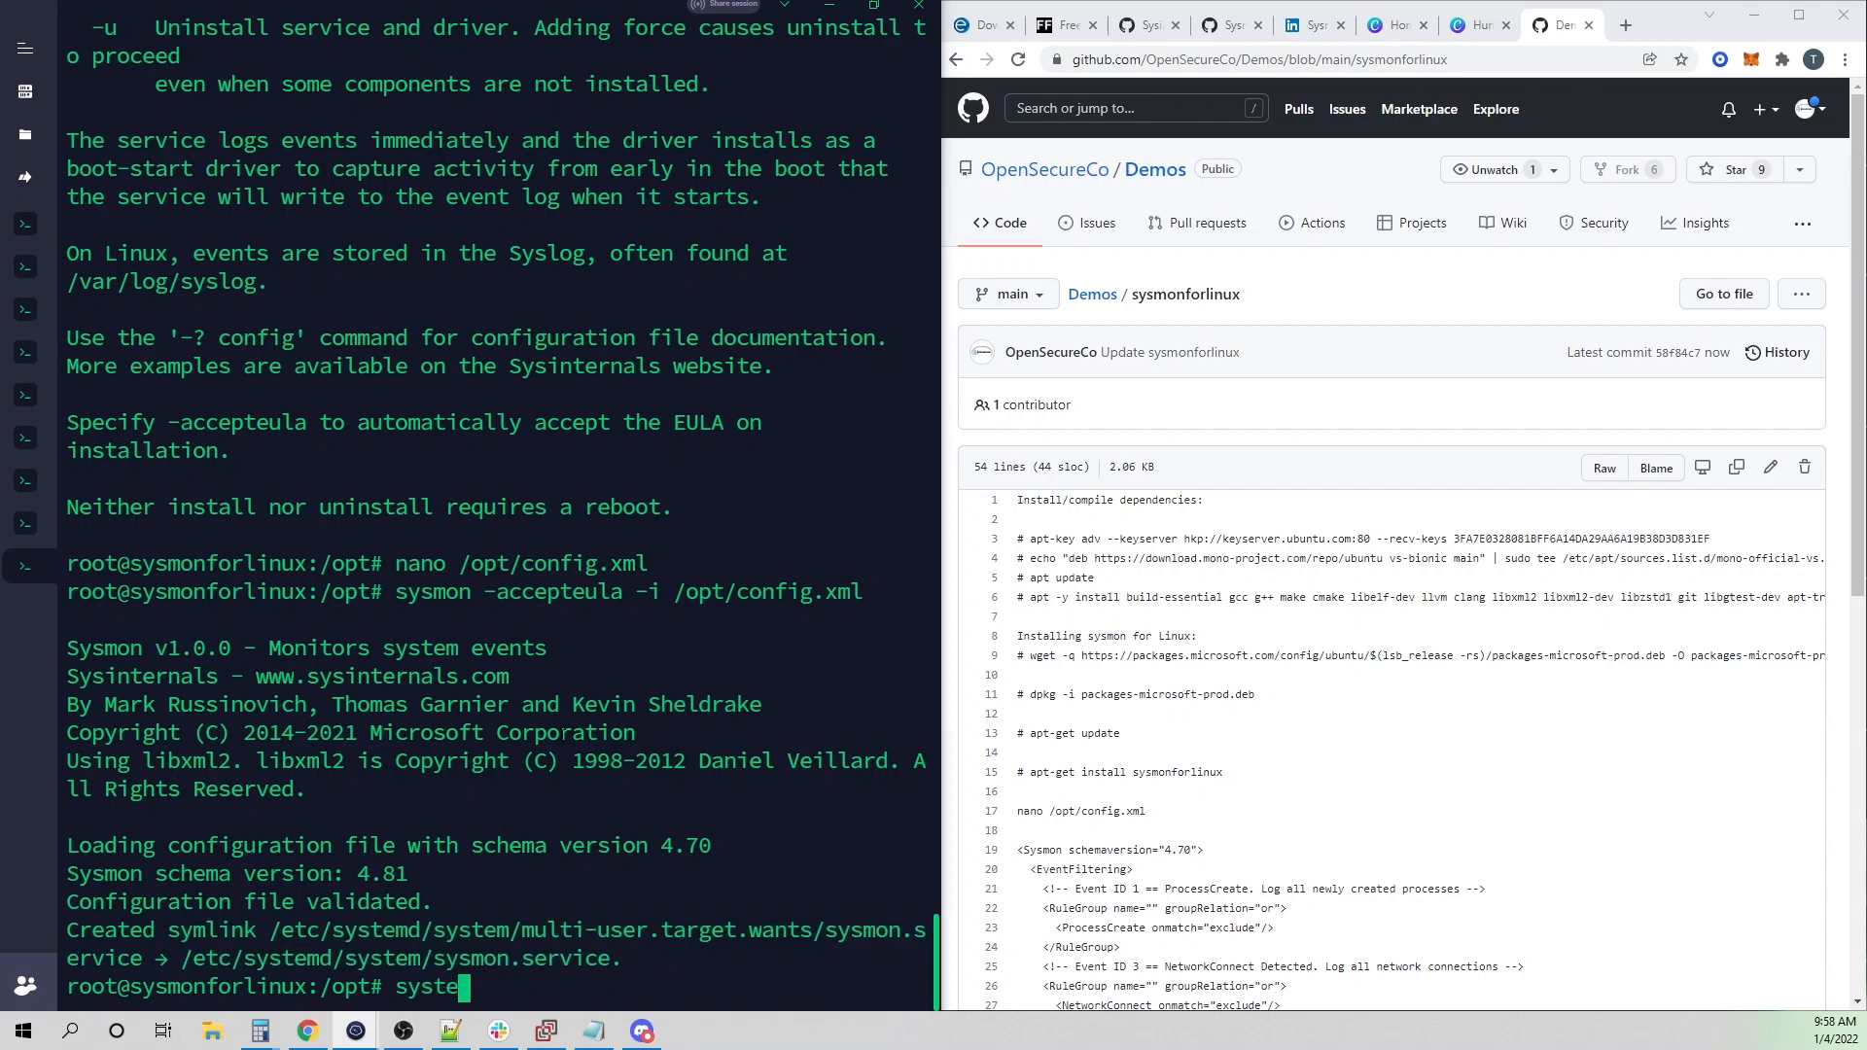
pyautogui.write('mctl')
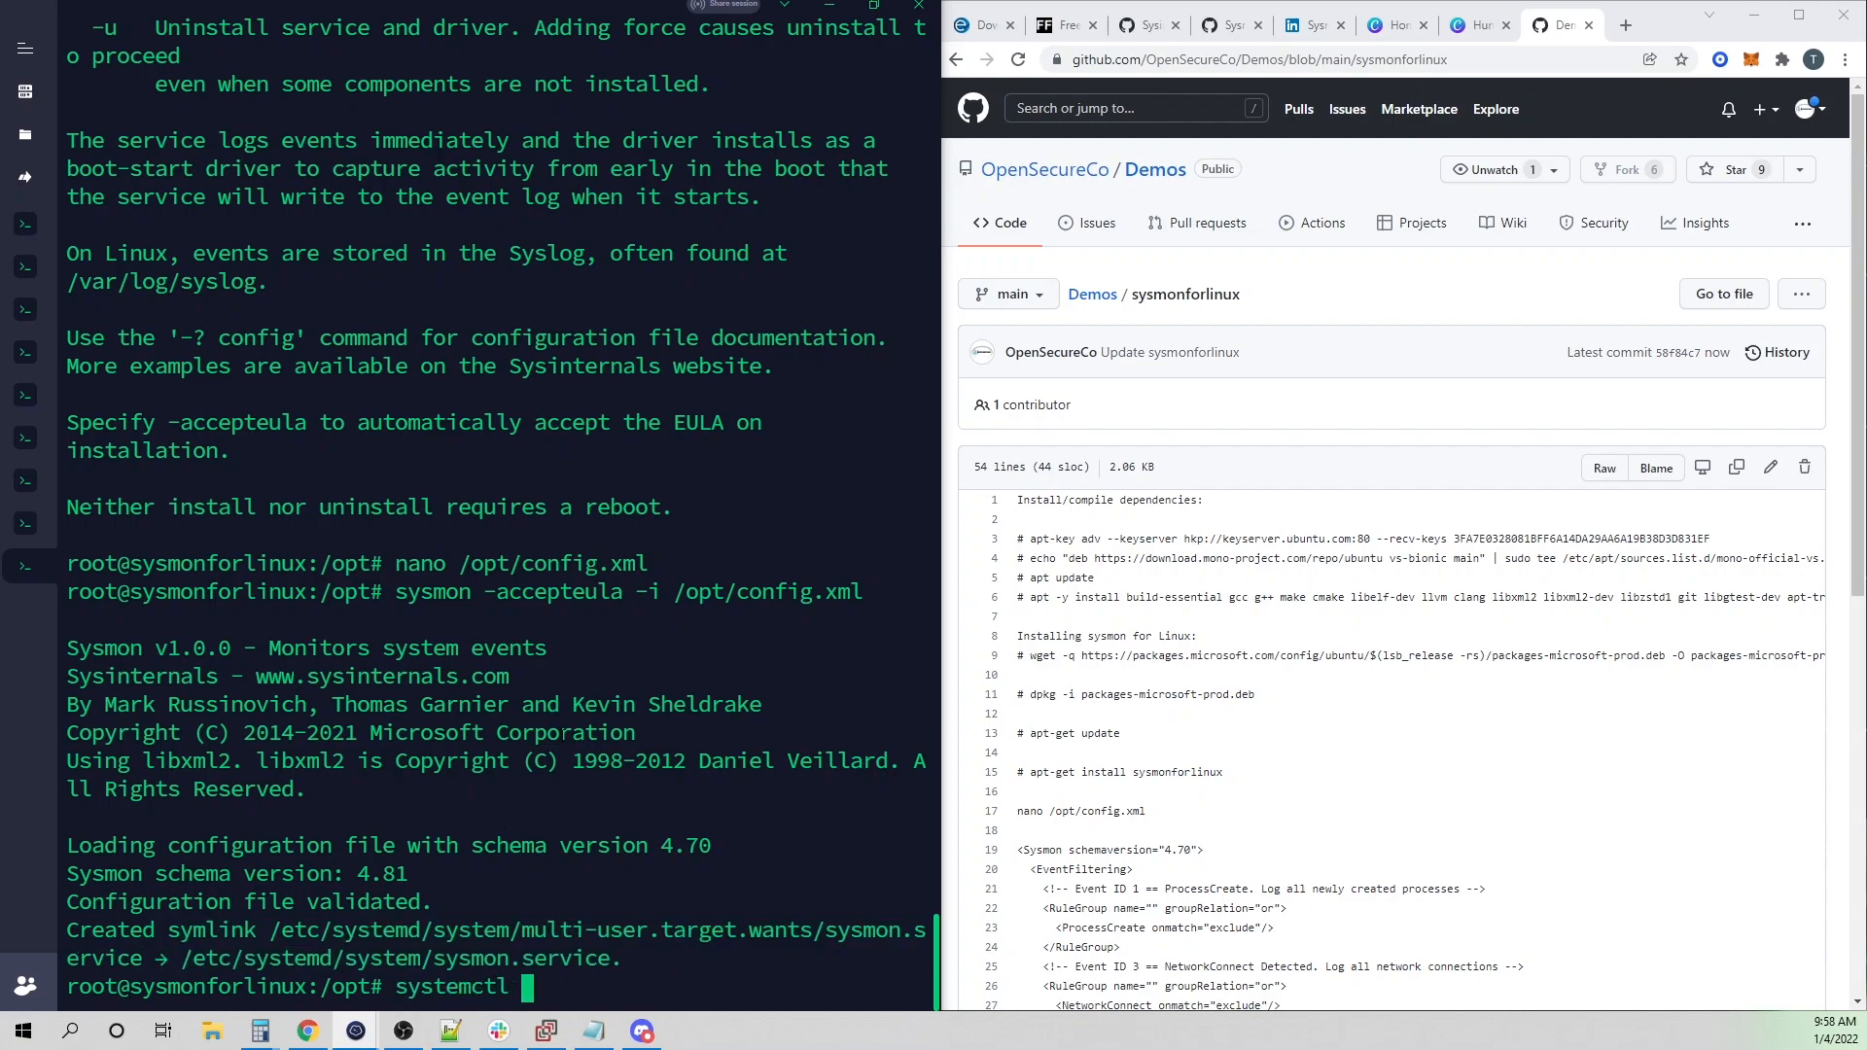
pyautogui.write('status sysmon')
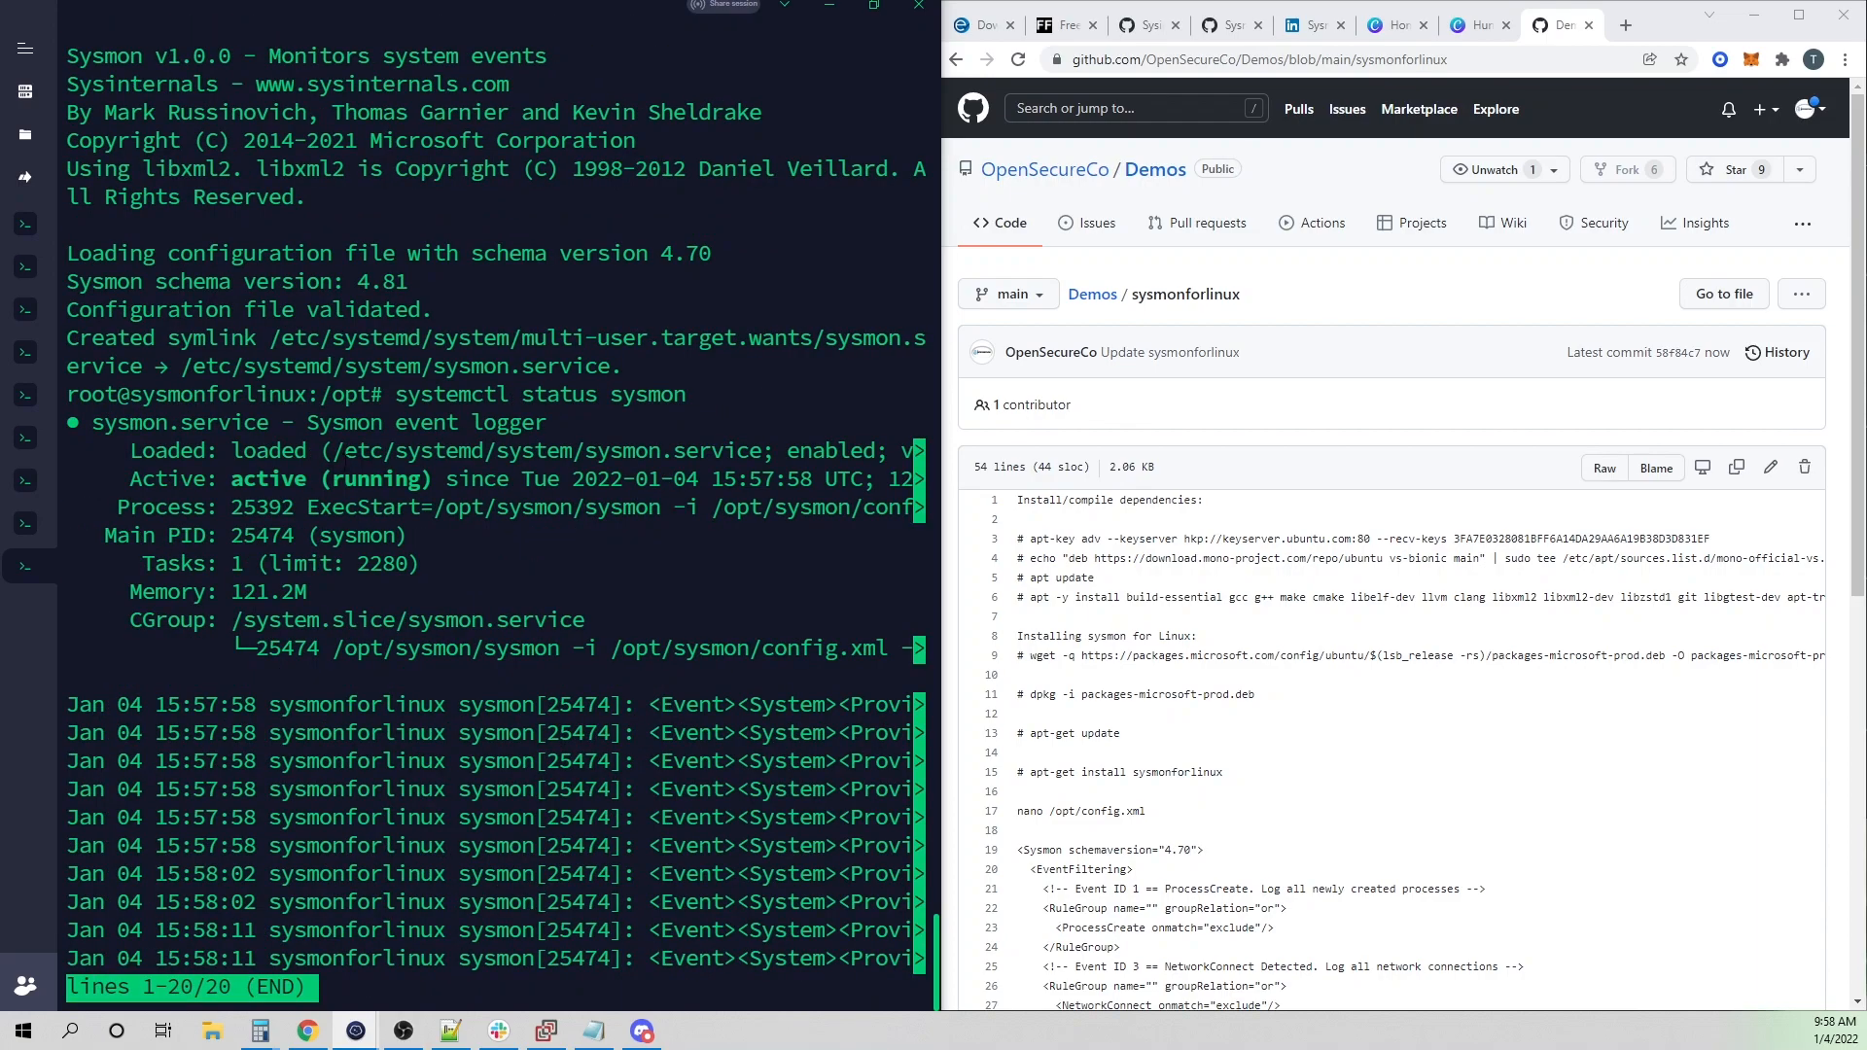
pyautogui.doubleClick(266, 478)
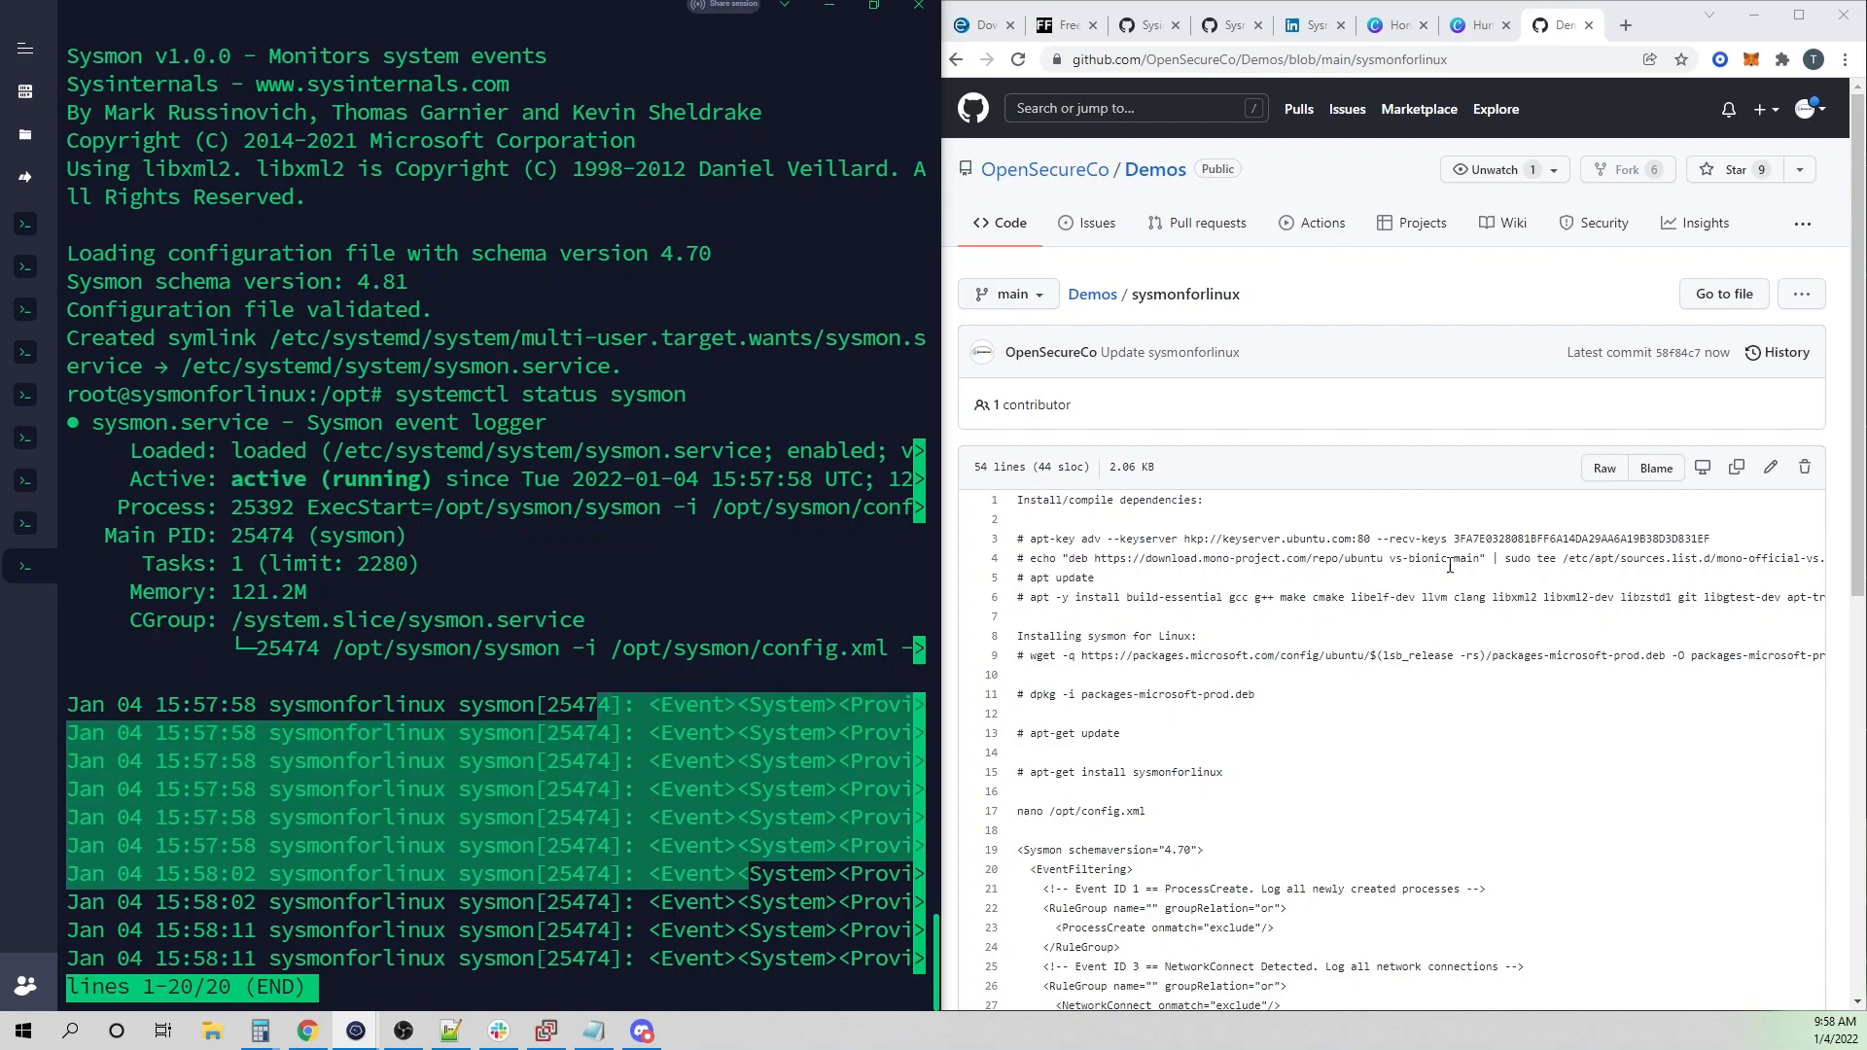
pyautogui.click(873, 8)
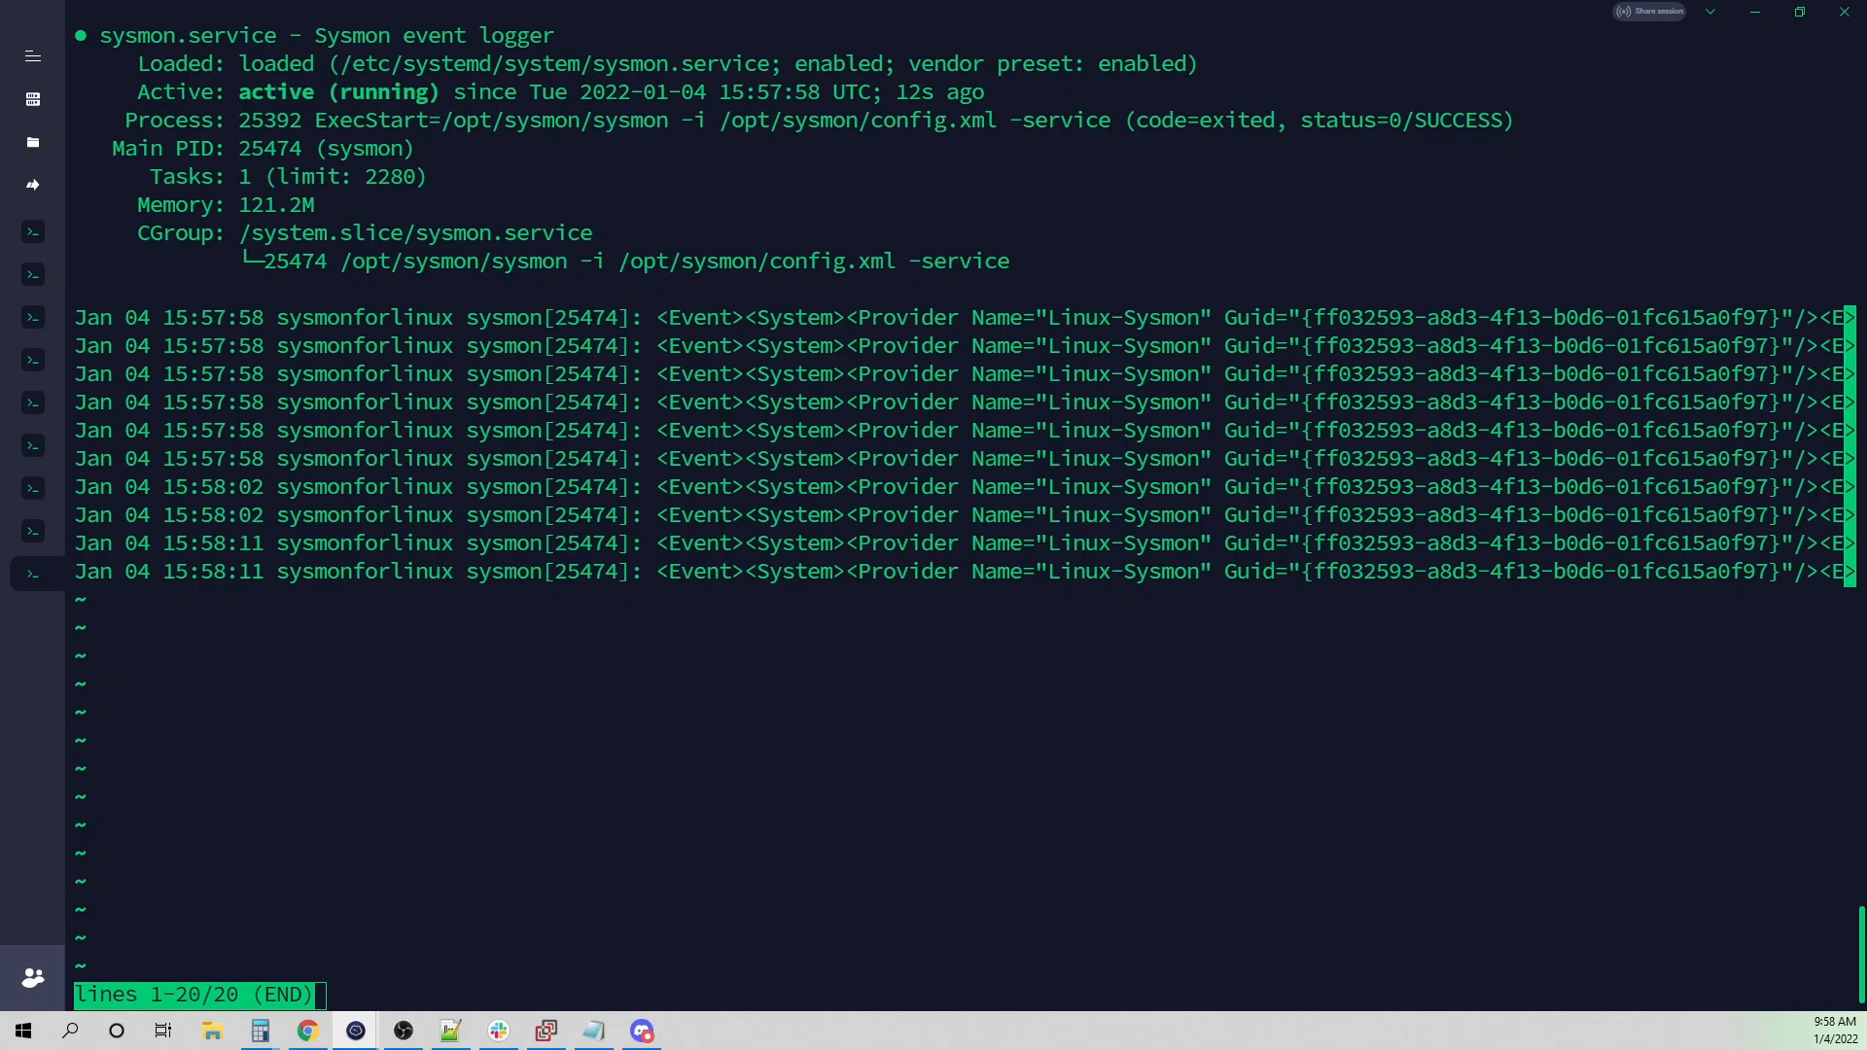
# - Leave the status pager and run tail -f /var/log/syslog to stream Sysmon events live
pyautogui.press('q')
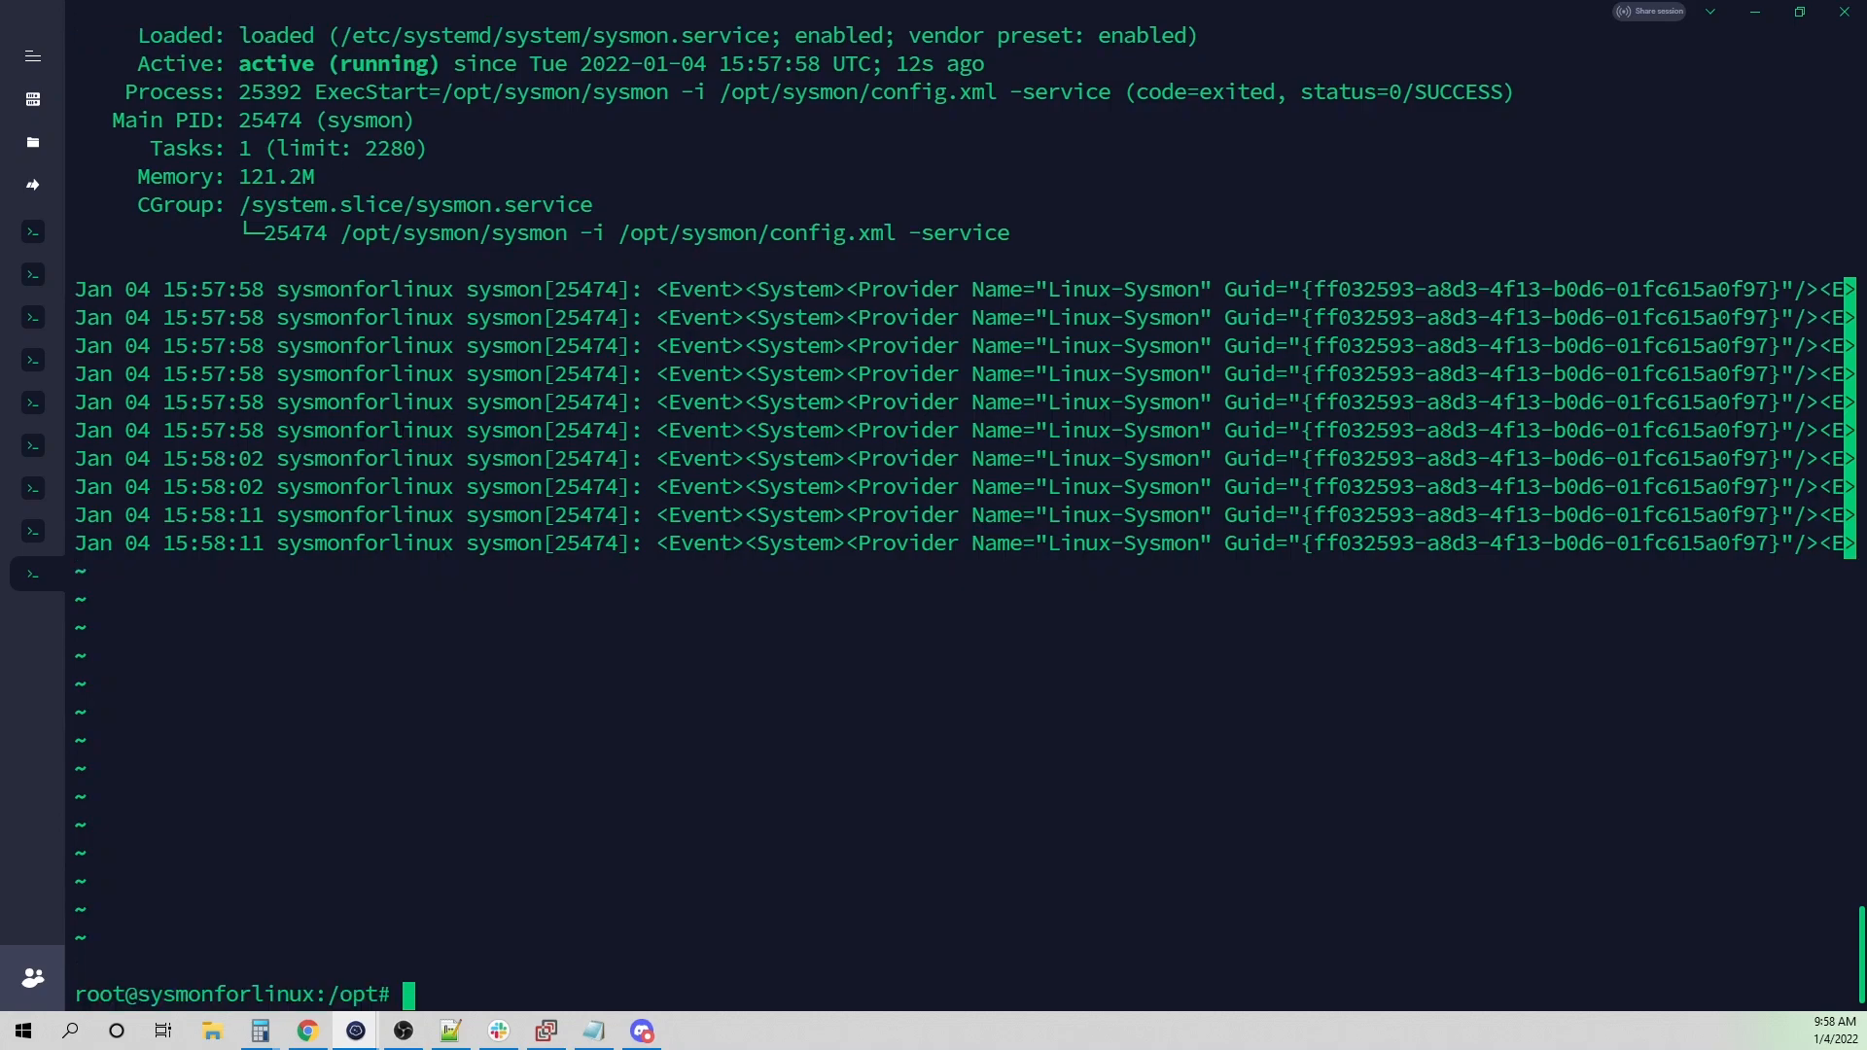
pyautogui.write('tail -f /var/')
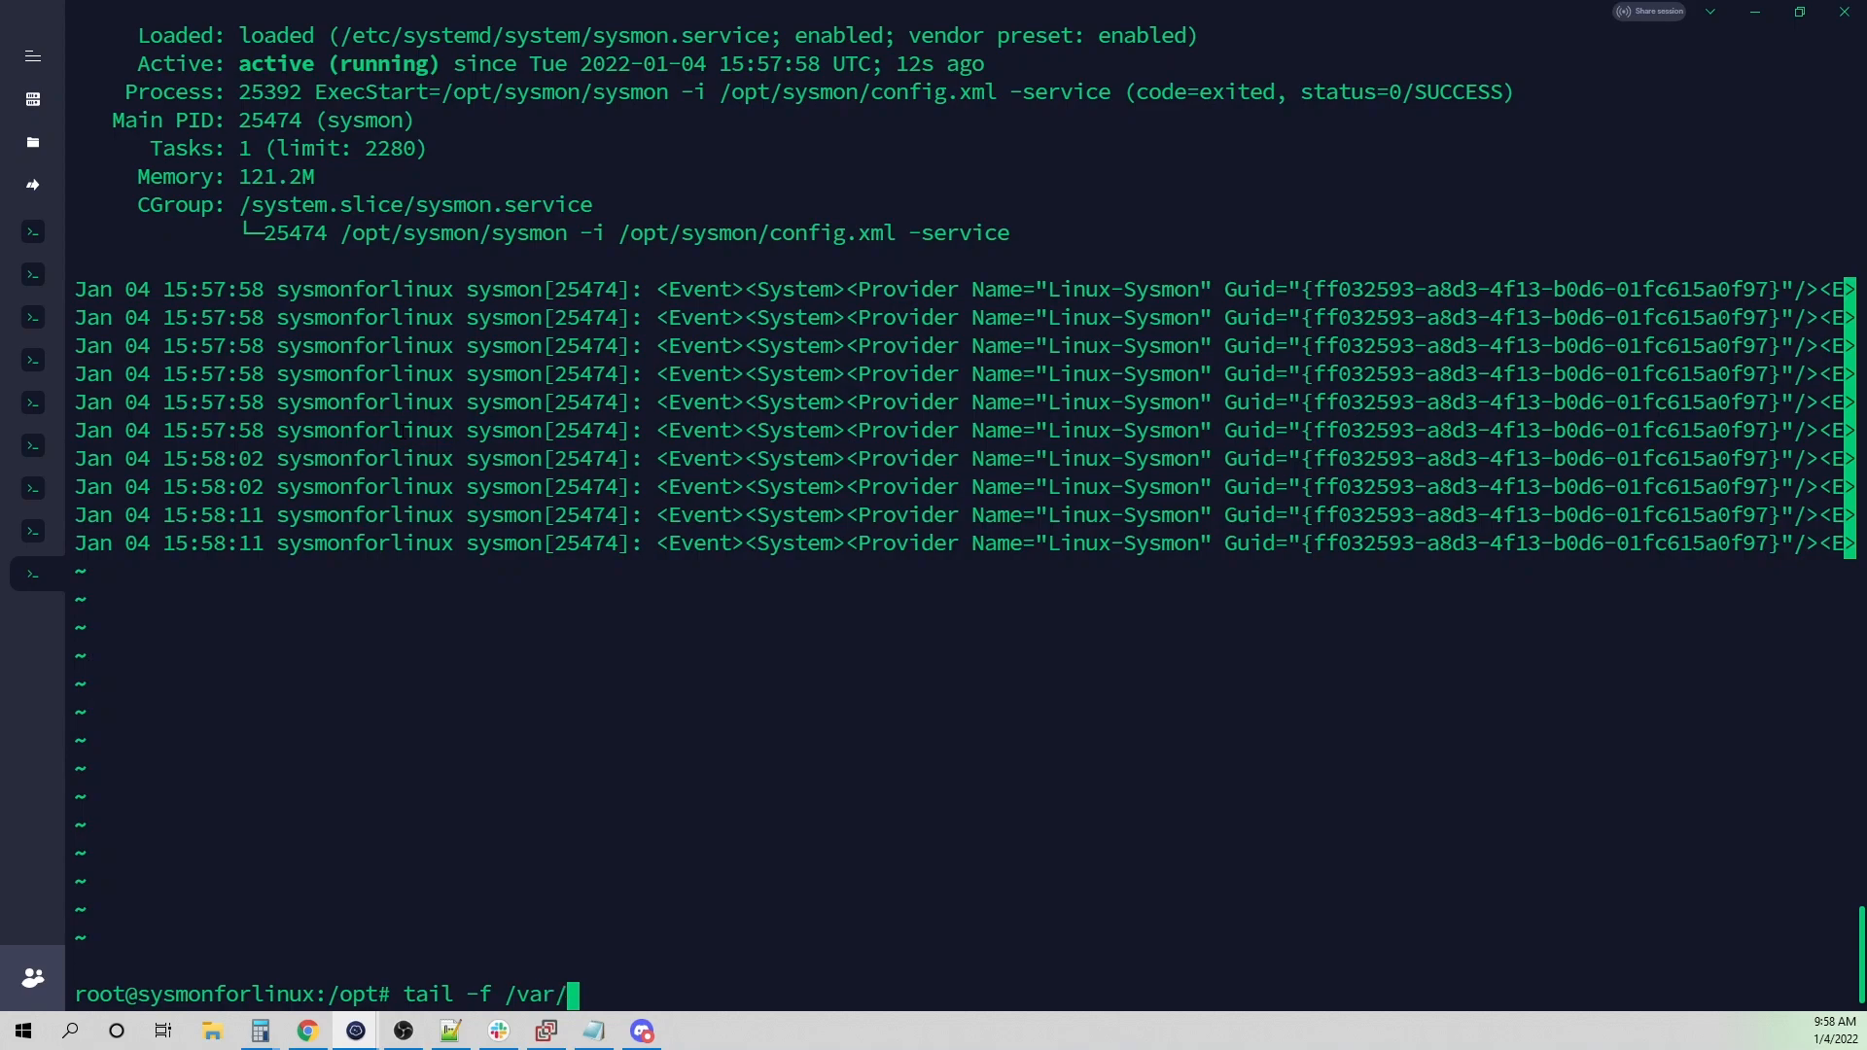
pyautogui.write('log/sy')
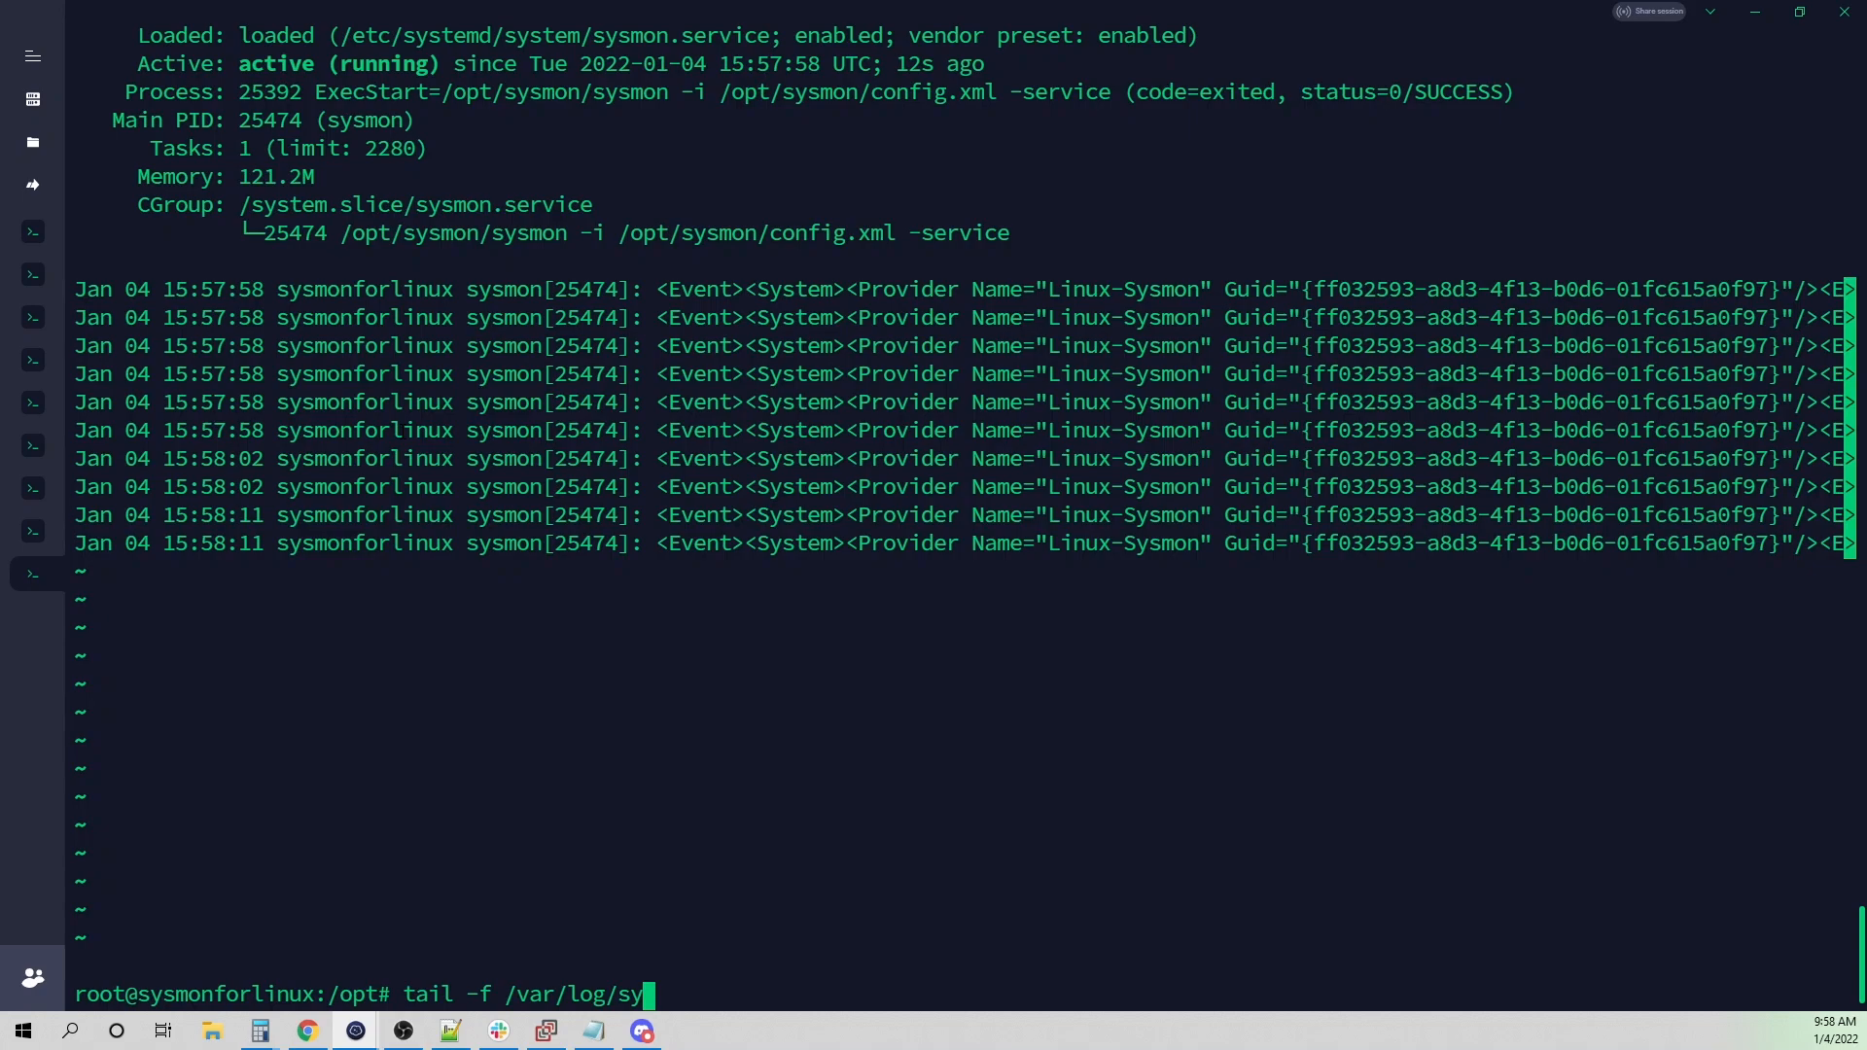
pyautogui.write('log')
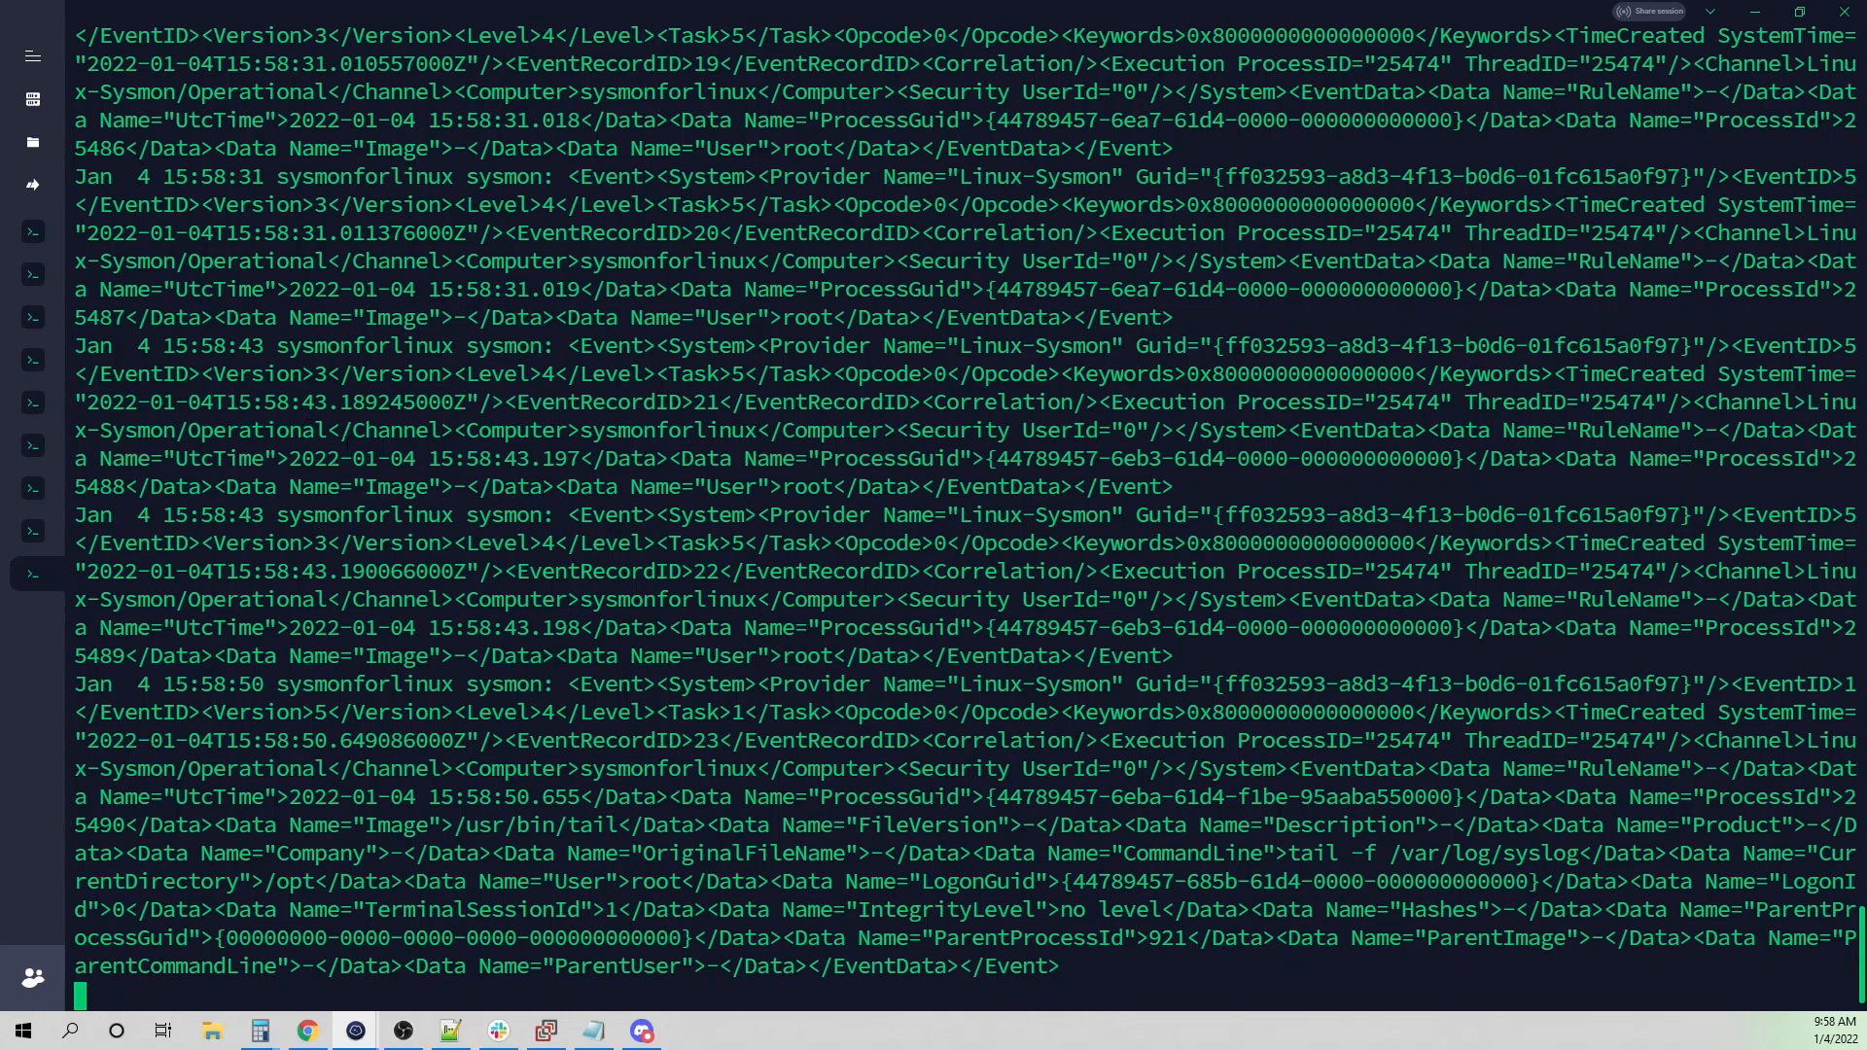
# - Scroll the incoming events and select the latest sshd event's XML for copying
pyautogui.scroll(-3)
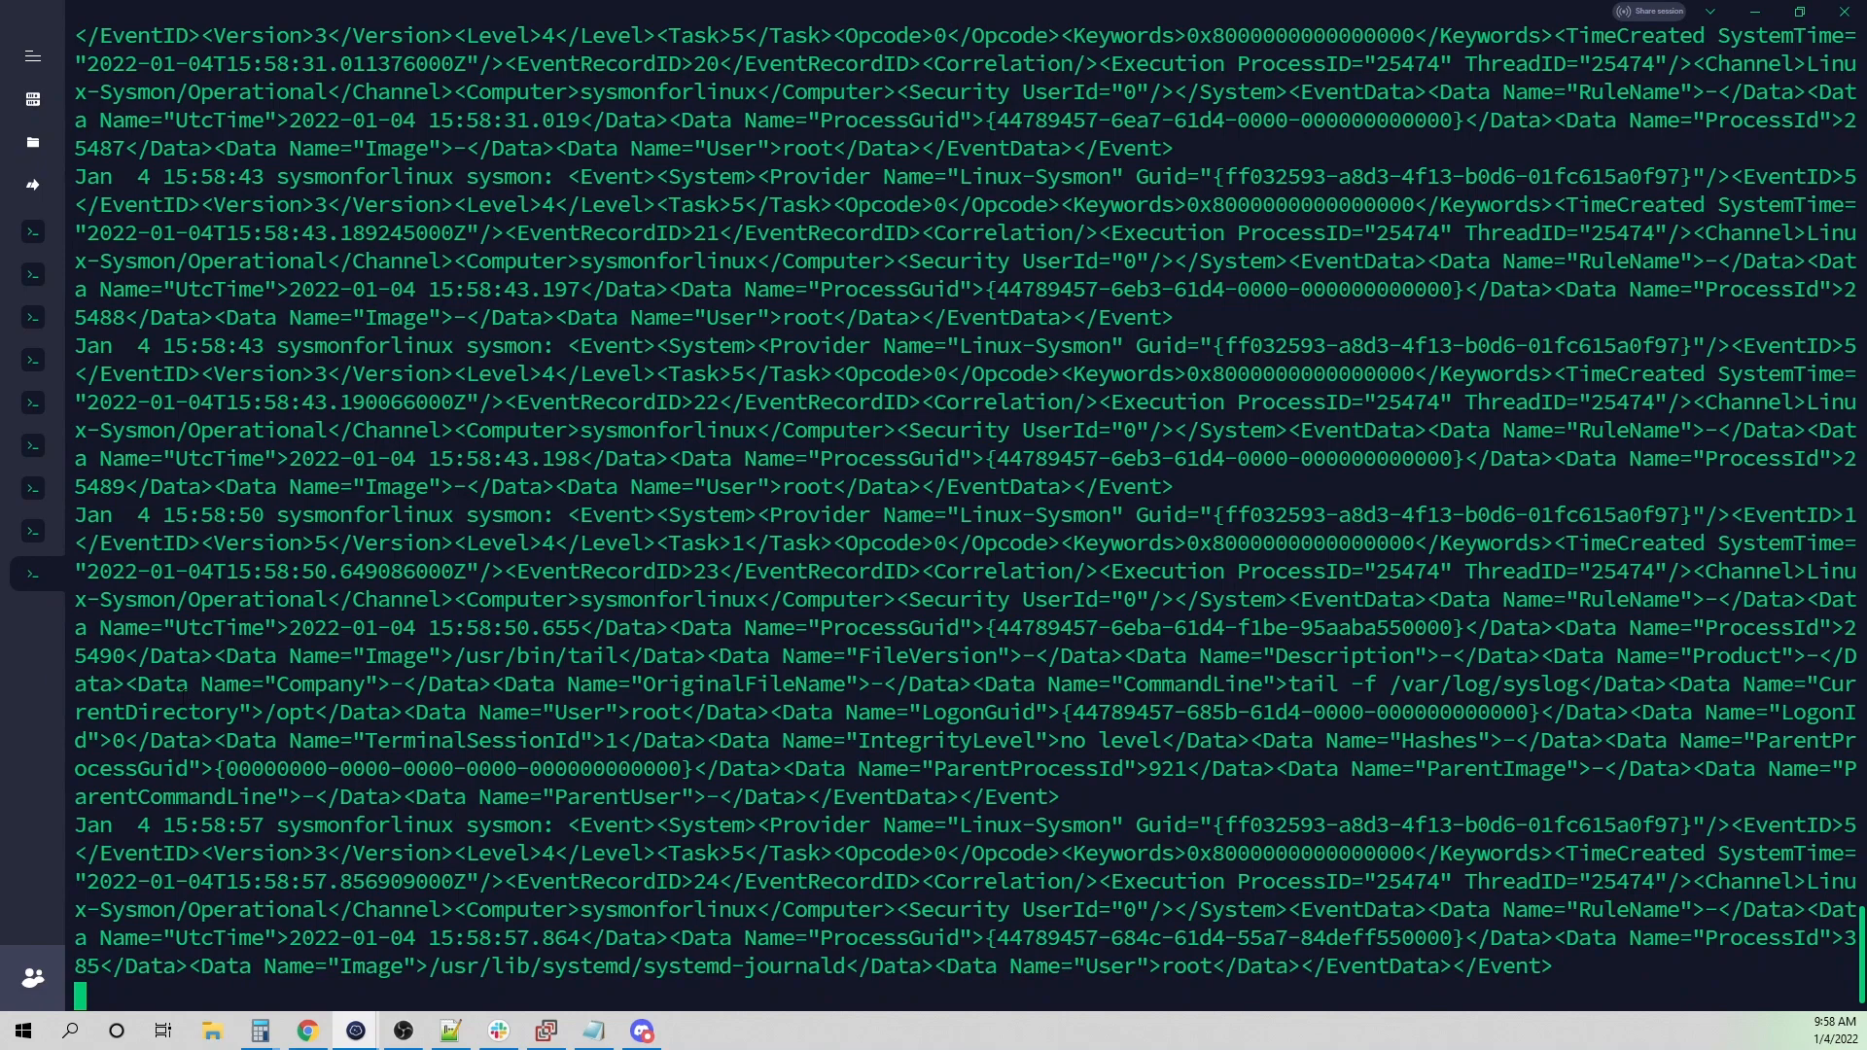
pyautogui.doubleClick(364, 824)
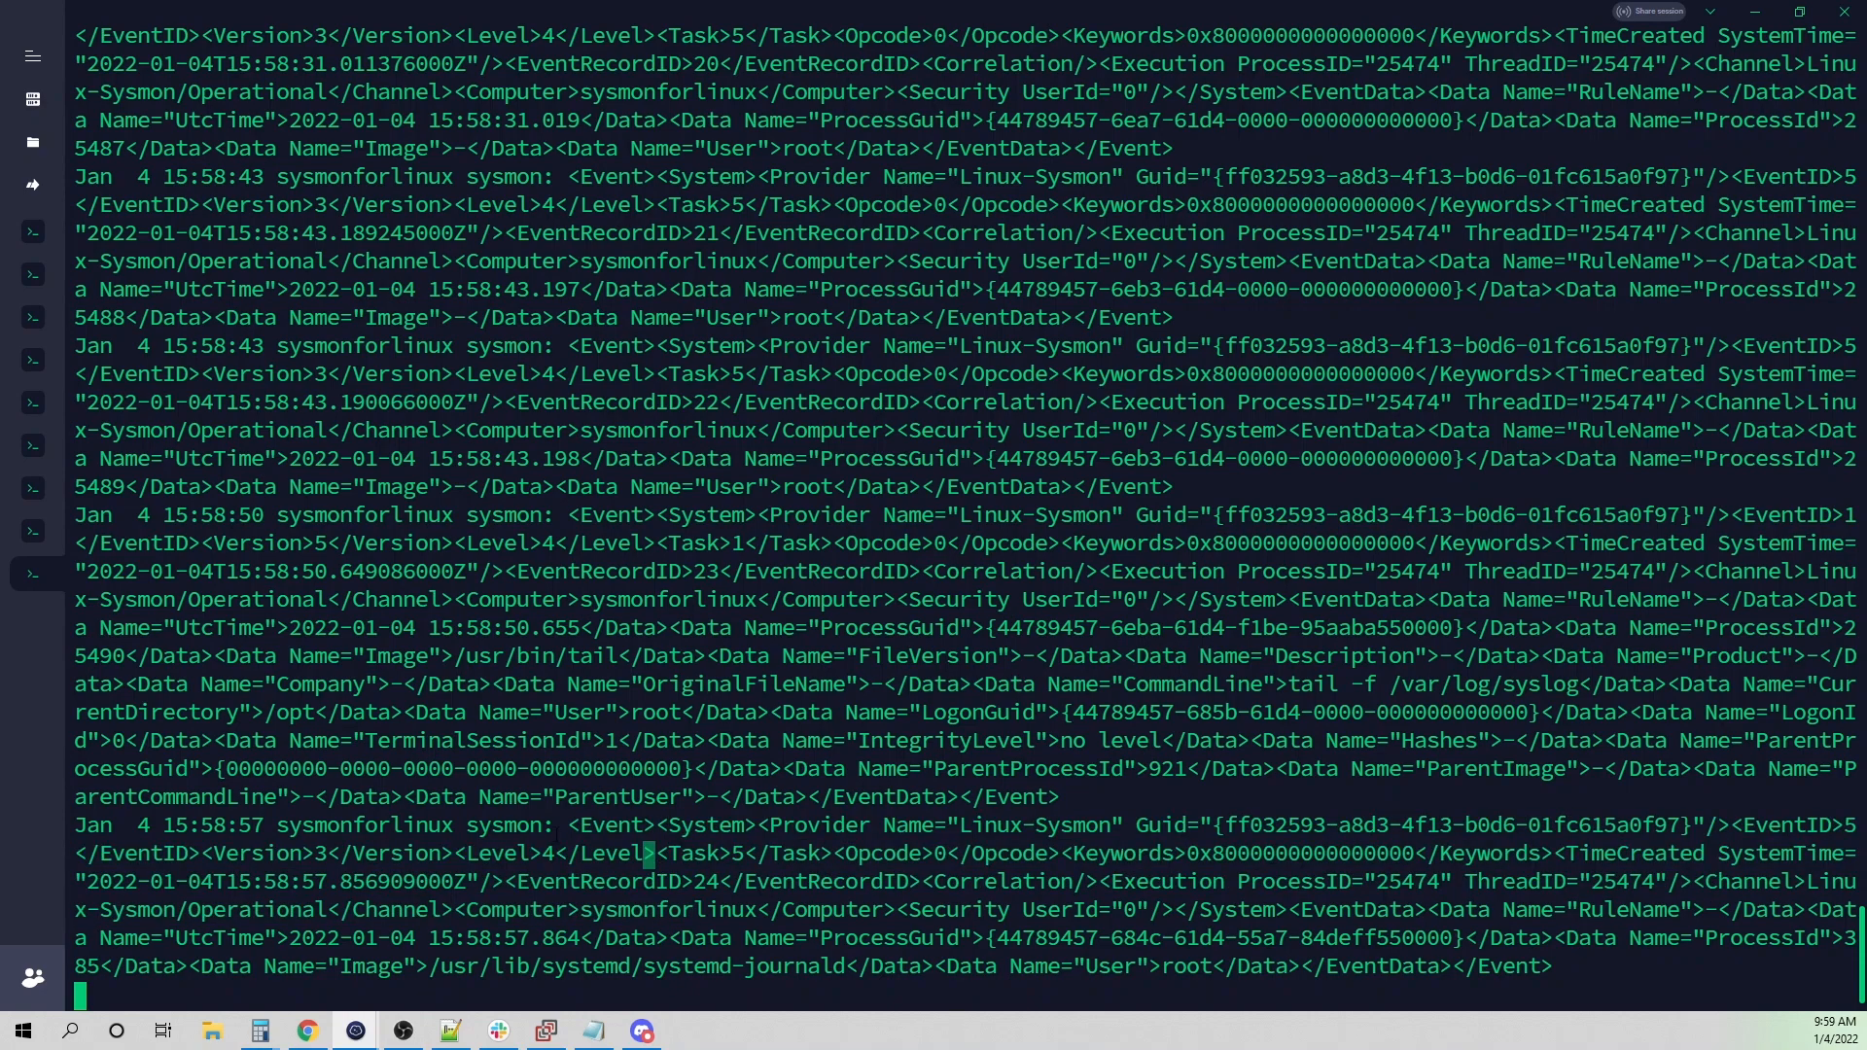
pyautogui.scroll(-3)
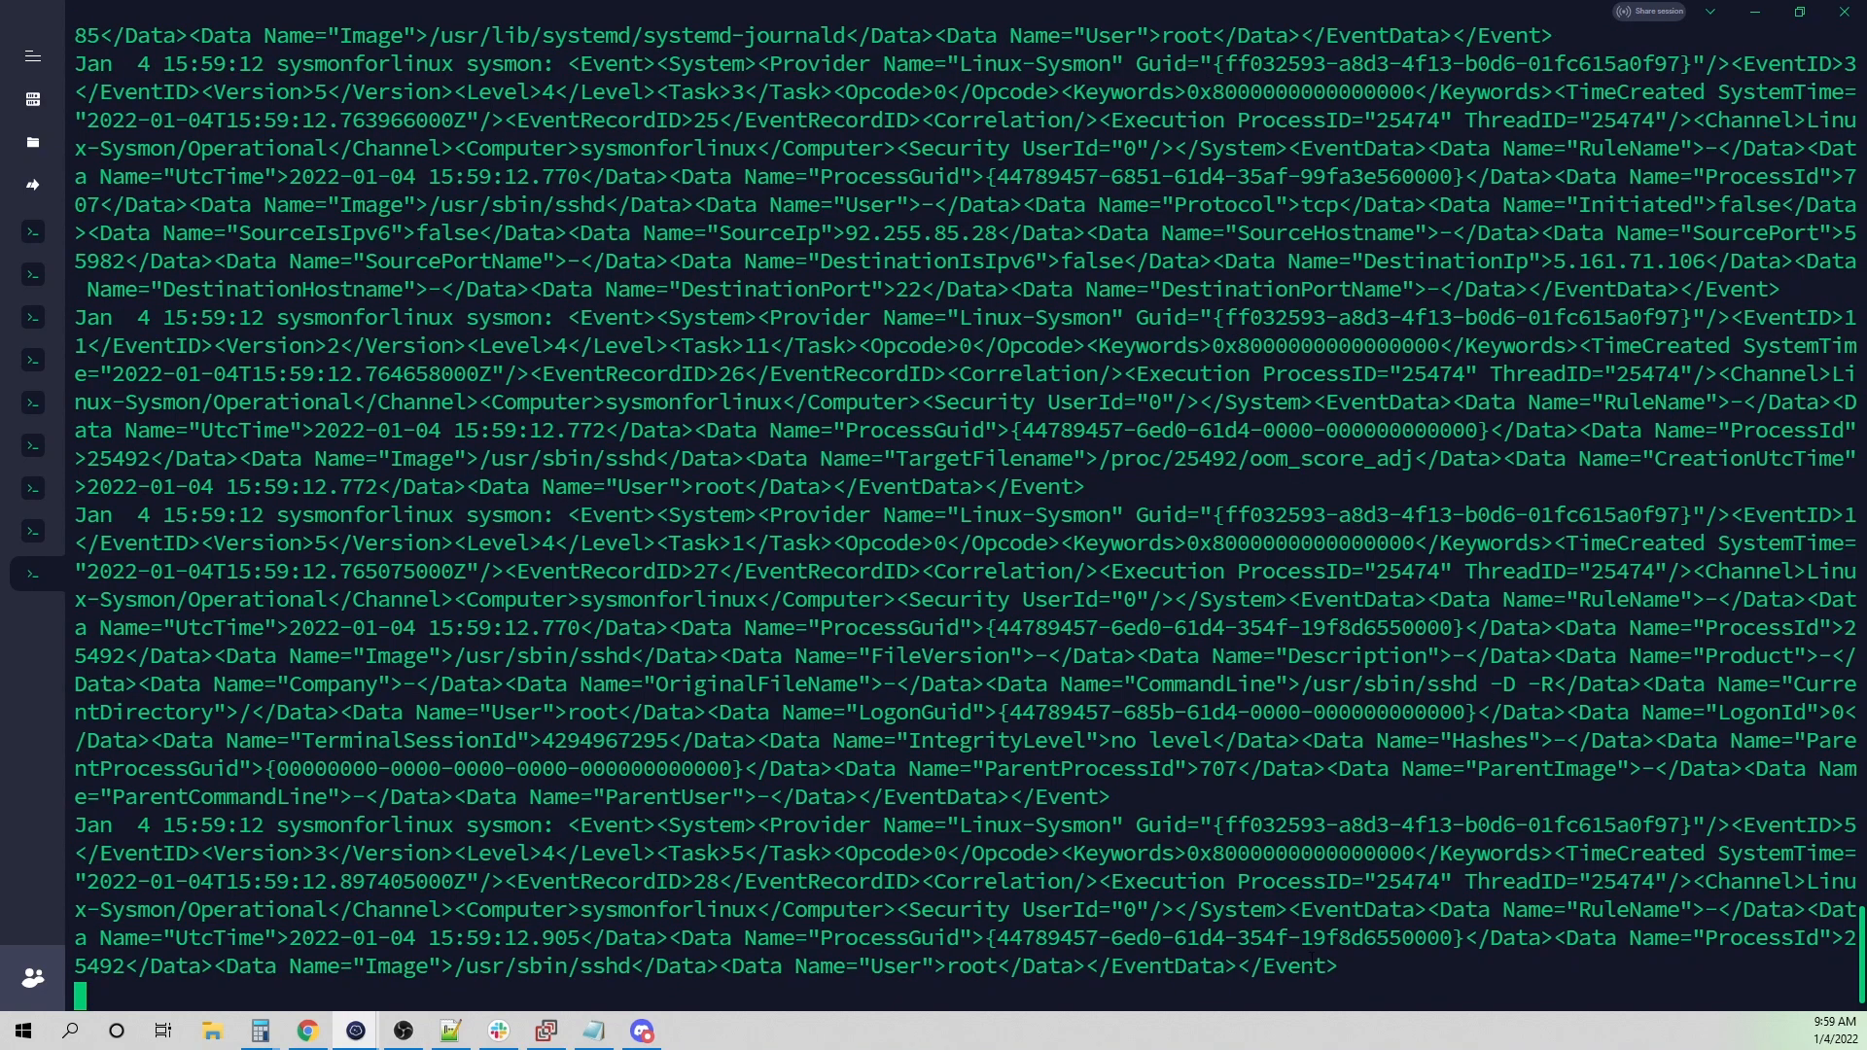
pyautogui.moveTo(565, 824); pyautogui.dragTo(1334, 967)
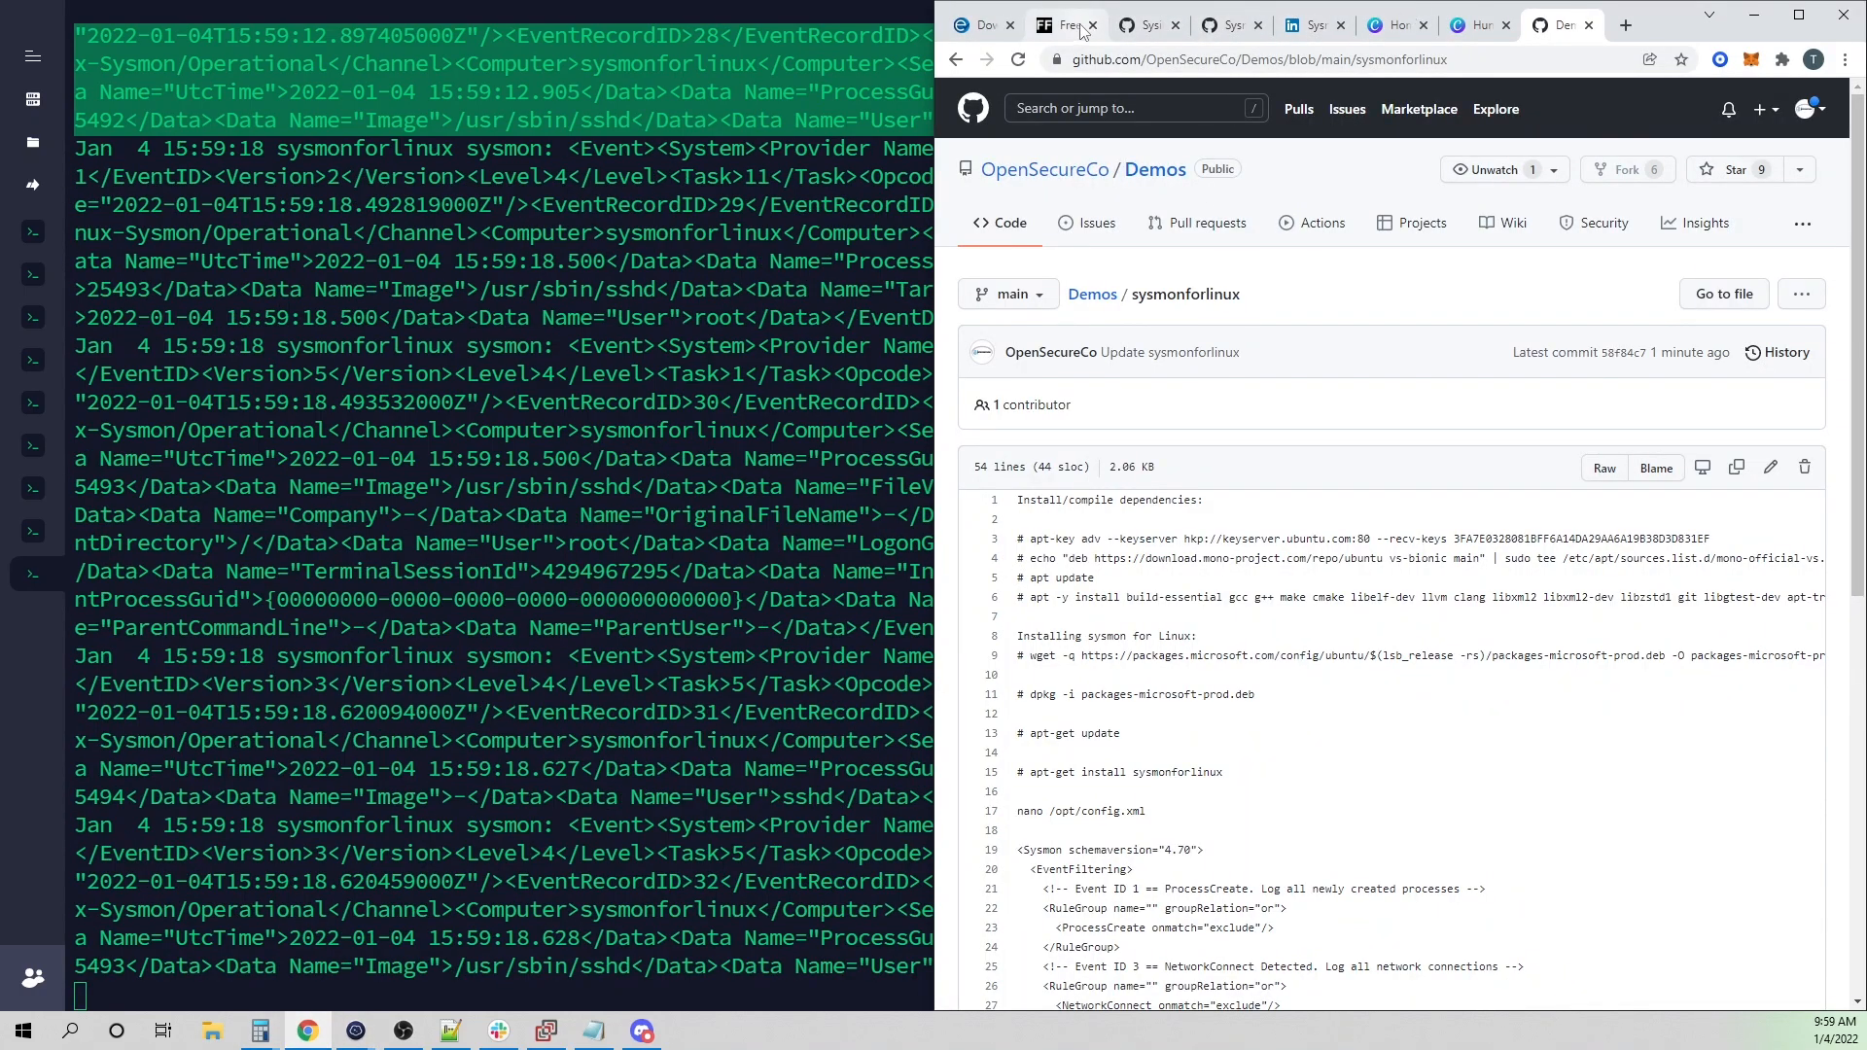
# - Format the pasted sshd event in FreeFormatter and scroll through its System and EventData elements
pyautogui.click(1058, 24)
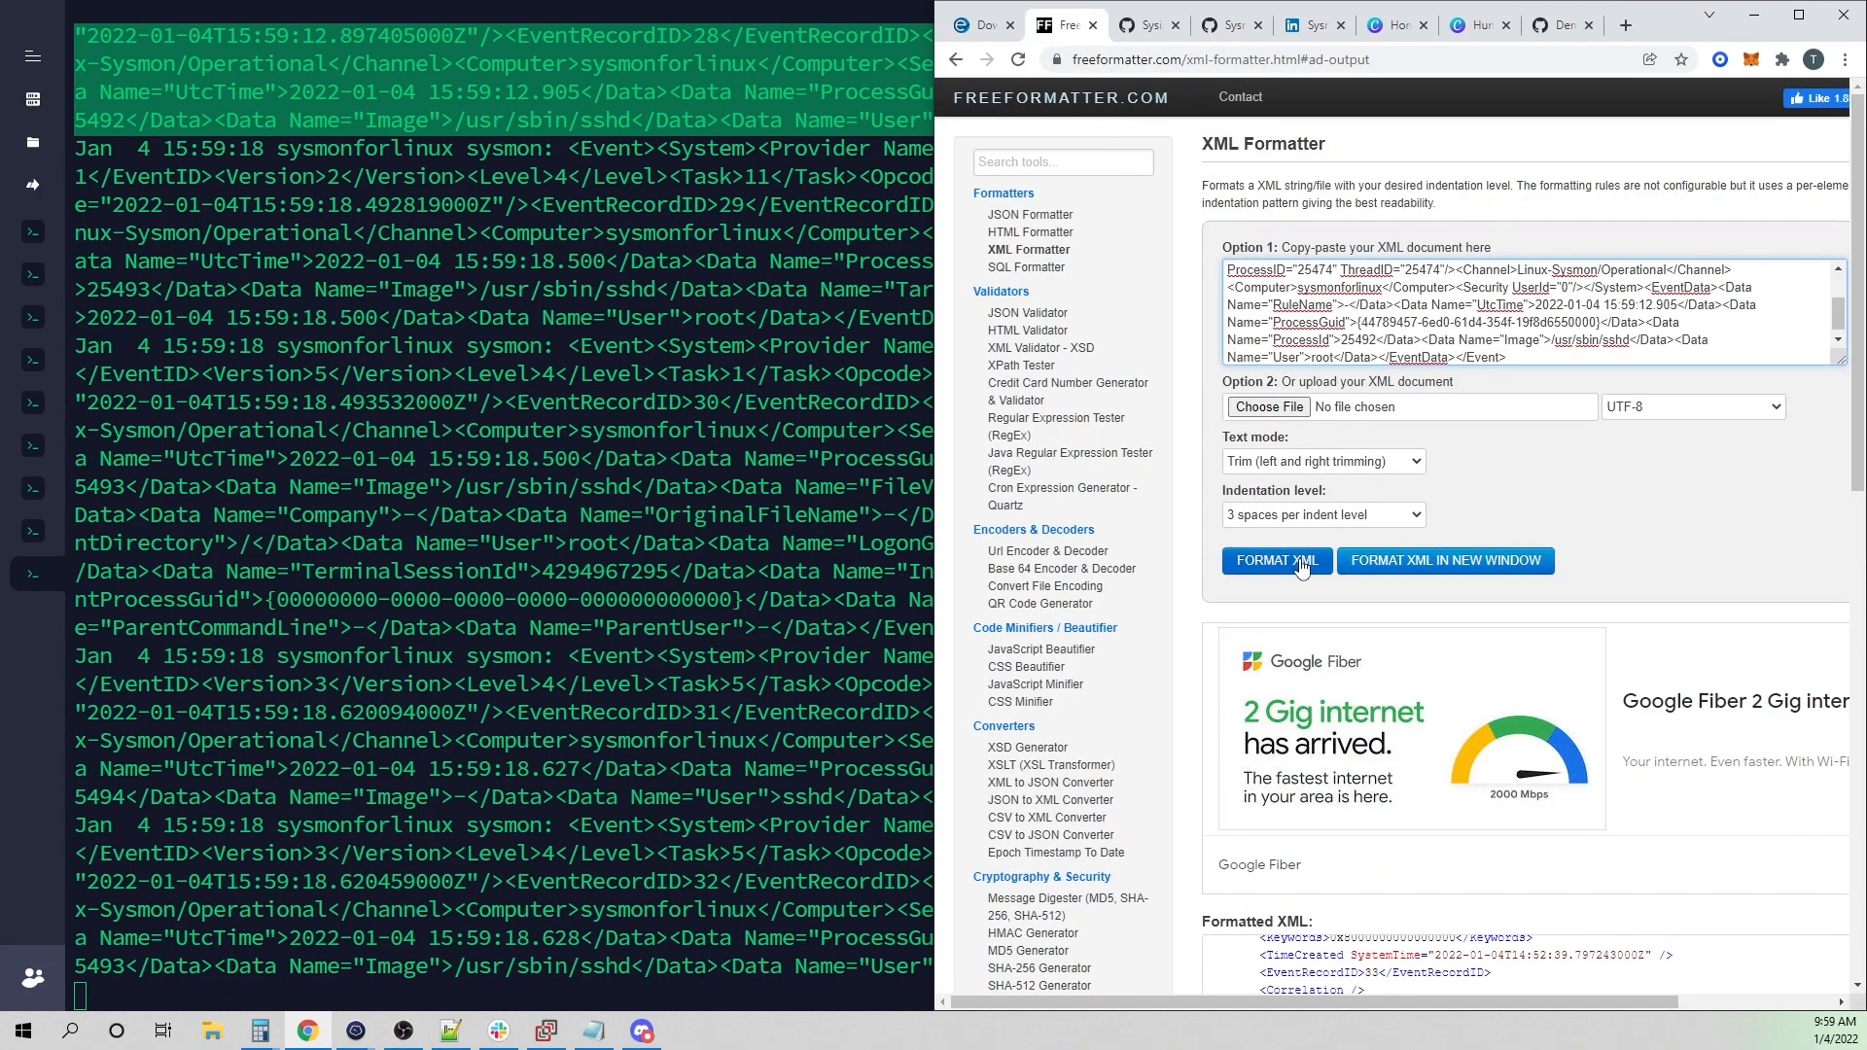
pyautogui.click(1271, 560)
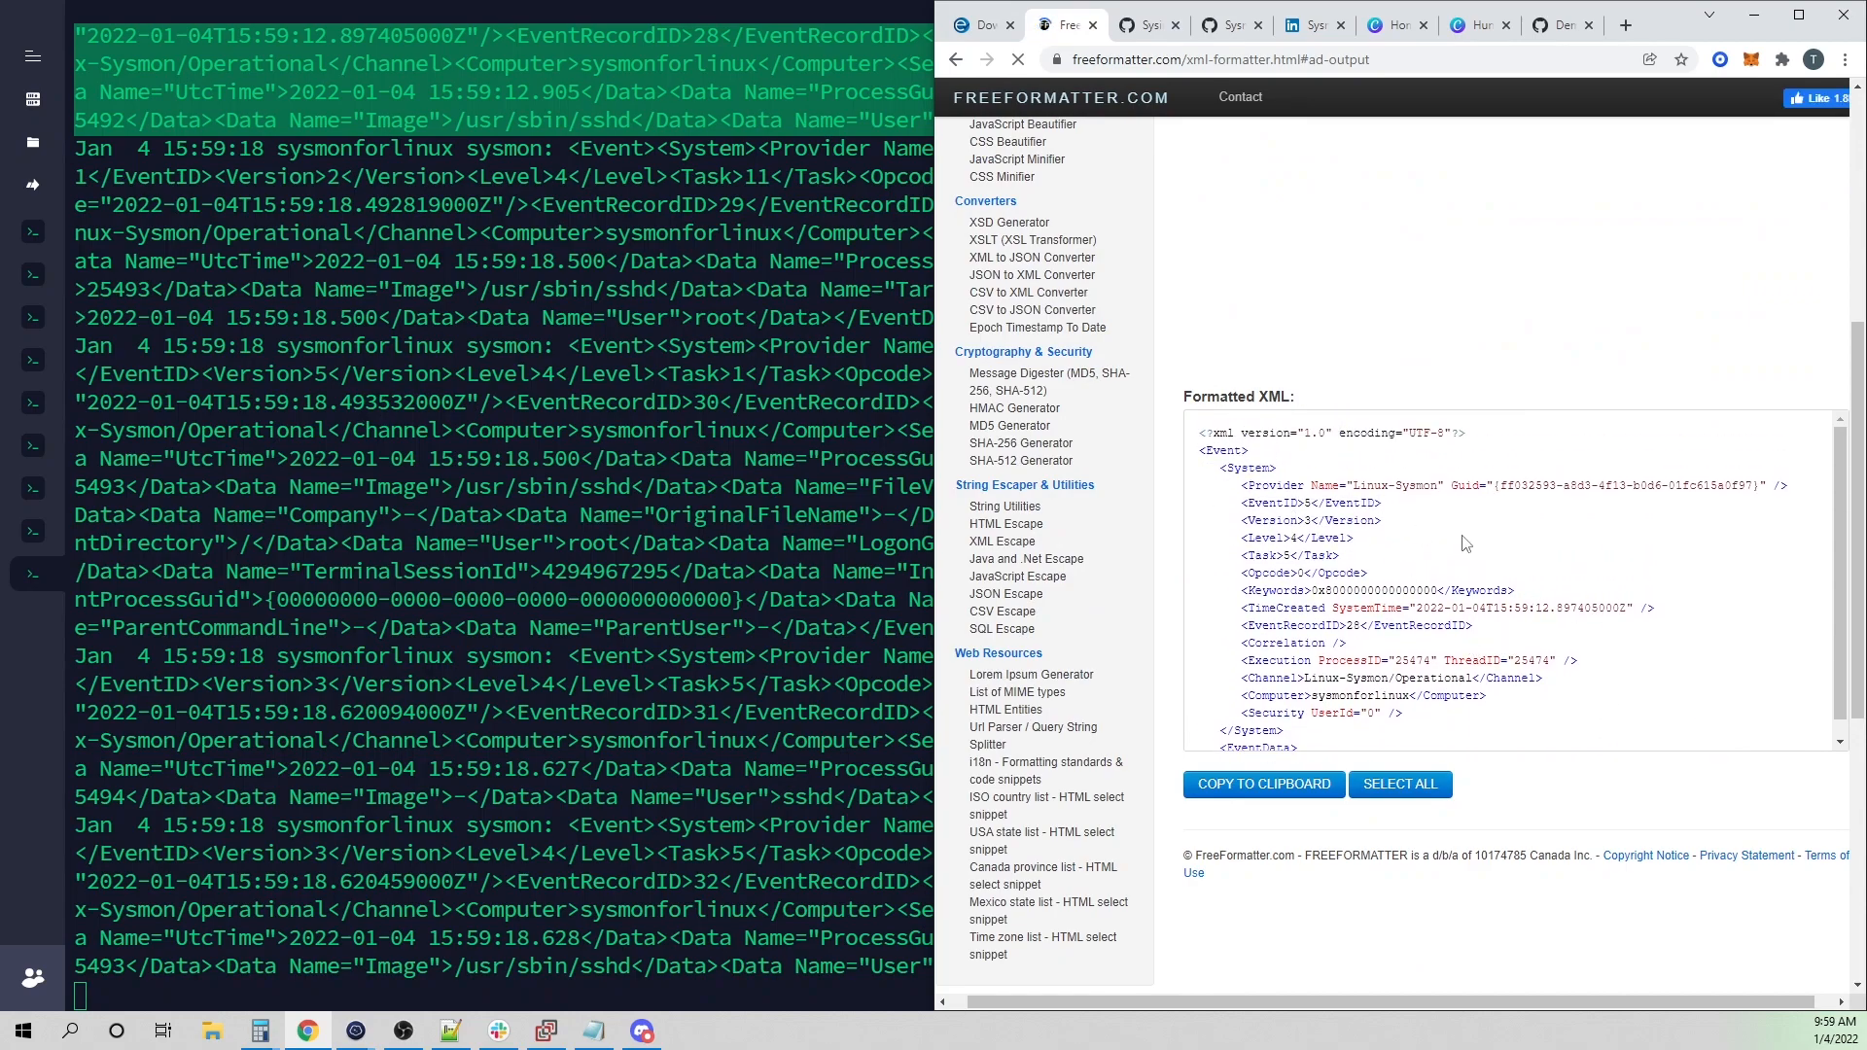
pyautogui.scroll(-3)
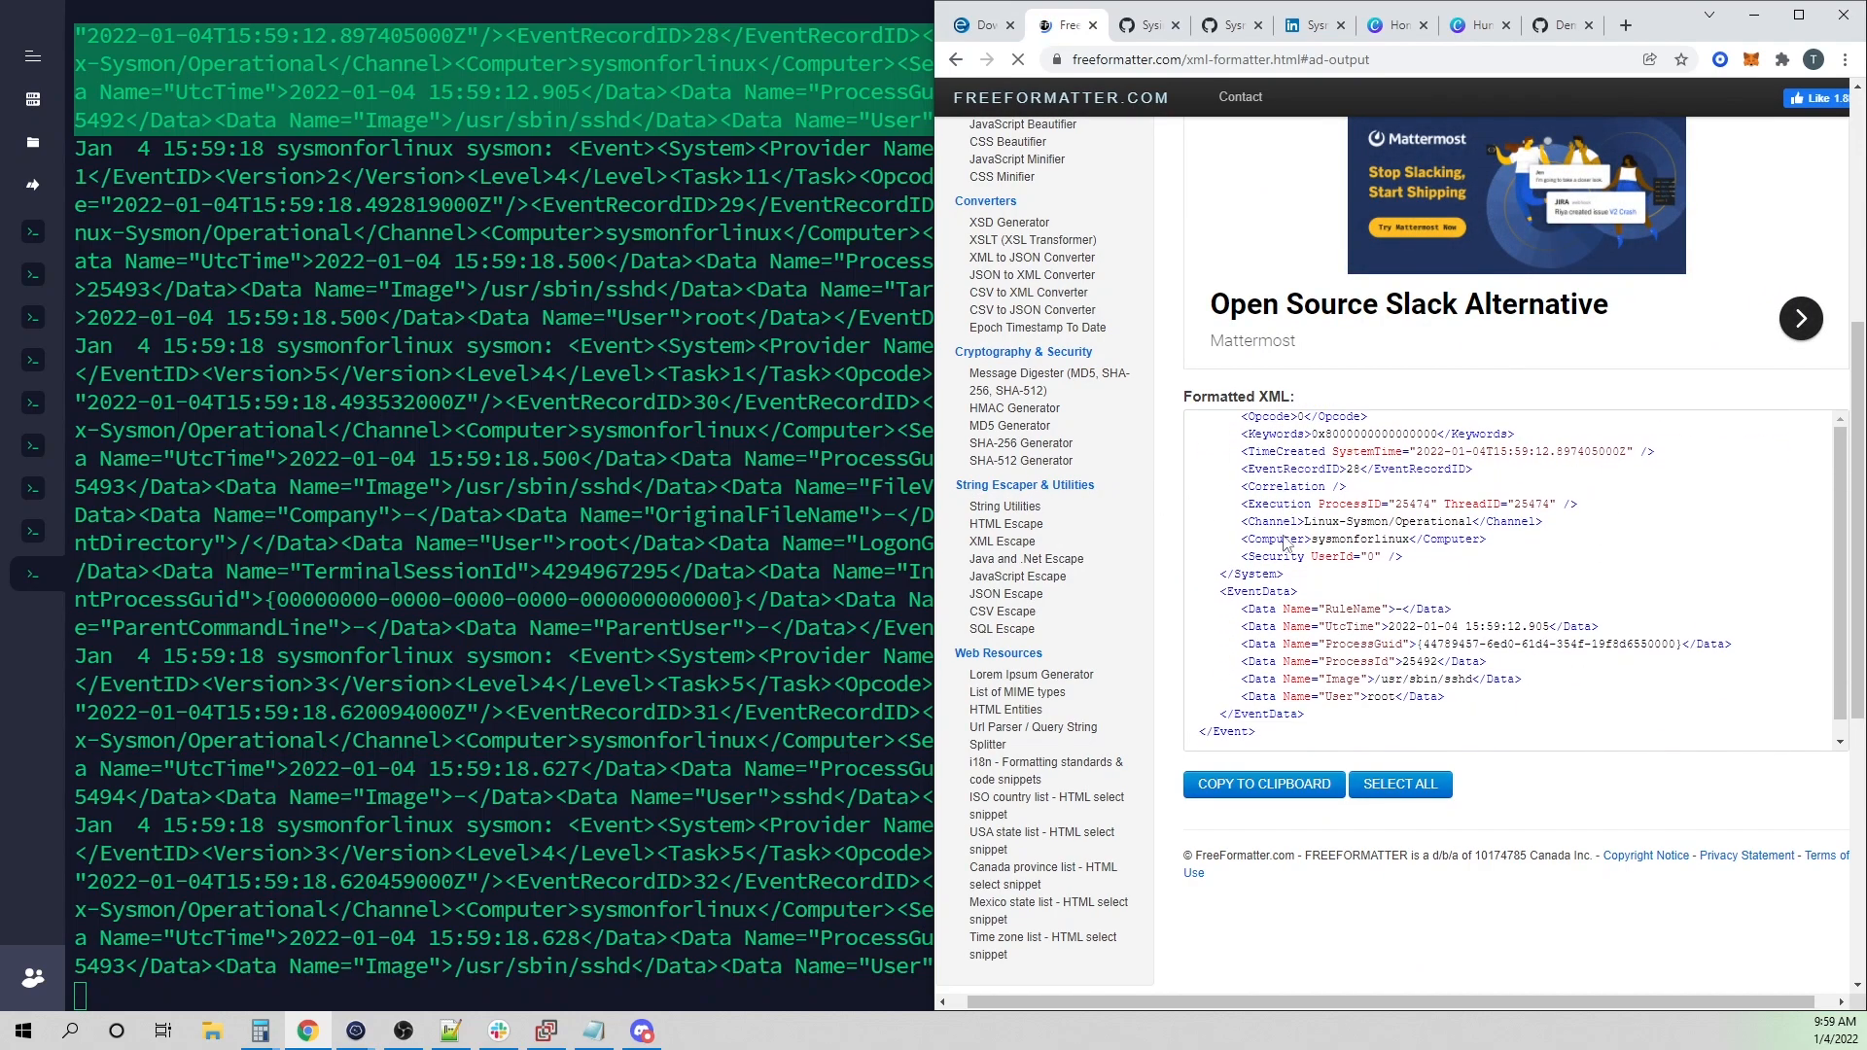
pyautogui.scroll(-3)
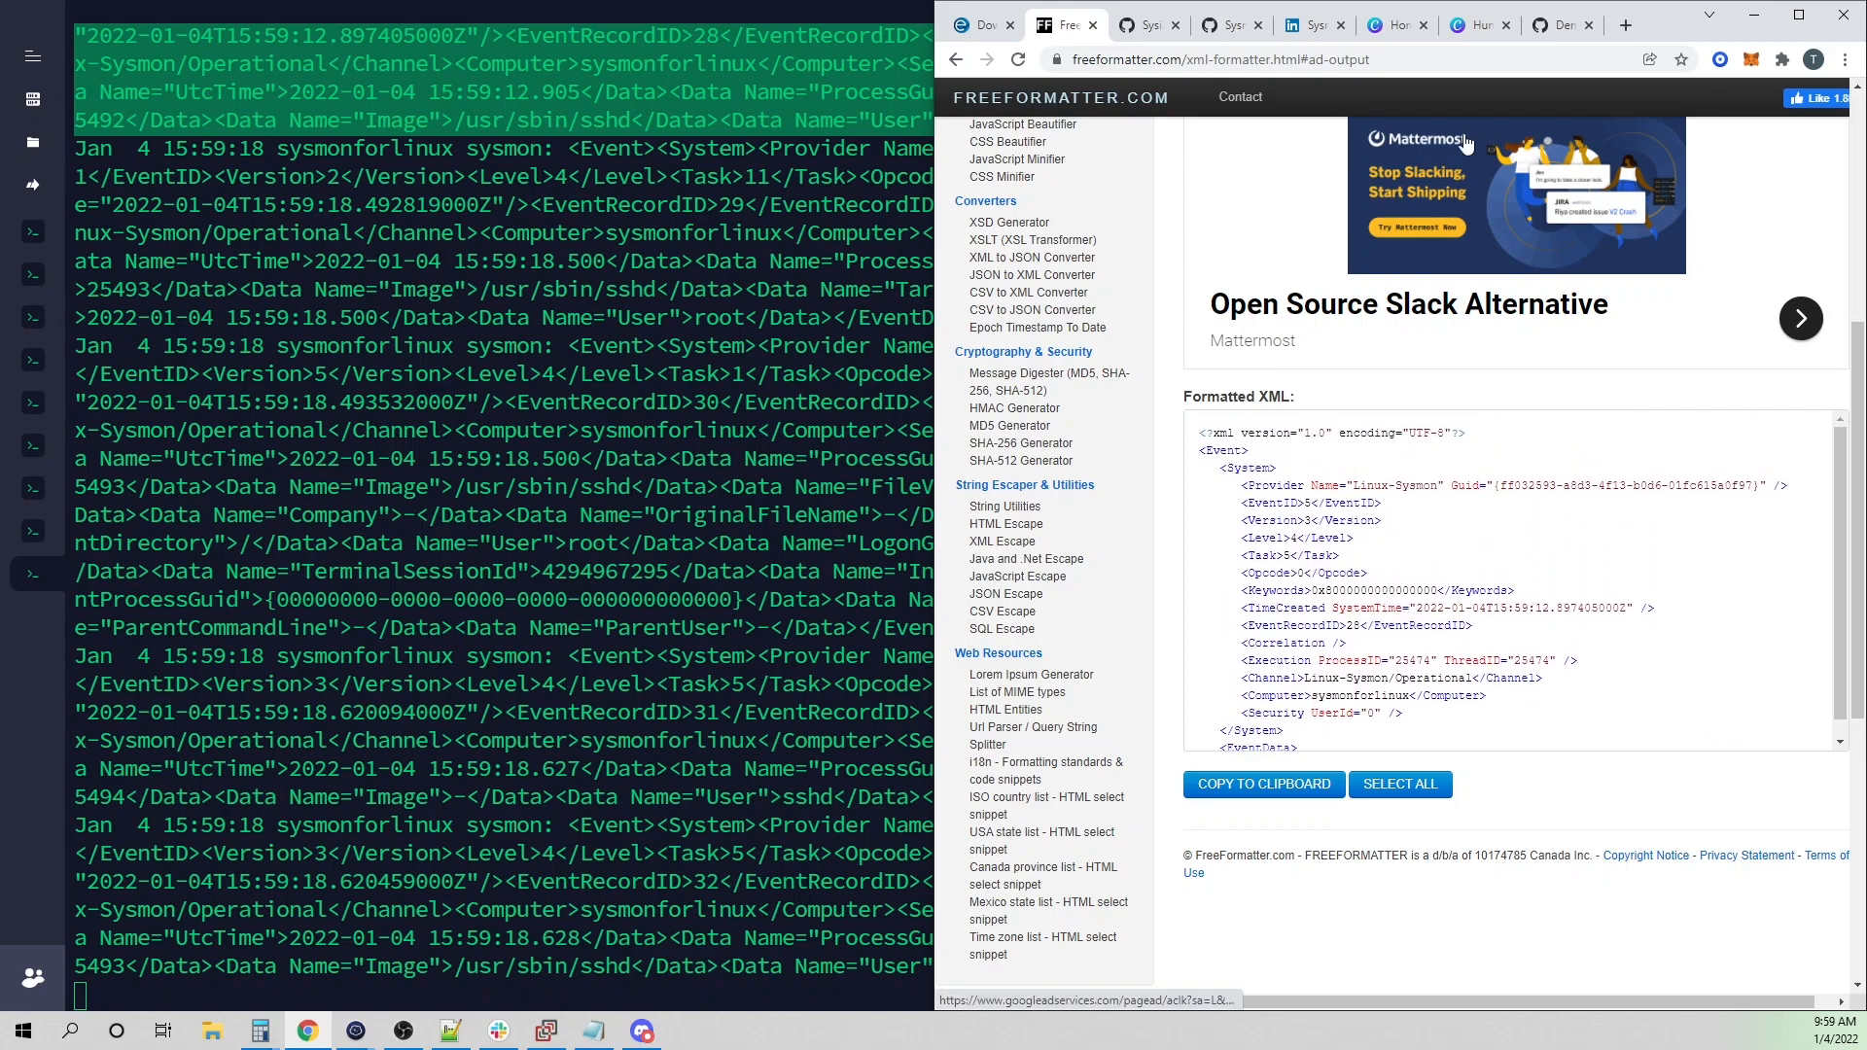
pyautogui.scroll(-3)
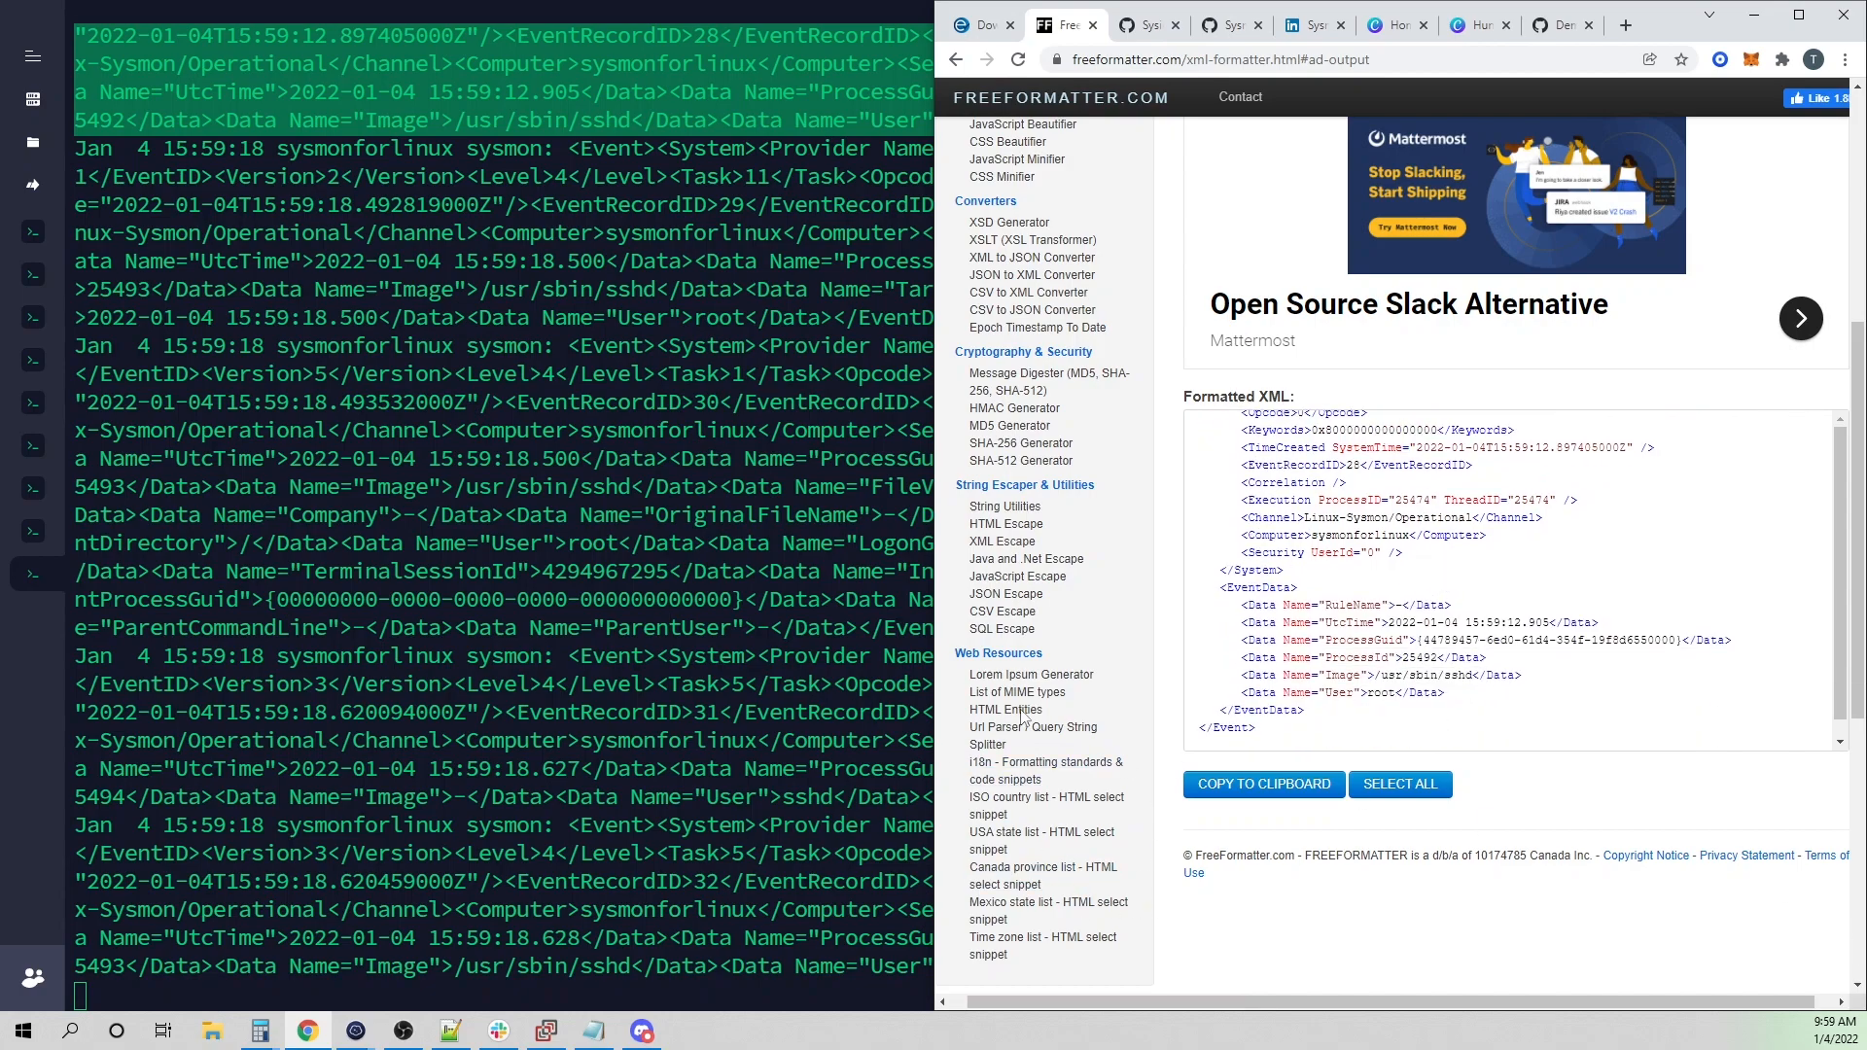
pyautogui.moveTo(1392, 604)
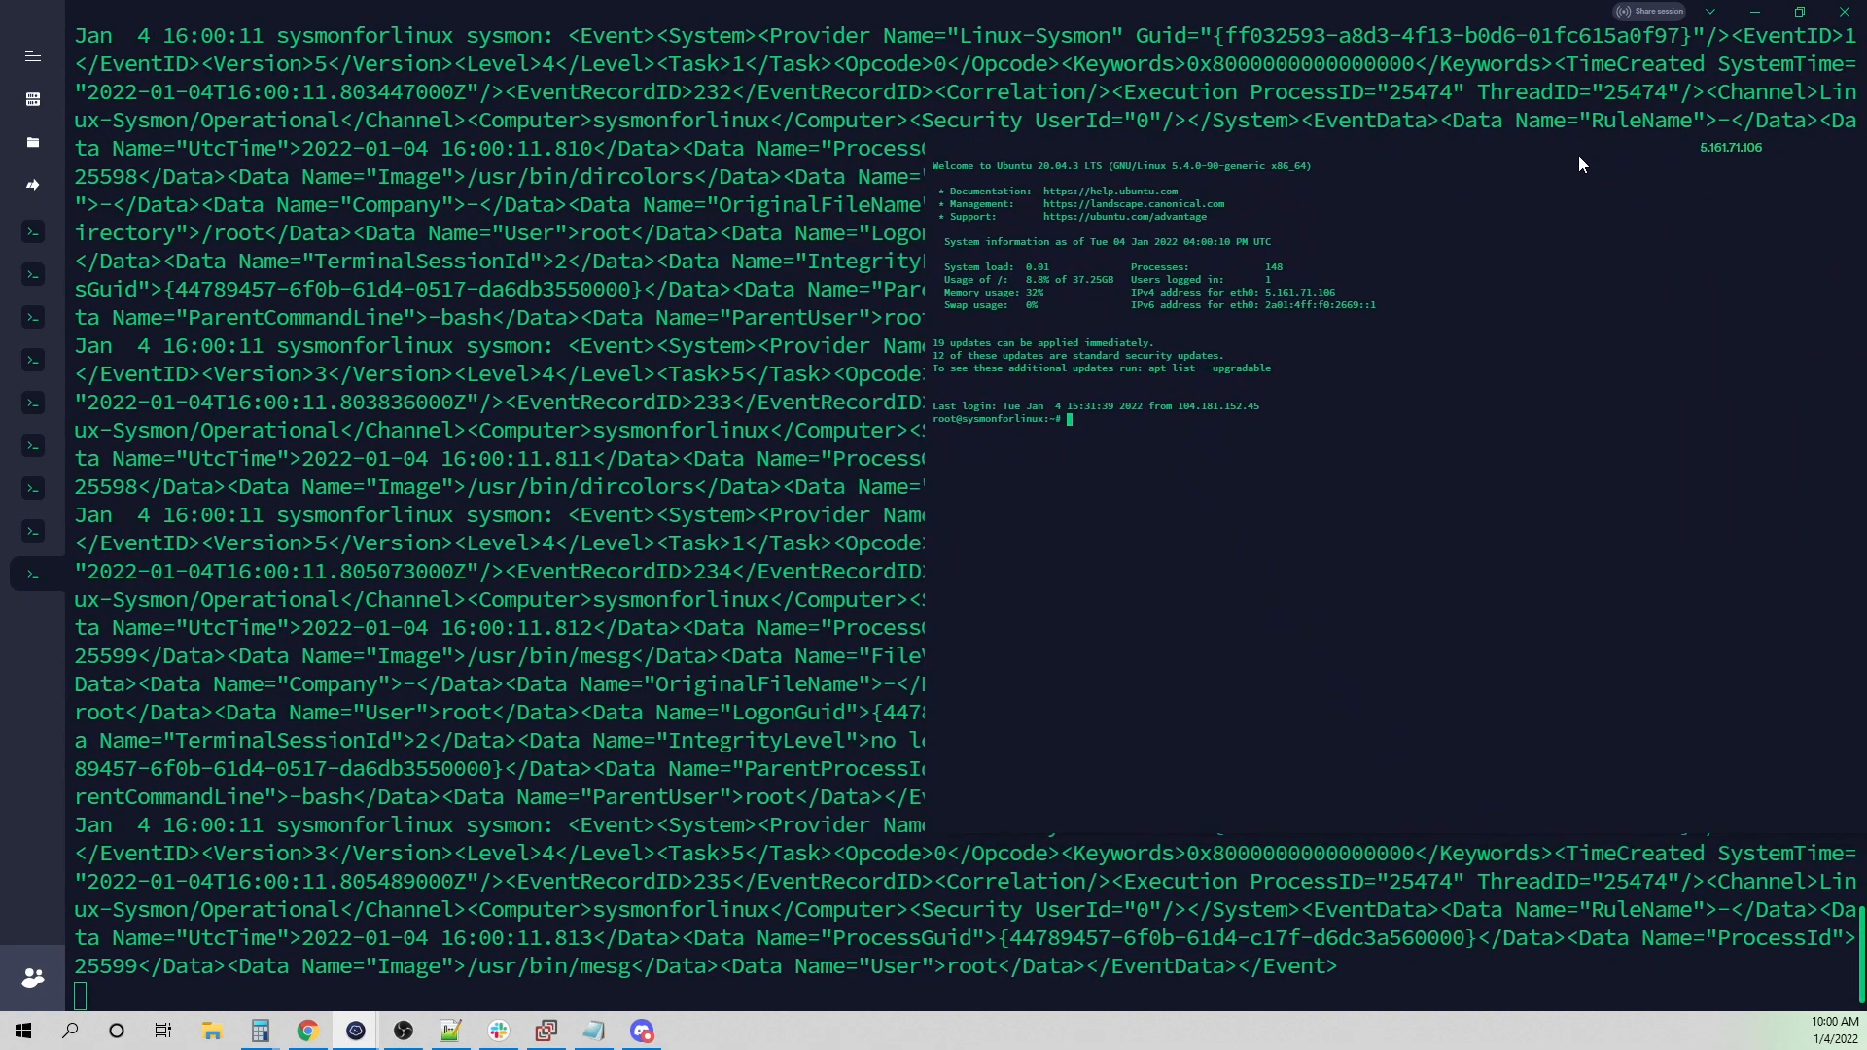
# - In the second server shell, start a nano command for a file under /opt/ma..
pyautogui.scroll(-3)
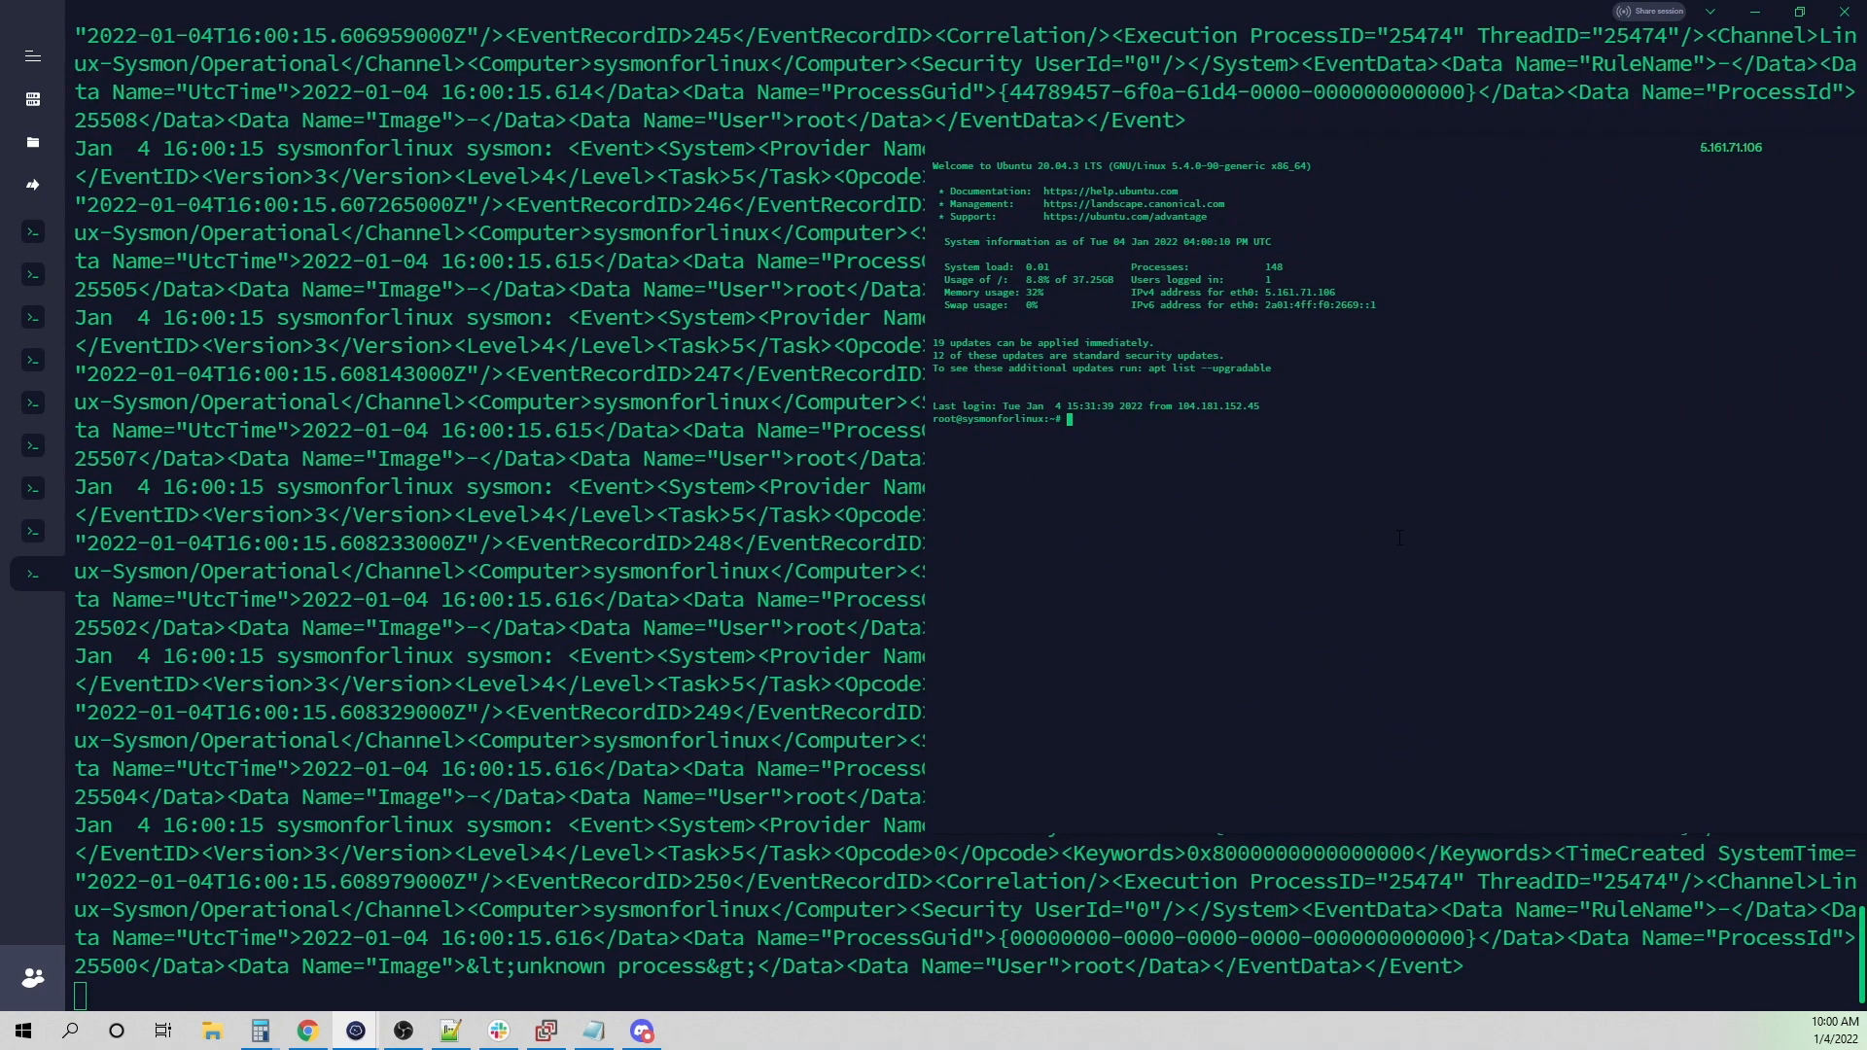
pyautogui.write('nano')
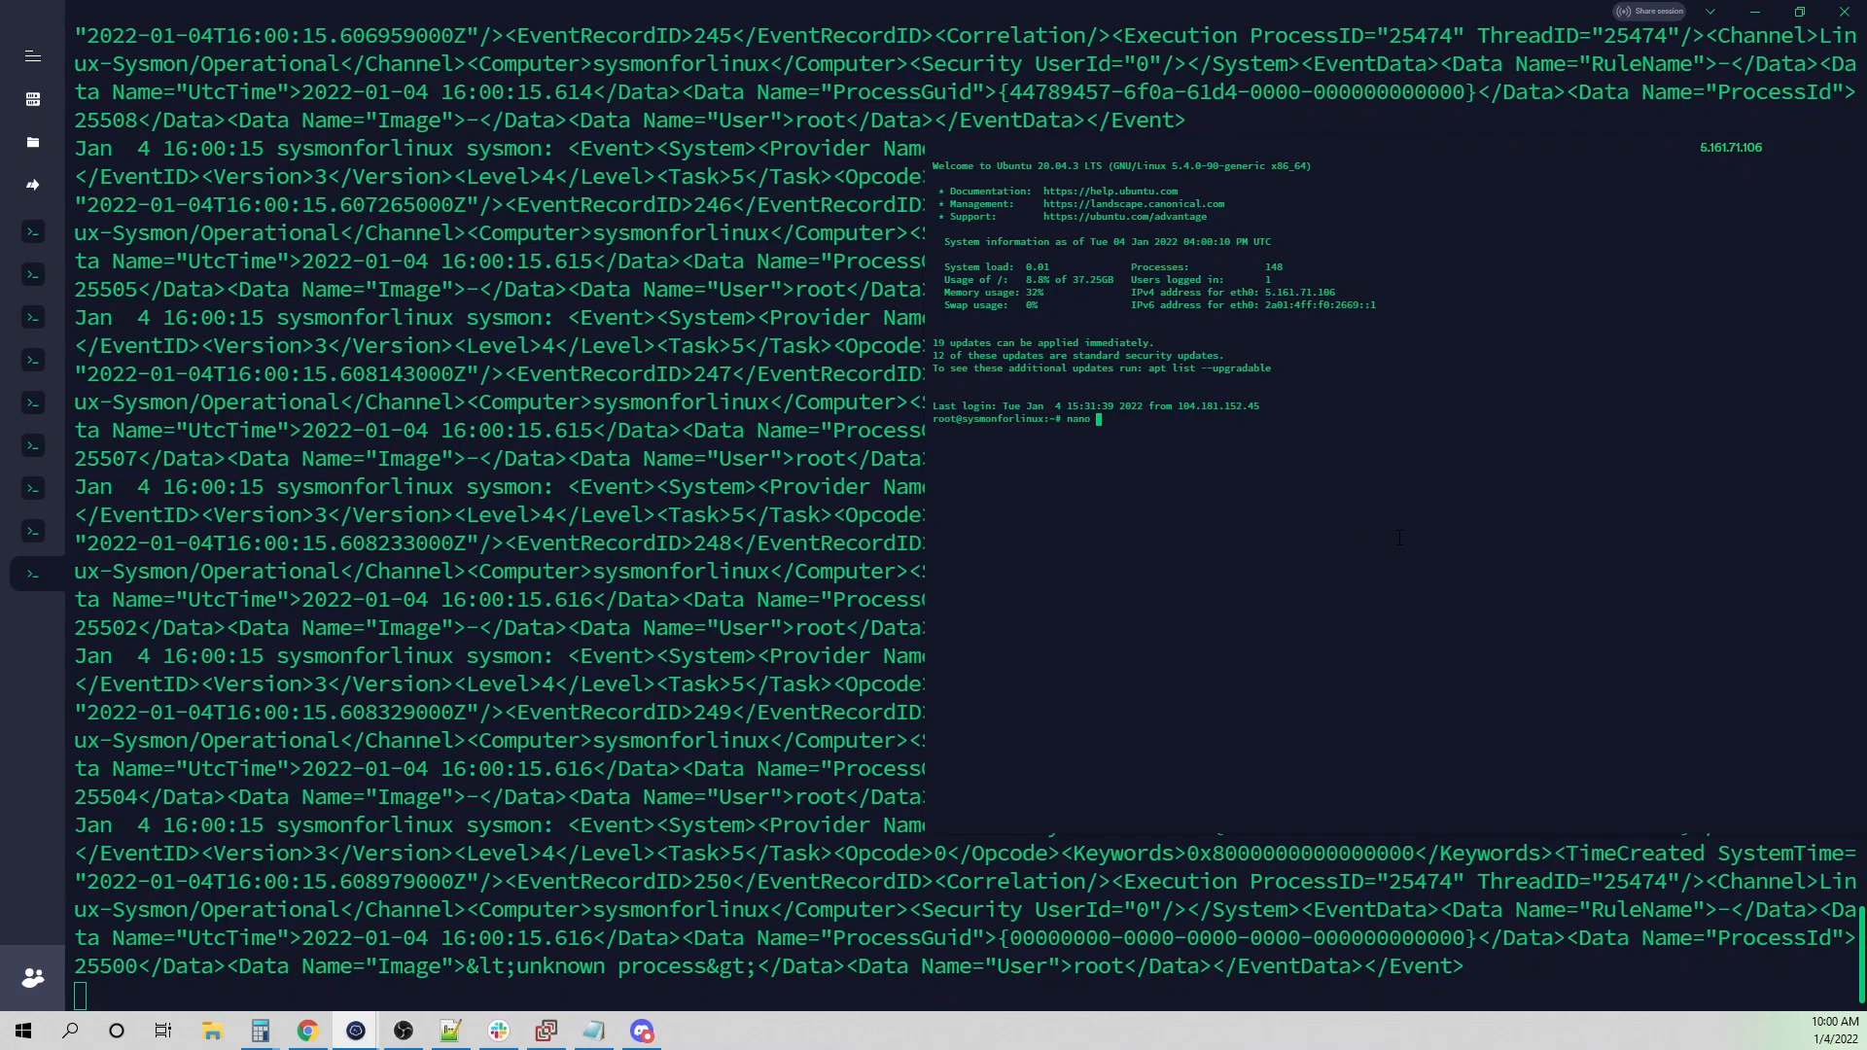
pyautogui.write('/opt/ma')
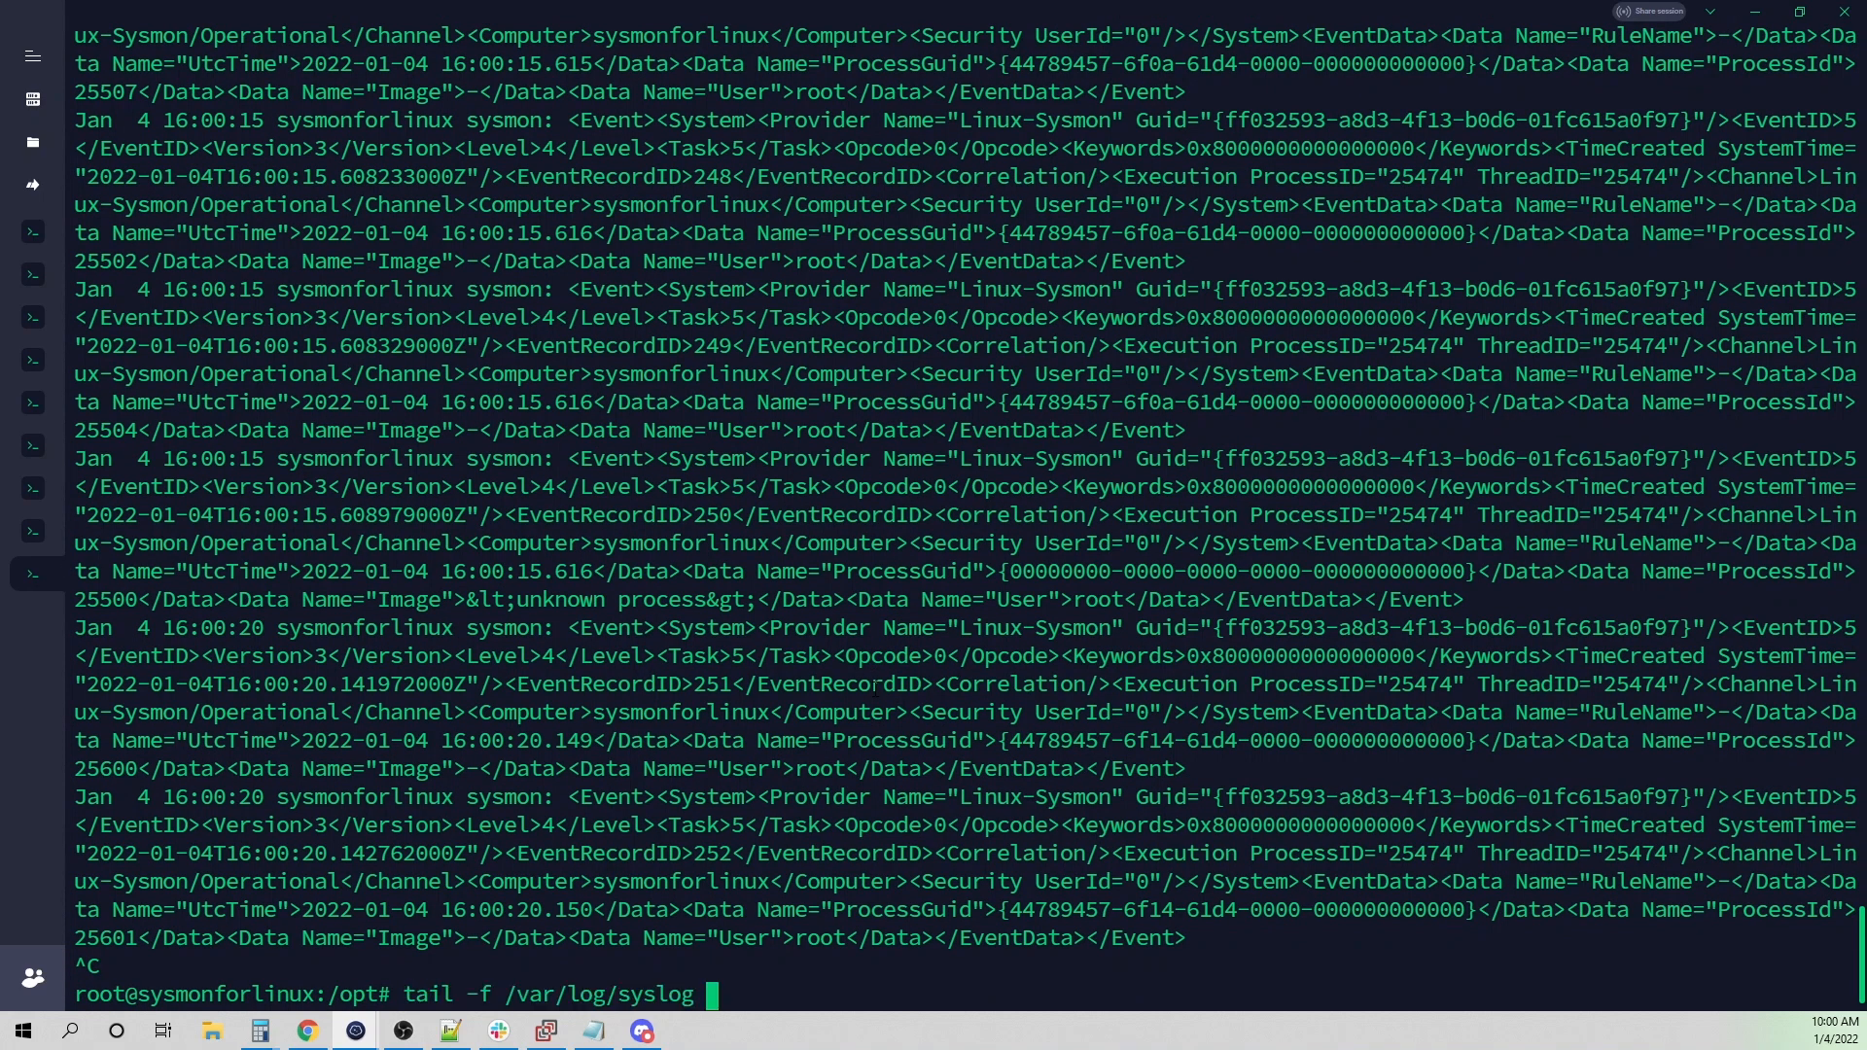
# - Pipe the syslog tail through grep malware and write /opt/malware.txt so its creation events appear
pyautogui.write('| grep')
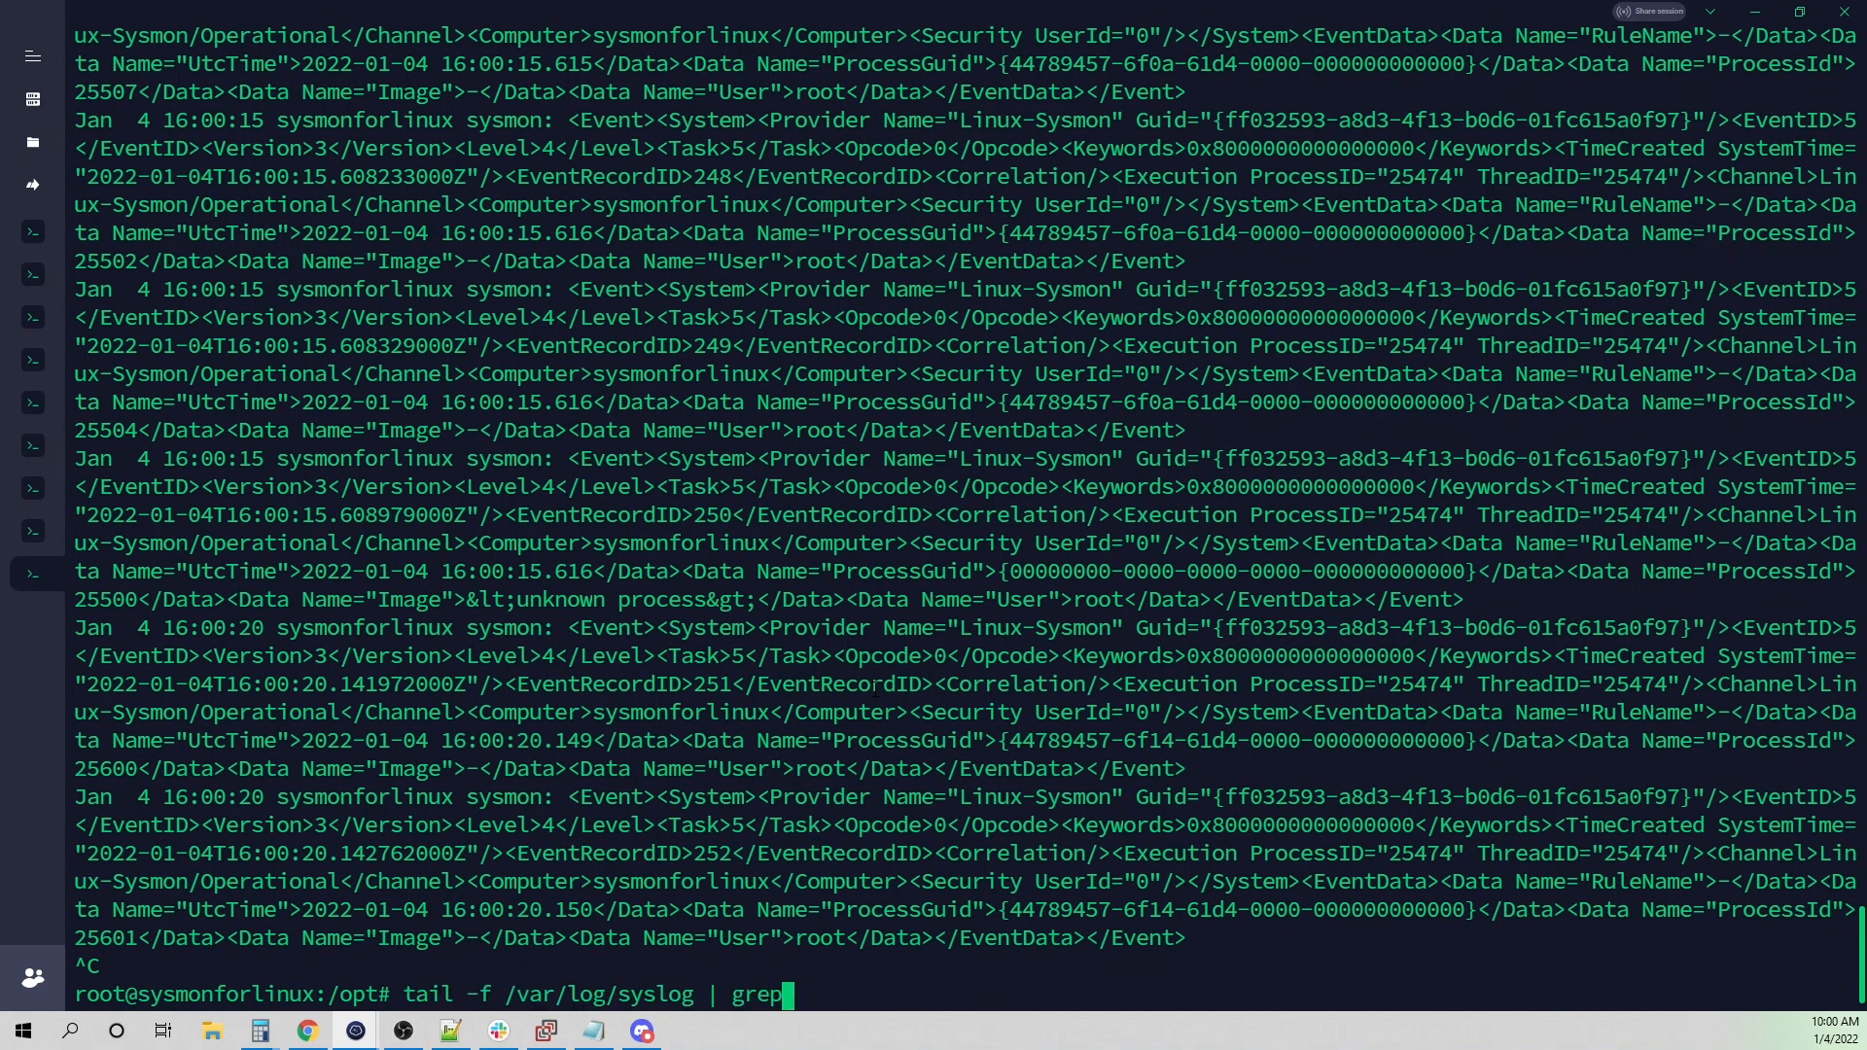
pyautogui.write('malware')
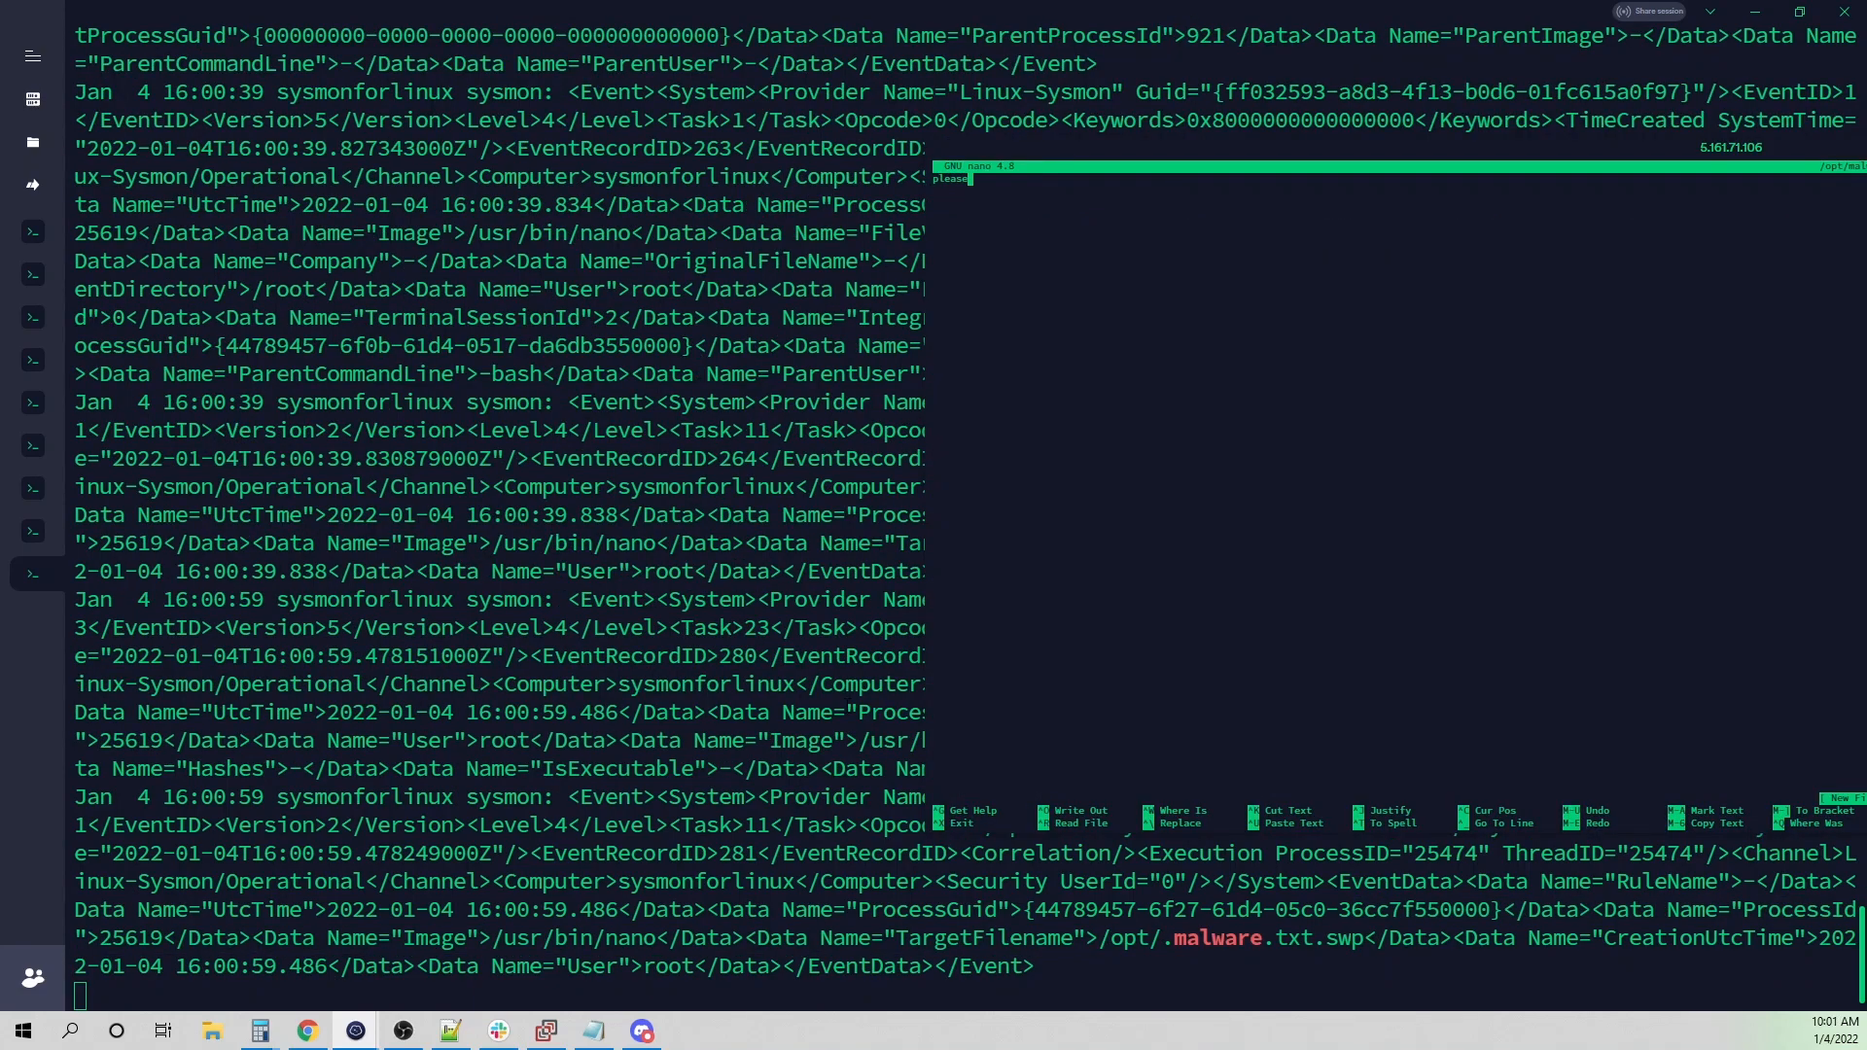
pyautogui.write('subscribe')
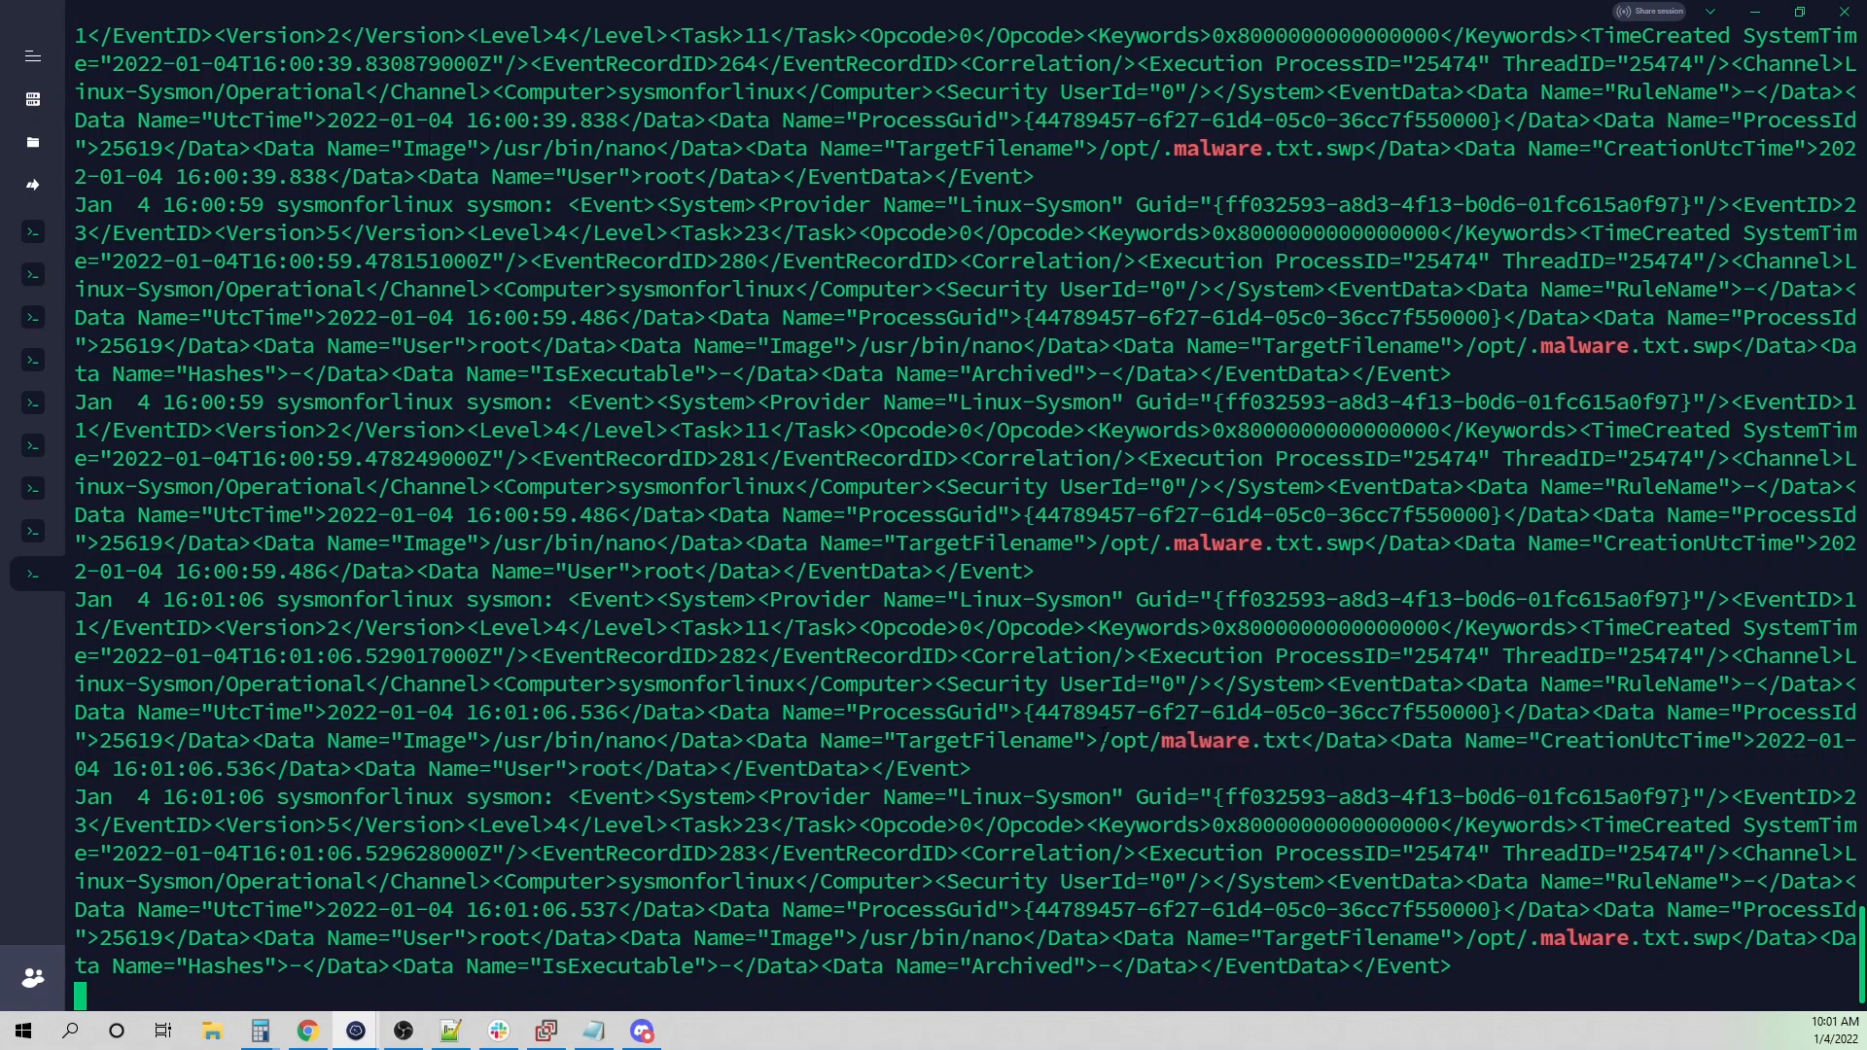
pyautogui.doubleClick(1195, 741)
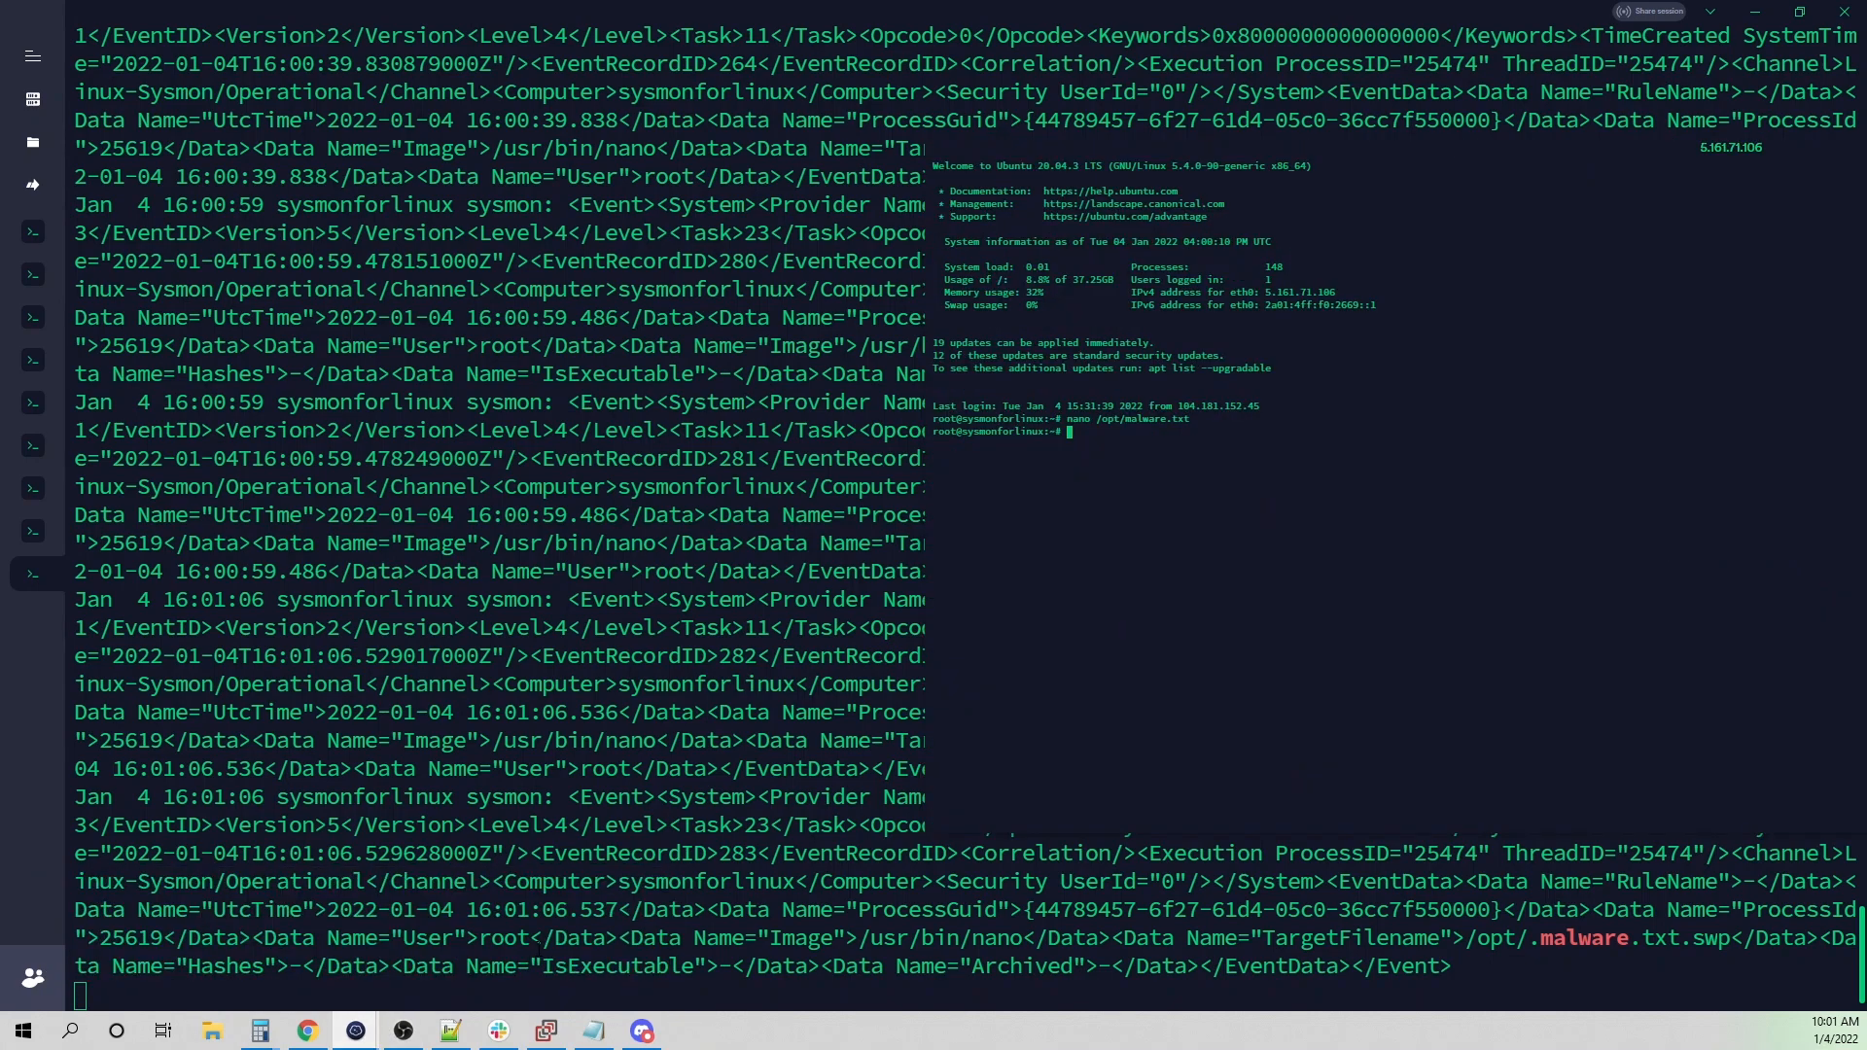
# - Delete /opt/malware.txt with rm -rf, highlight it in the logged event, then cd /opt/ in the other session
pyautogui.write('rm -rf /')
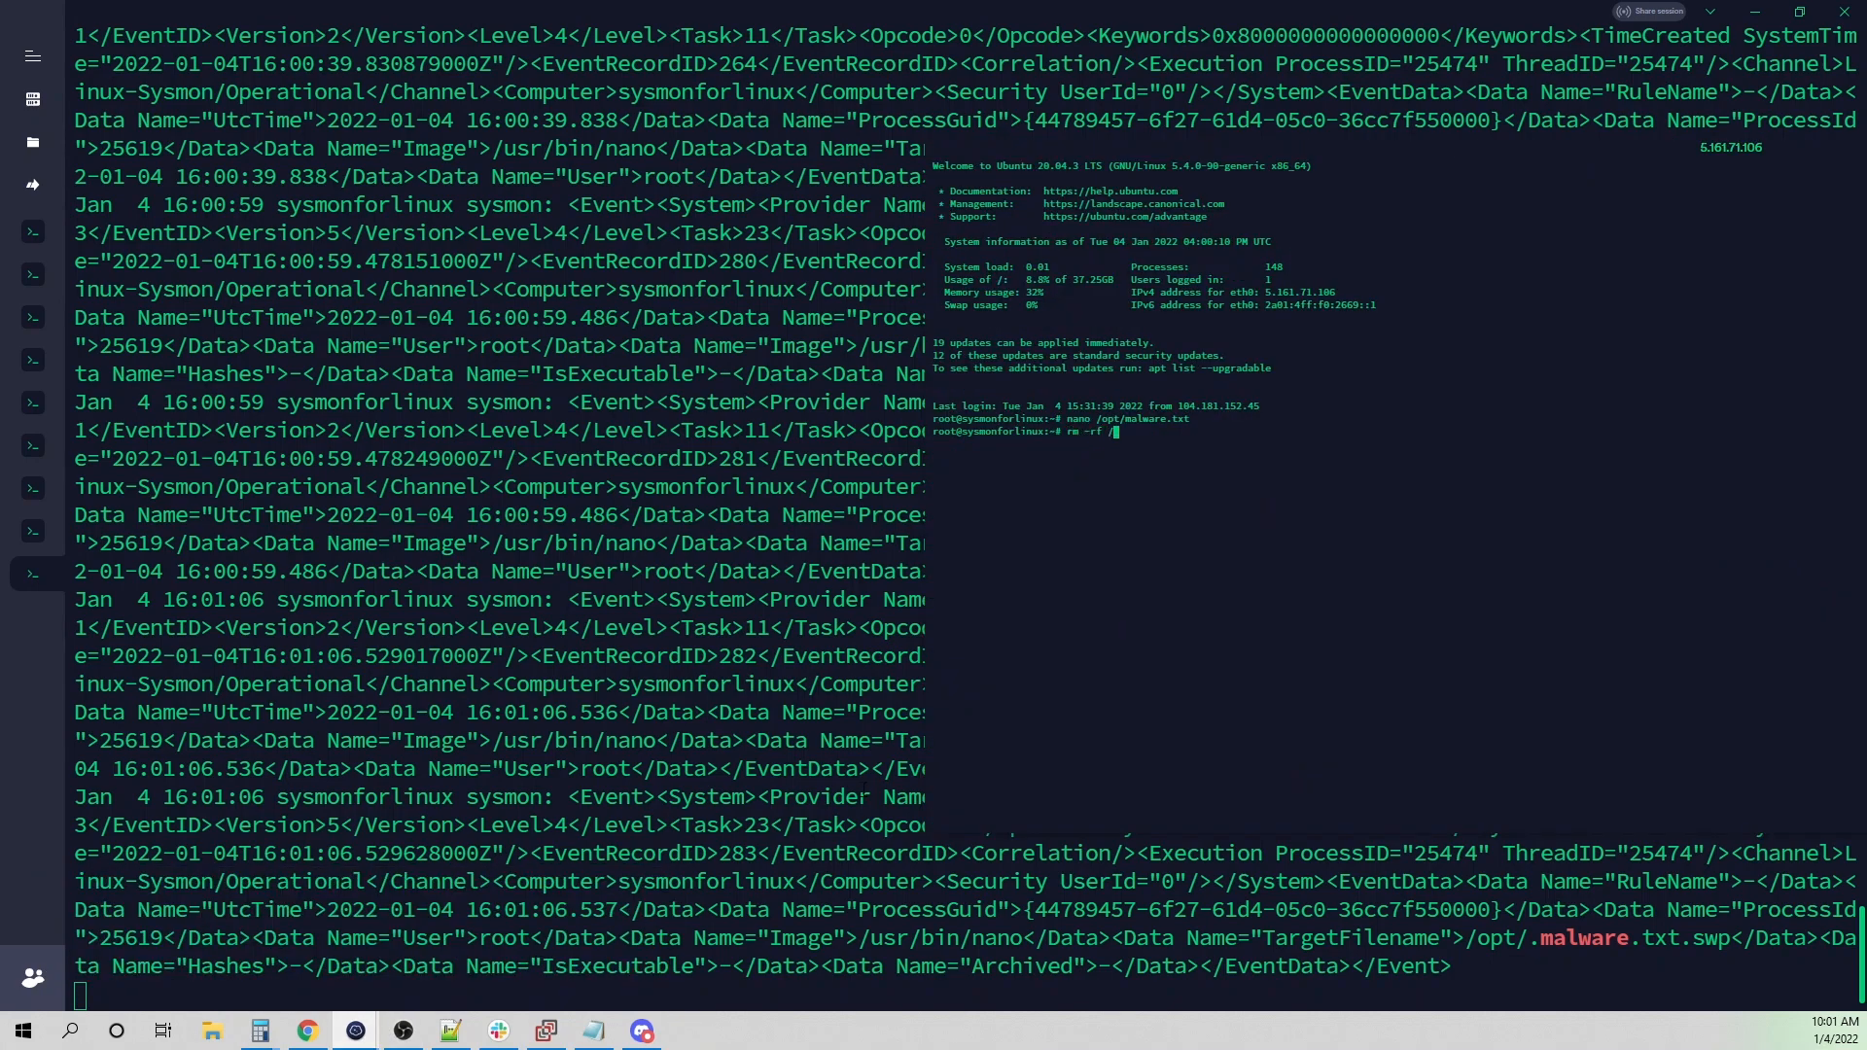
pyautogui.write('opt/malware.txt')
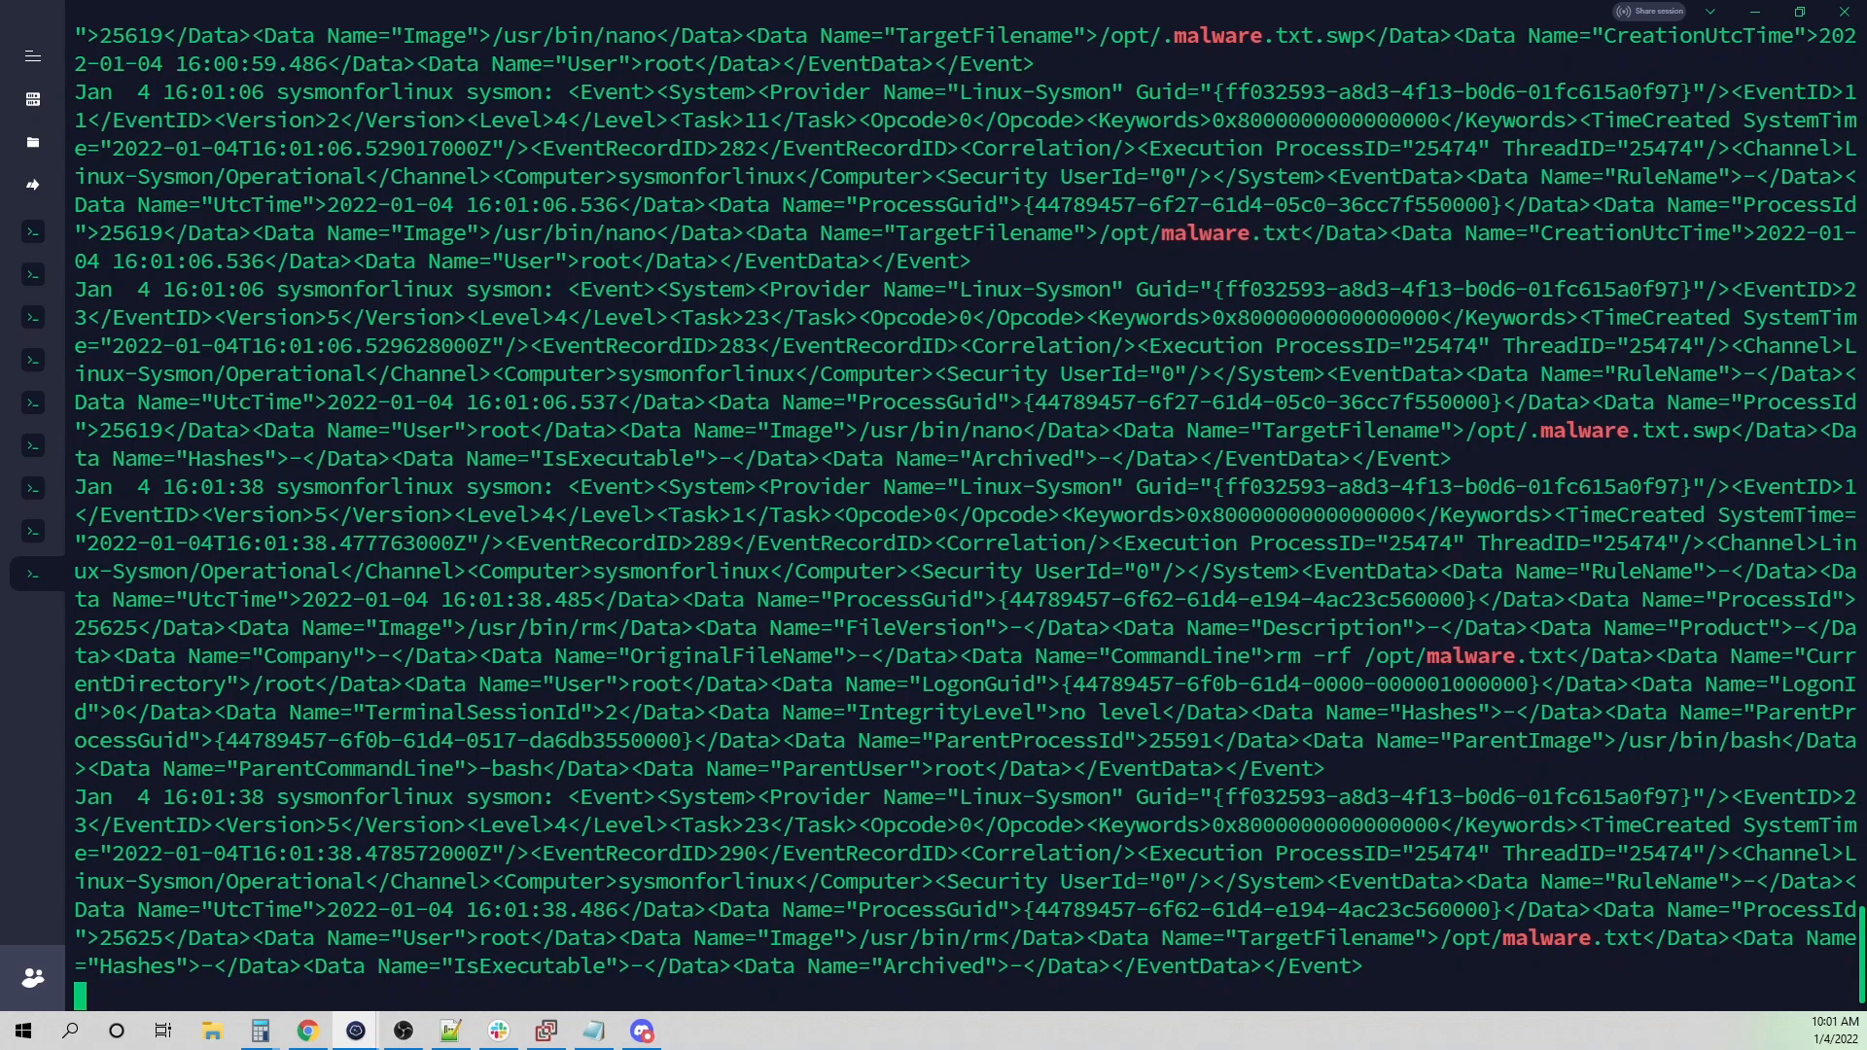
pyautogui.doubleClick(953, 937)
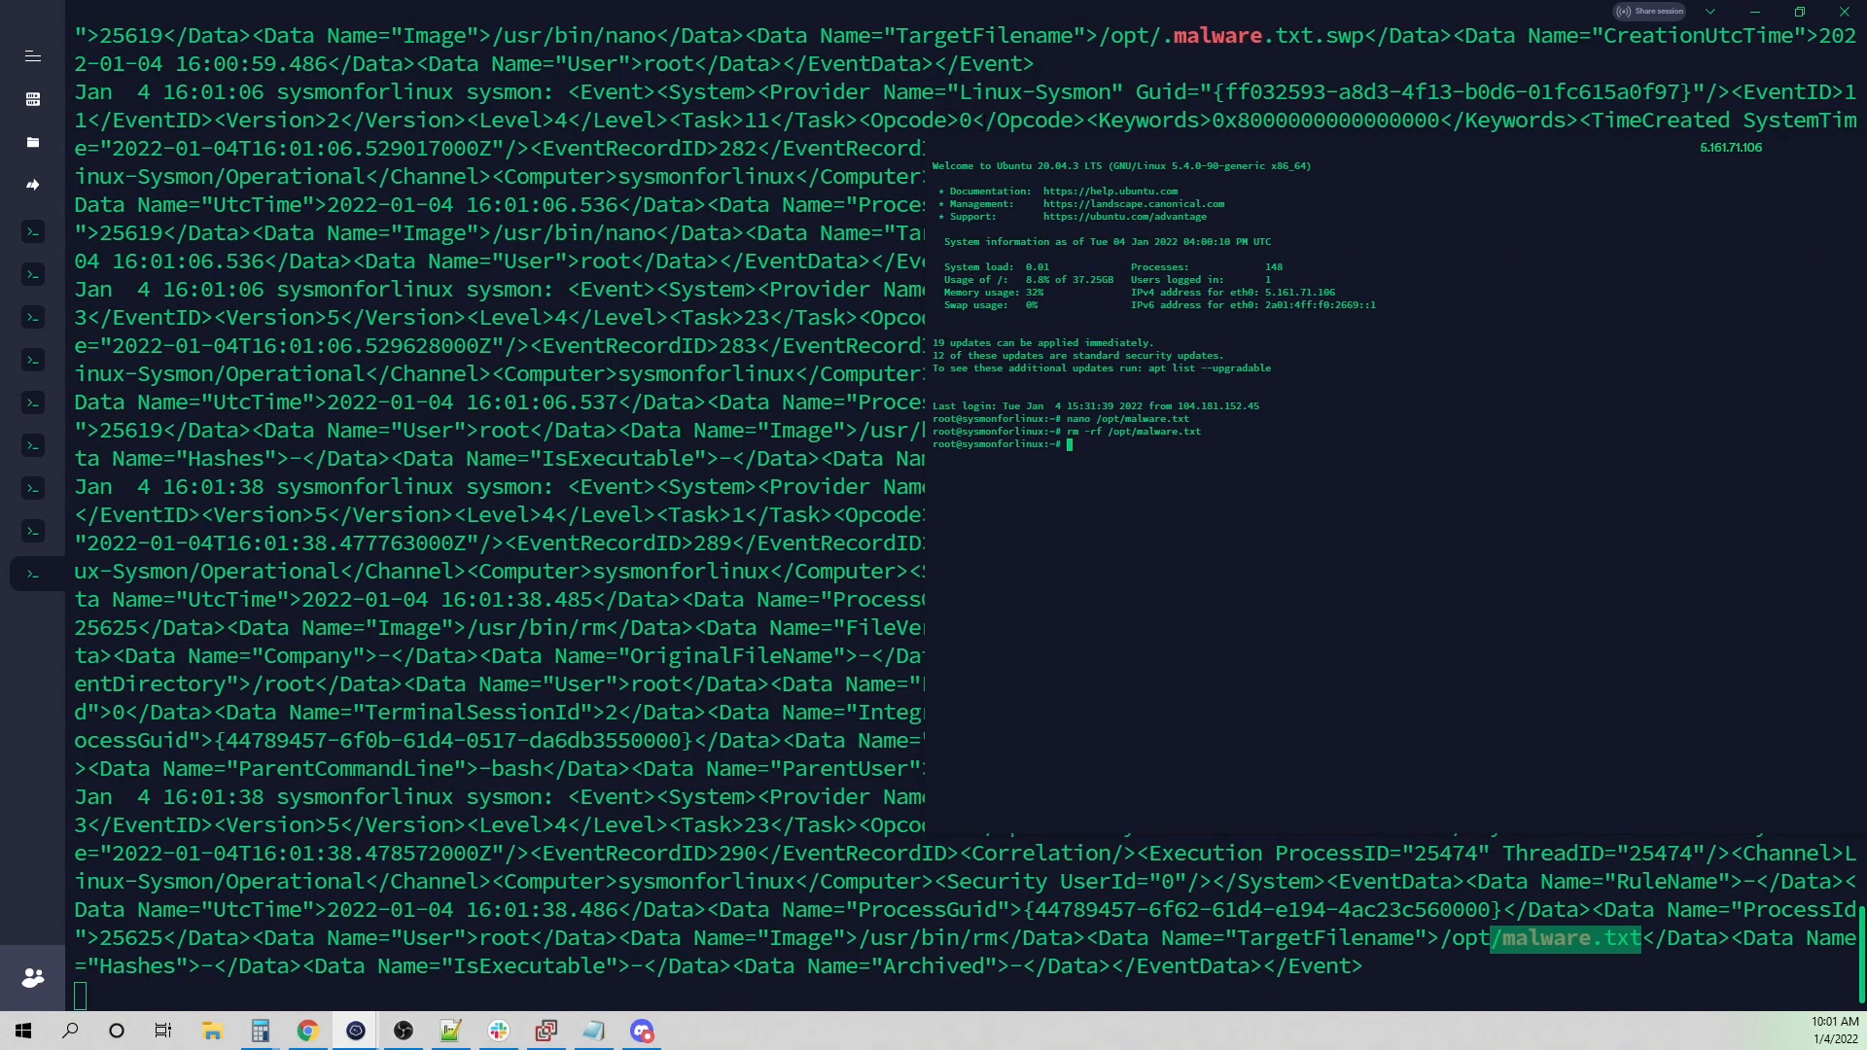
pyautogui.write('cd /opt/')
pyautogui.write('tail -f /var/log/syslog |')
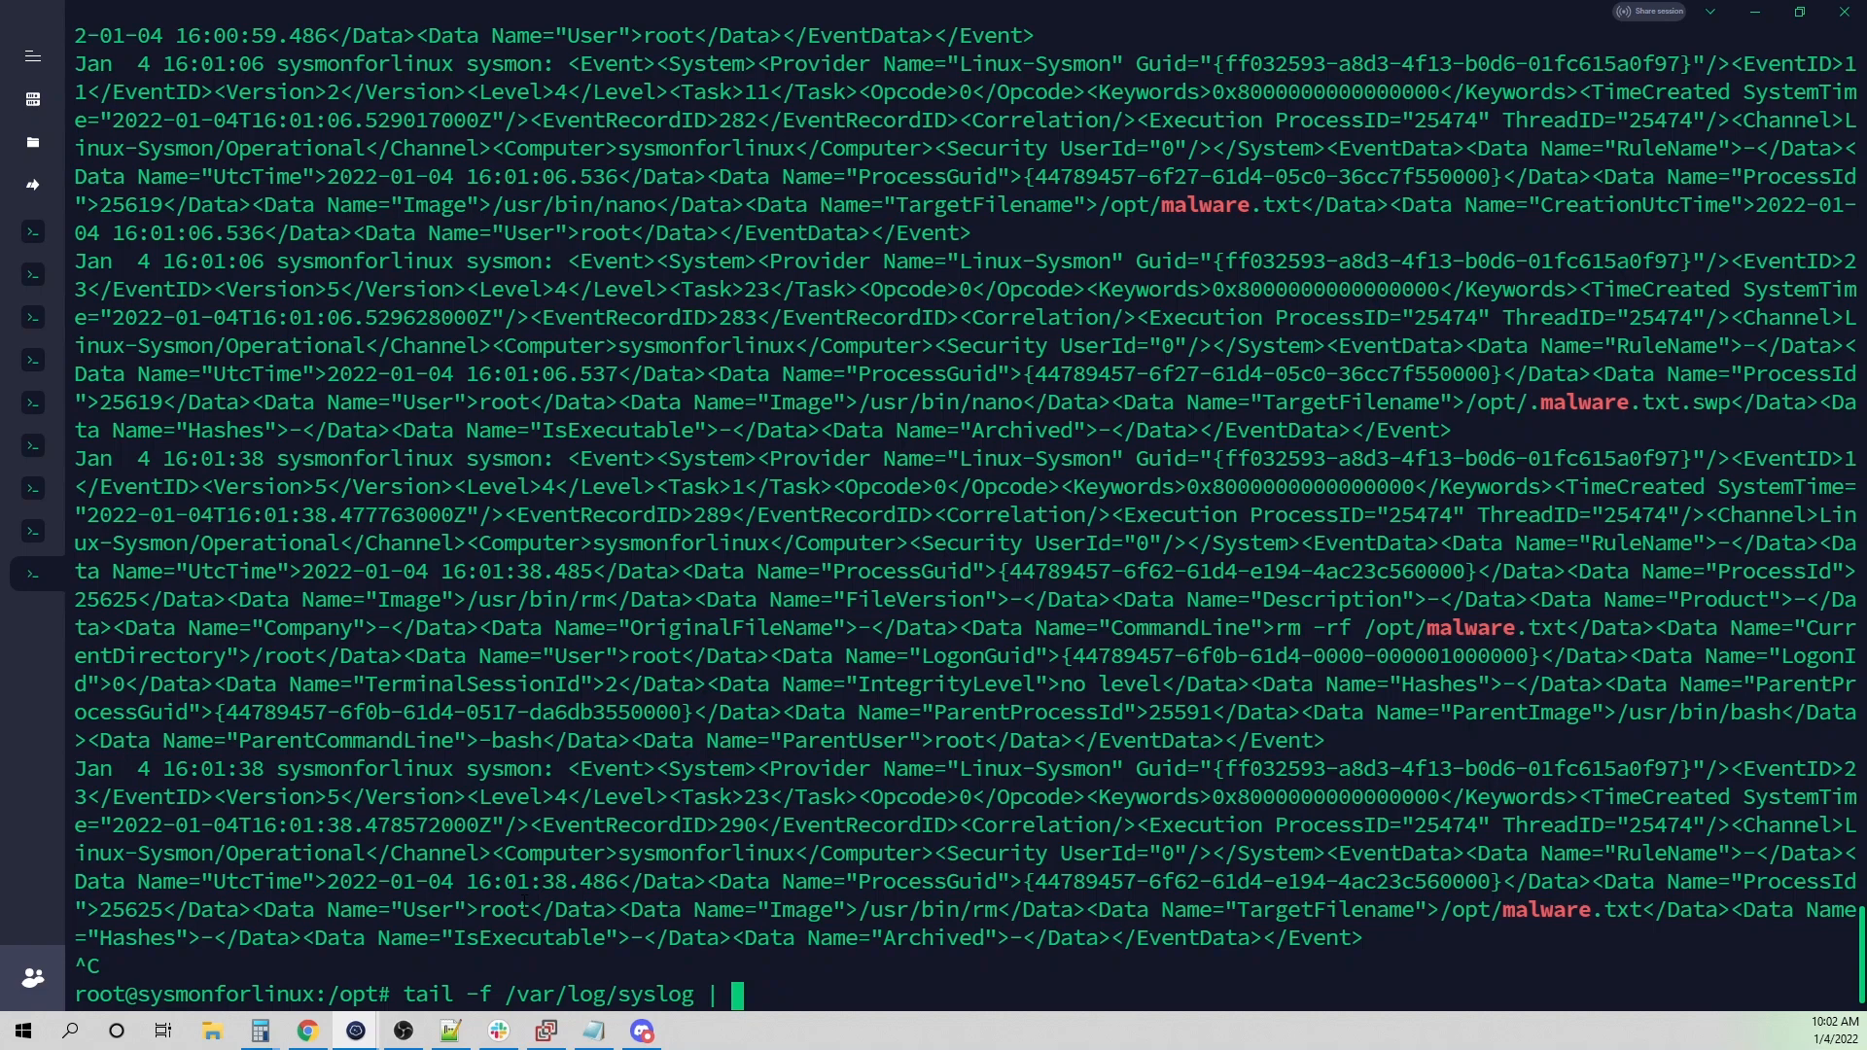
# - Run tail -f /var/log/syslog | grep DestinationIp to watch only network events
pyautogui.write('grep Desti')
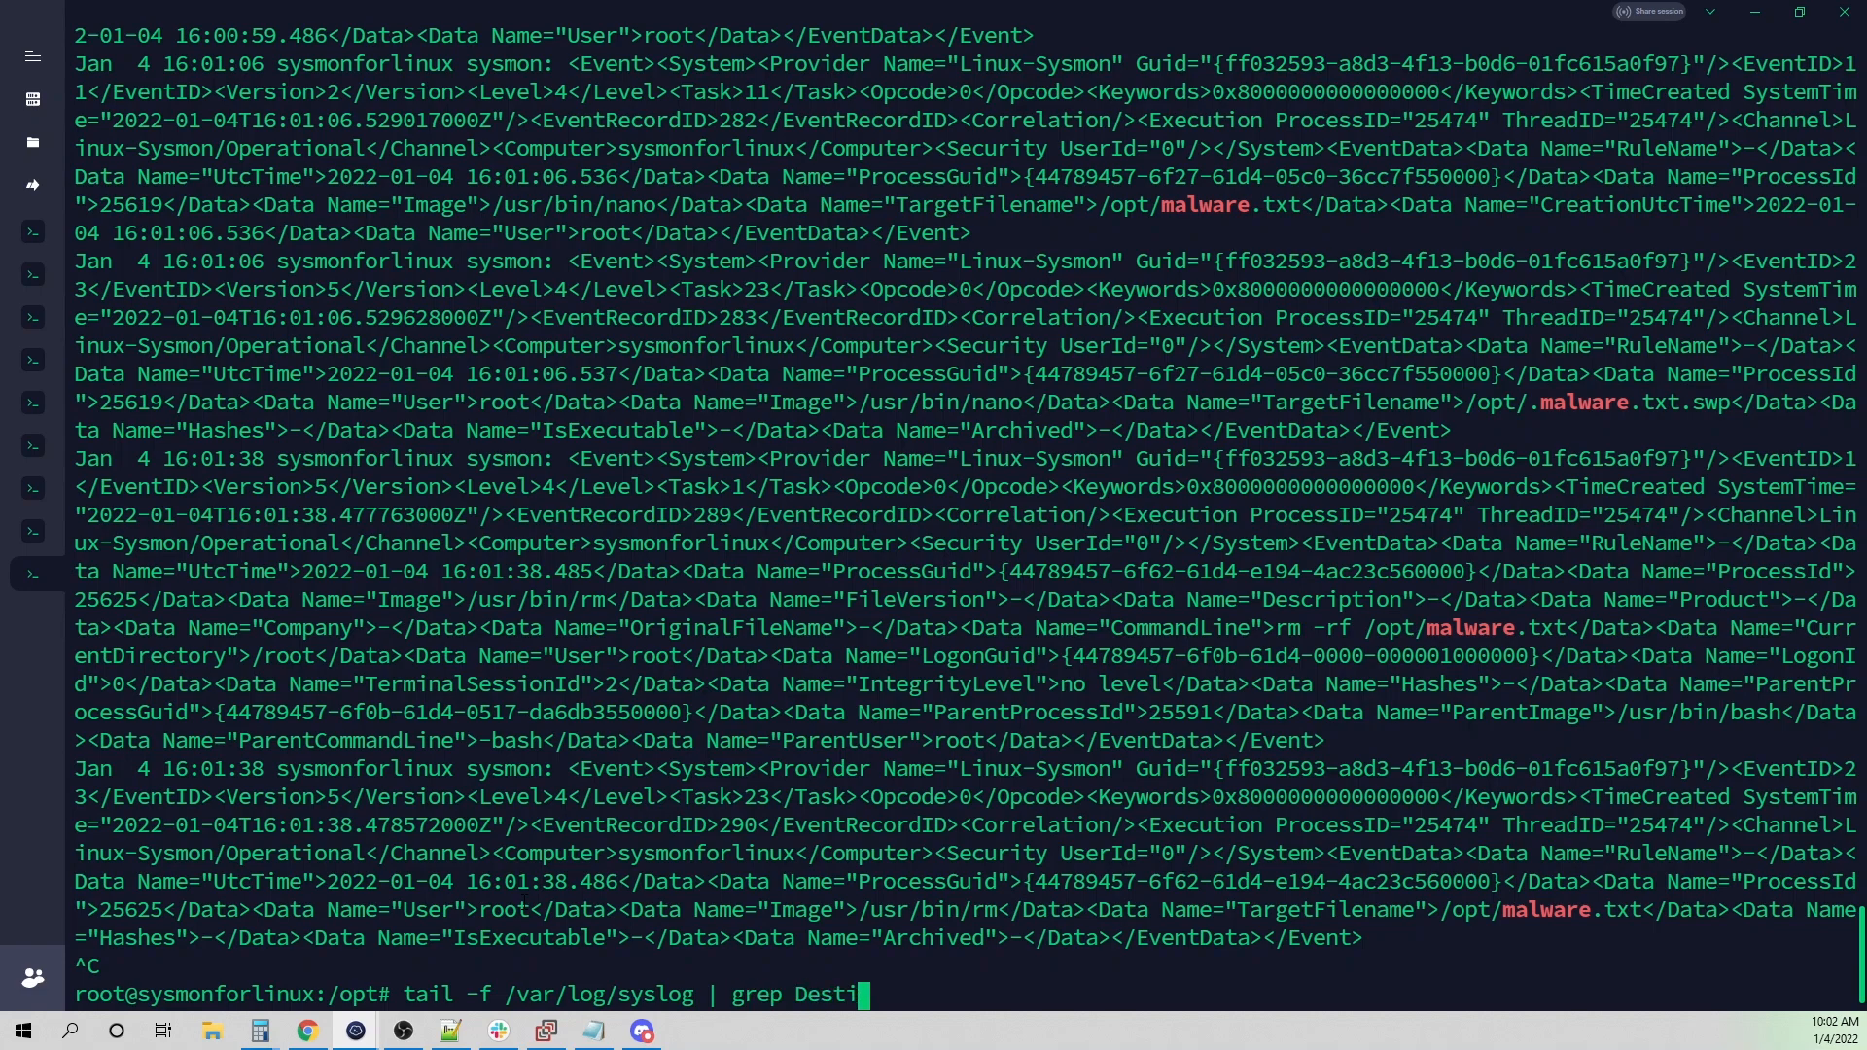
pyautogui.write('nation')
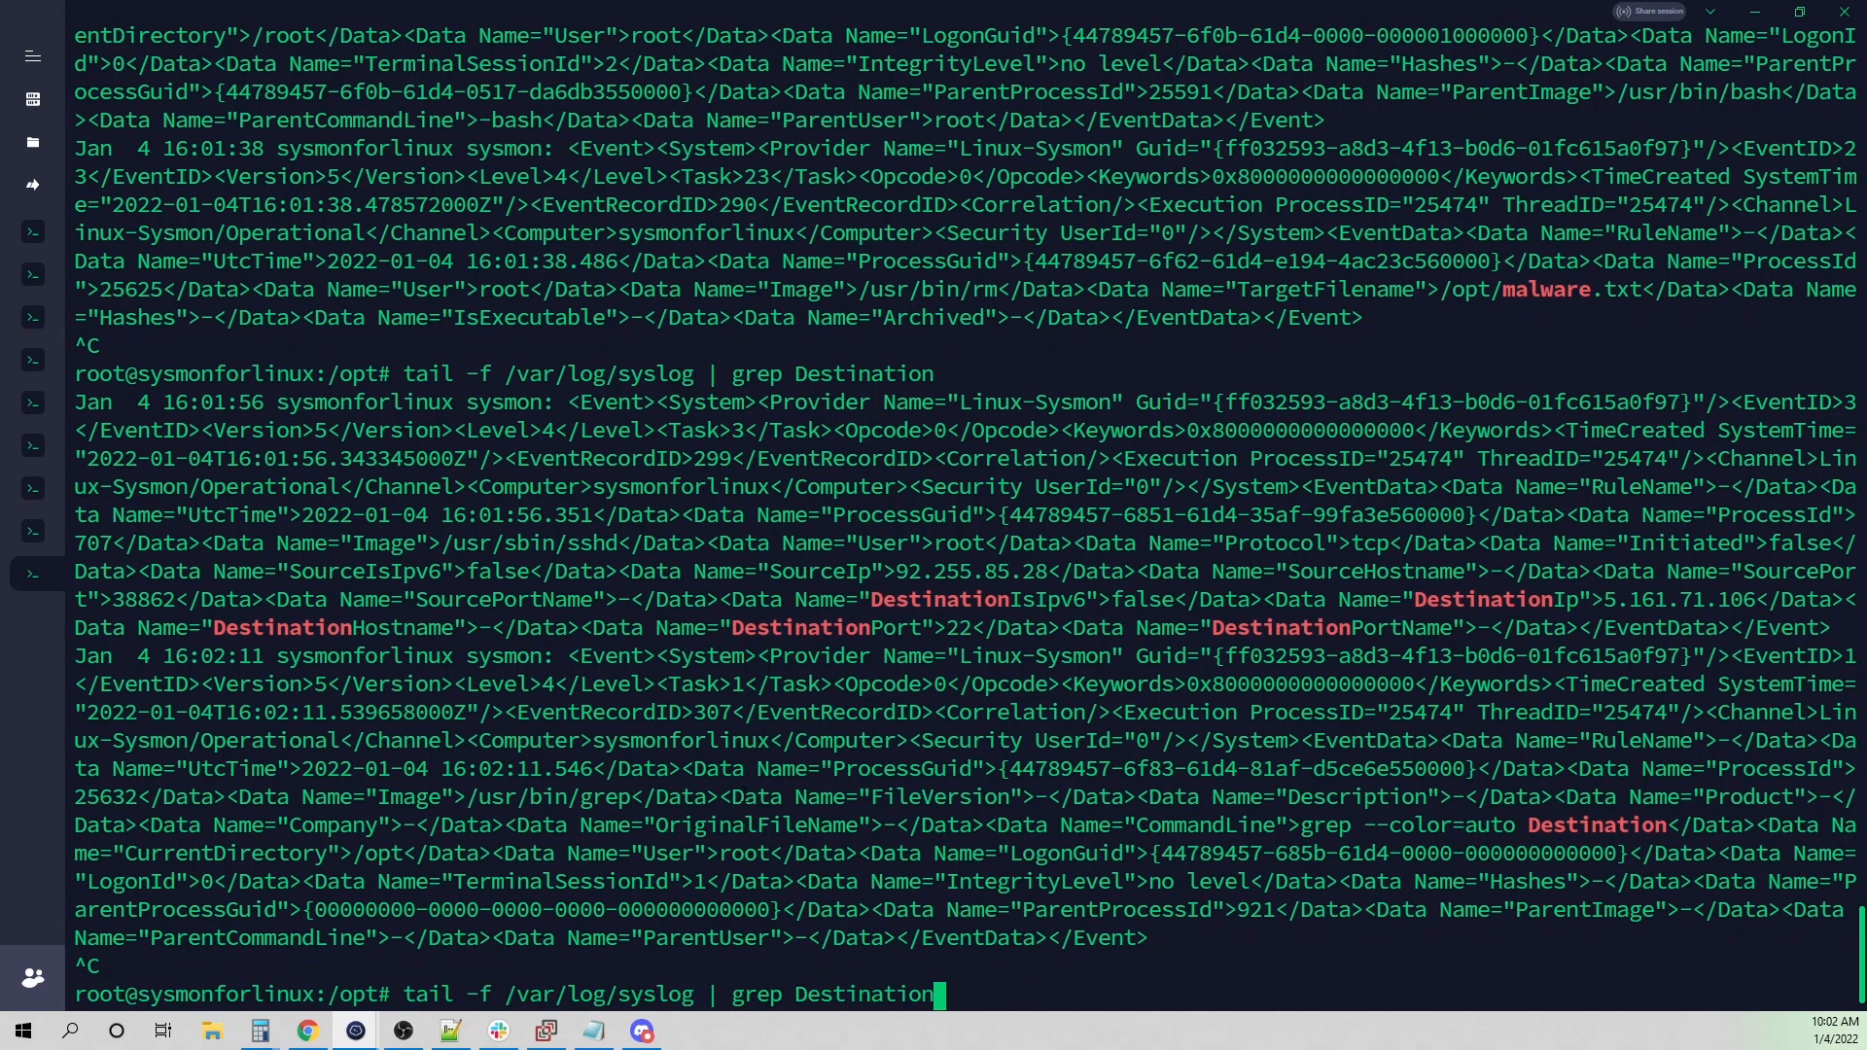
pyautogui.write('Ip')
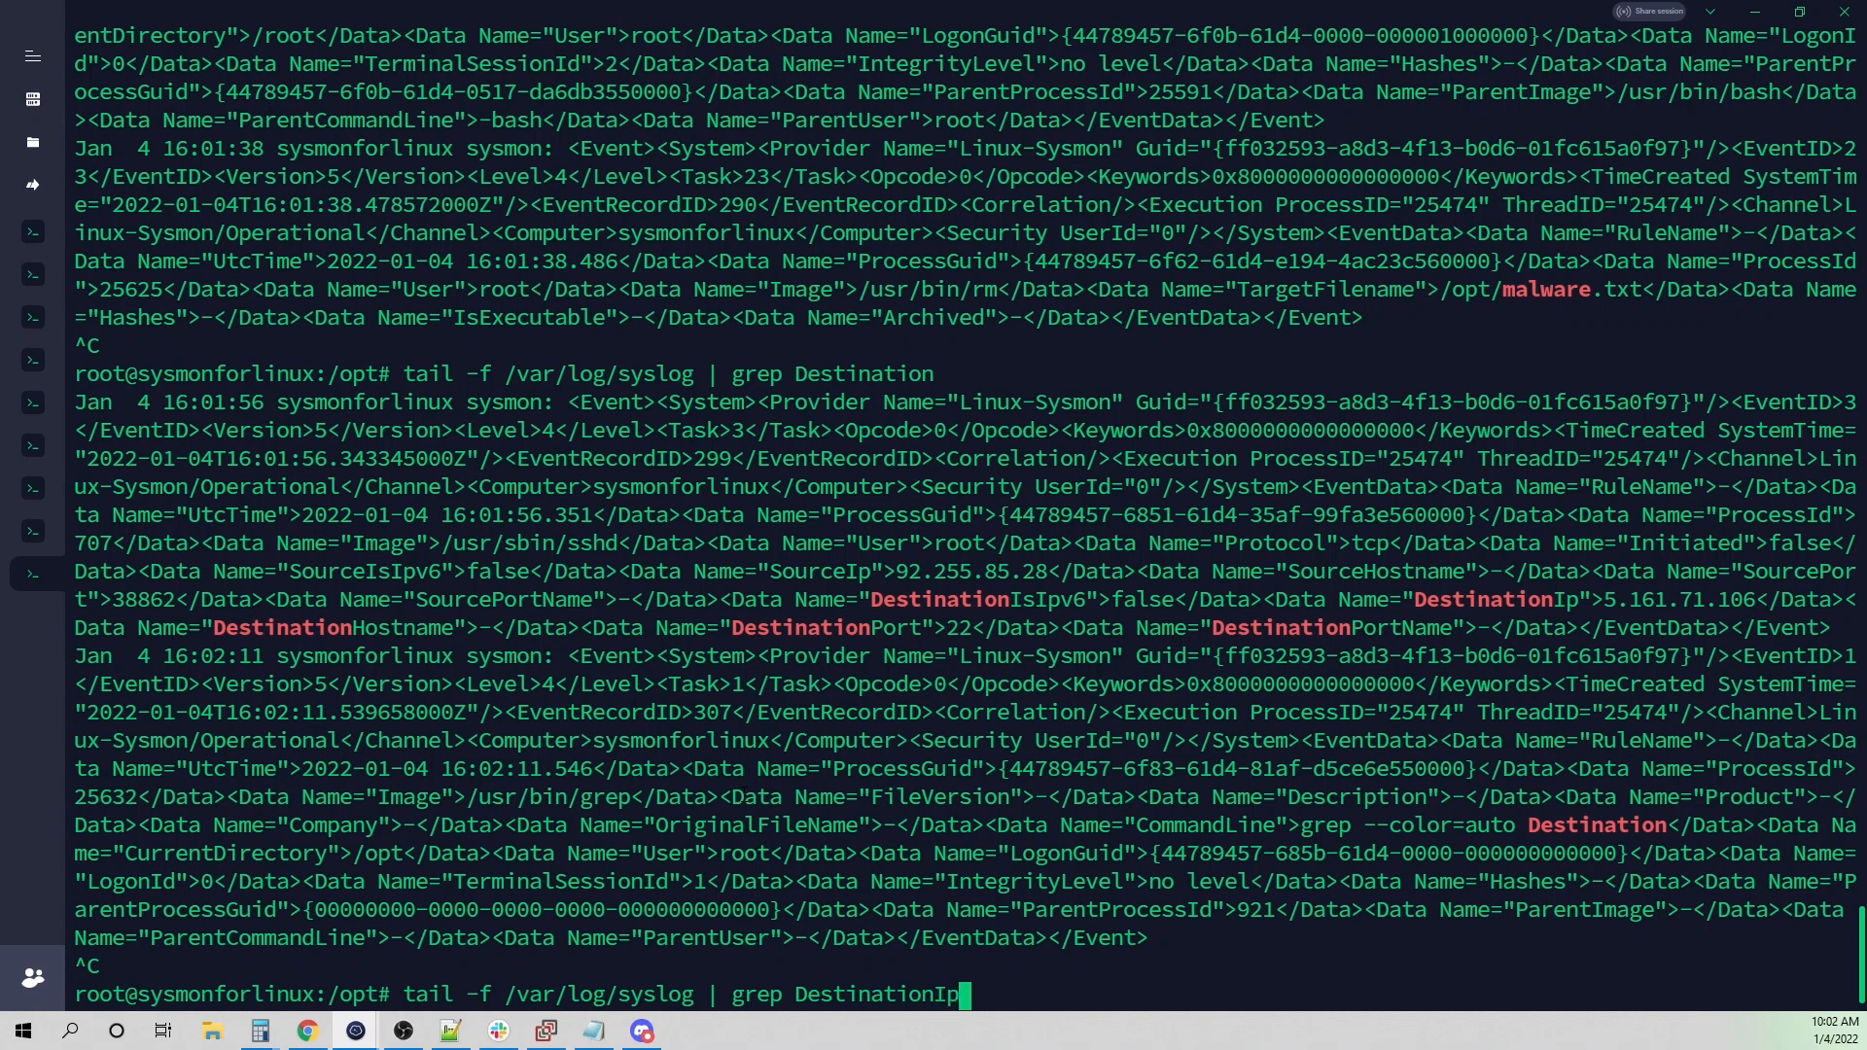
pyautogui.press('Return')
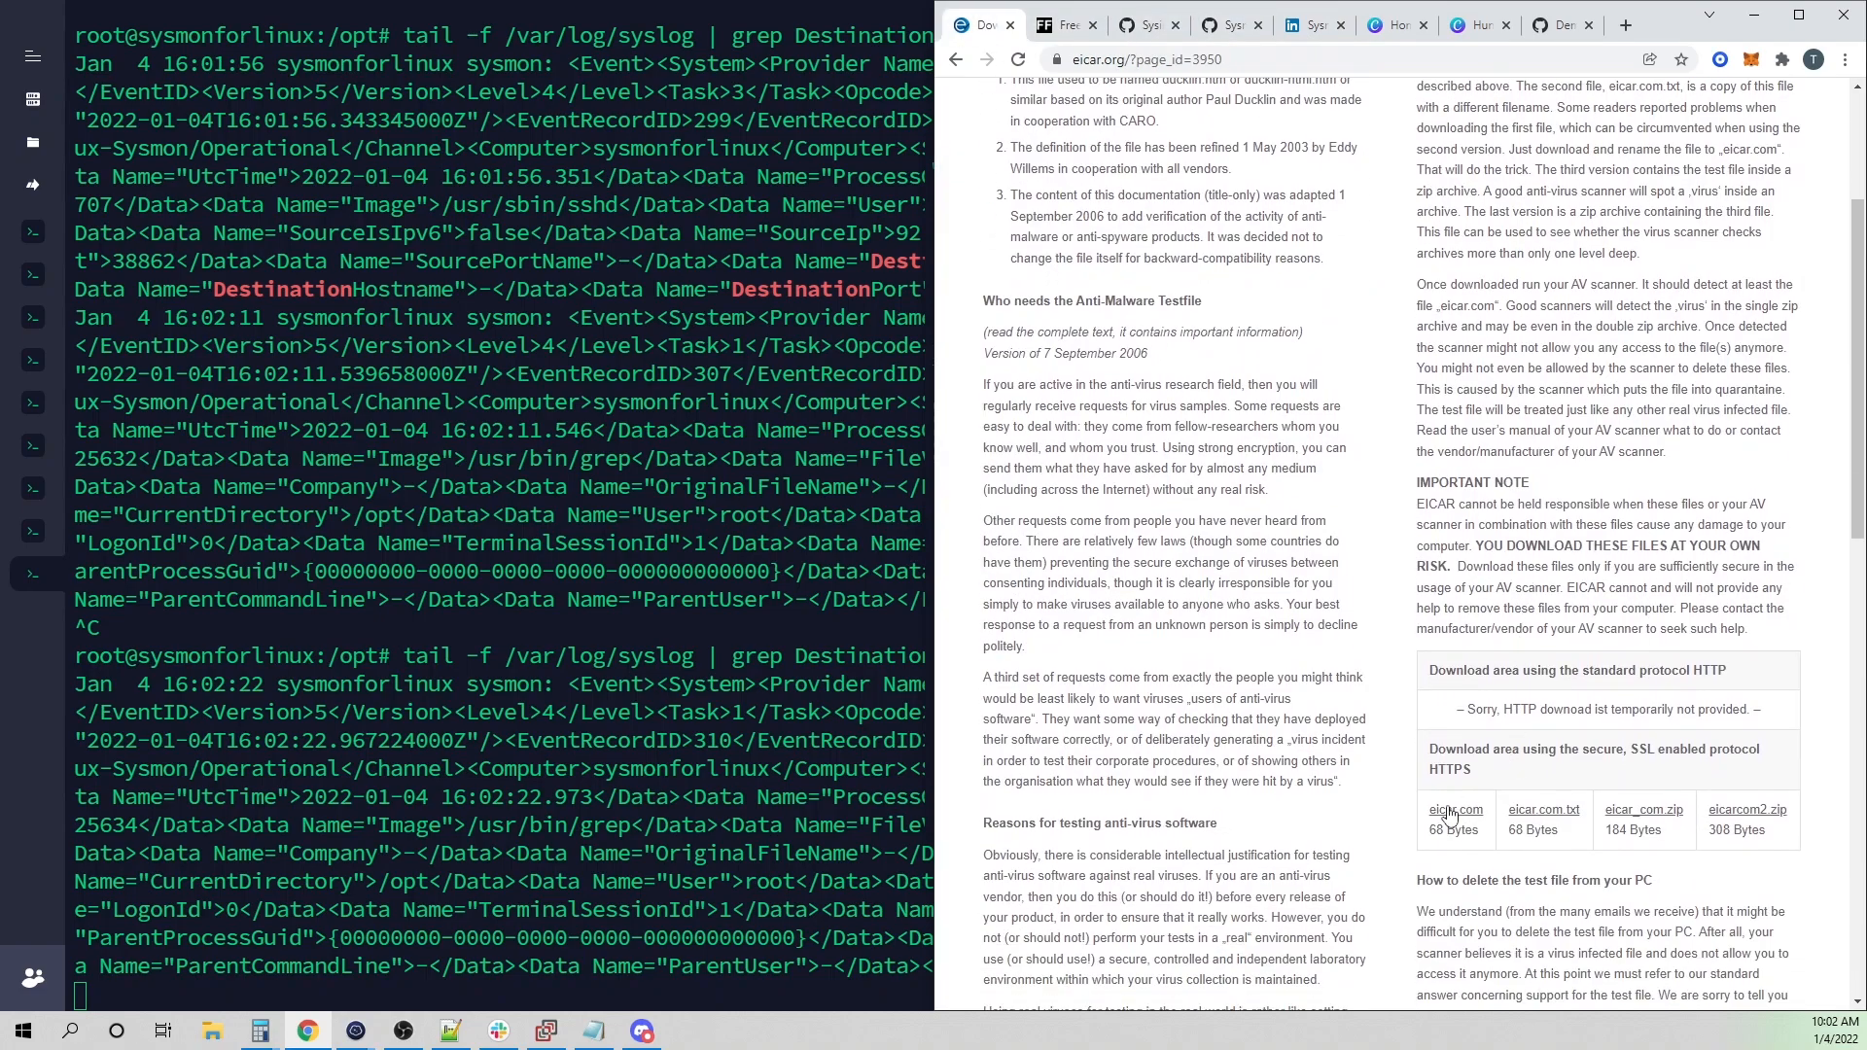
pyautogui.rightClick(1454, 809)
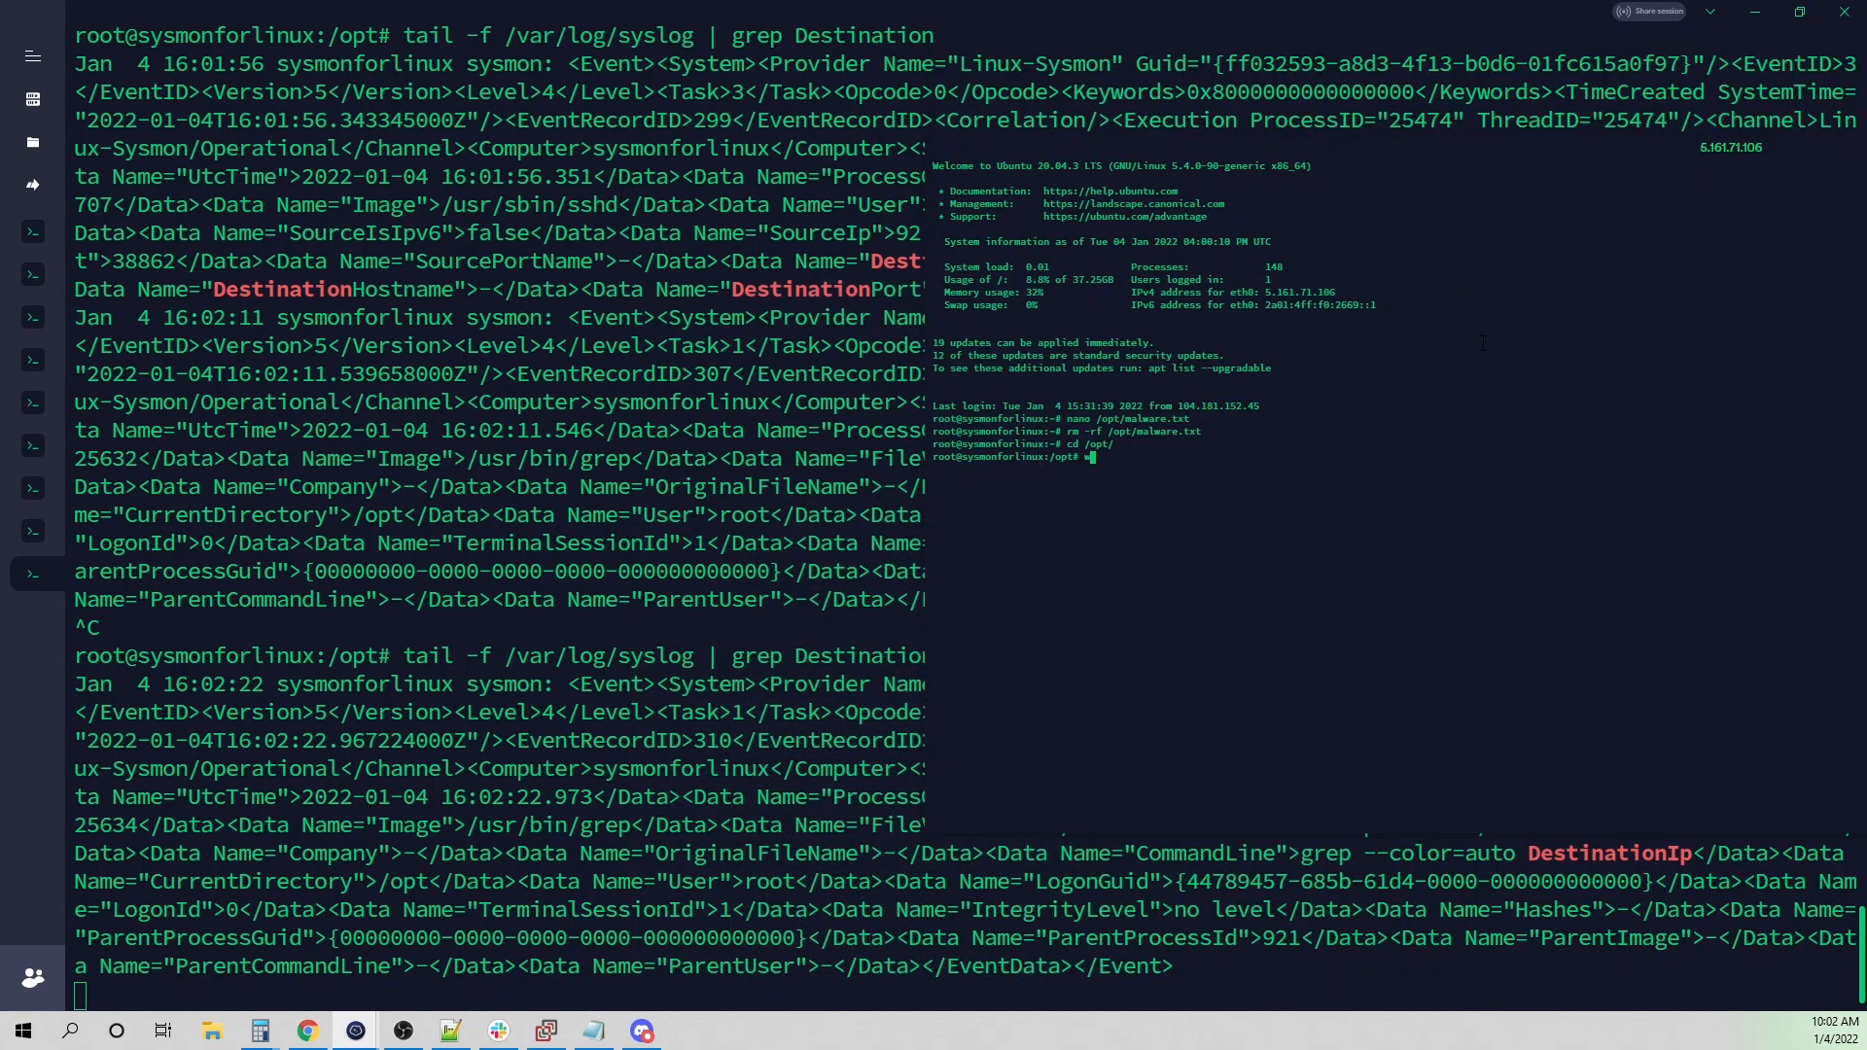
pyautogui.write('wget https://secure.eicar.org/eicar.com')
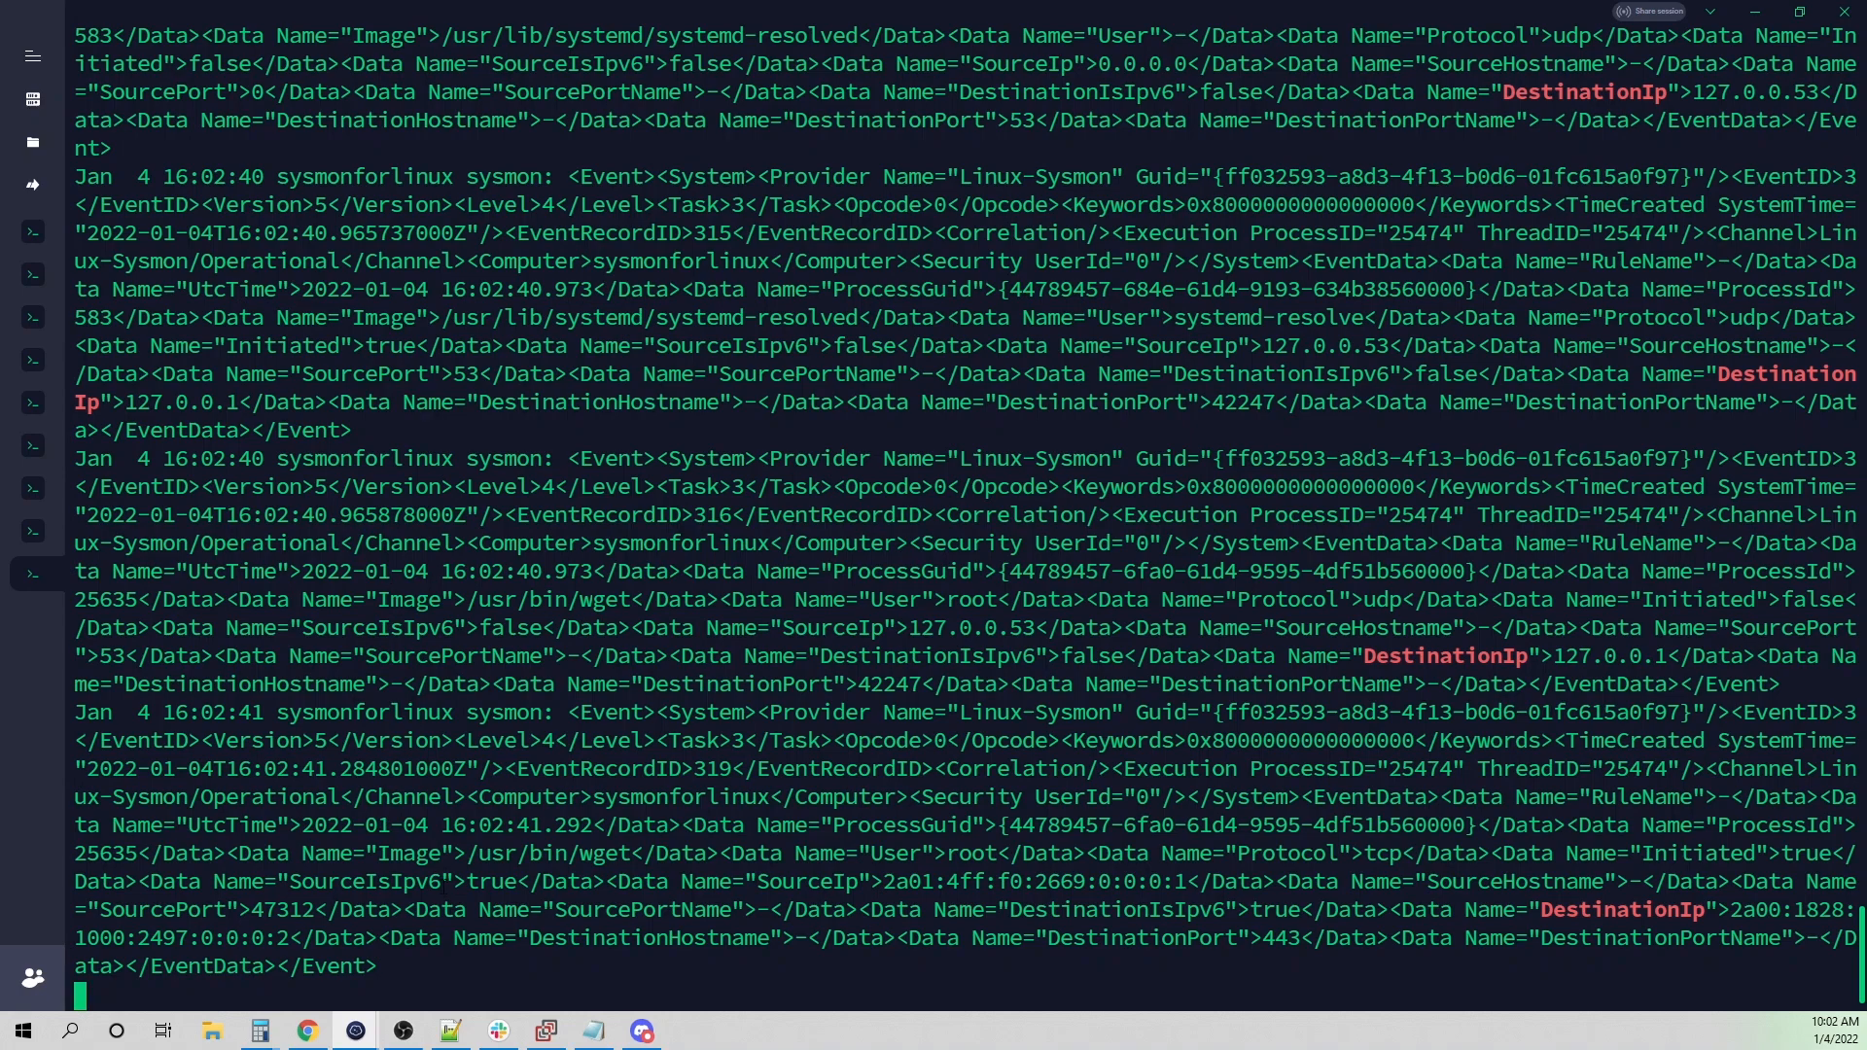
# - Highlight /usr/bin/wget, the root user and the port 443 details in the logged wget event
pyautogui.doubleClick(560, 853)
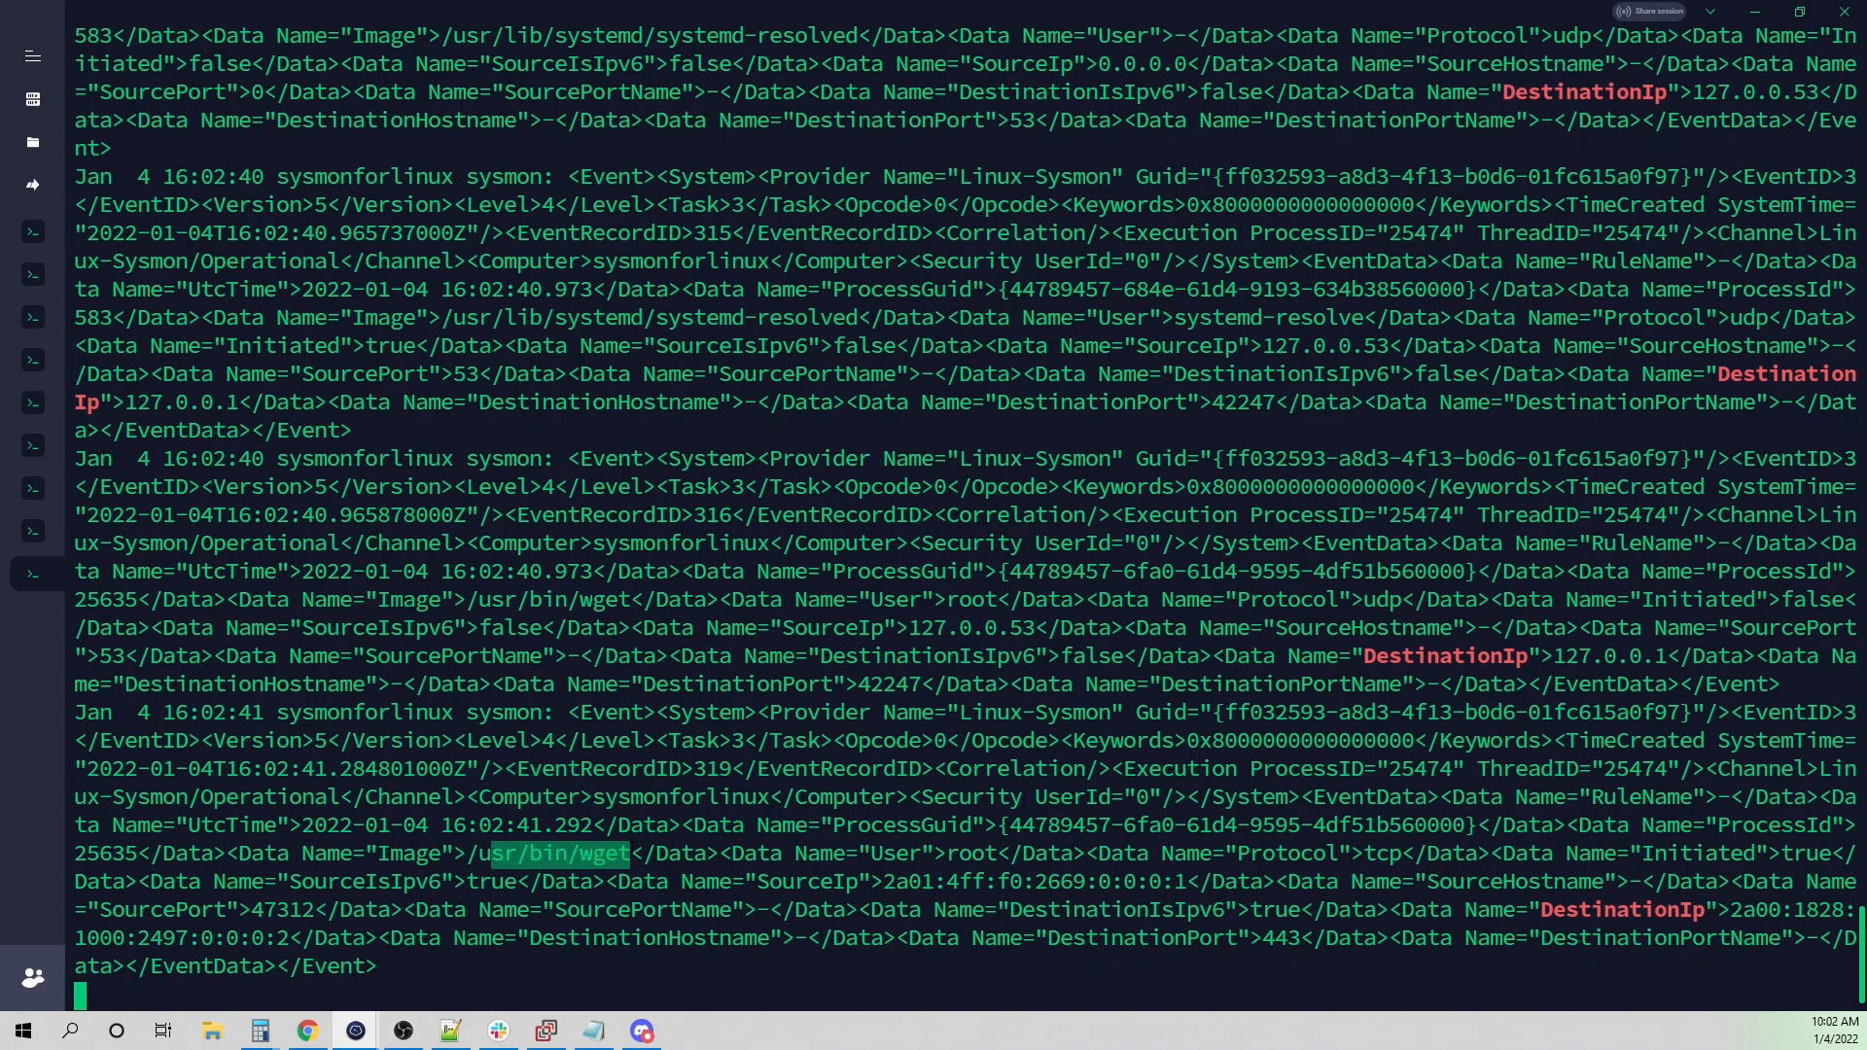
pyautogui.doubleClick(964, 851)
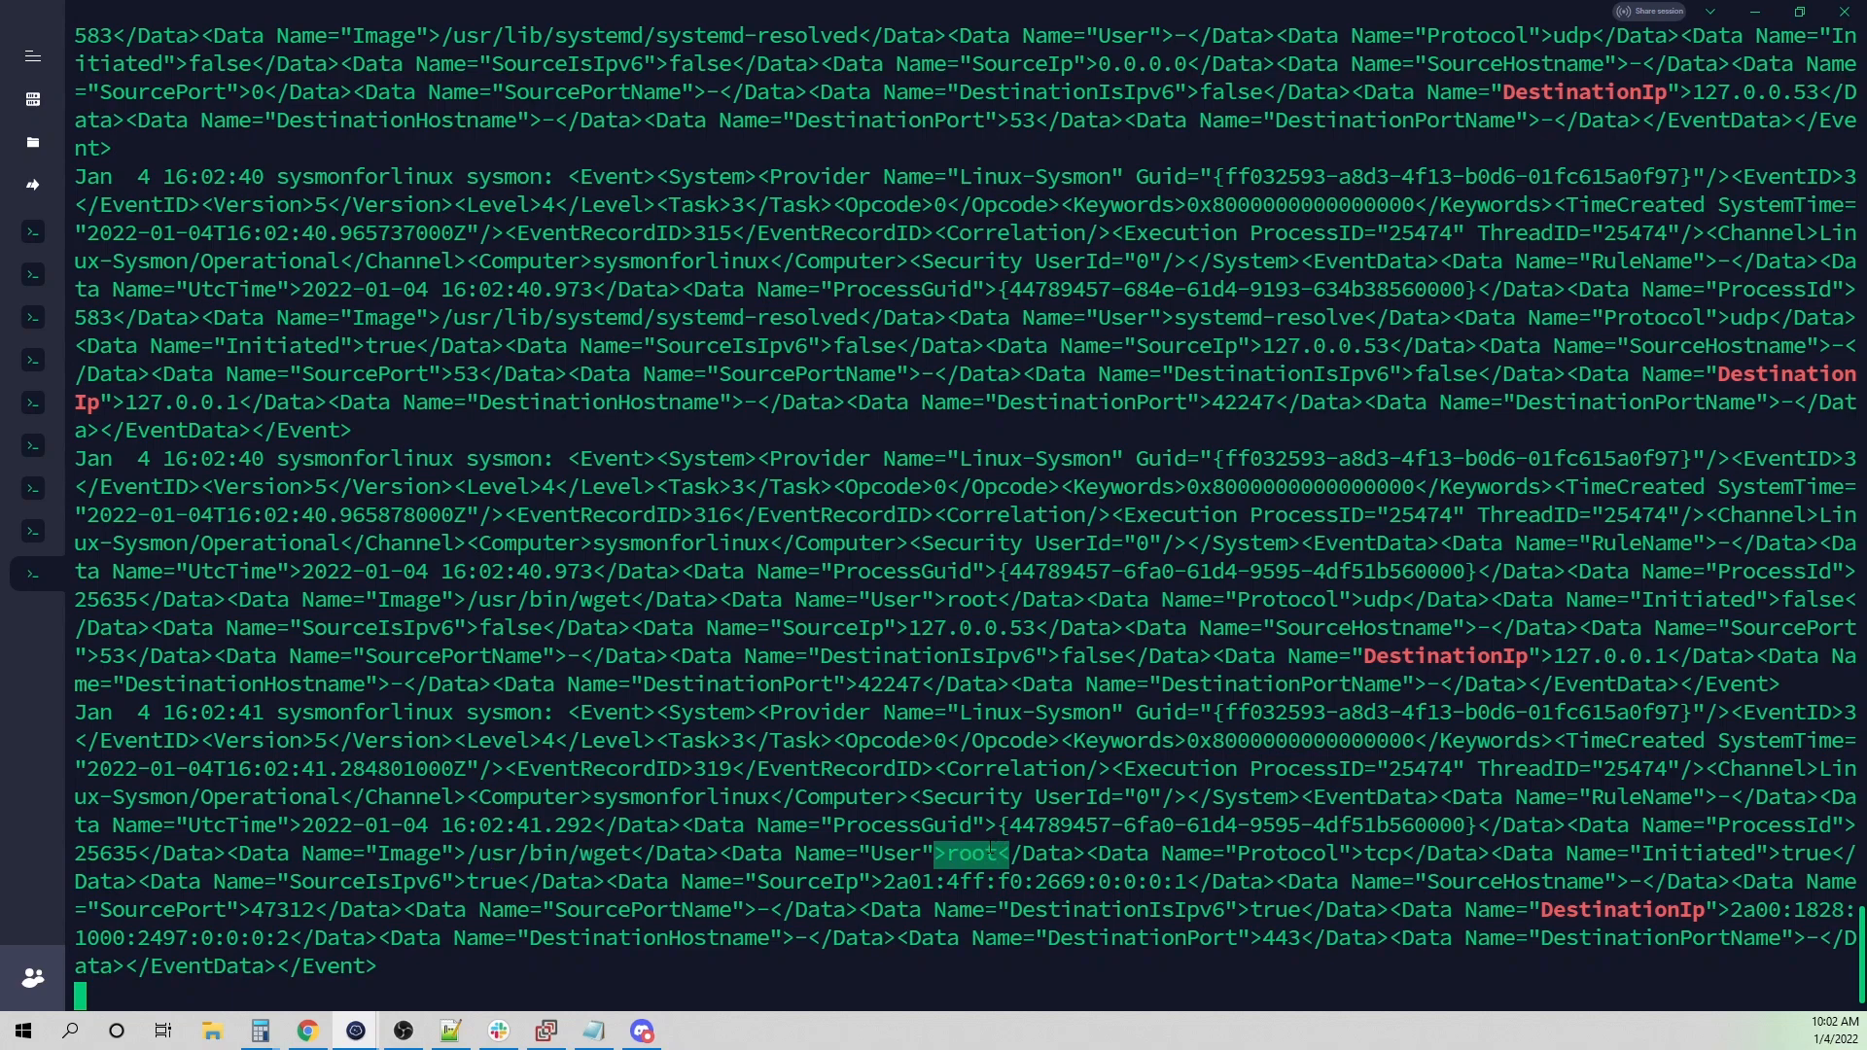
pyautogui.doubleClick(1381, 852)
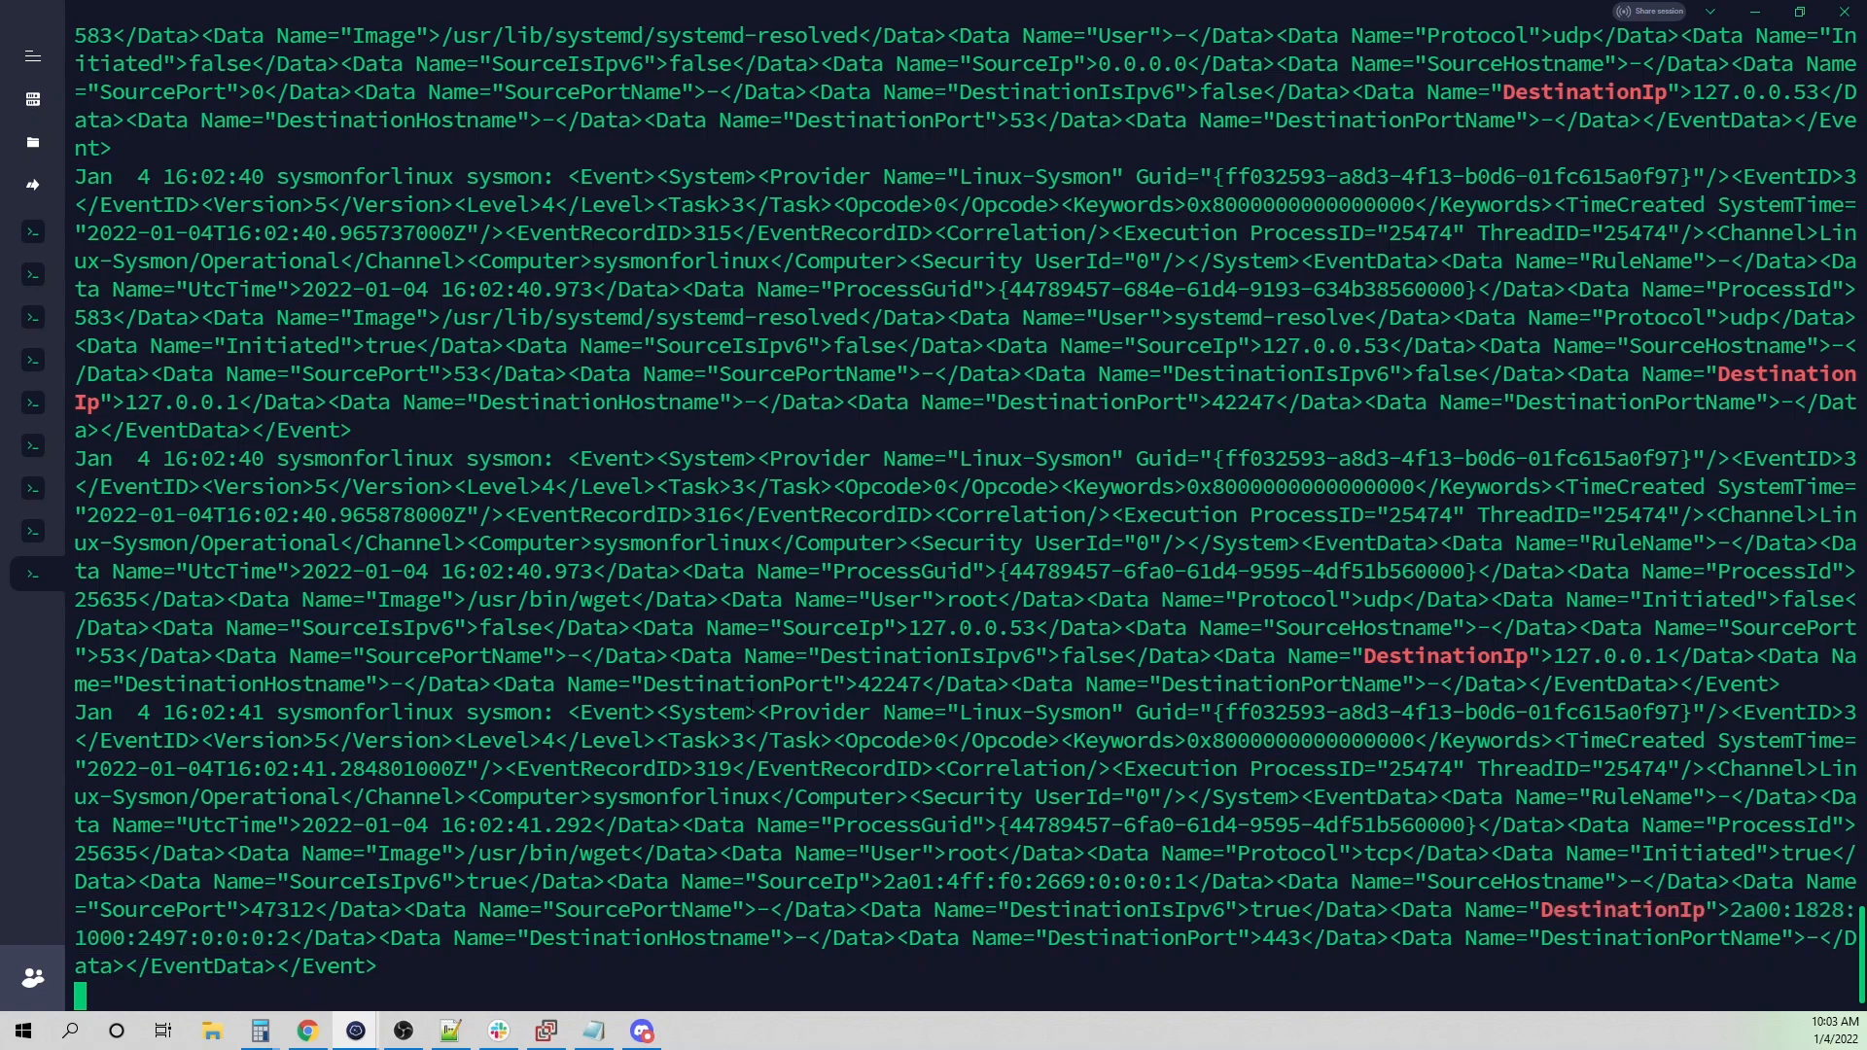
# - Stop the DestinationIp watch and search syslog with grep eicar for wget's events
pyautogui.press('ctrl+c')
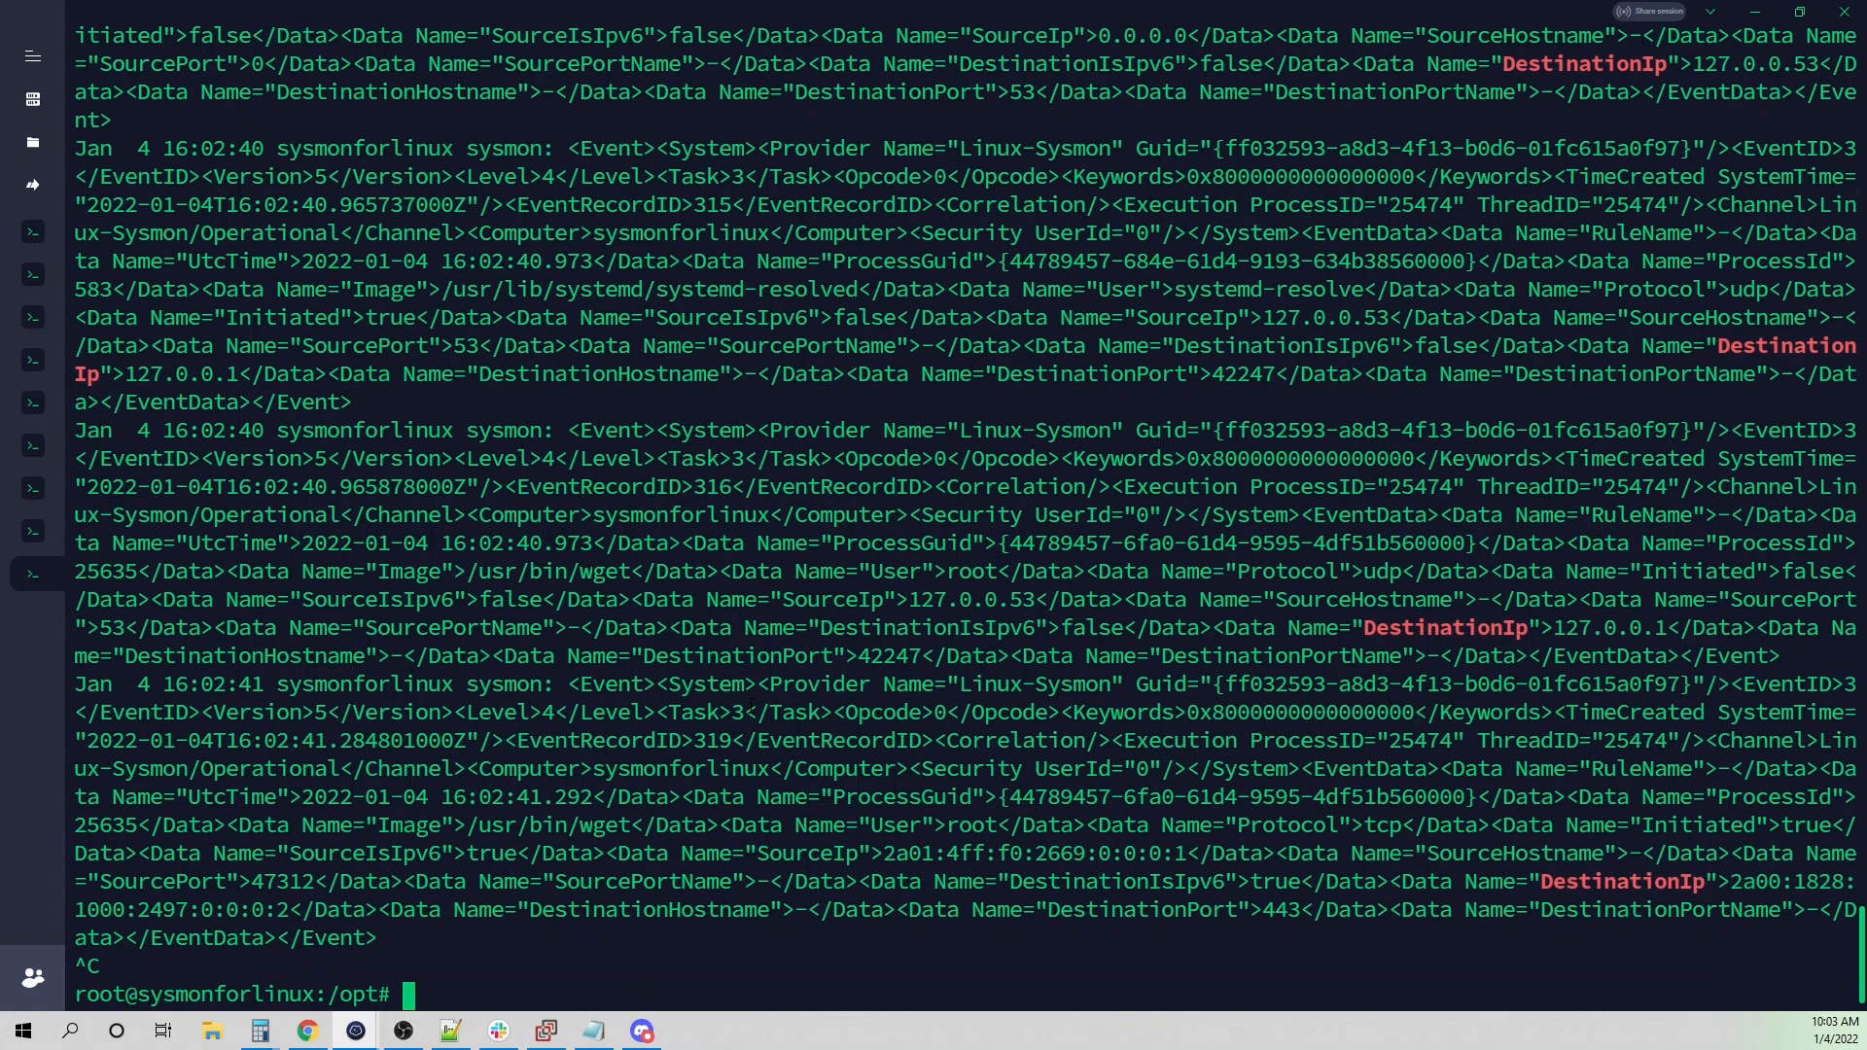
pyautogui.write('tail -f /var/log/syslog | grep DestinationIp')
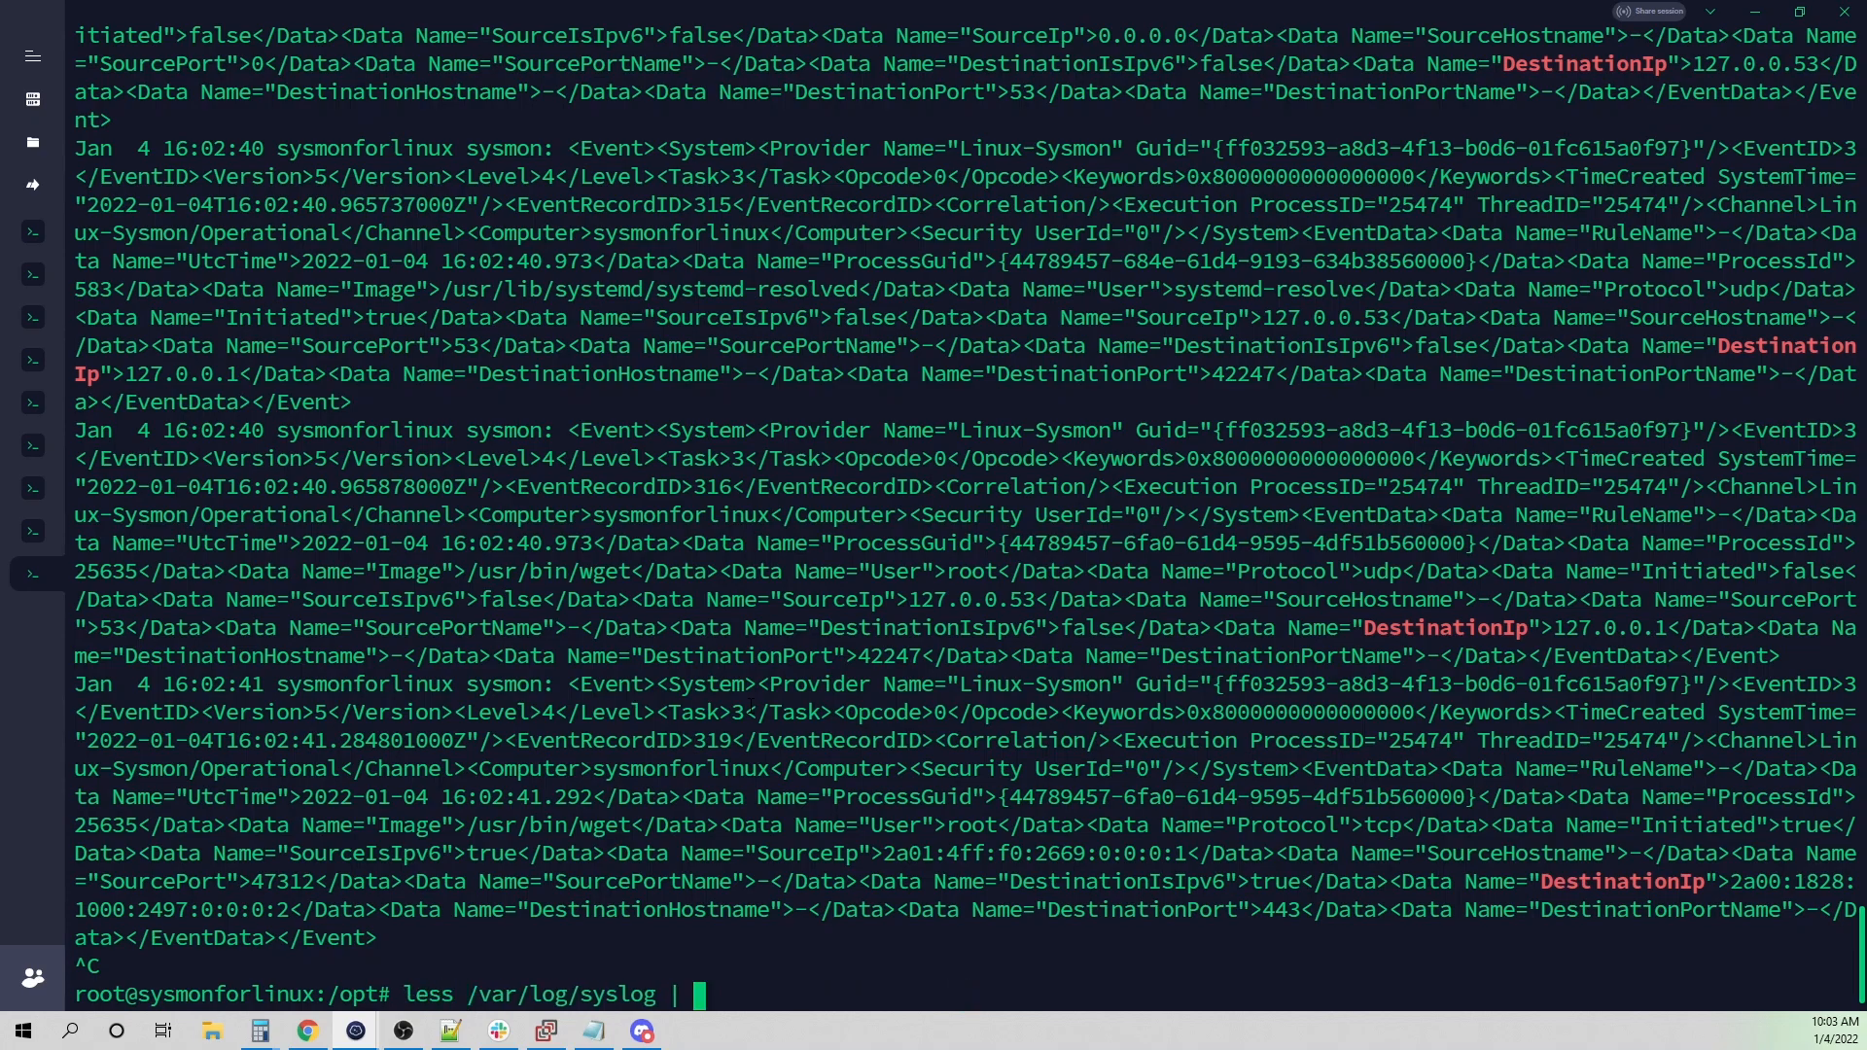
pyautogui.write('grep eicar')
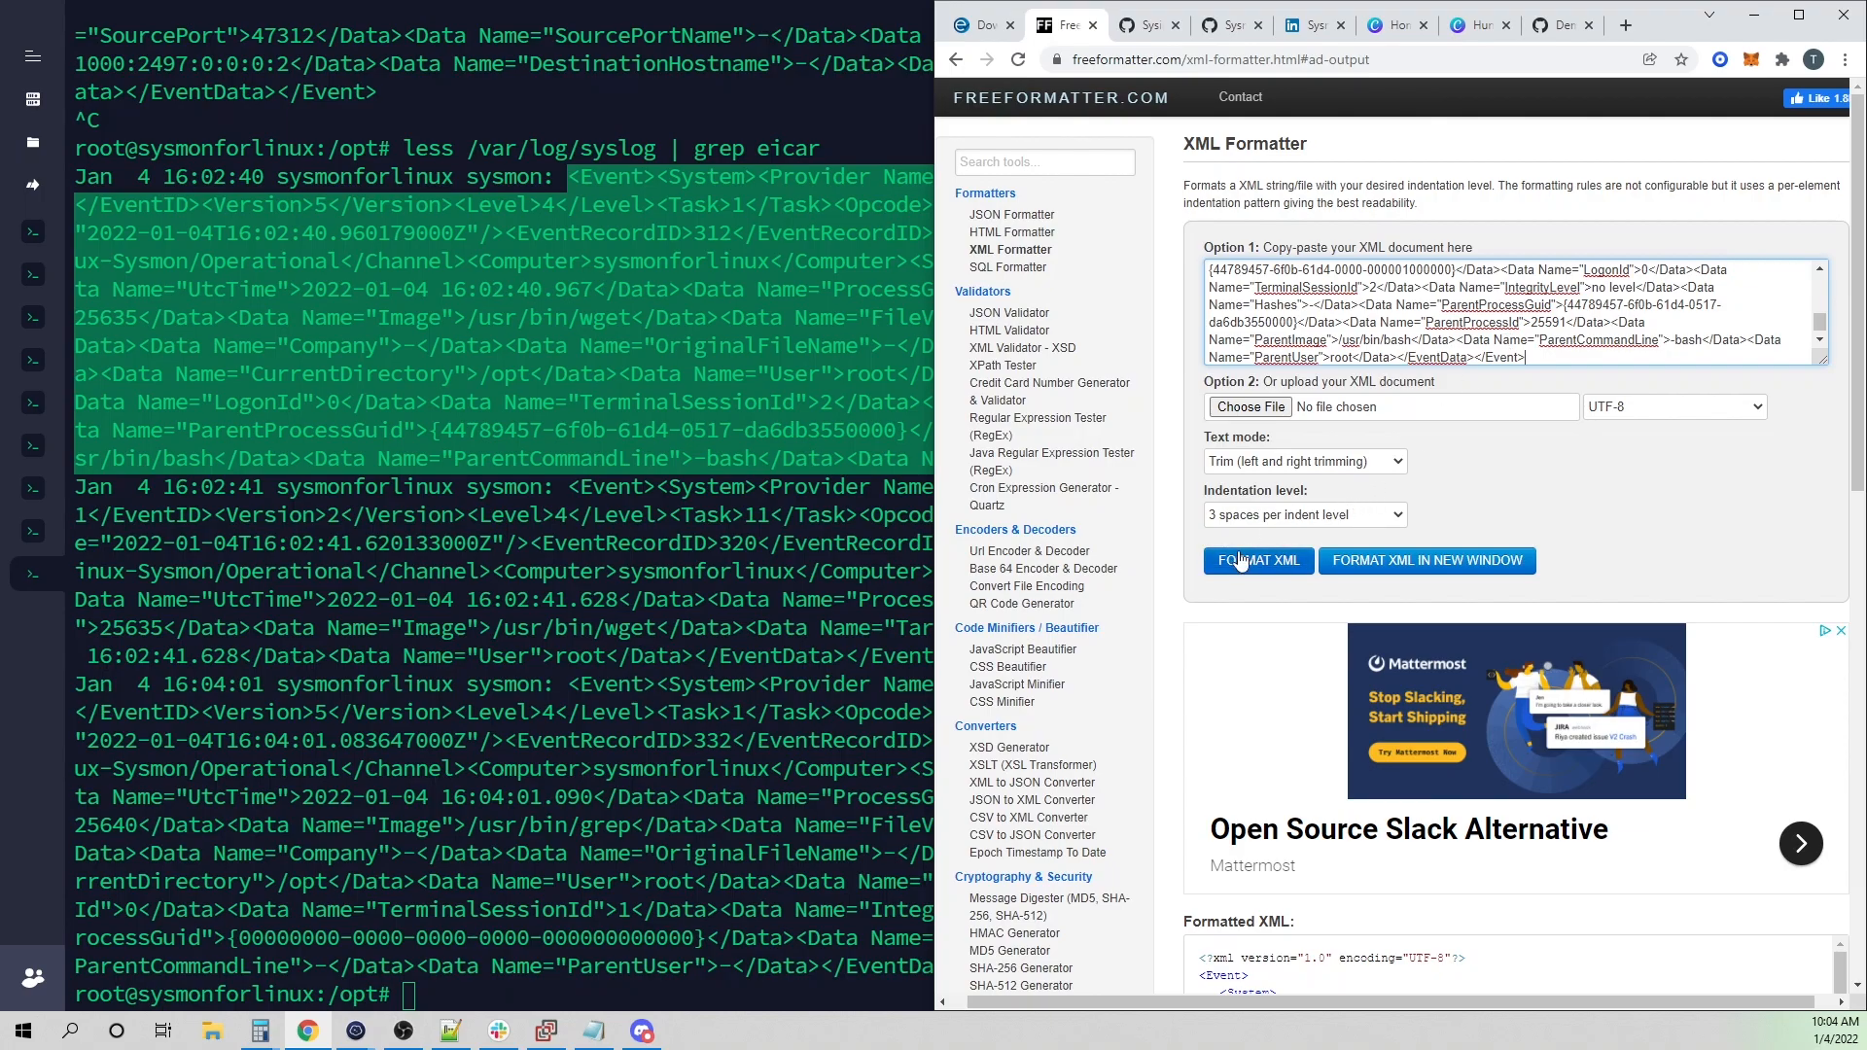
# - Format the wget event XML, highlight its eicar.com CommandLine and root User, then return to Termius
pyautogui.click(1258, 560)
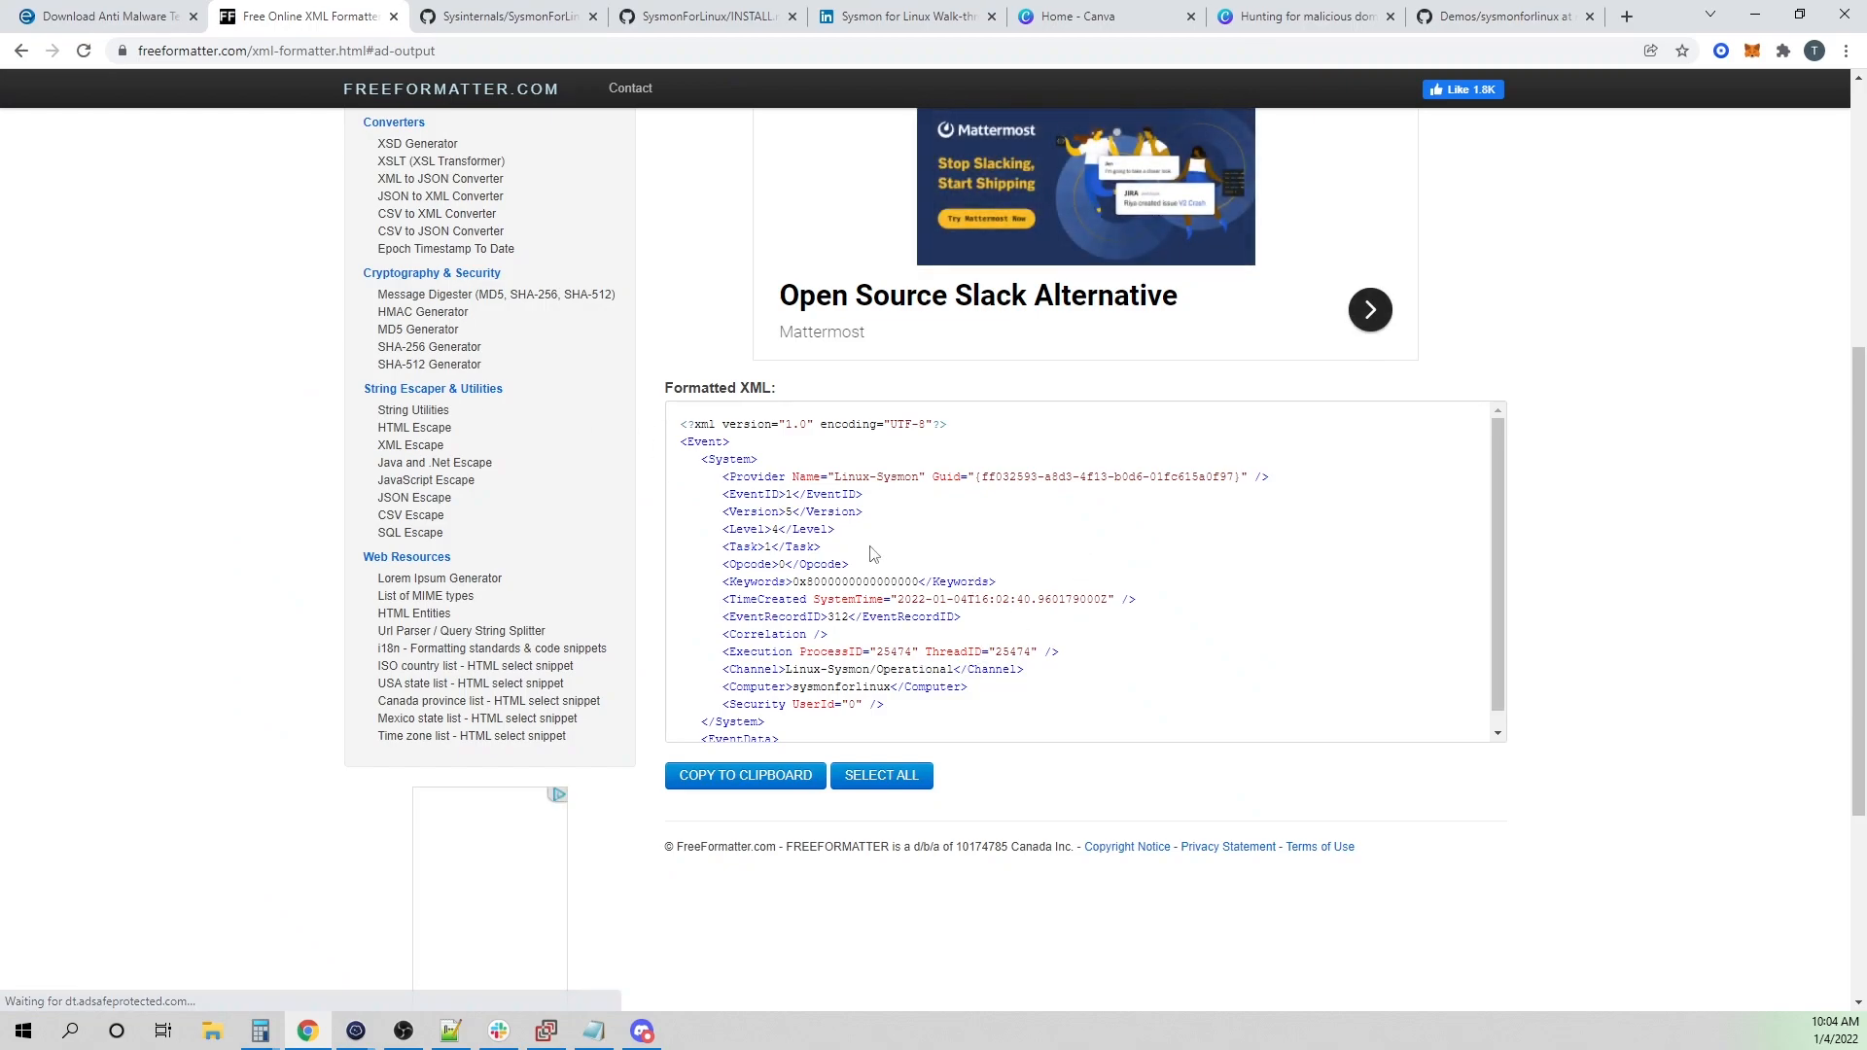
pyautogui.scroll(-3)
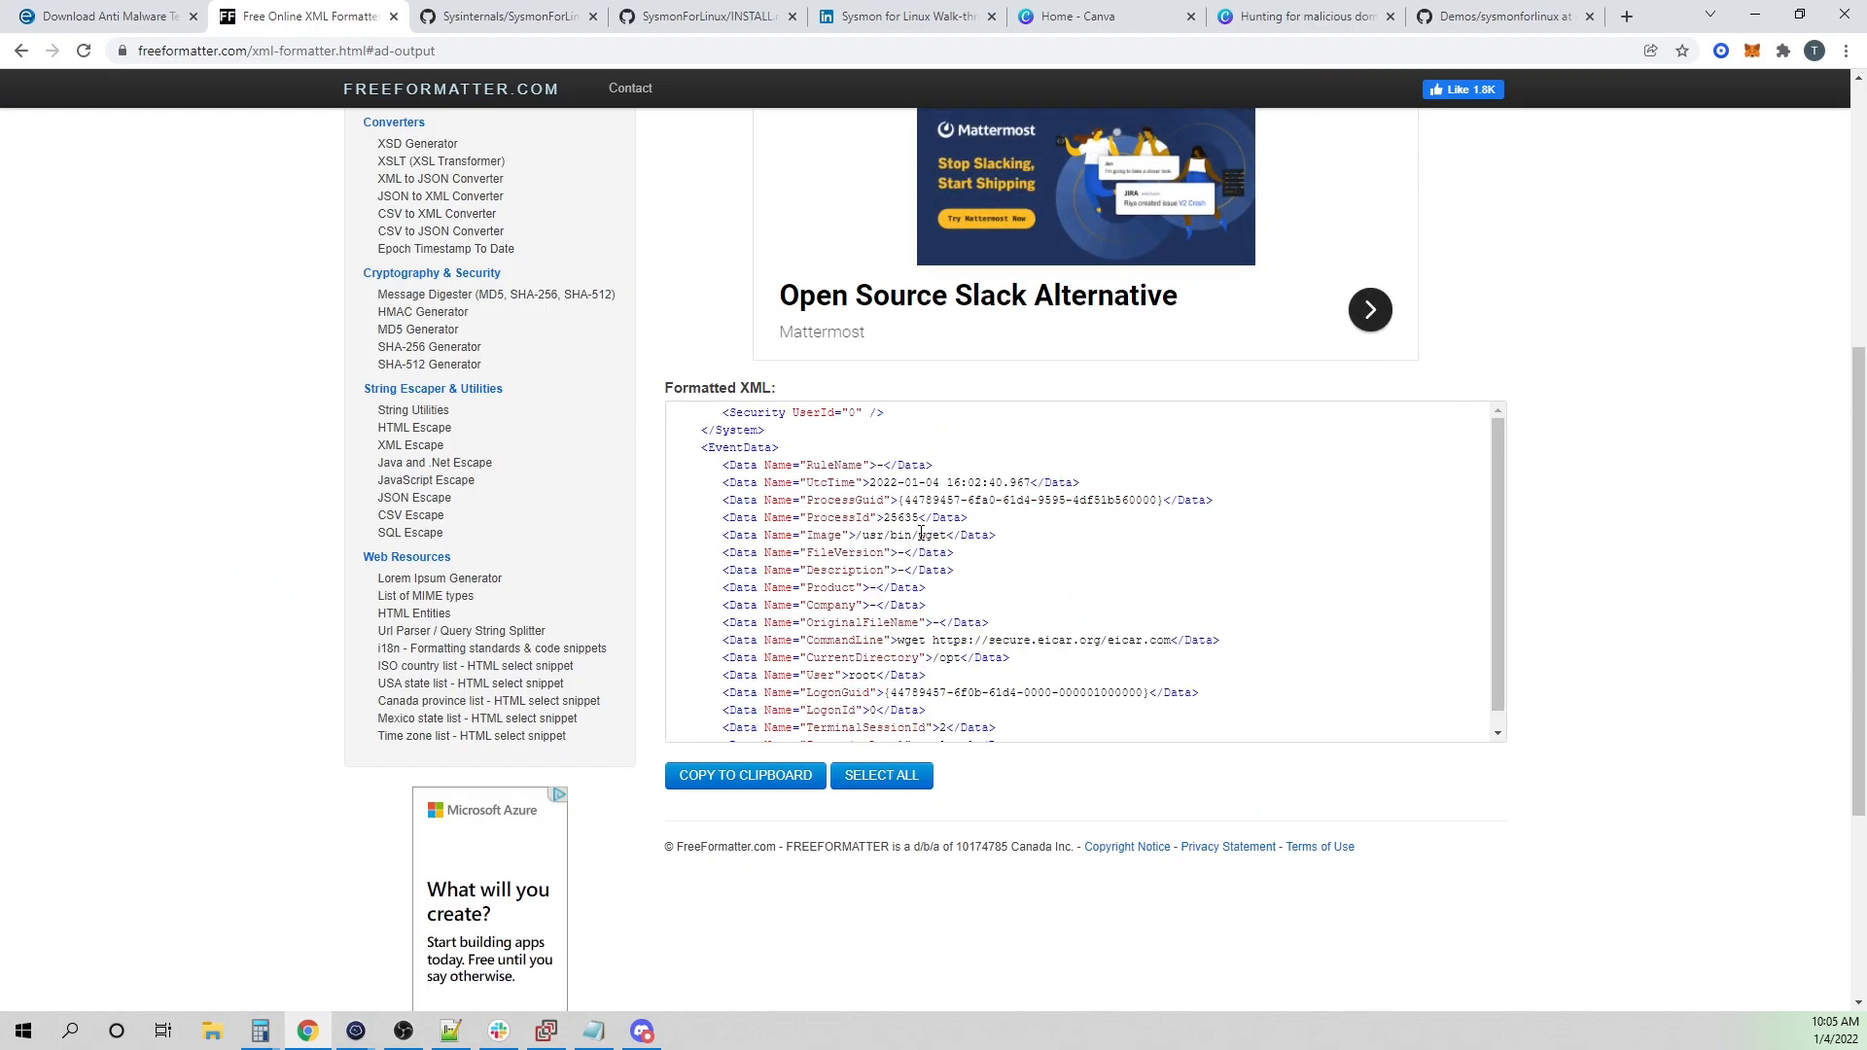
pyautogui.doubleClick(925, 535)
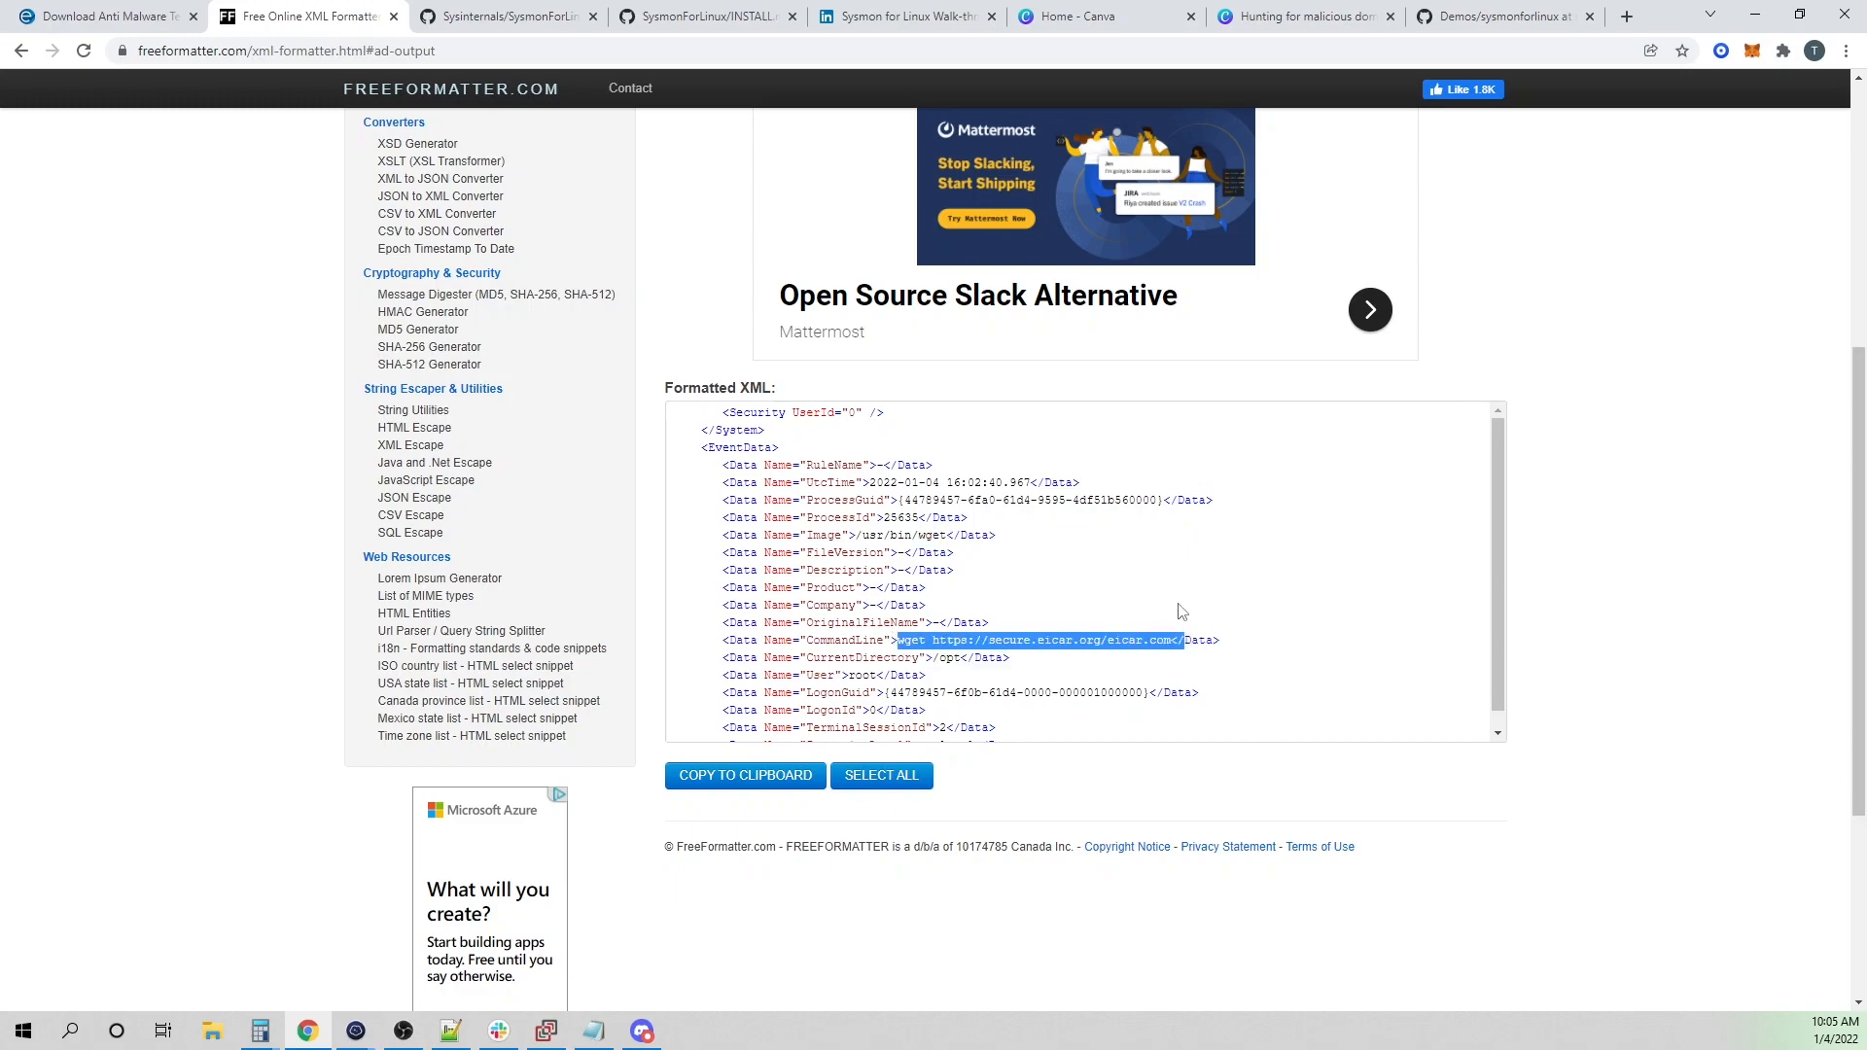
pyautogui.scroll(-3)
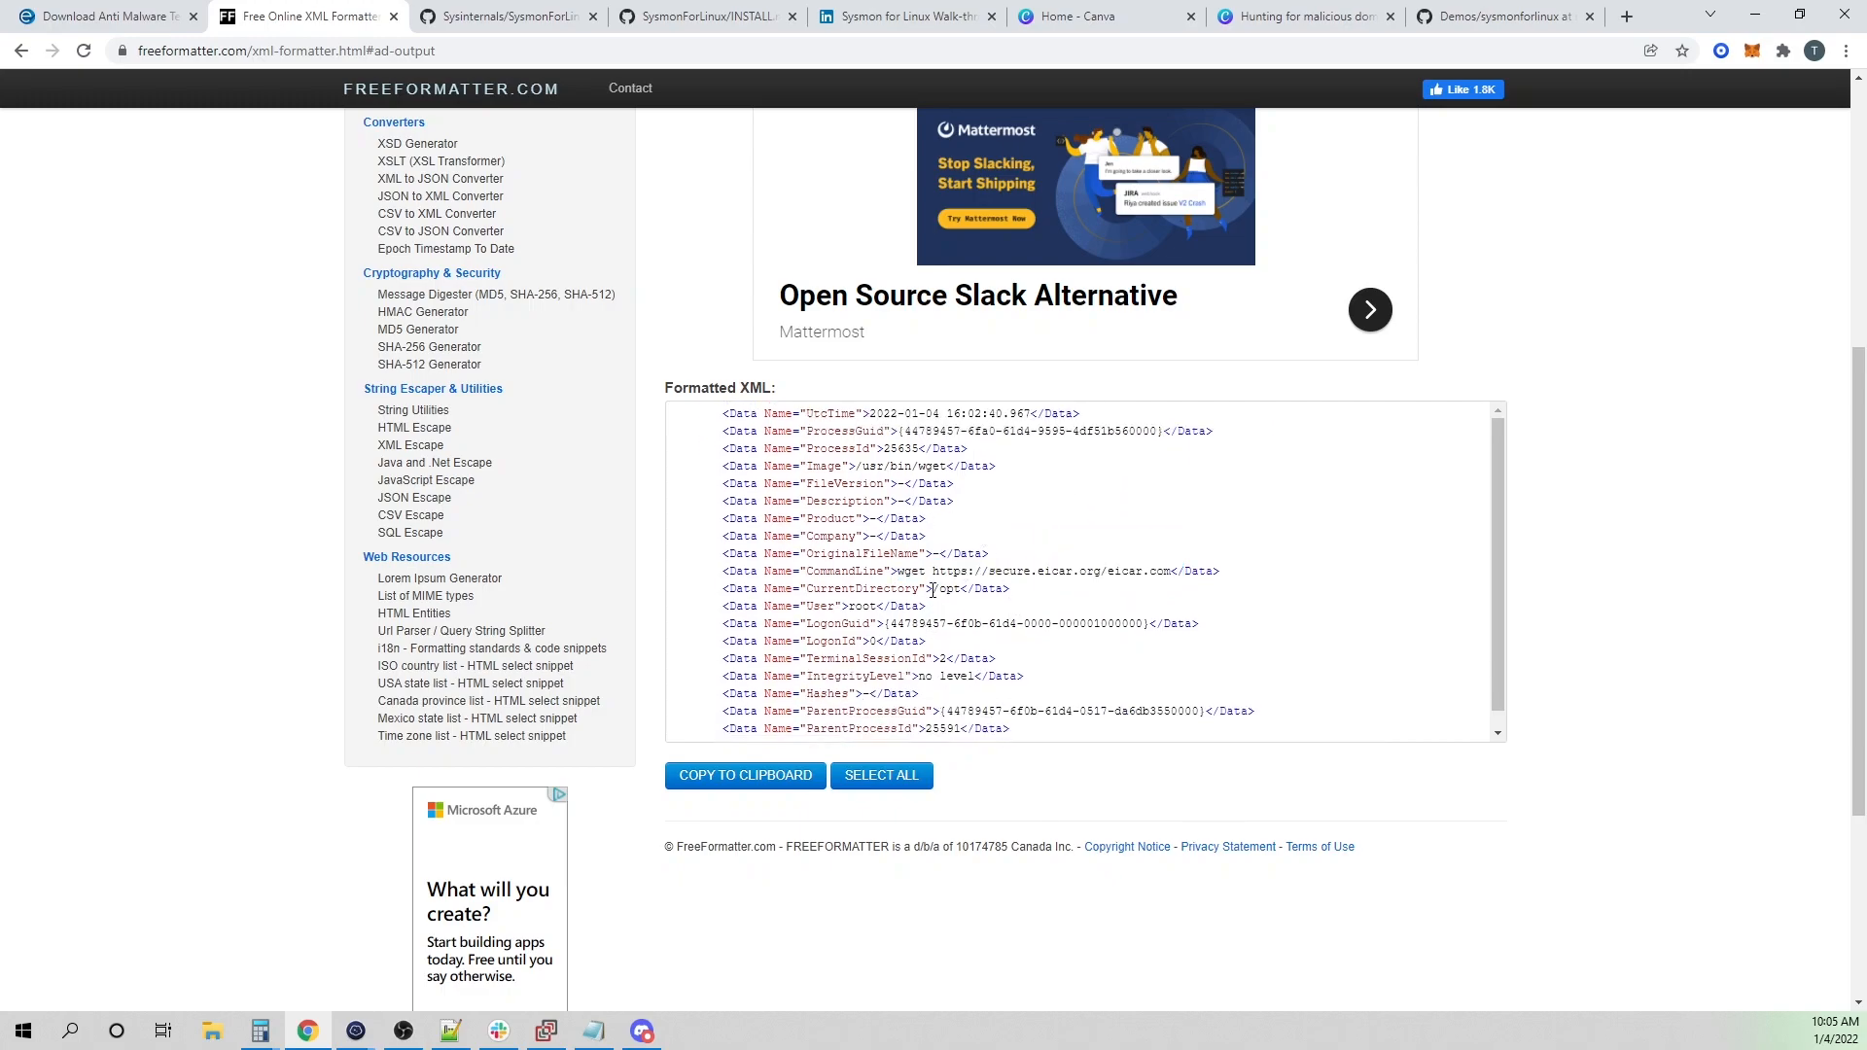
pyautogui.doubleClick(947, 587)
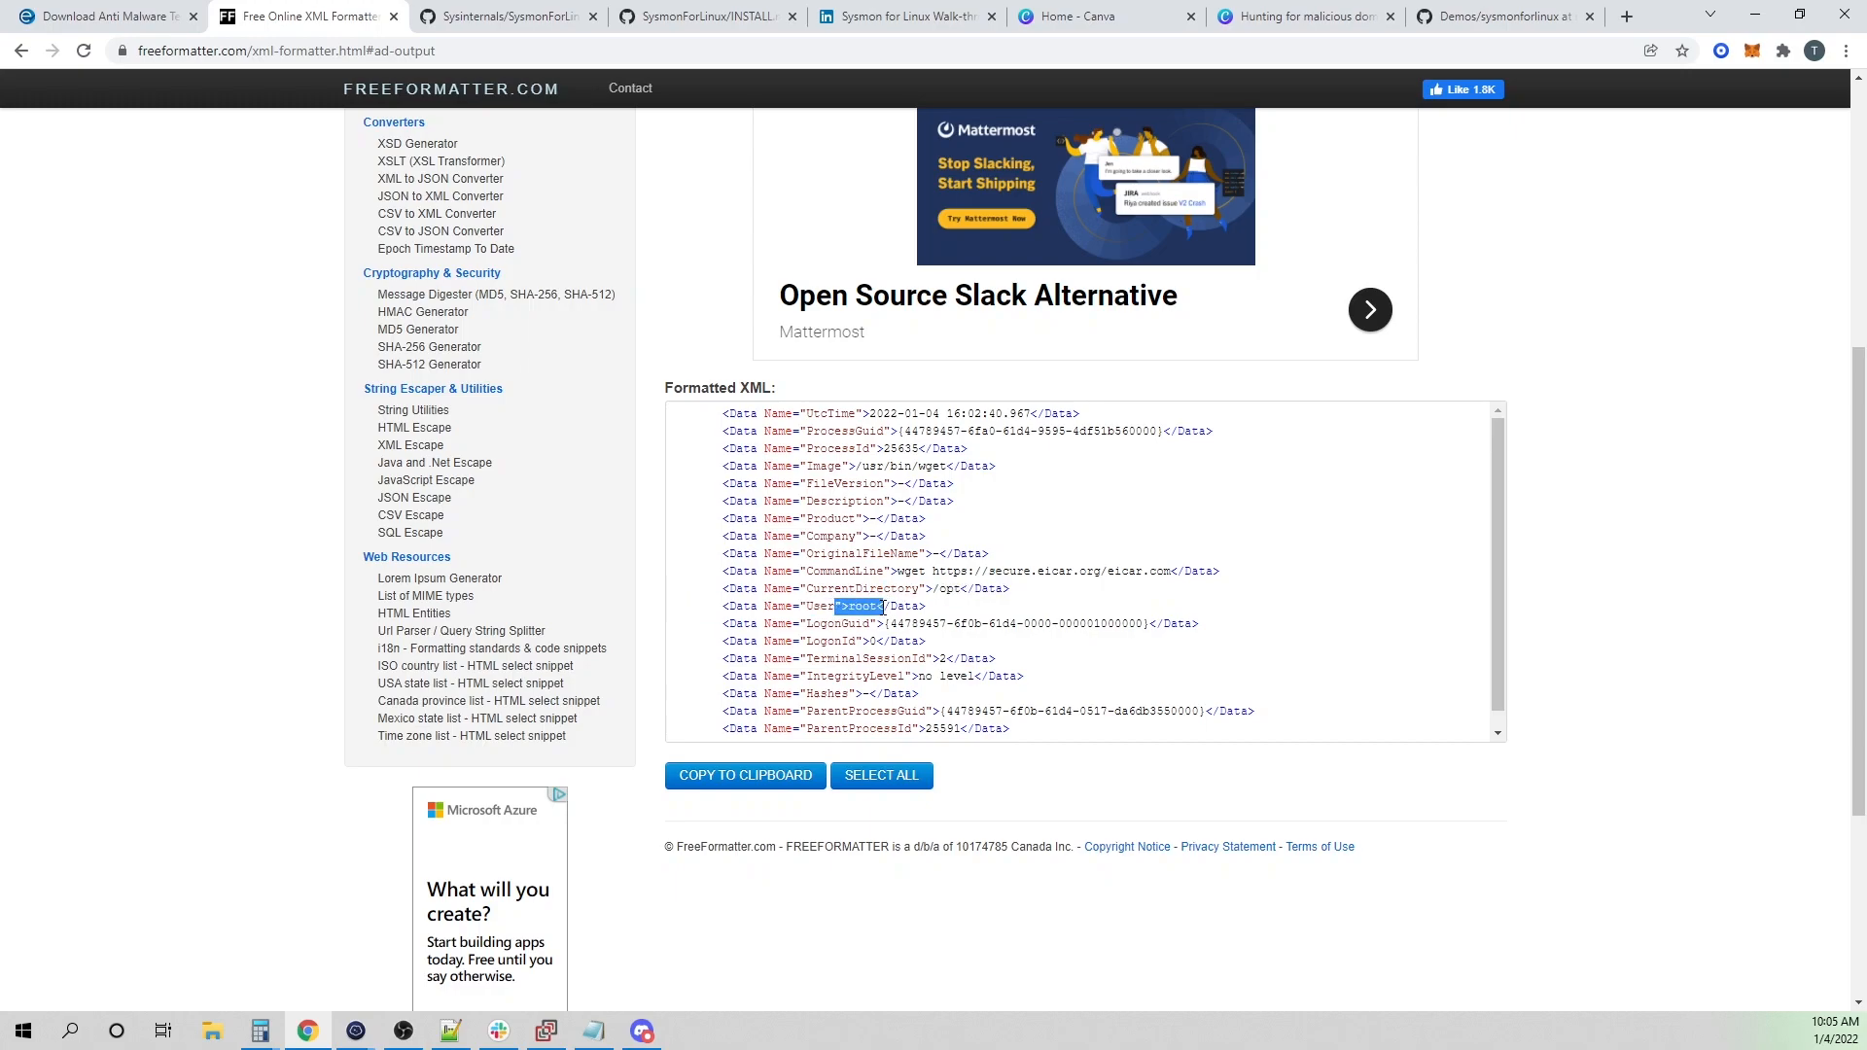
pyautogui.scroll(-3)
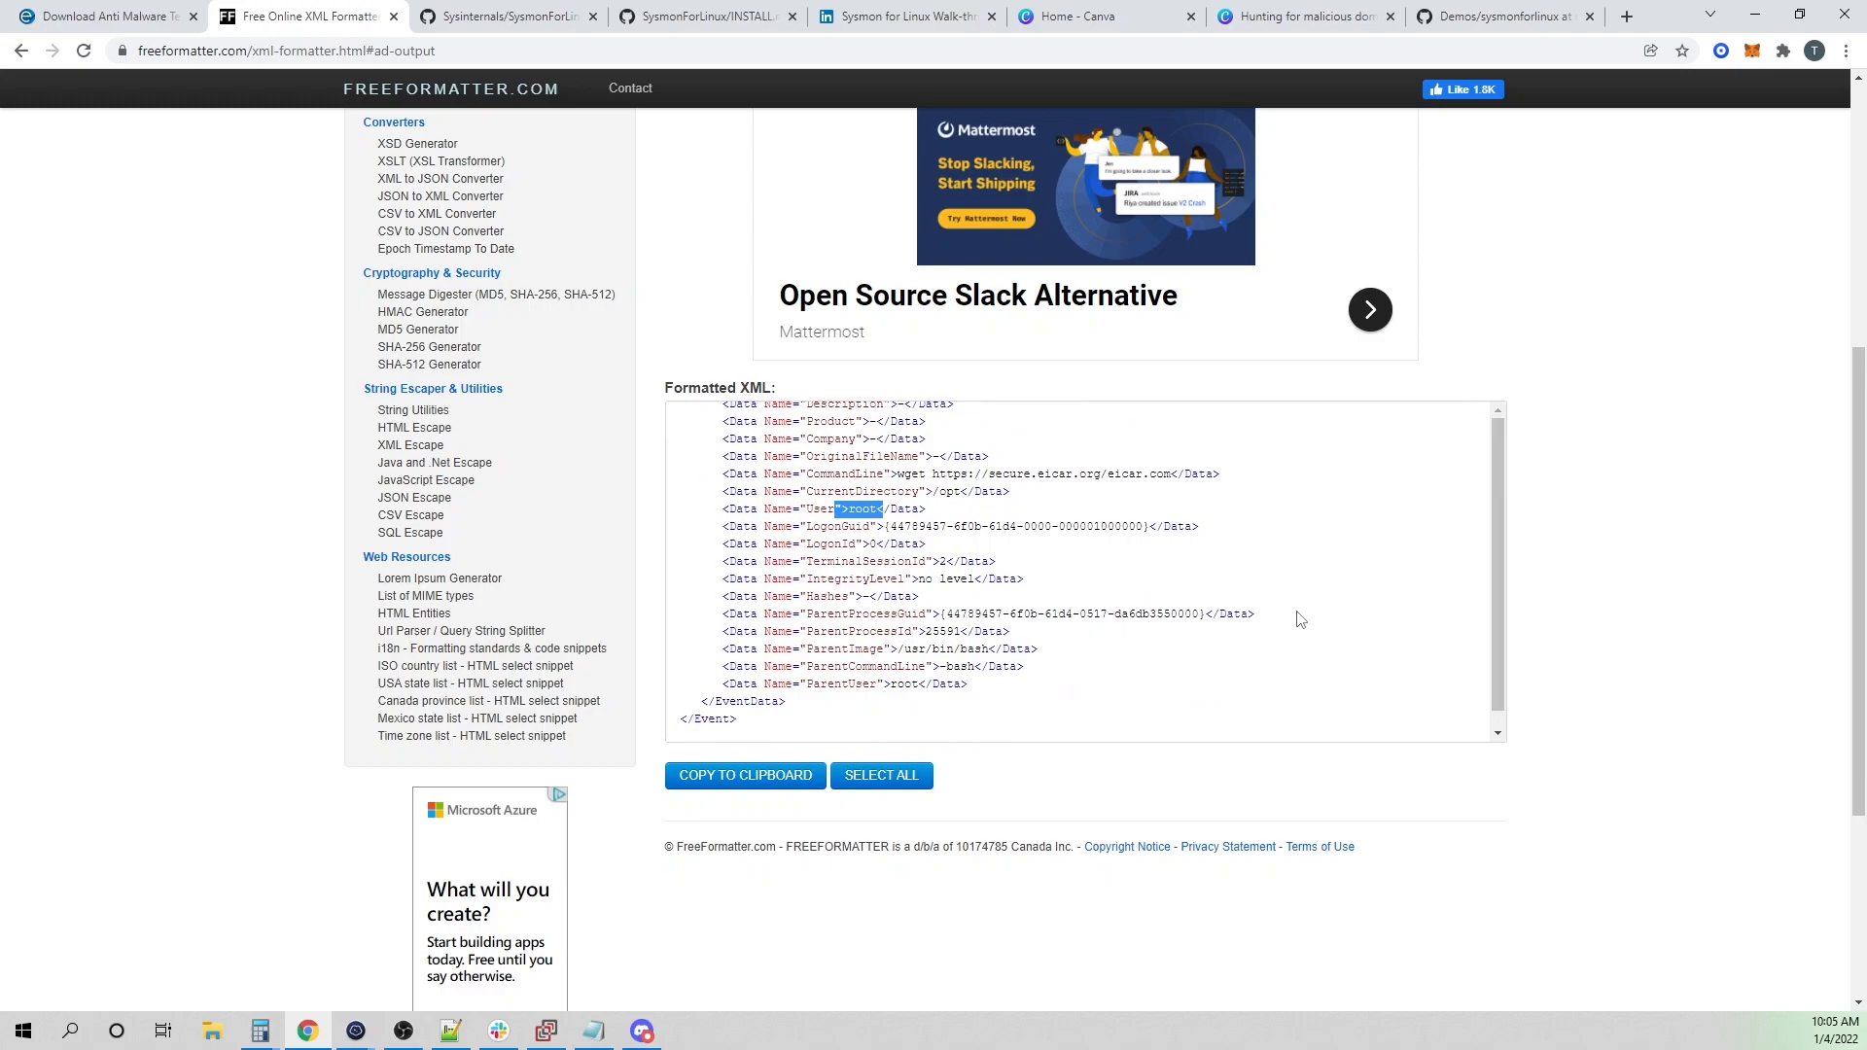
pyautogui.moveTo(1211, 667)
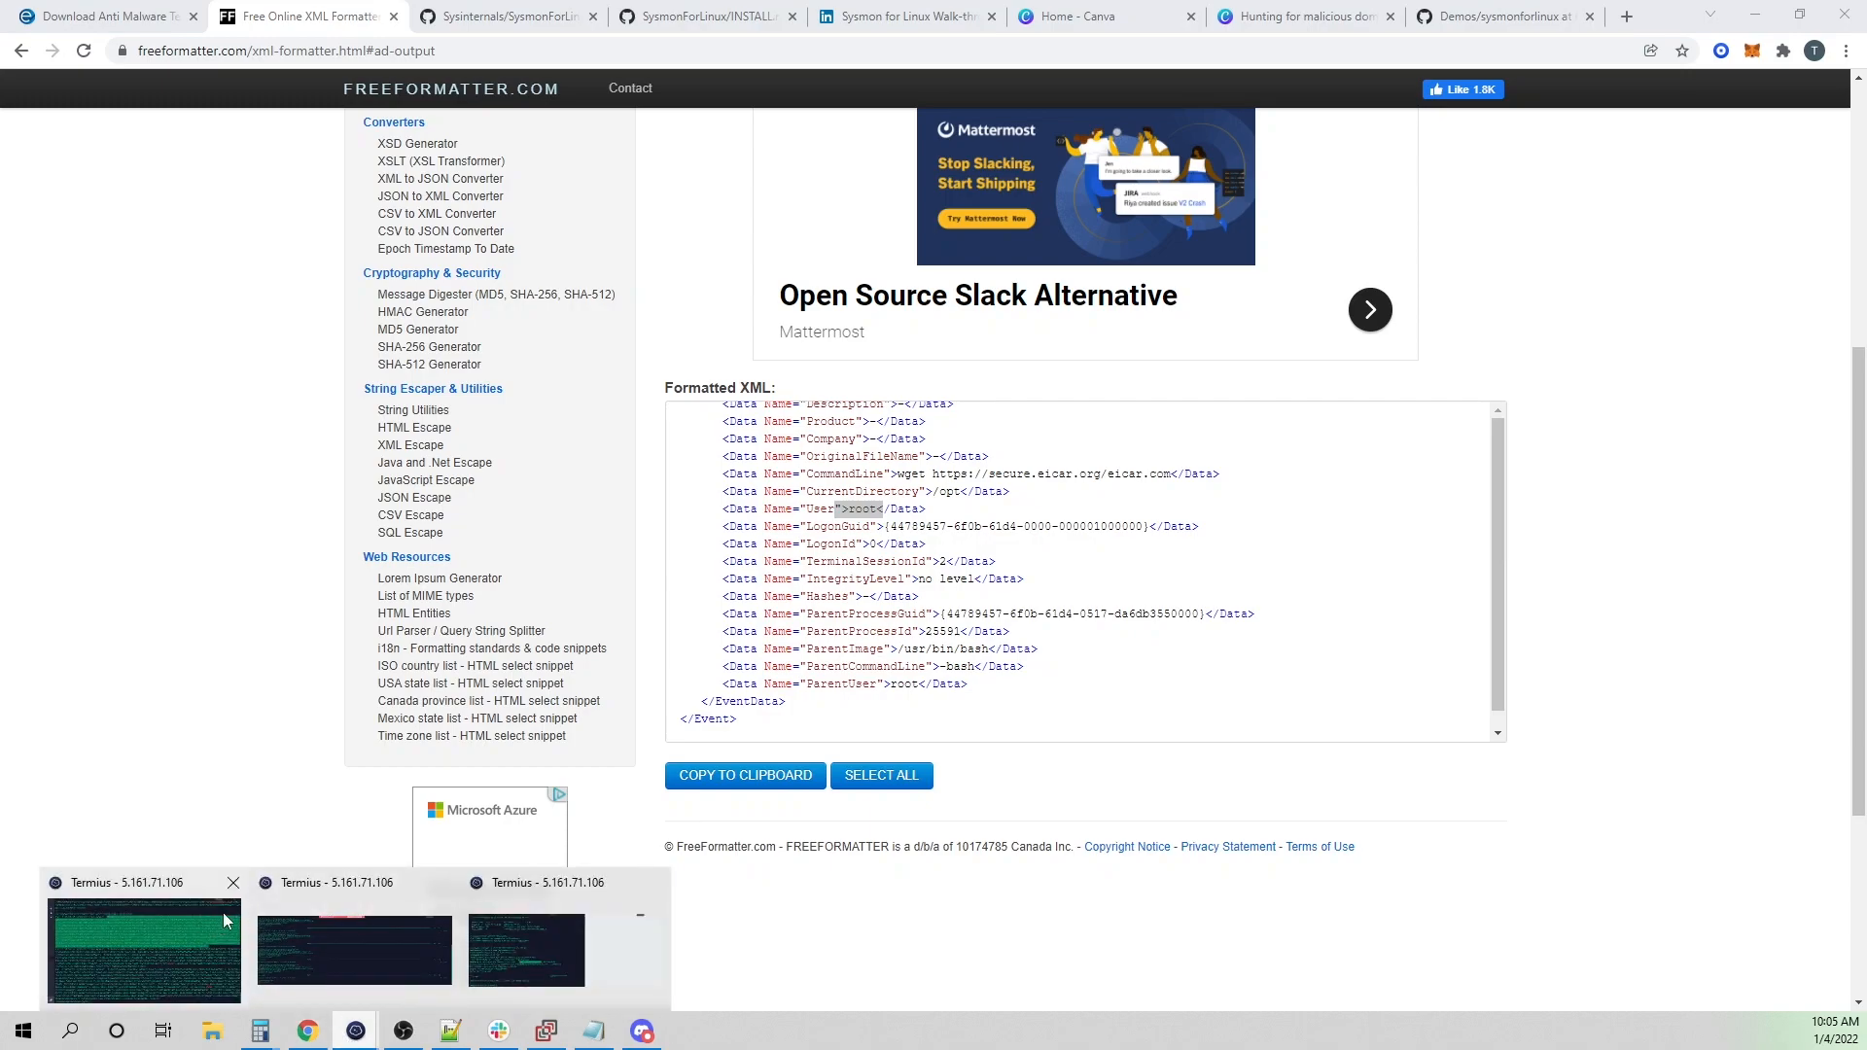
pyautogui.click(142, 949)
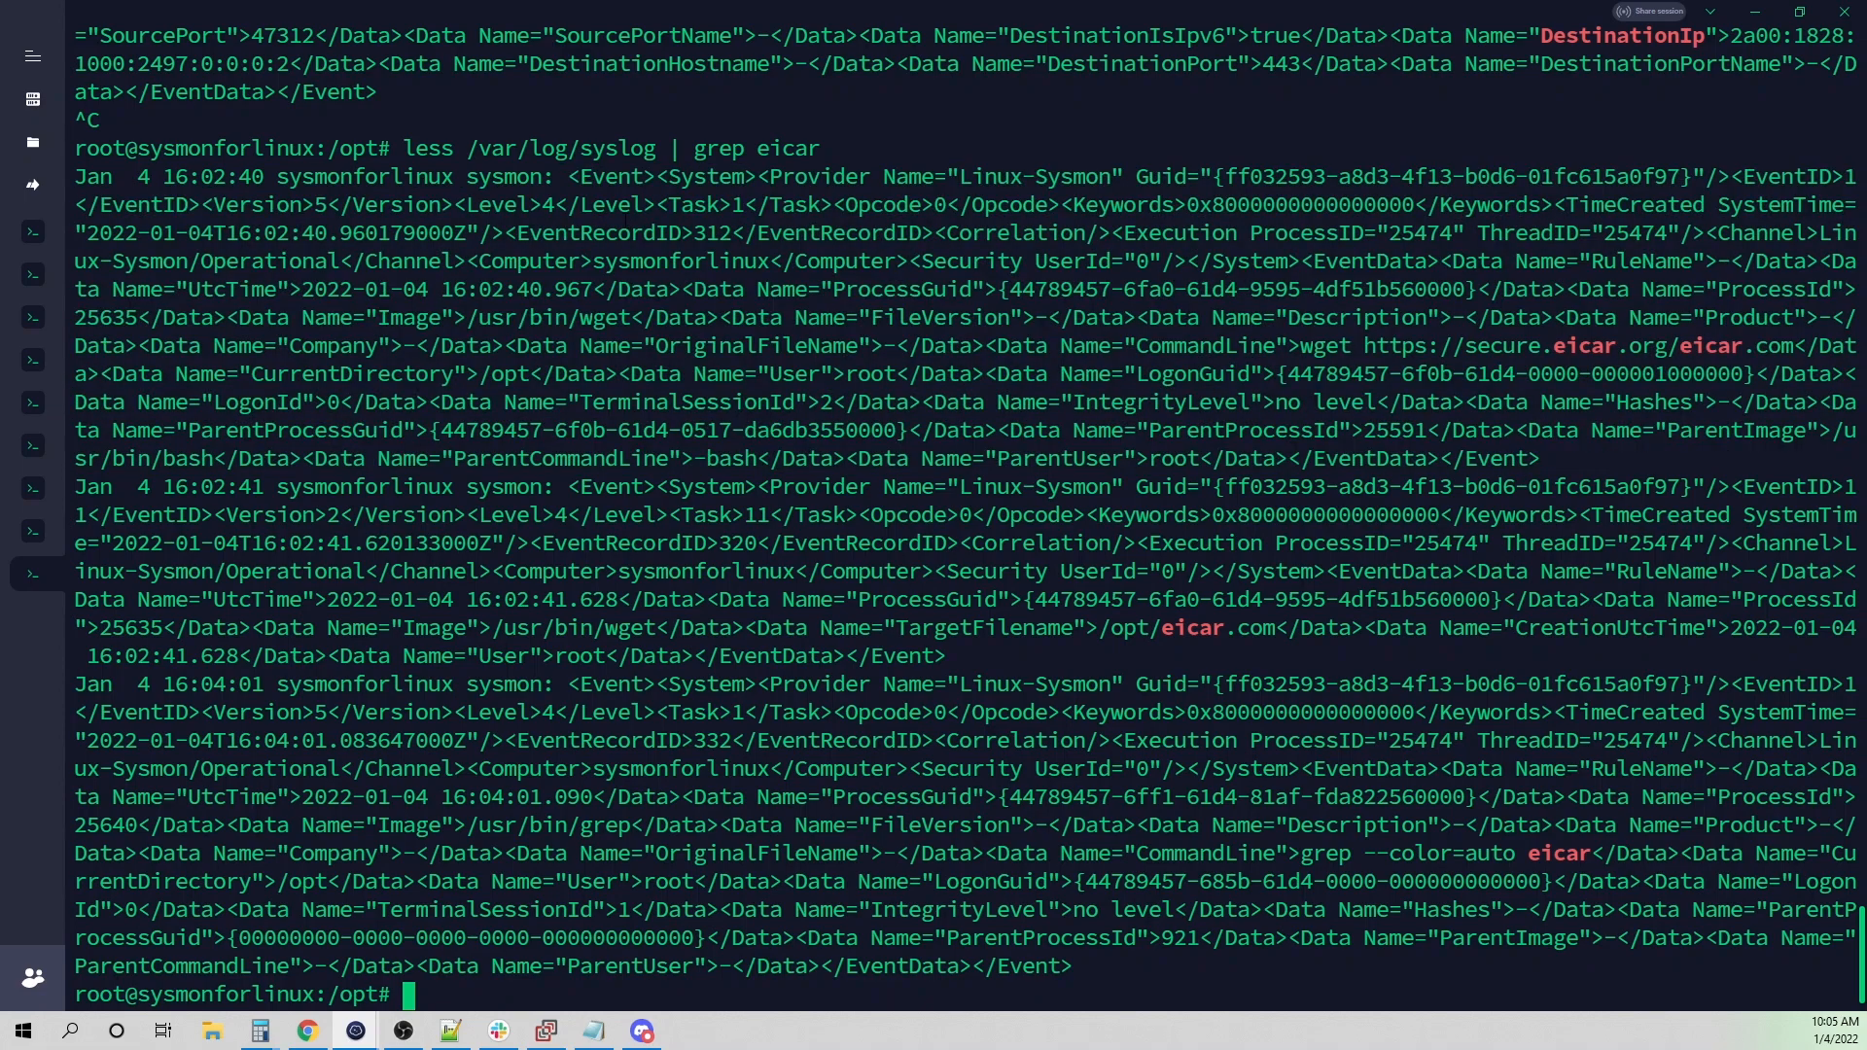
# - Select the XML of the first eicar wget process-creation event in the grep output for copying
pyautogui.moveTo(583, 177); pyautogui.dragTo(739, 204)
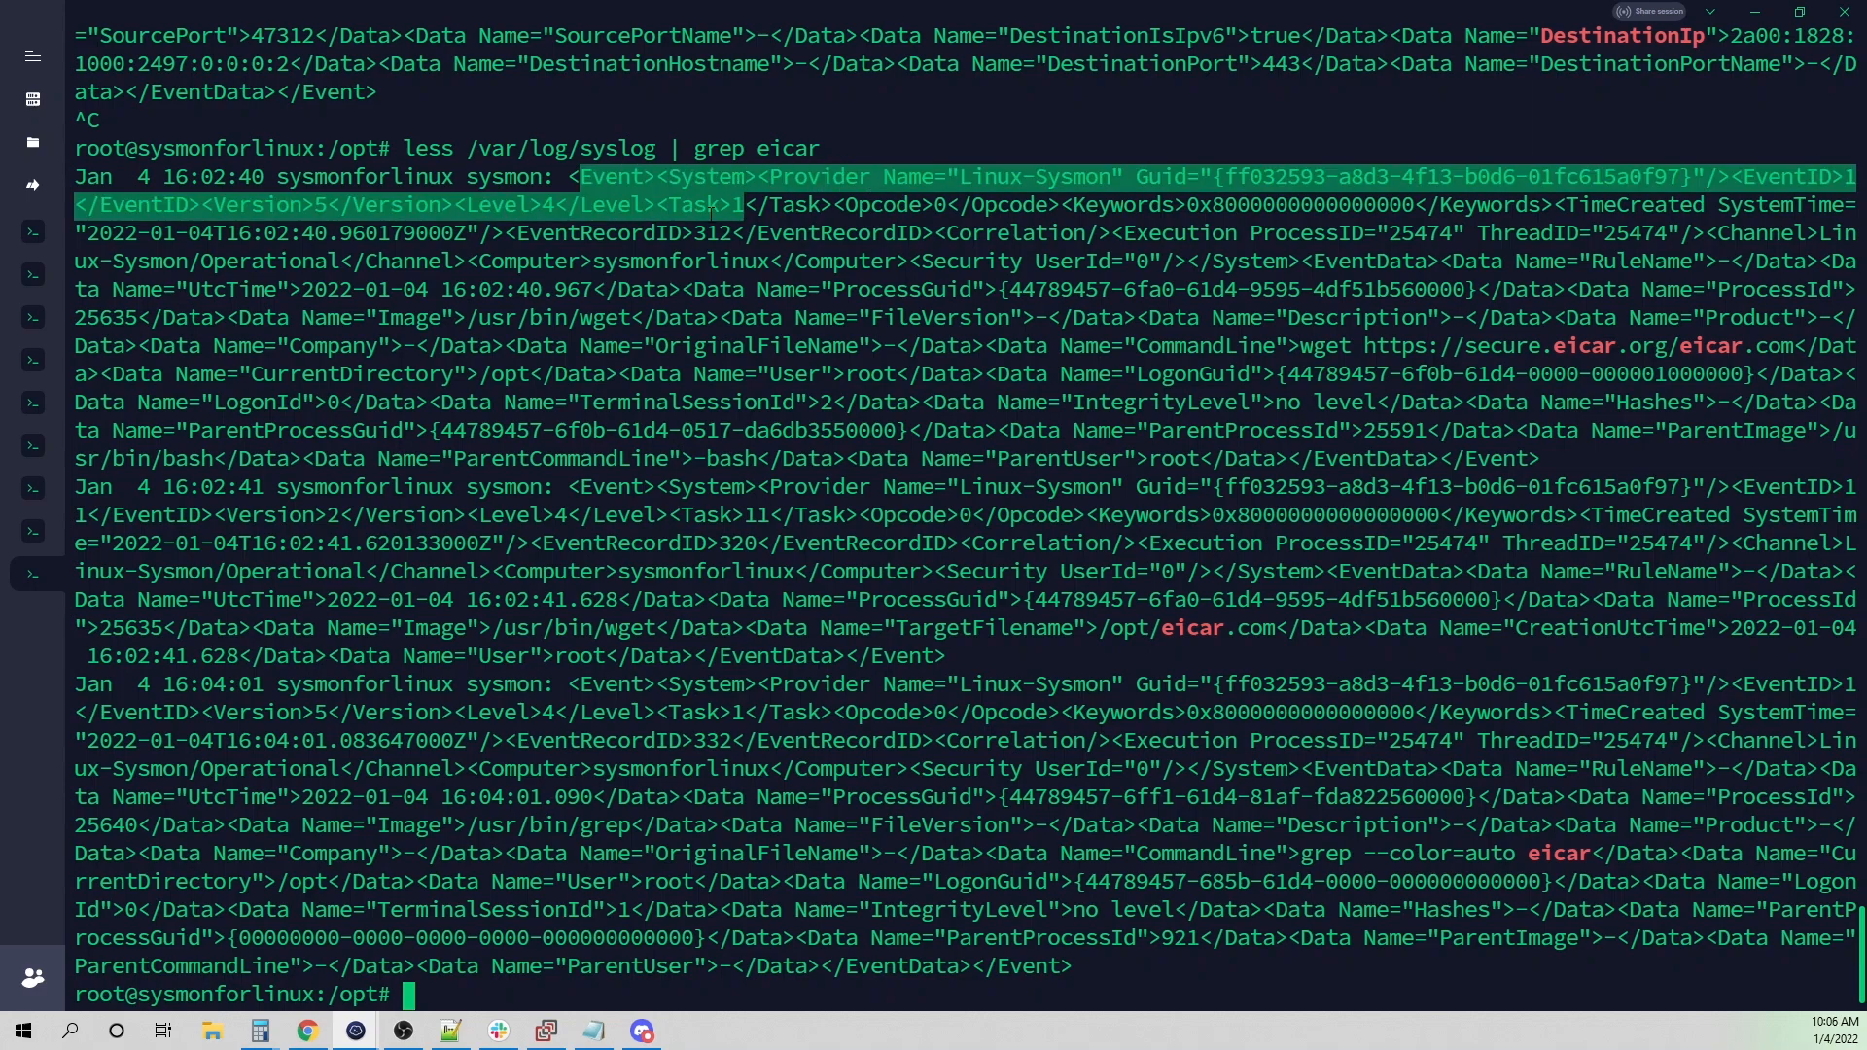